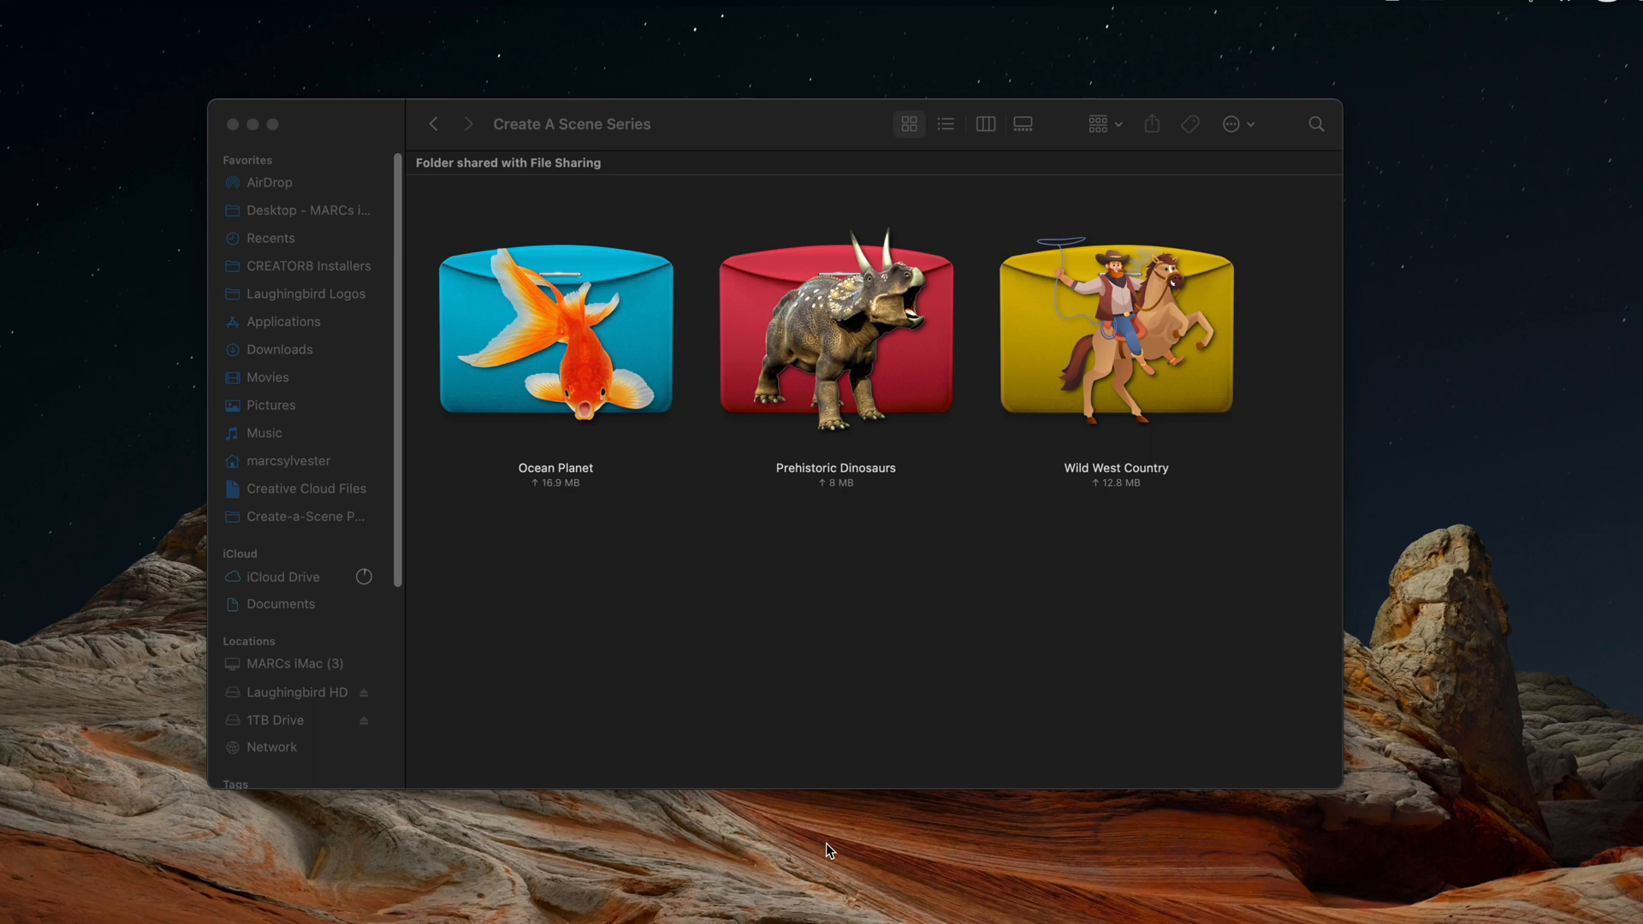
Step: Browse the Ocean Planet backgrounds and characters, including the jumping child and woman on a float
double_click(555, 329)
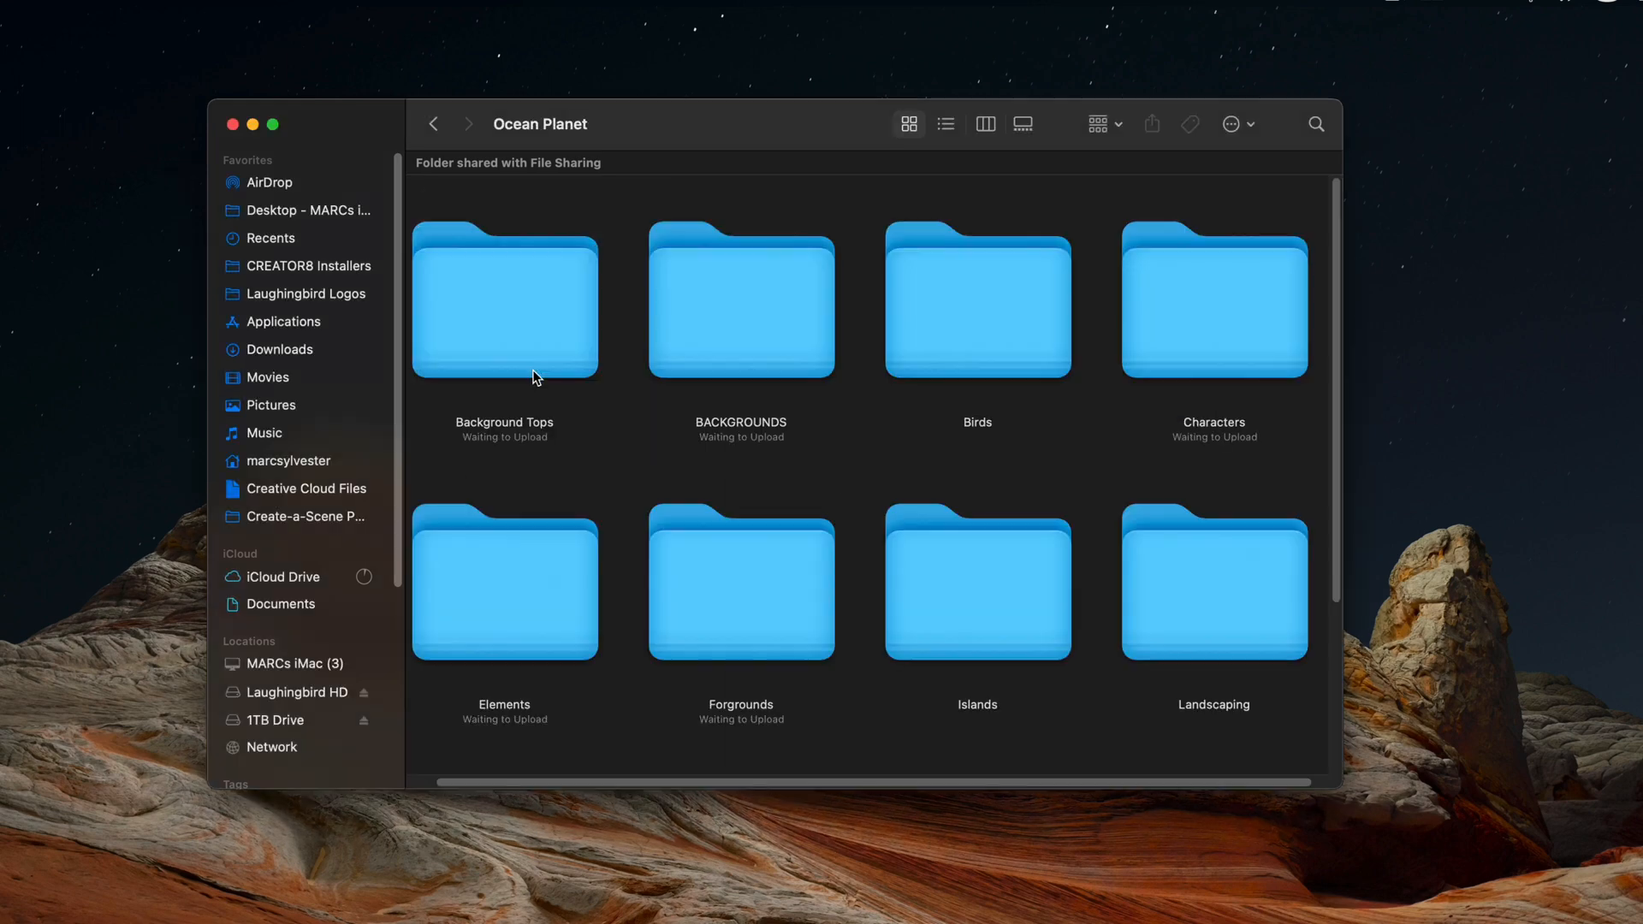
double_click(739, 300)
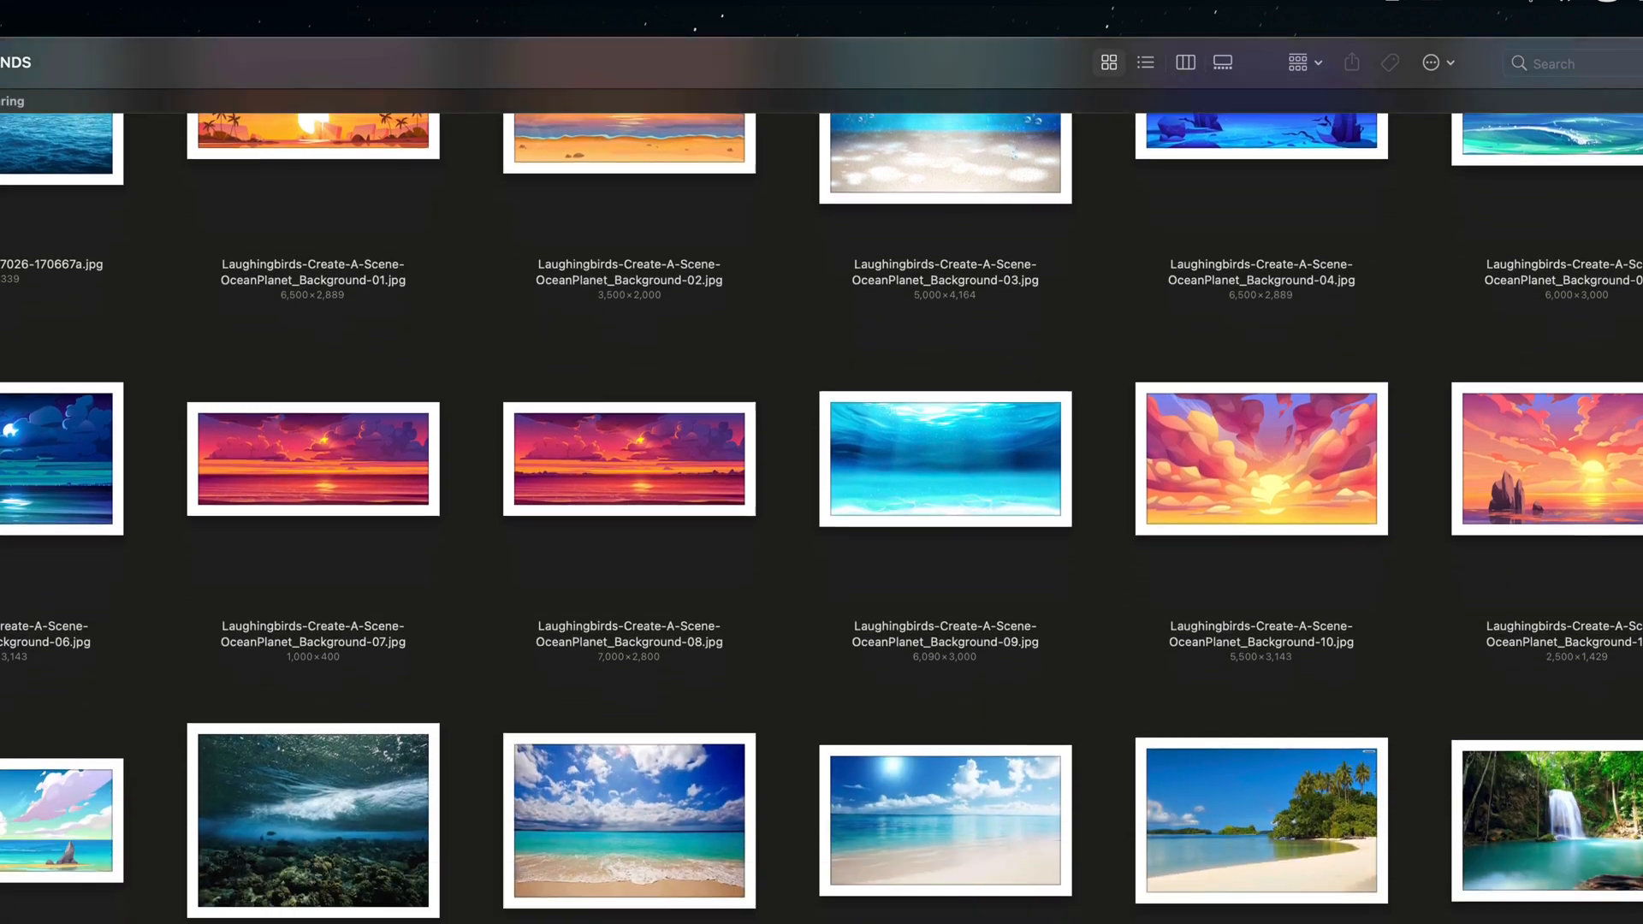
scroll(down, 3)
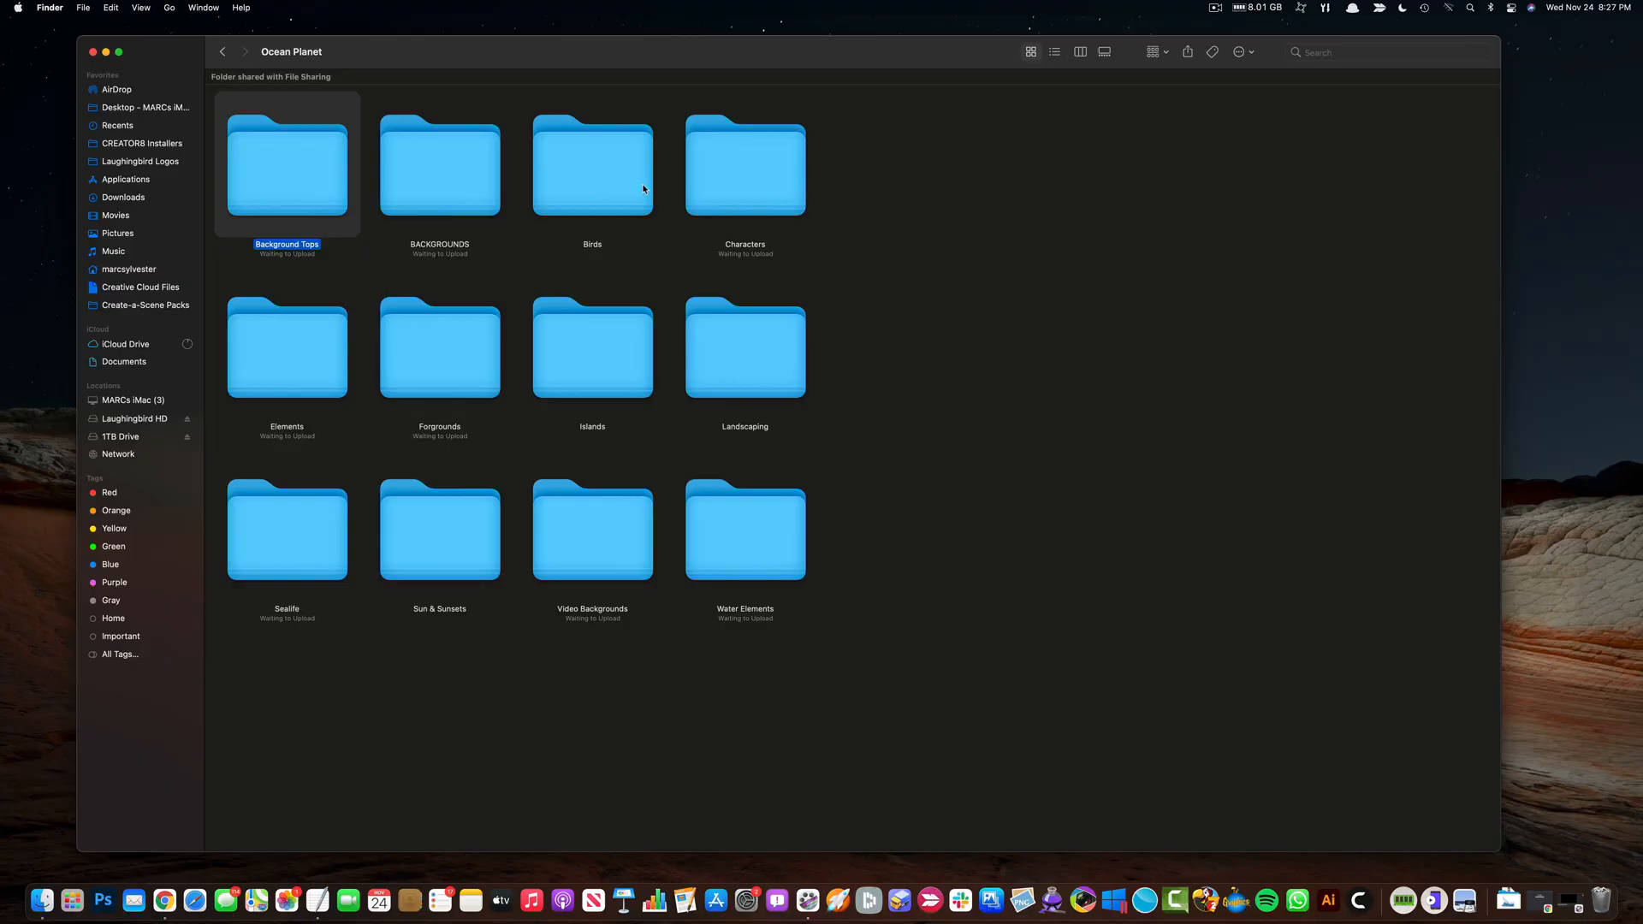
double_click(745, 164)
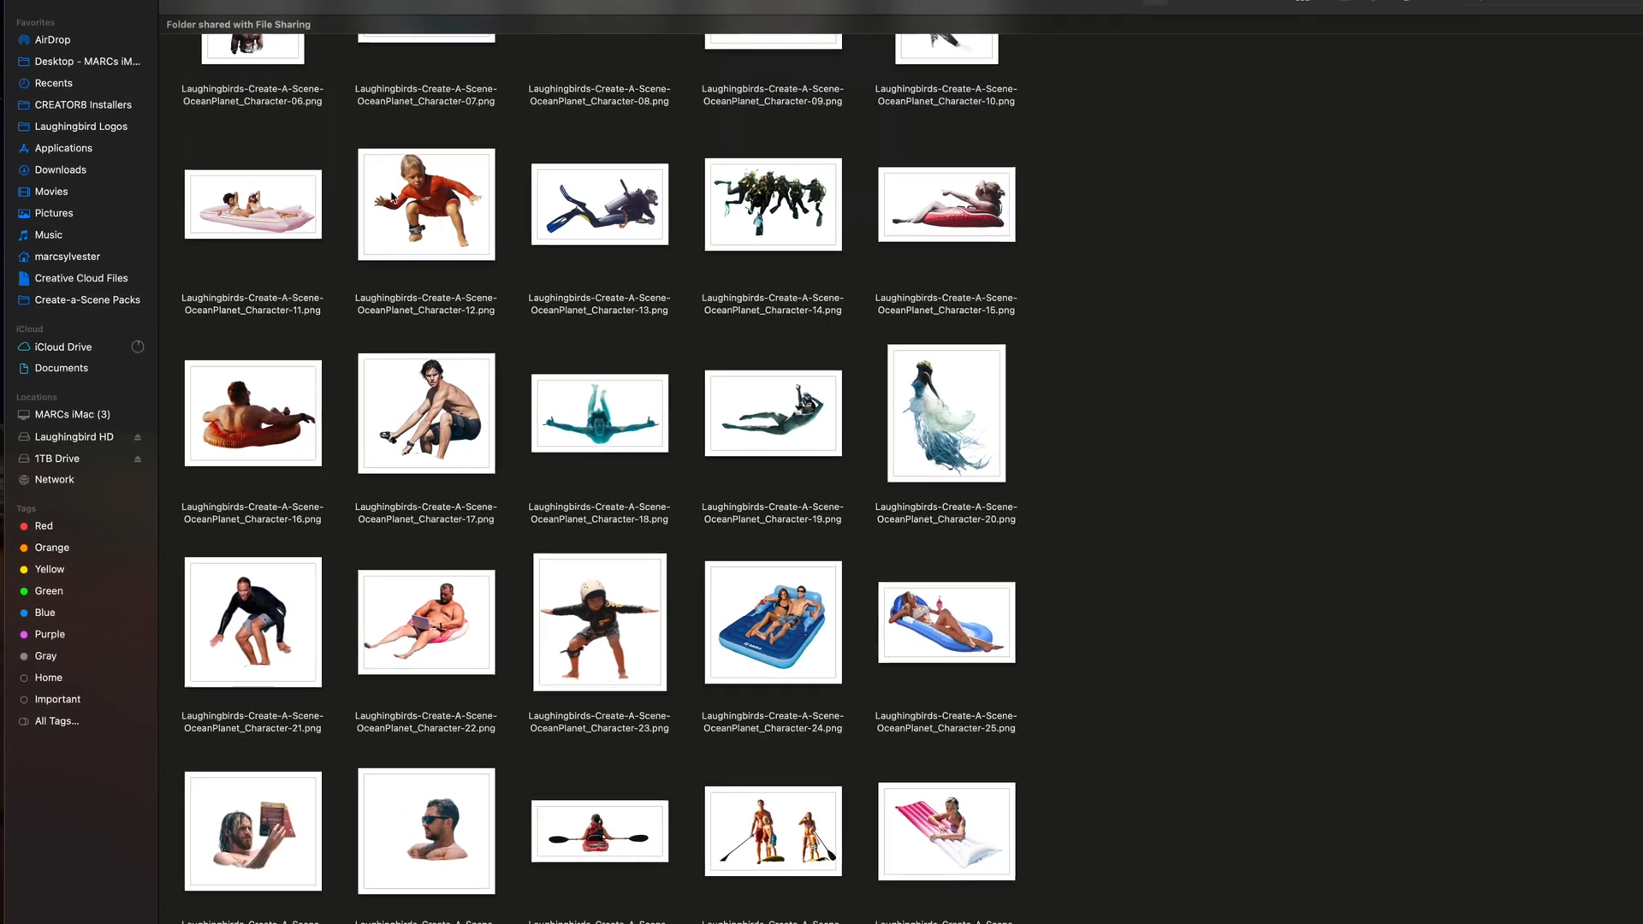
click(426, 205)
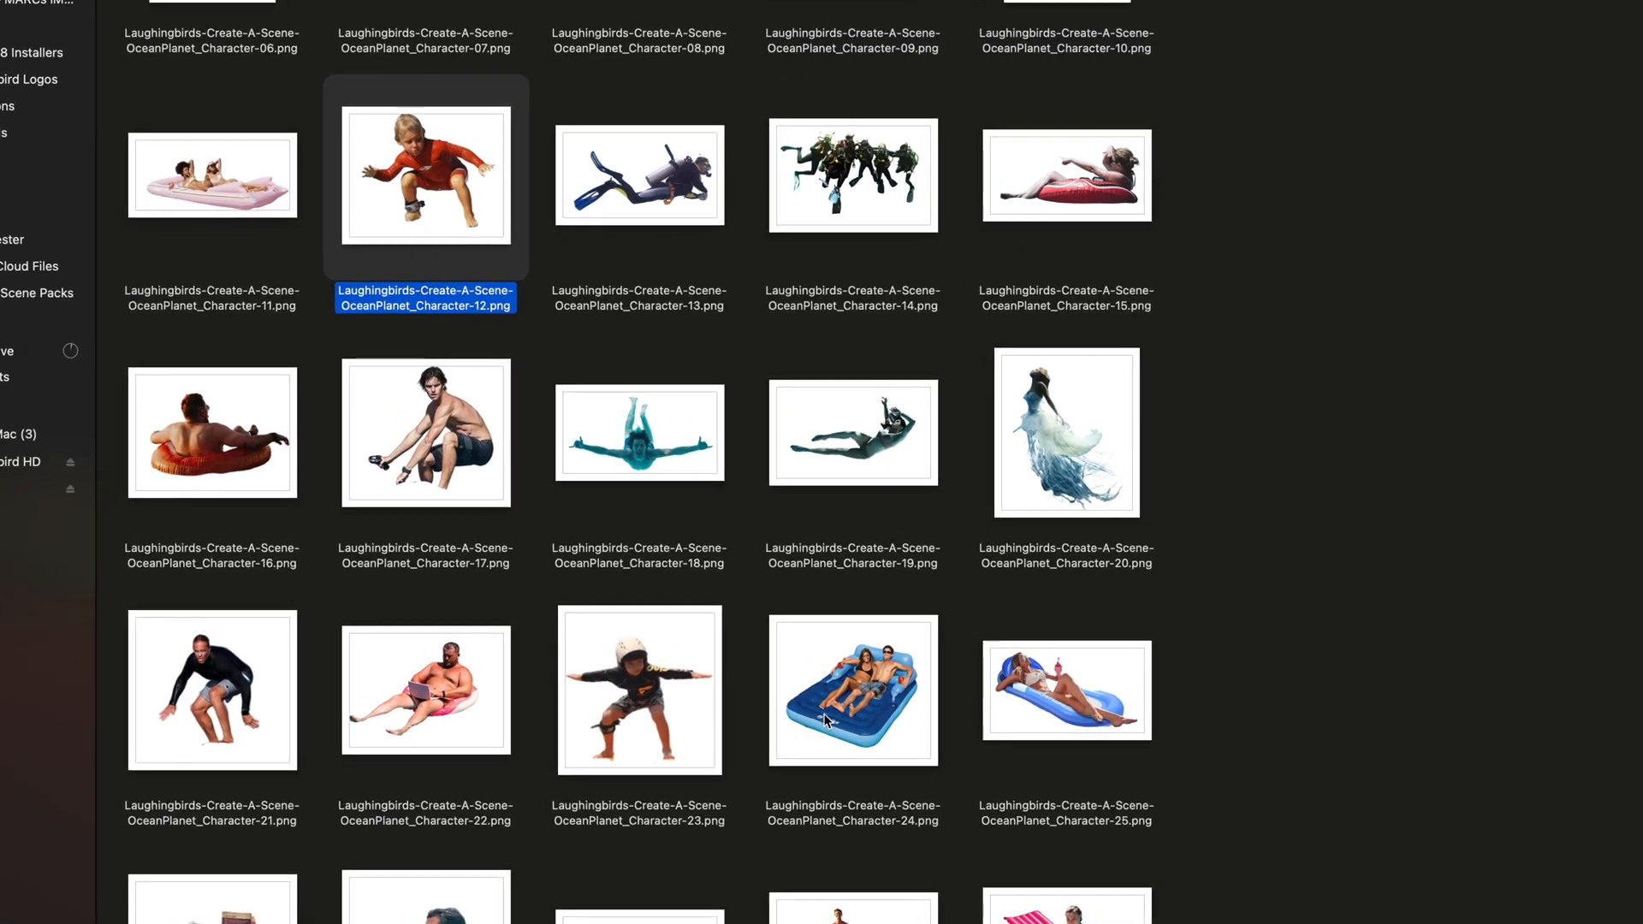
click(1067, 174)
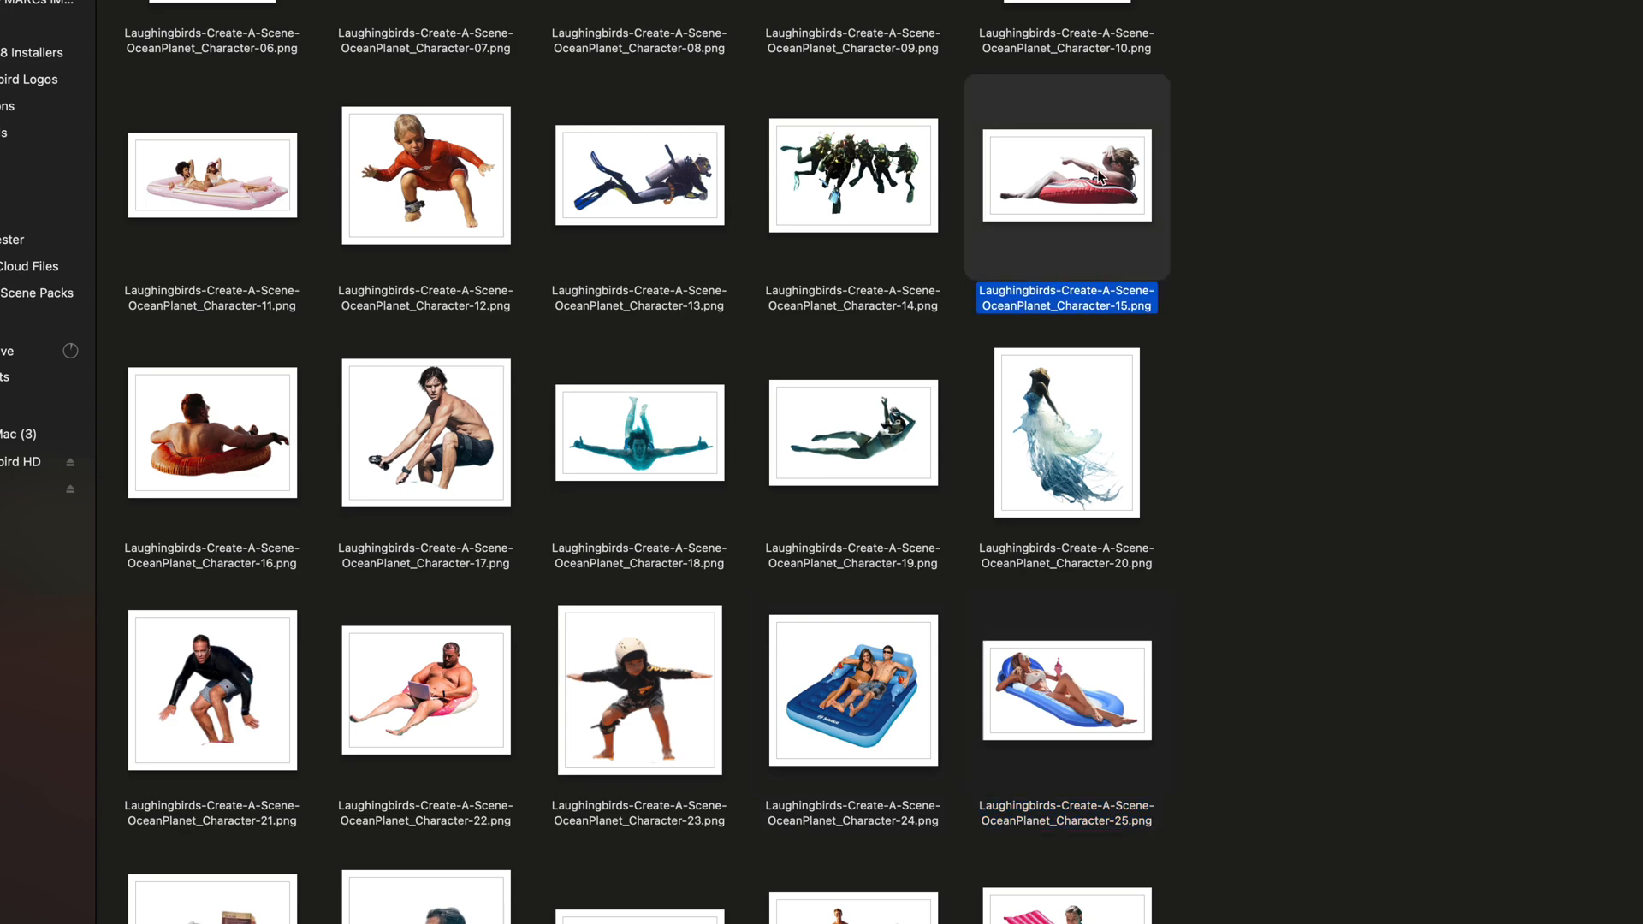
click(92, 66)
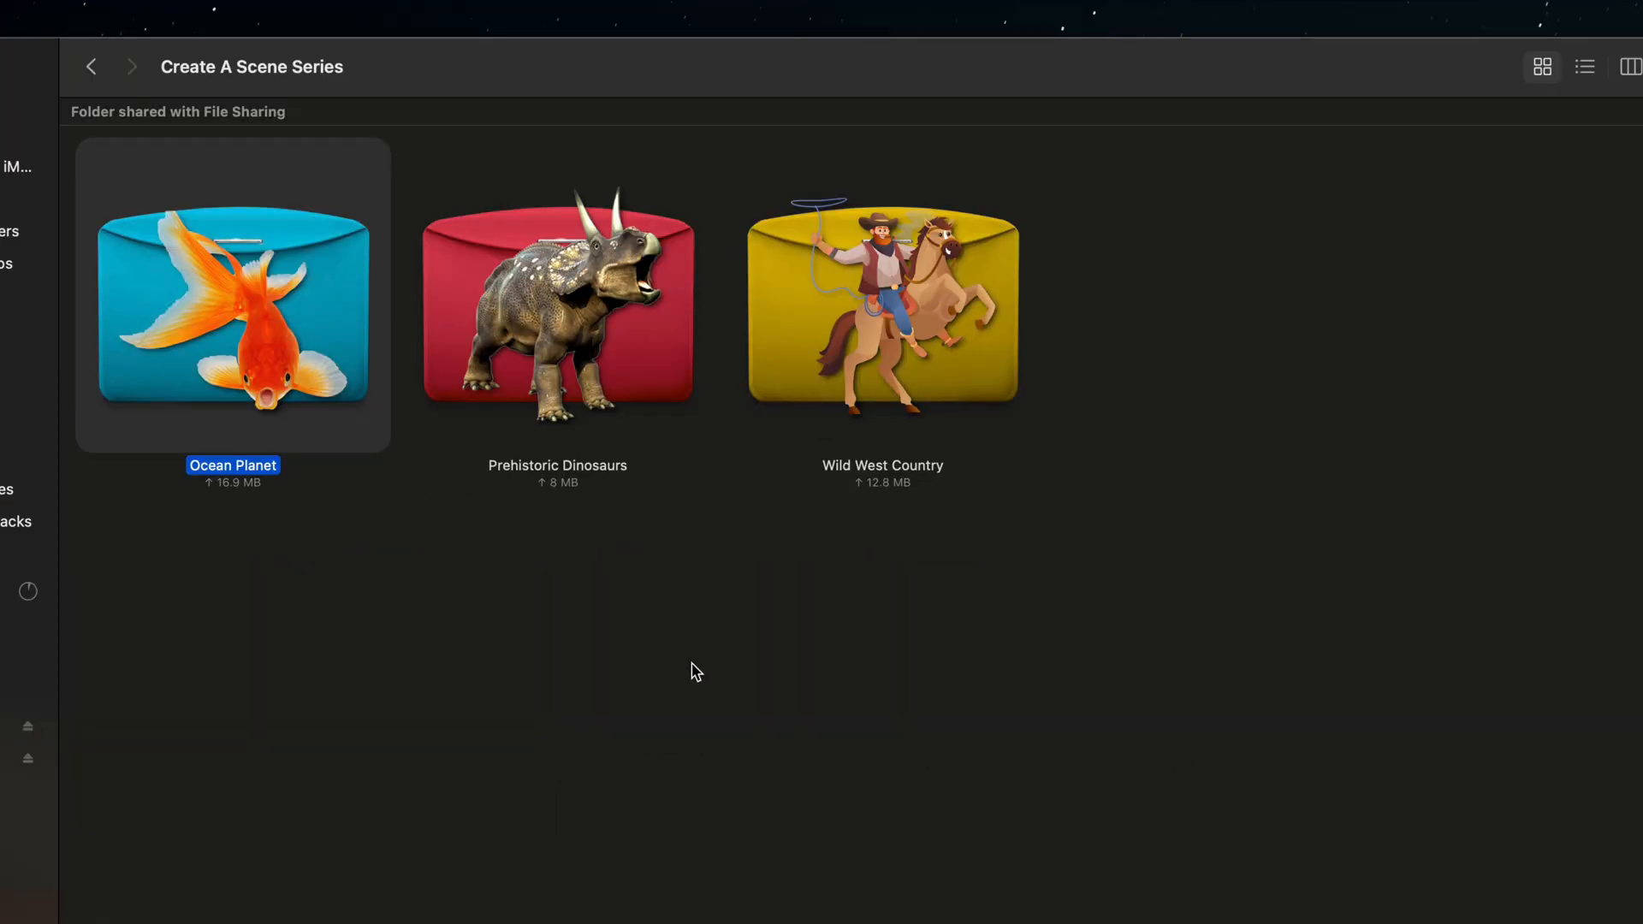
Step: Browse the Prehistoric Dinosaurs pack's Terrible Lizards and Prehistoric Foregrounds folders
double_click(556, 304)
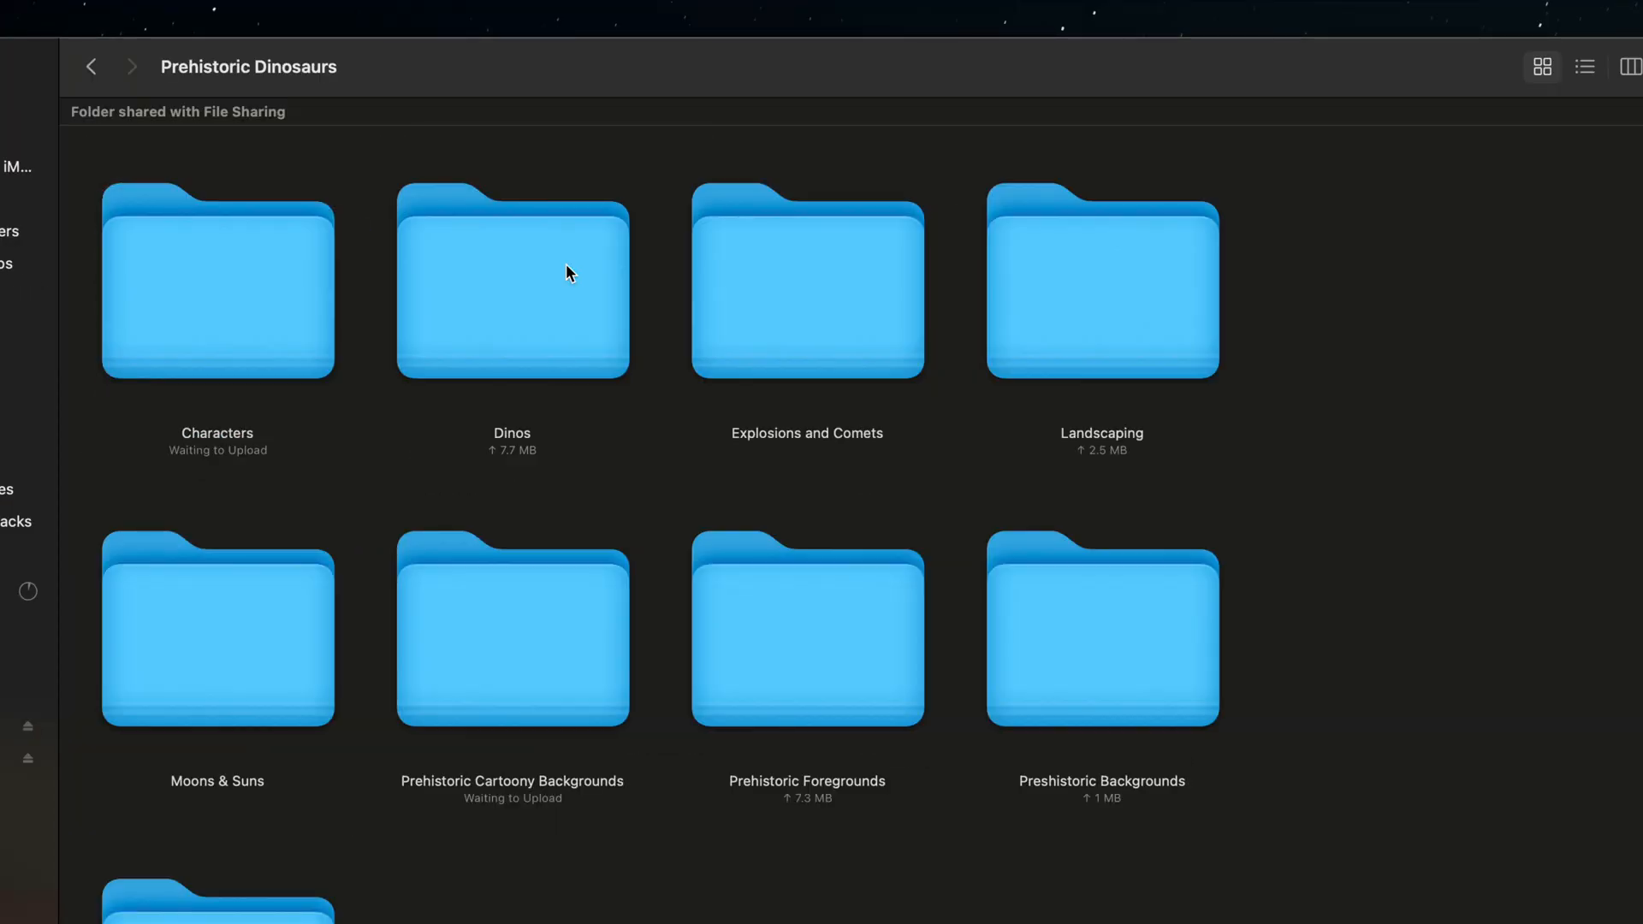
double_click(512, 281)
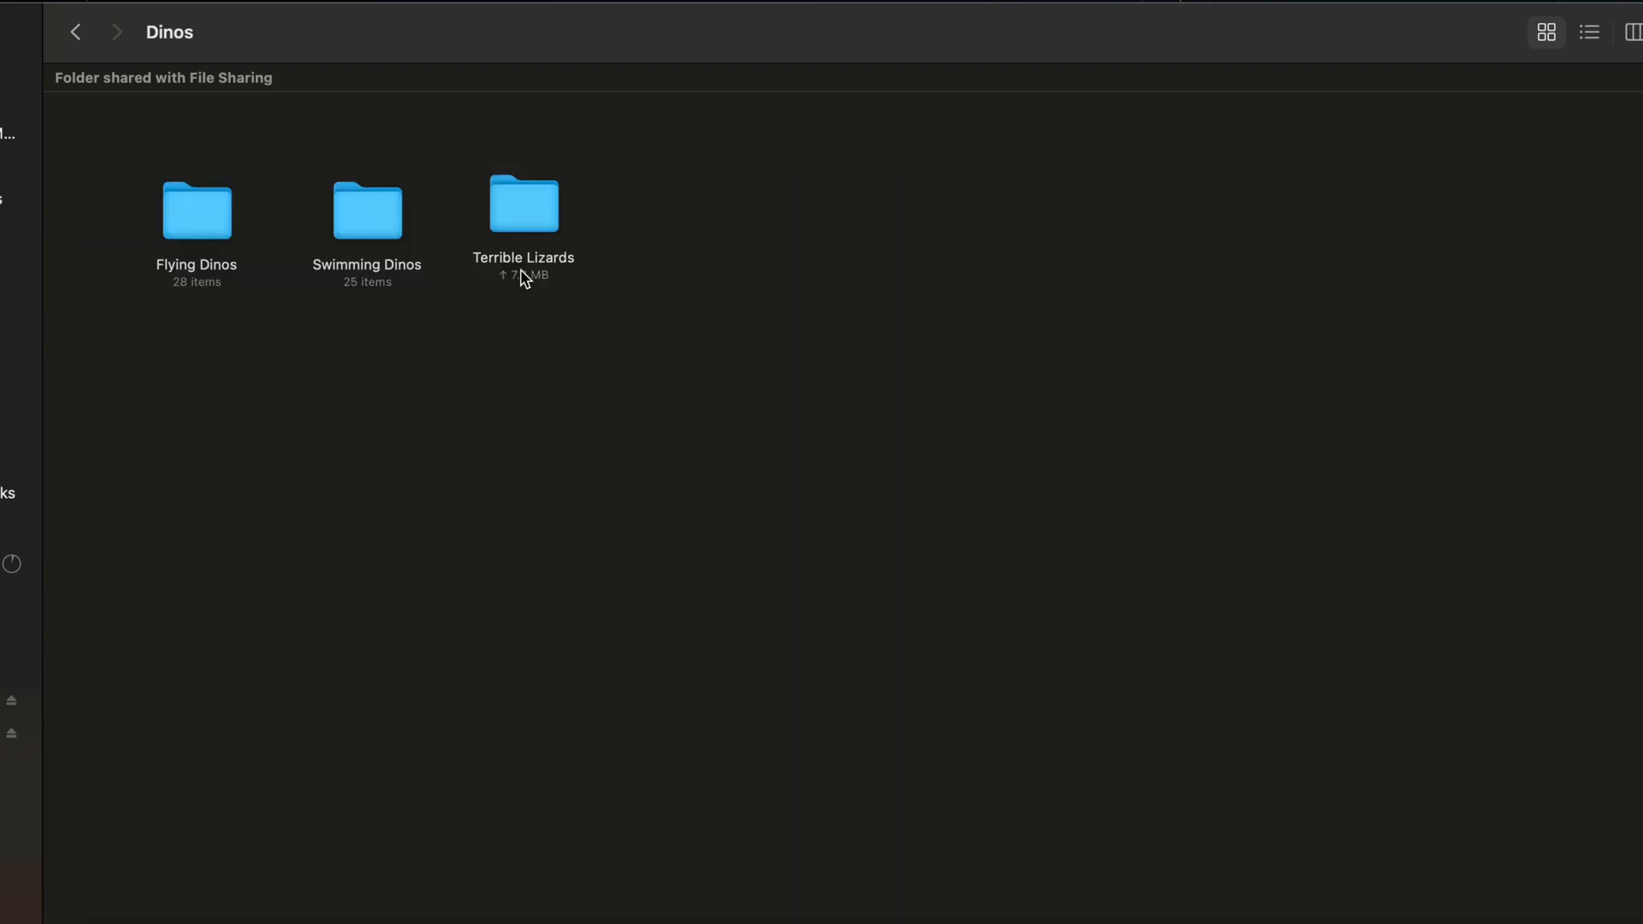
double_click(523, 205)
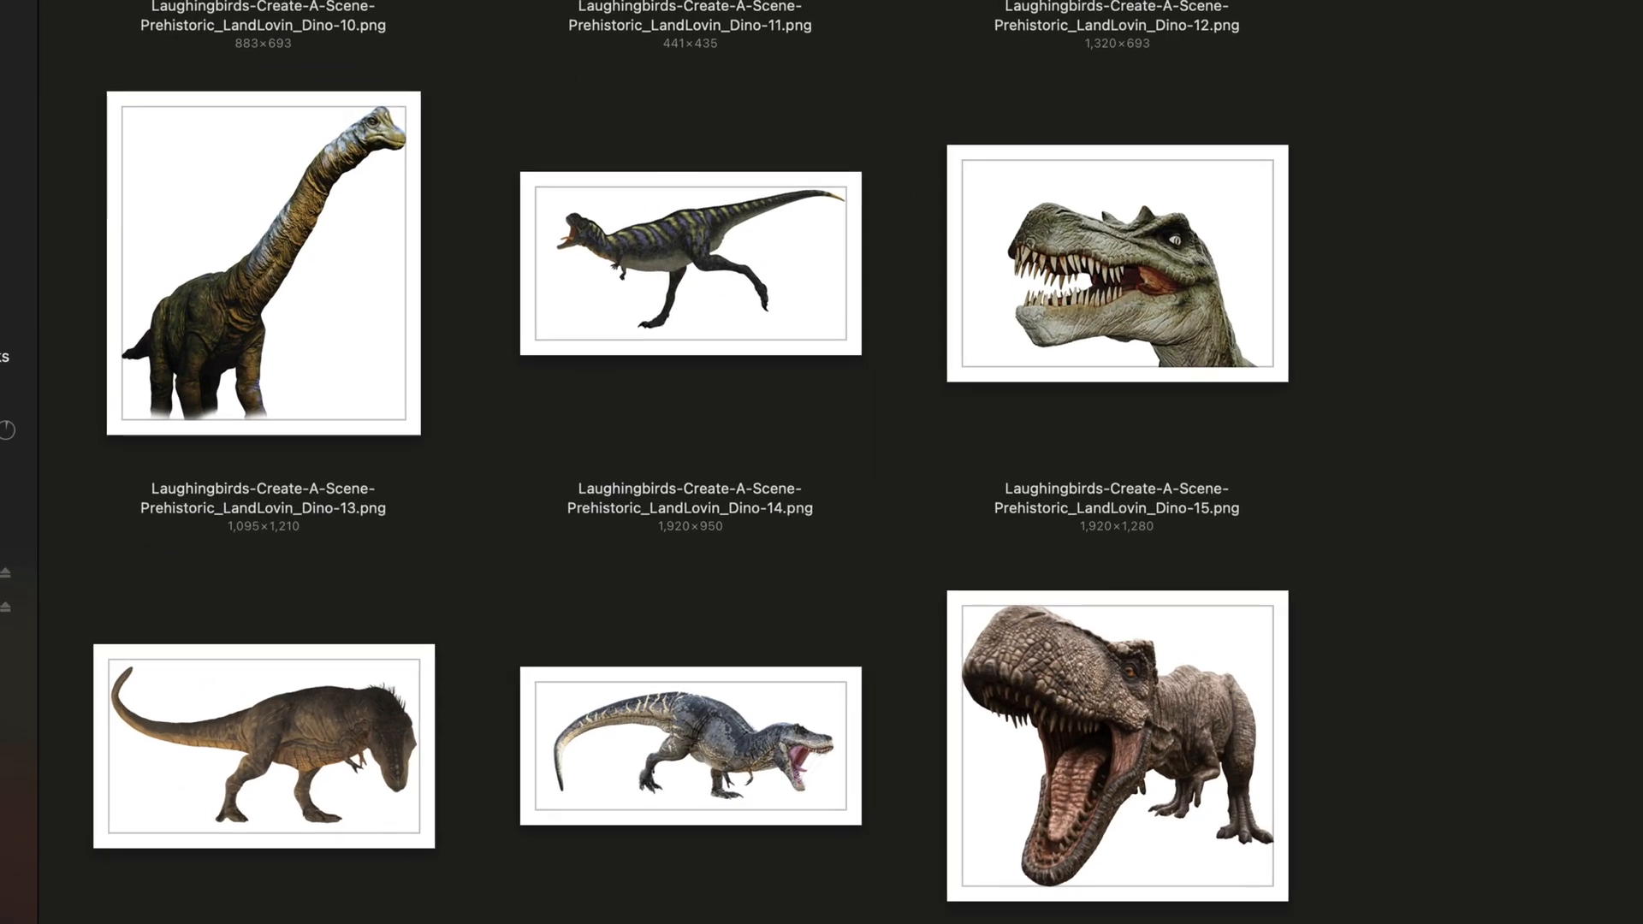
scroll(down, 3)
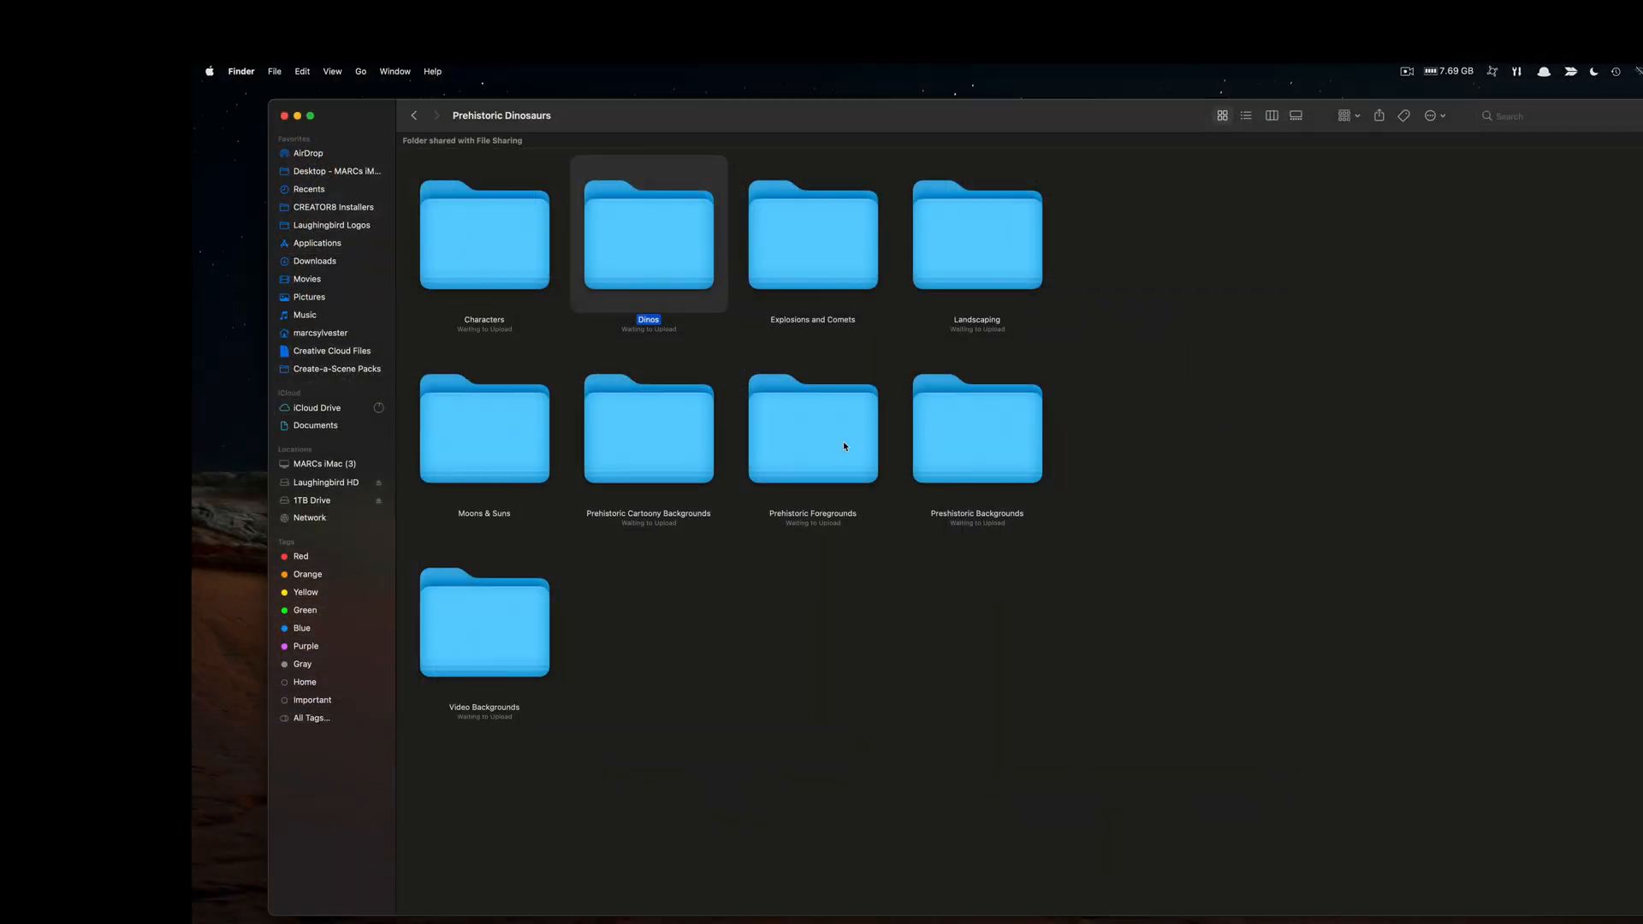
click(812, 429)
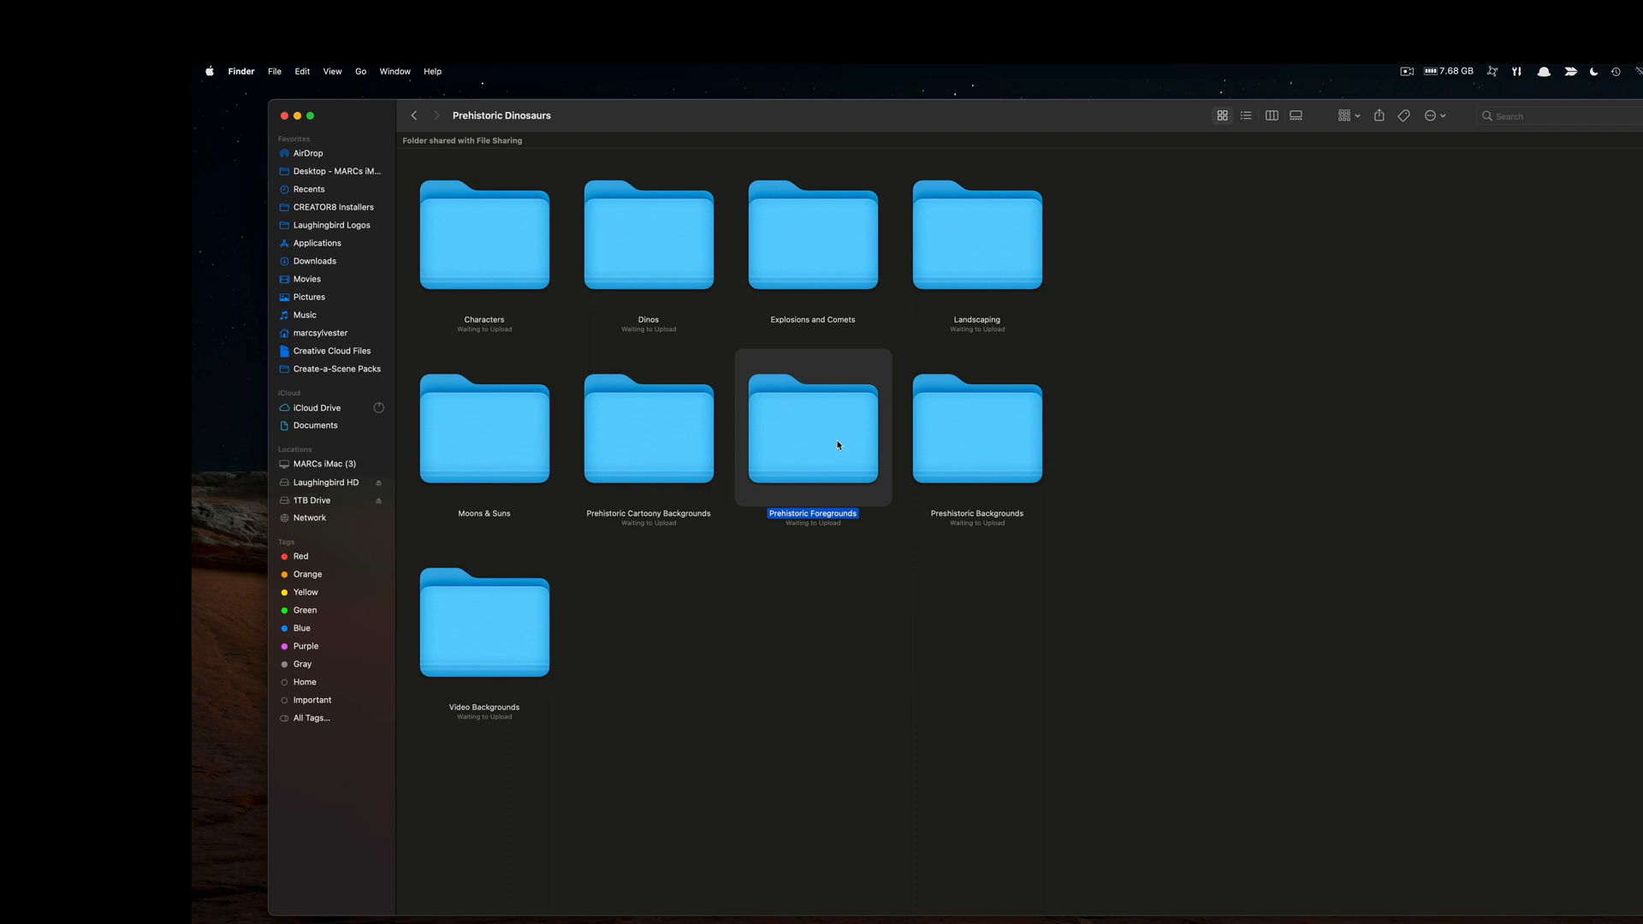
double_click(812, 430)
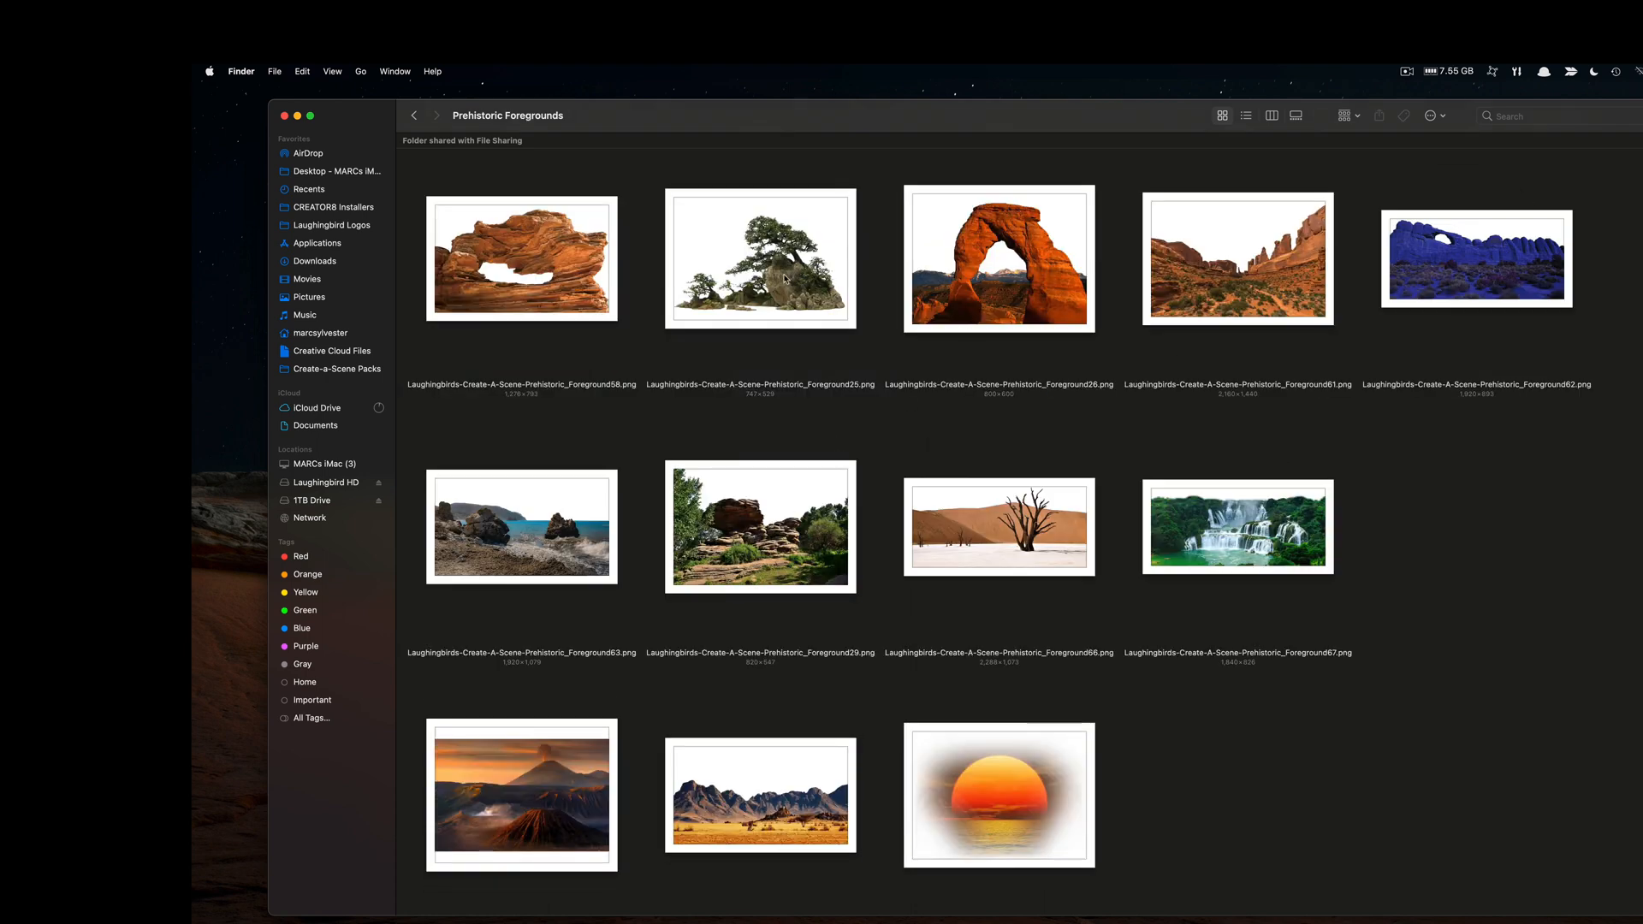
mouse_move(1226, 569)
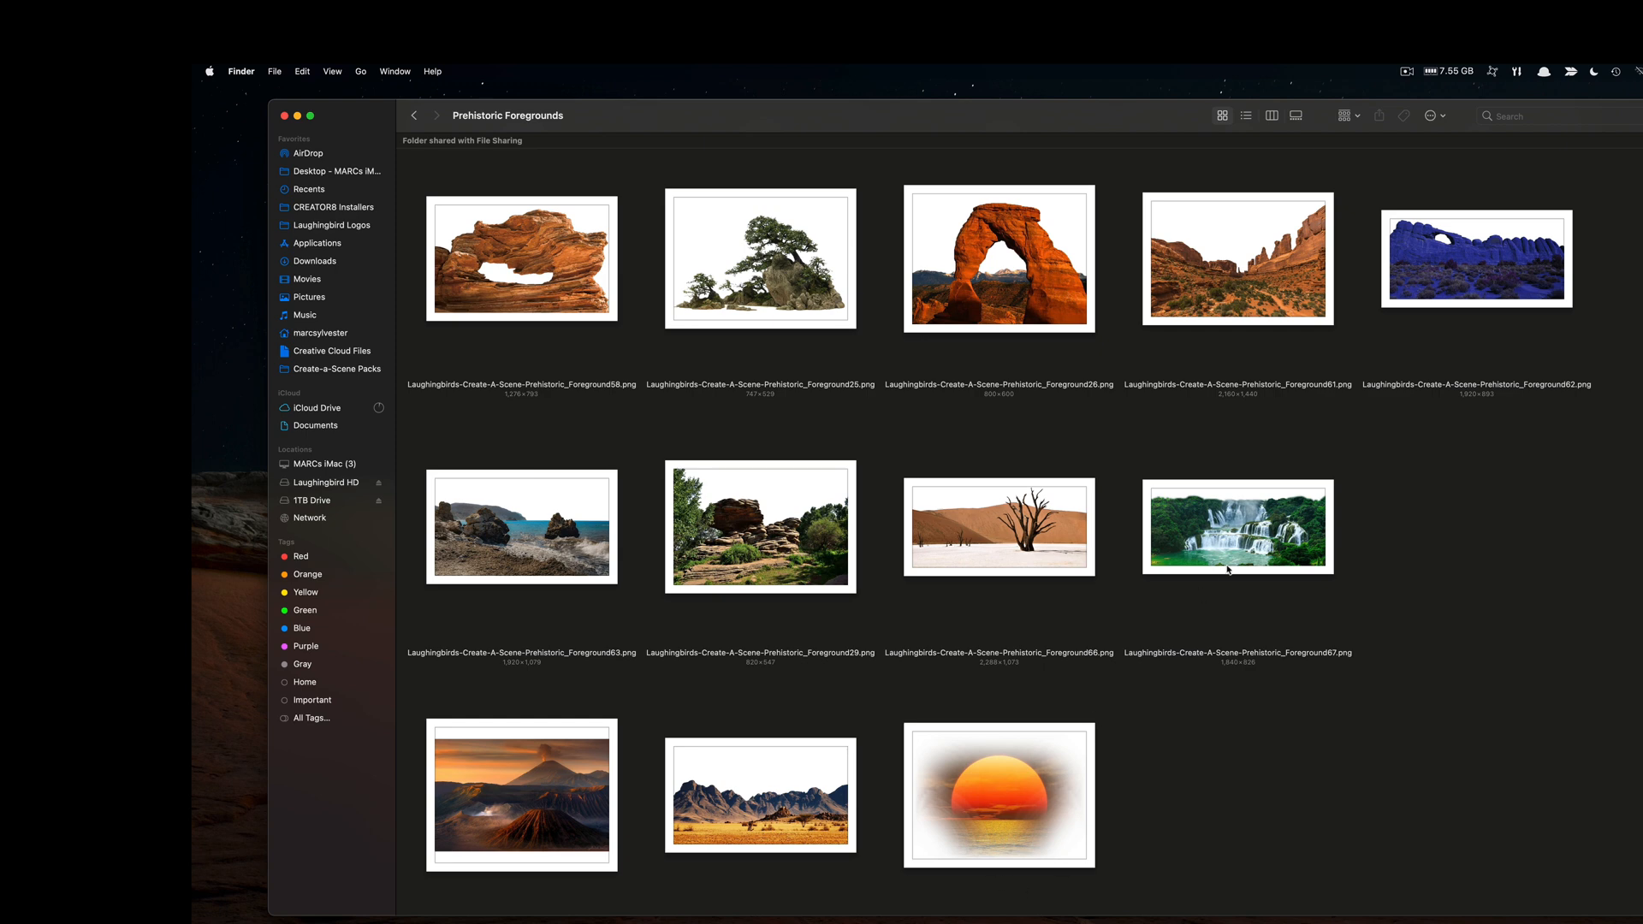
mouse_move(746, 610)
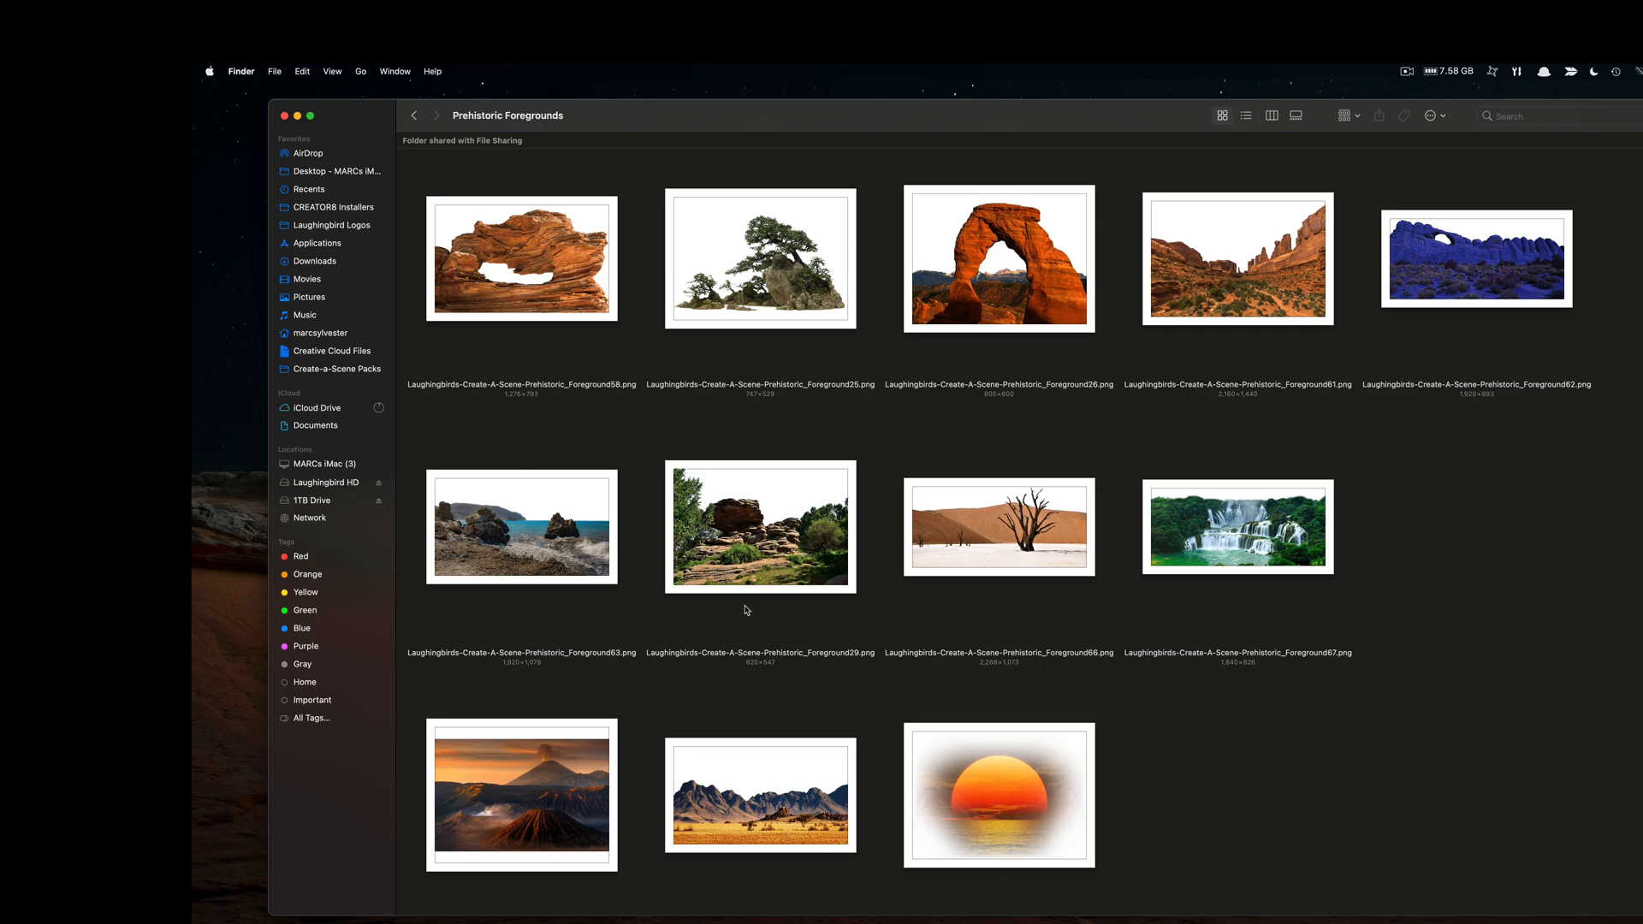
click(415, 116)
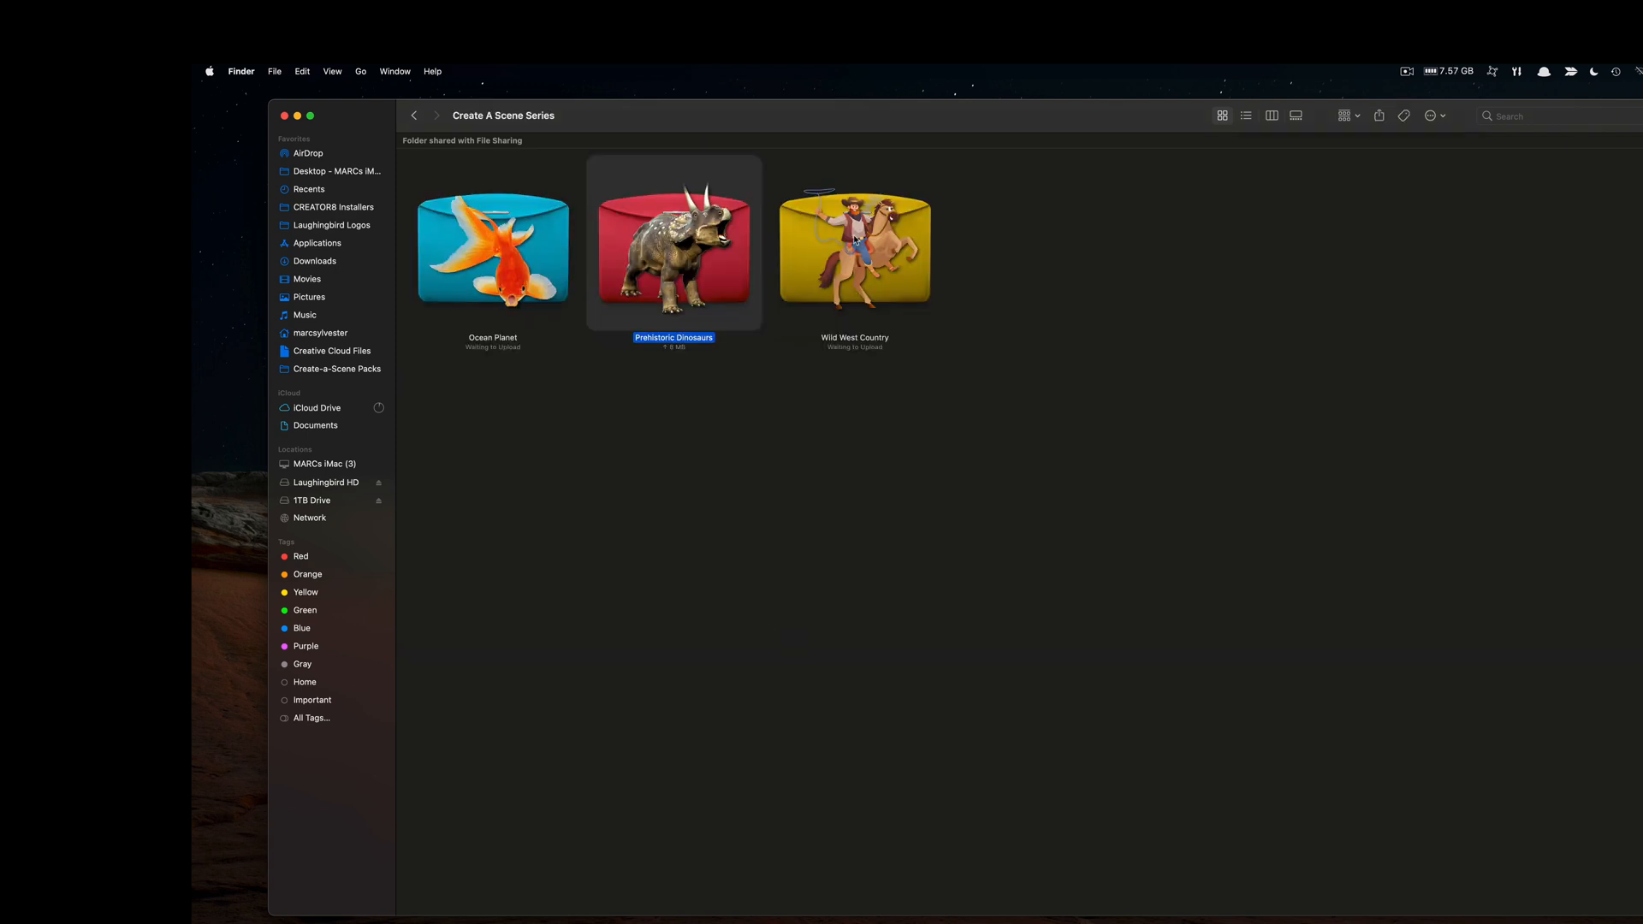
Step: Browse Wild West Country backgrounds and foregrounds, then launch The Graphics Creator
double_click(854, 246)
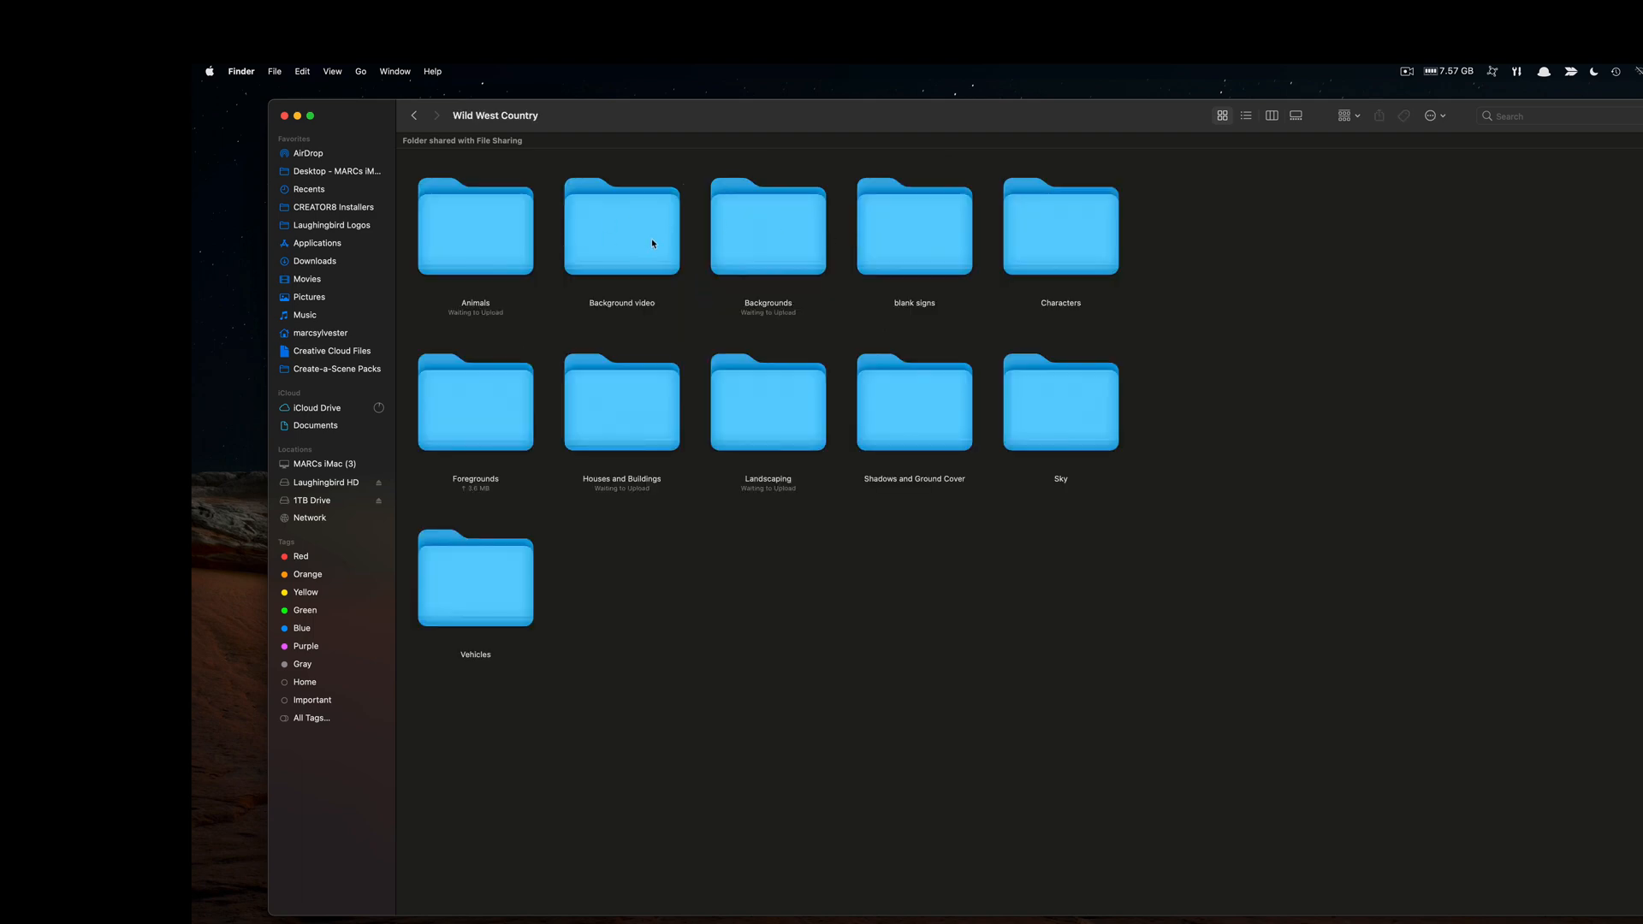
double_click(768, 226)
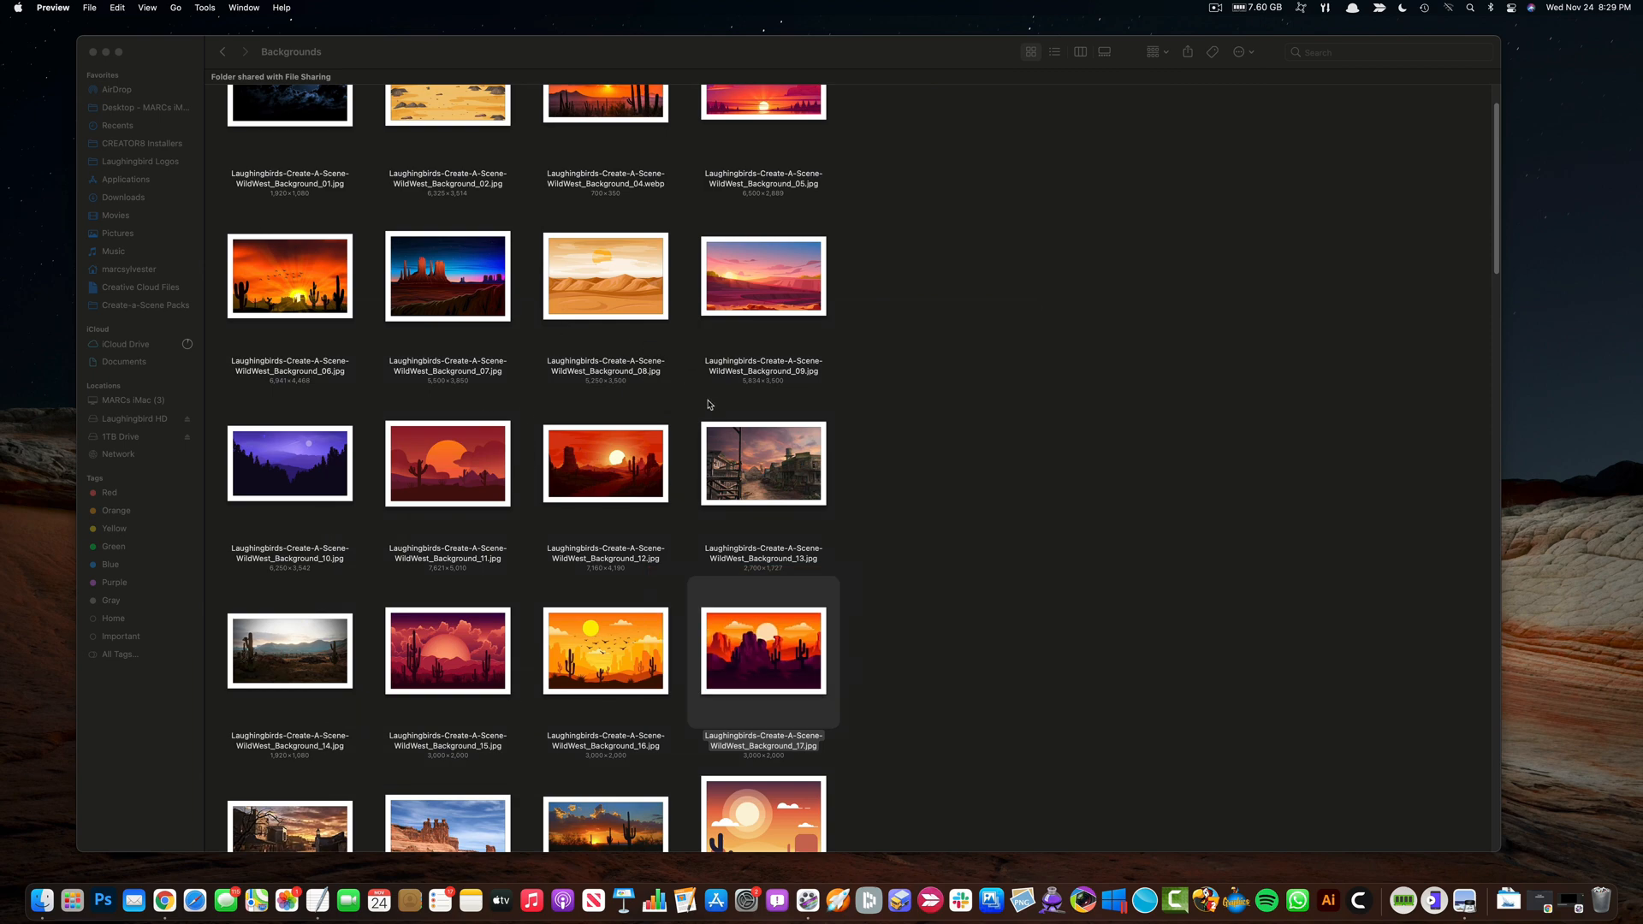
double_click(762, 463)
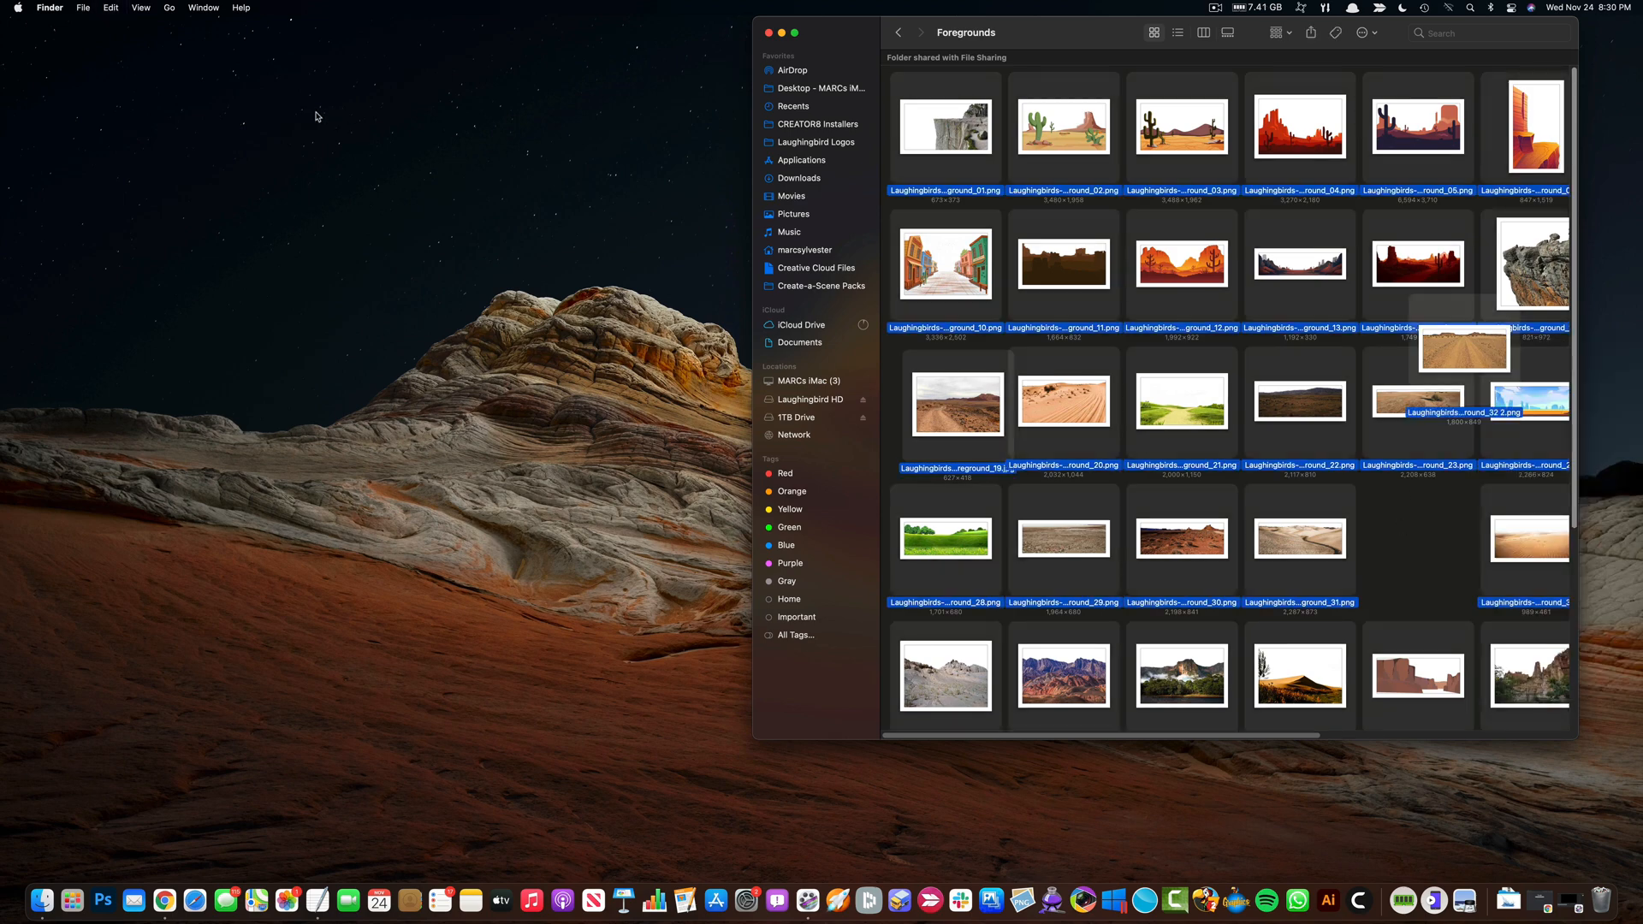
mouse_move(206, 36)
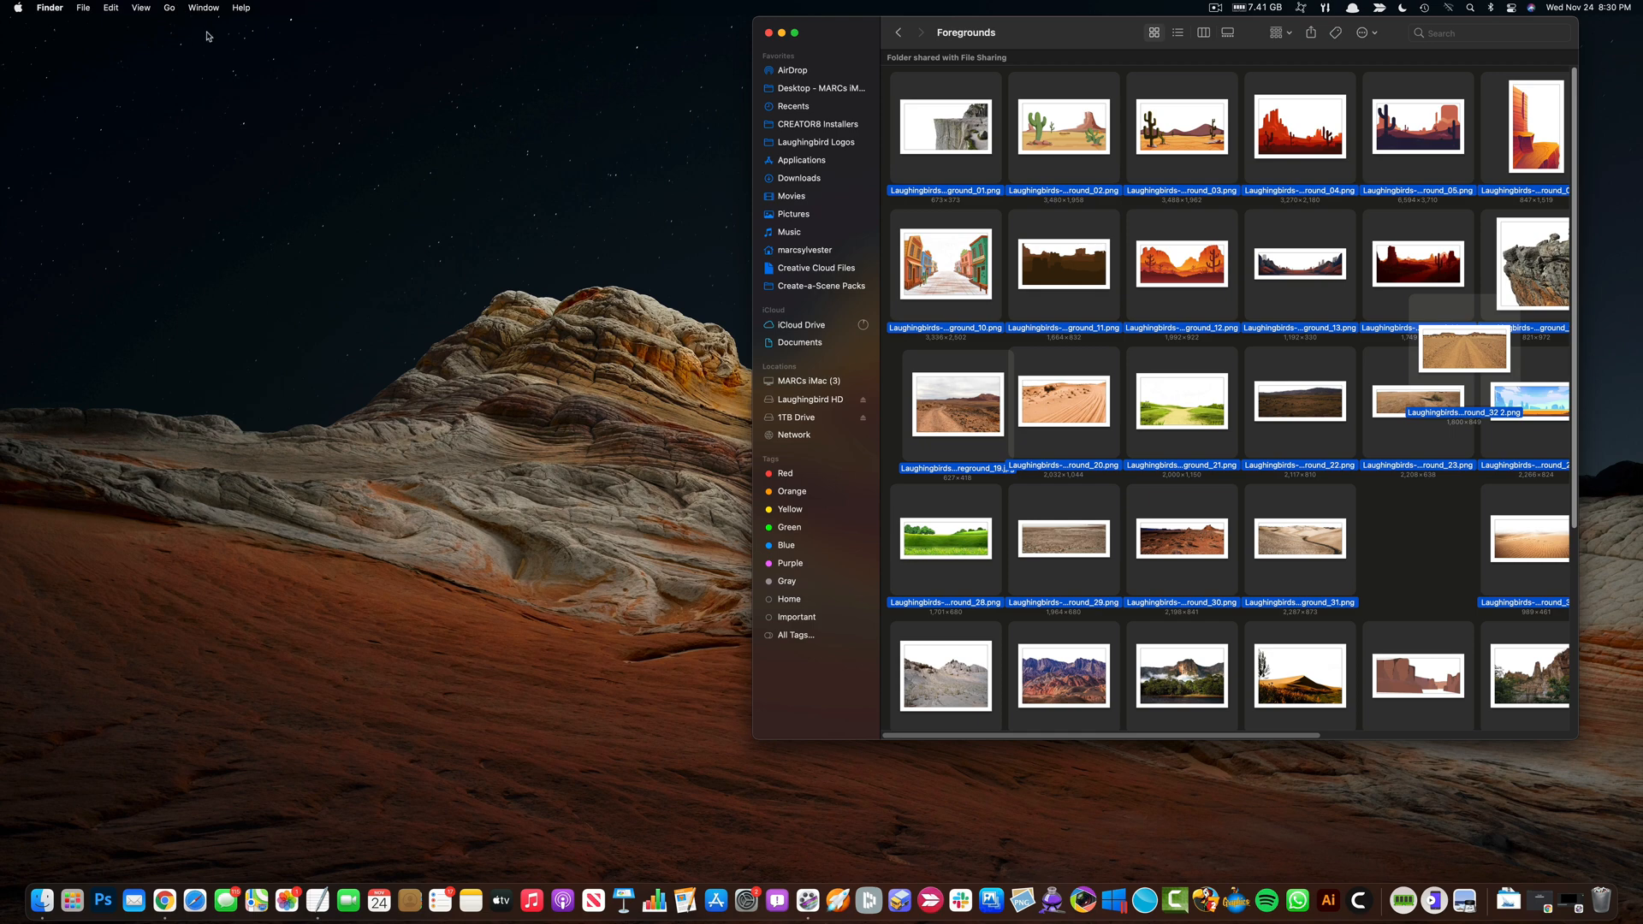
scroll(down, 3)
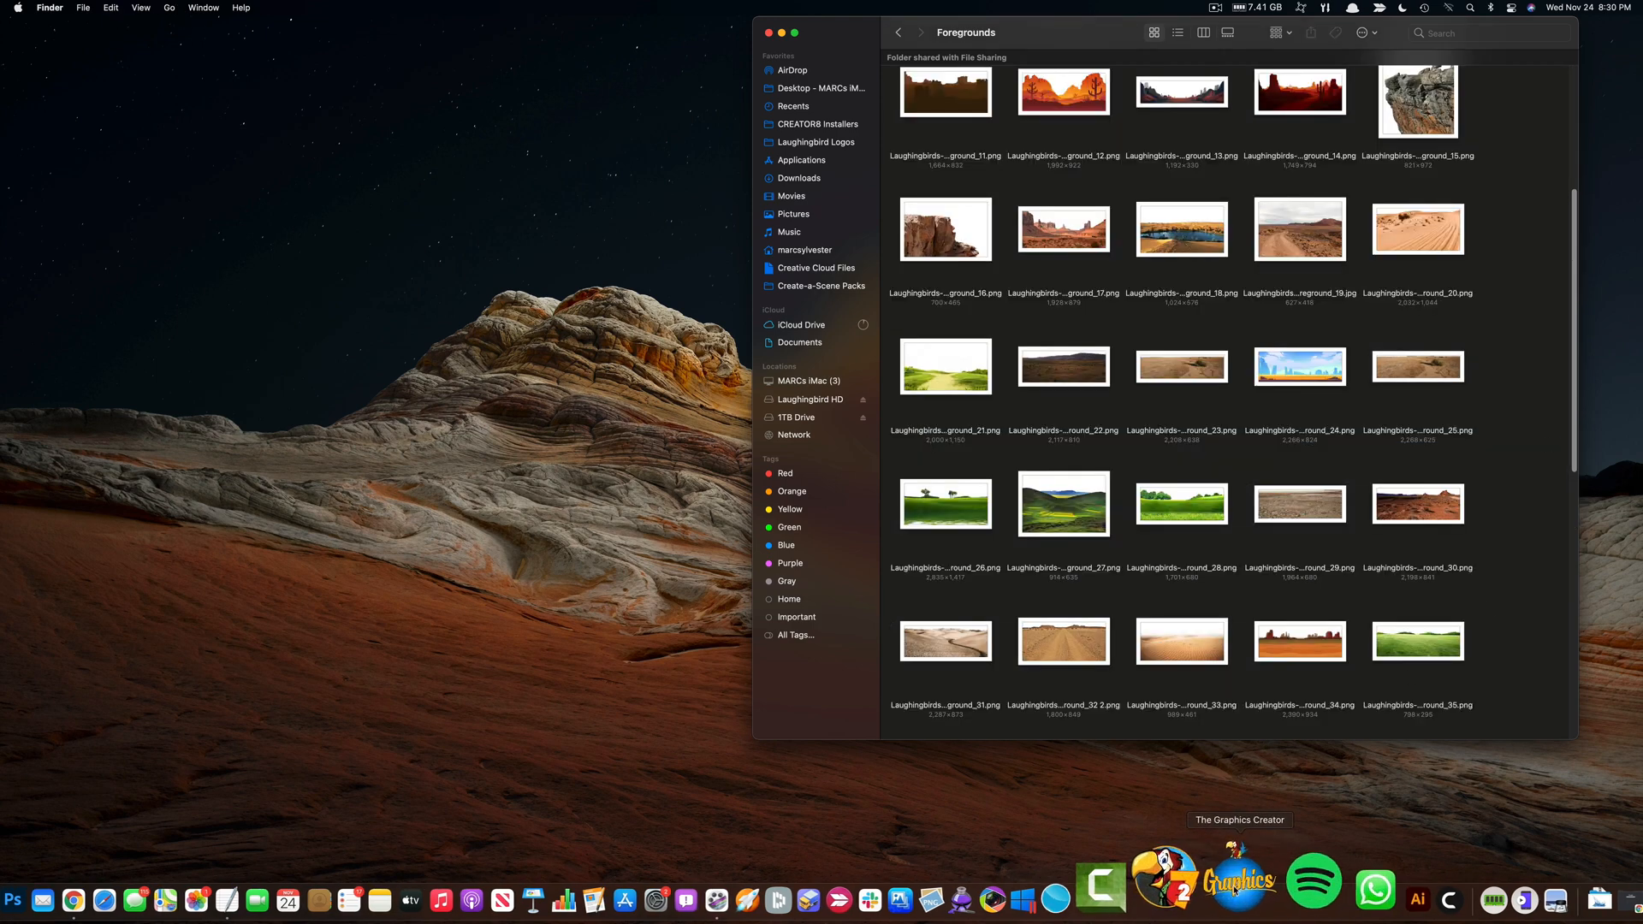
click(1238, 877)
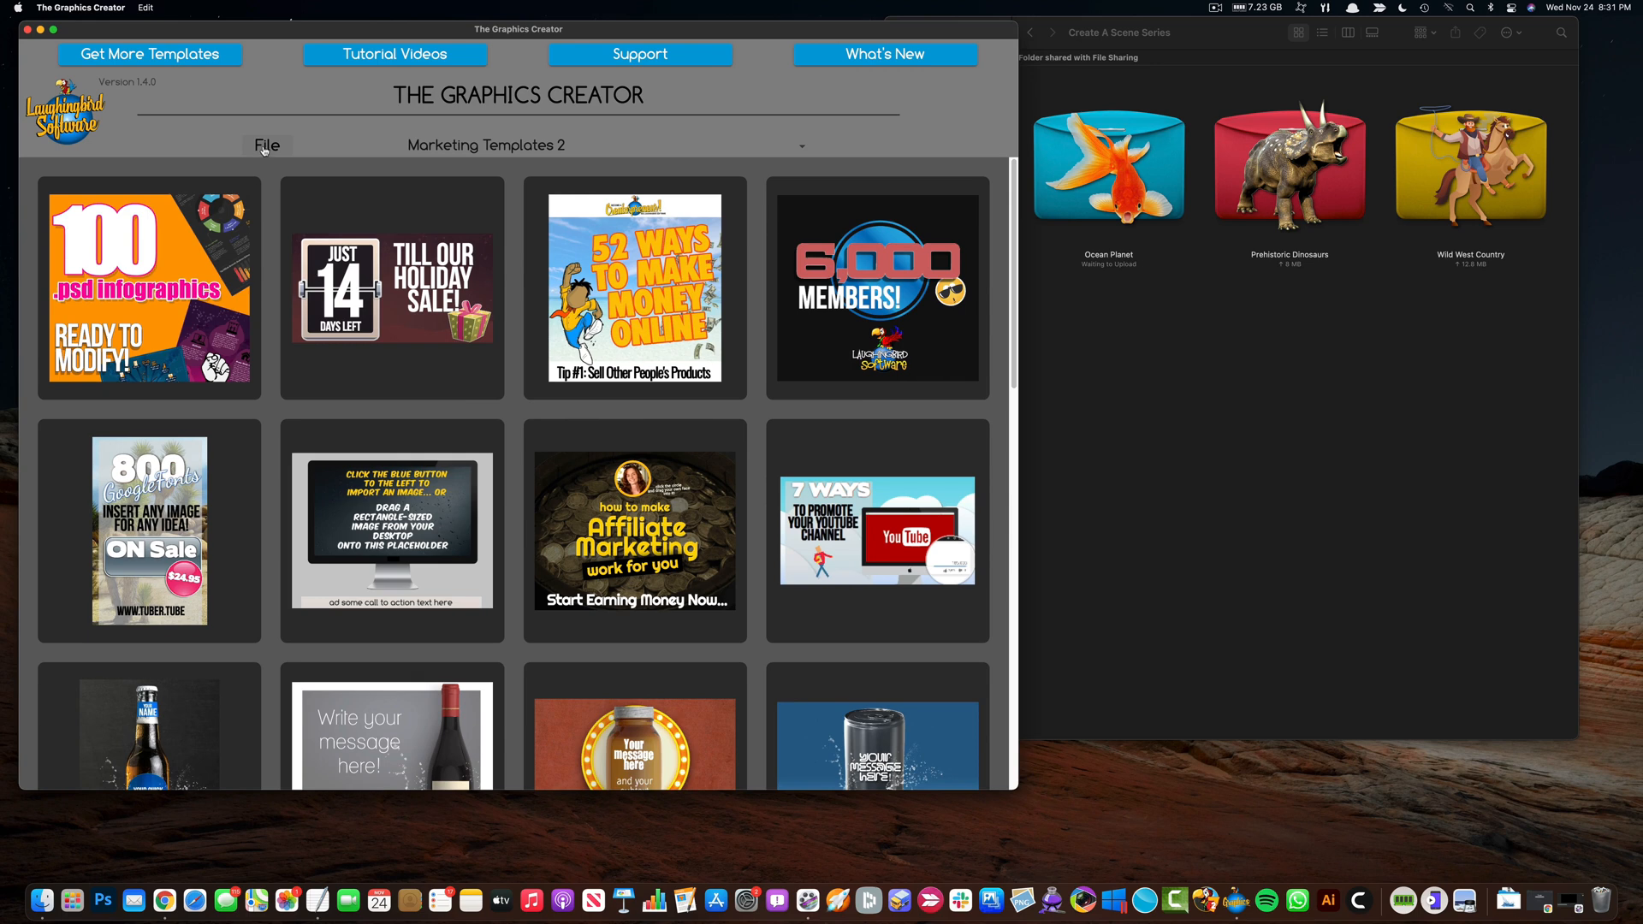
Step: Choose File > New Design to get a blank 1087 by 641 white canvas
click(267, 145)
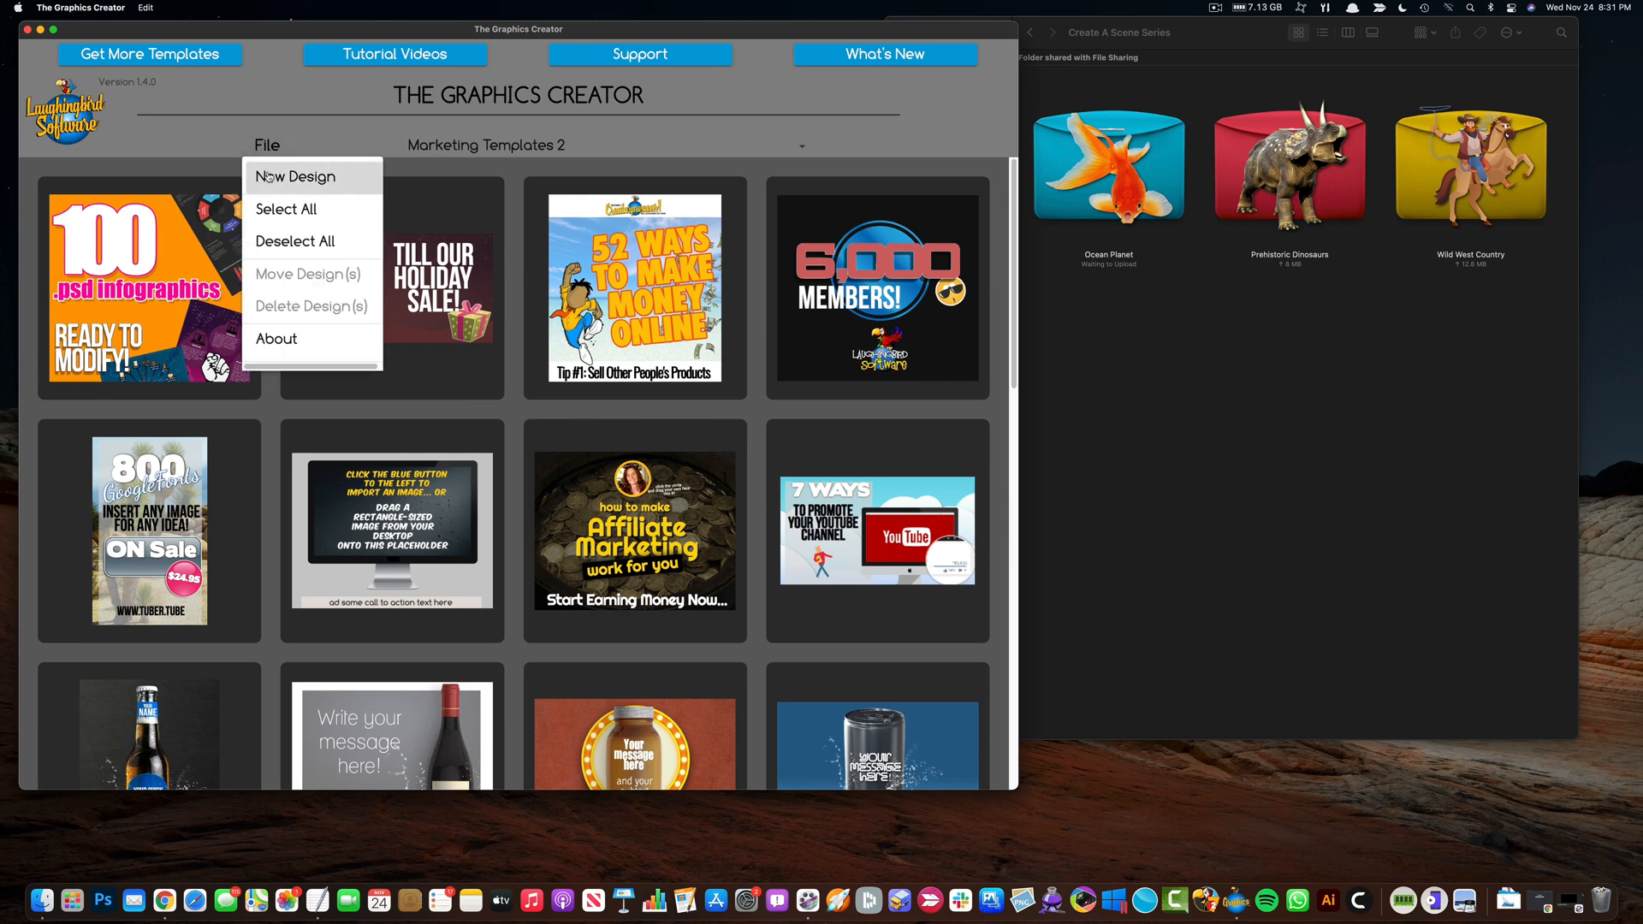
click(297, 176)
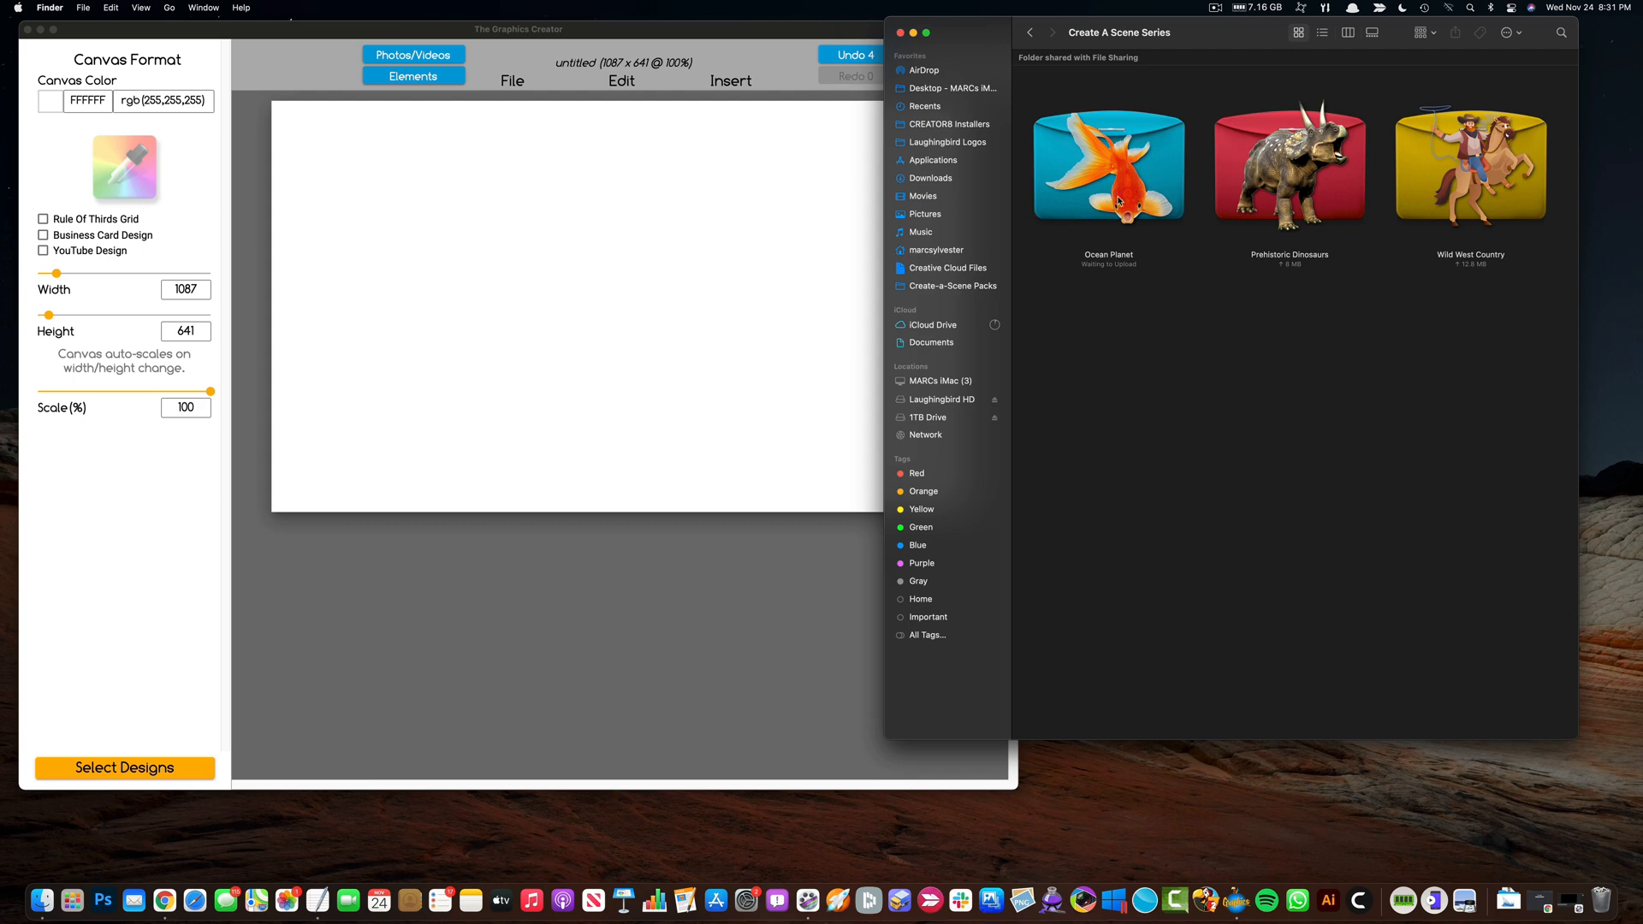
Step: Place the turquoise ocean-and-sky photo from Ocean Planet's BACKGROUNDS folder onto the canvas
double_click(1107, 164)
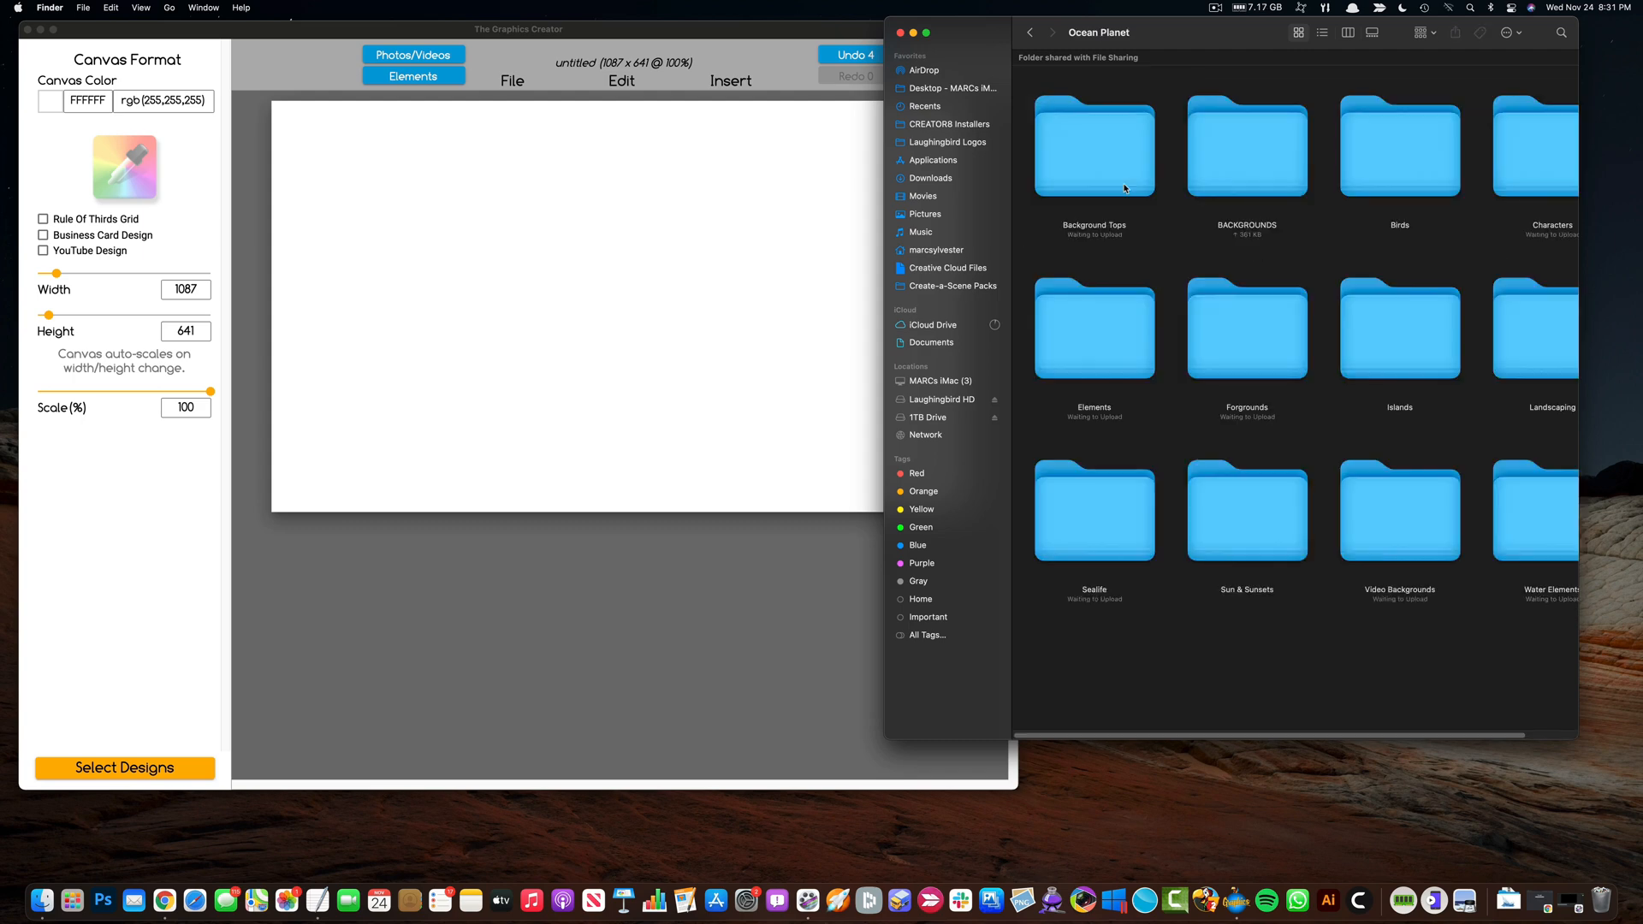
mouse_move(1255, 164)
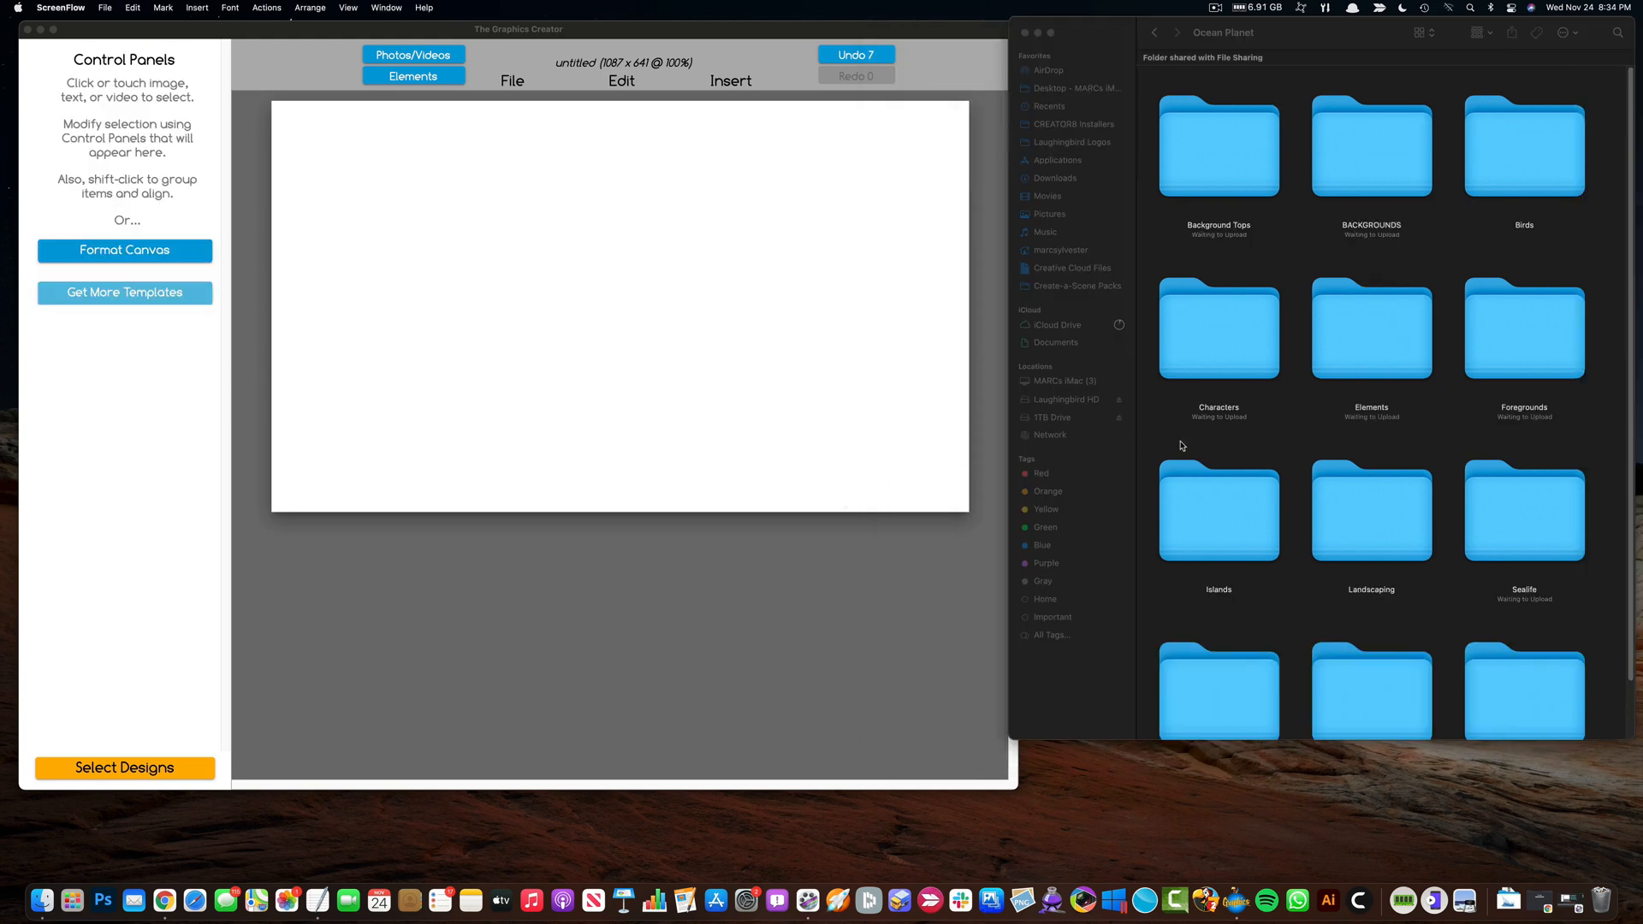
mouse_move(1325, 251)
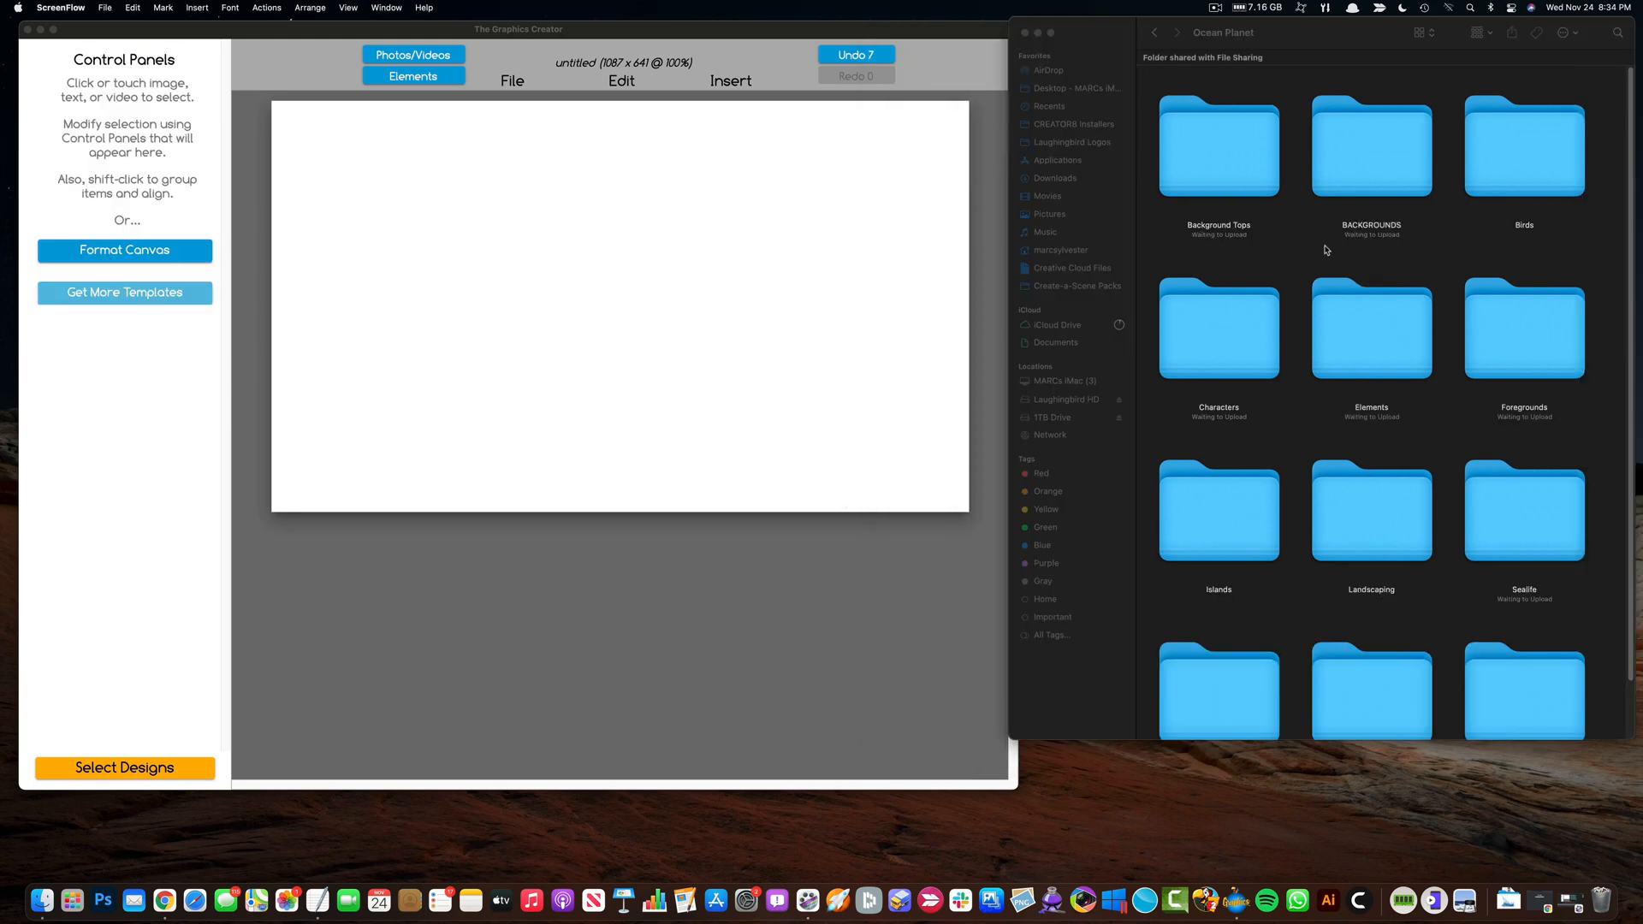
double_click(1369, 147)
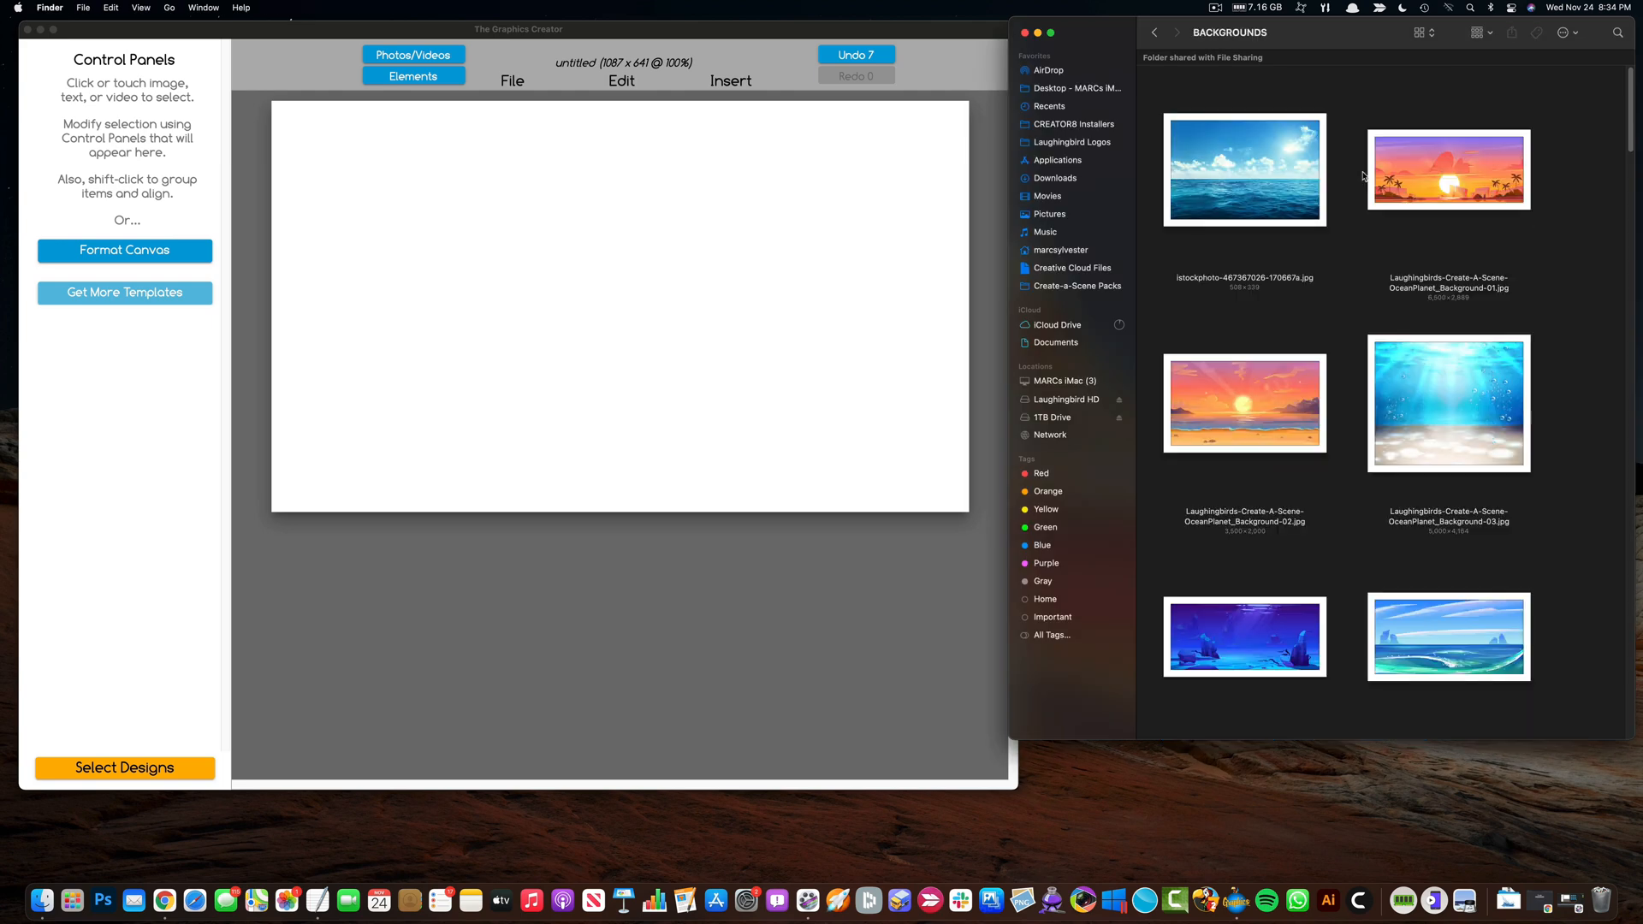
scroll(down, 3)
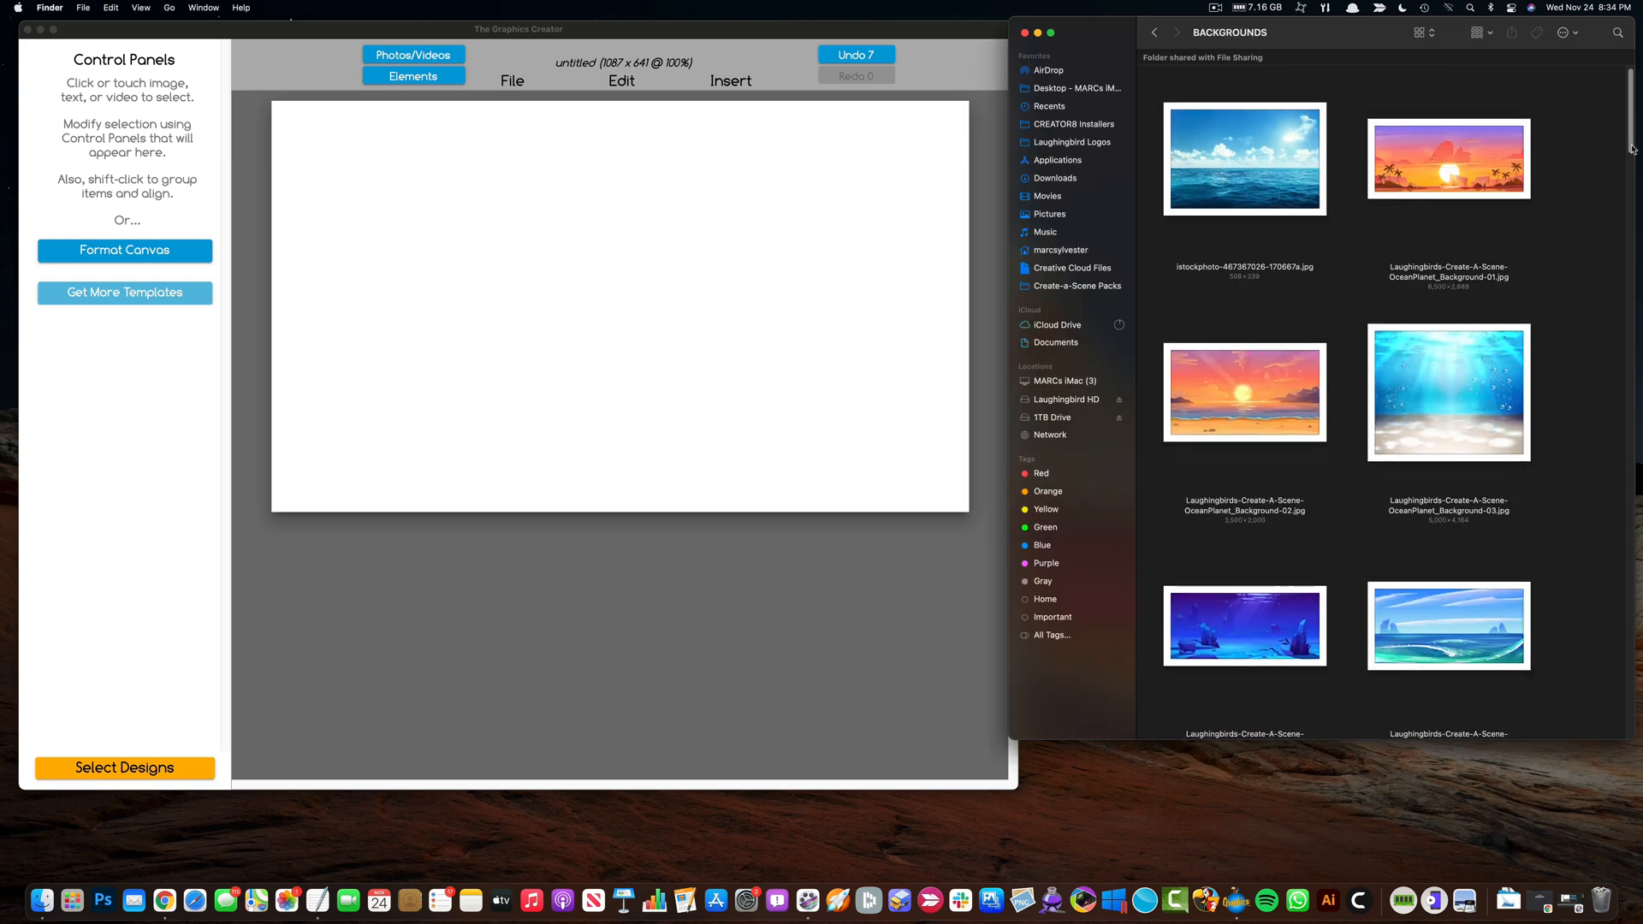
scroll(down, 3)
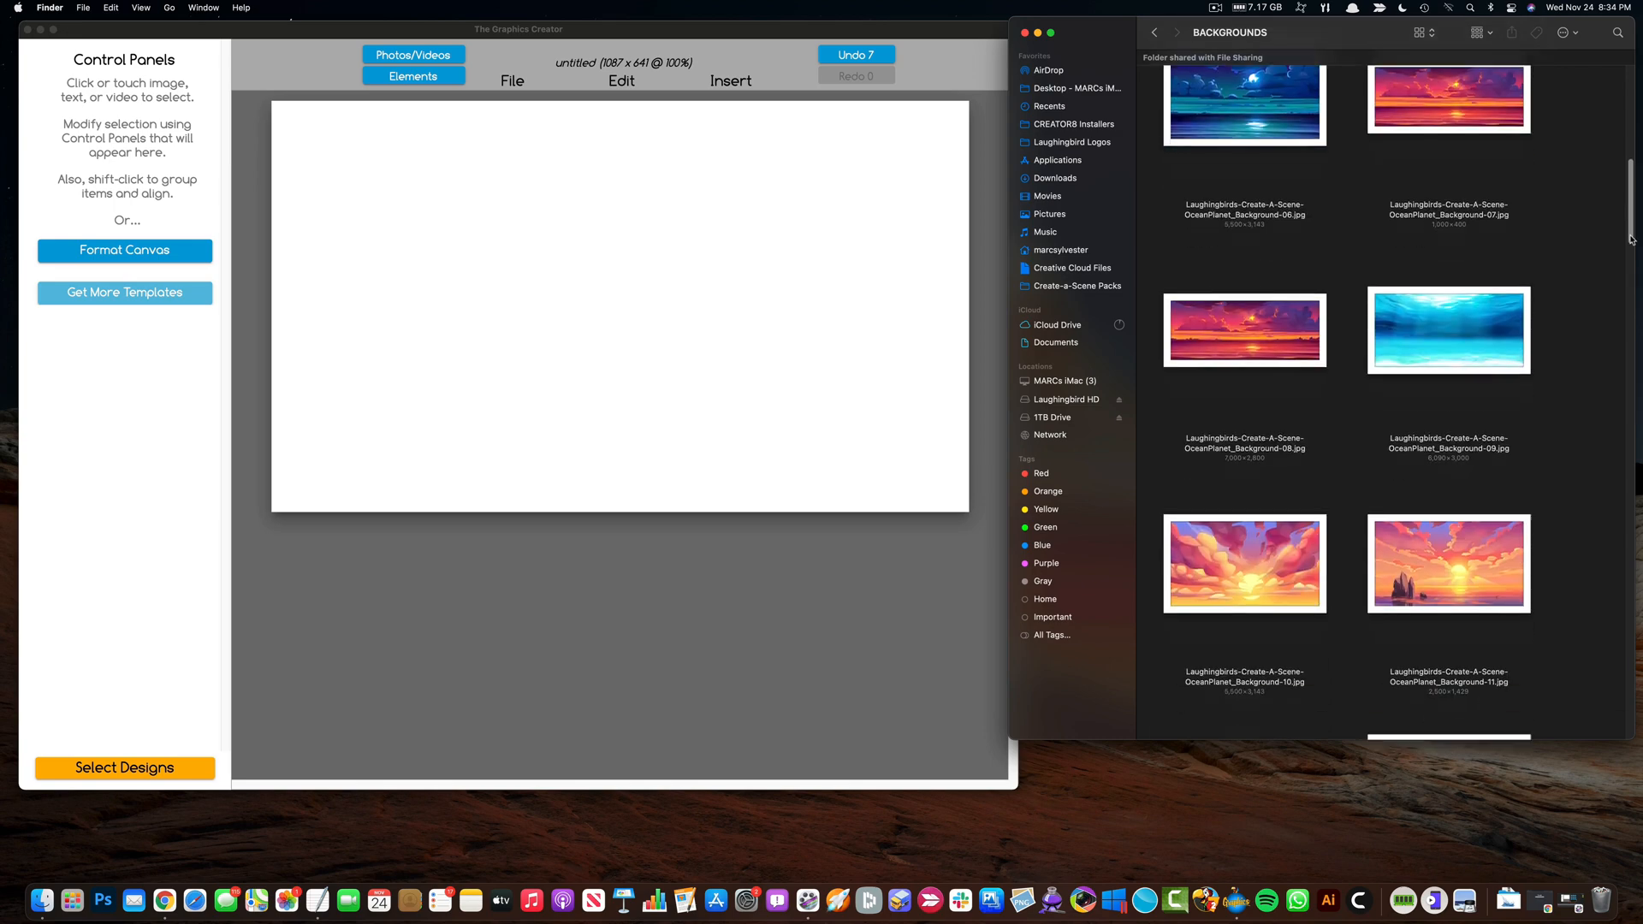
scroll(down, 3)
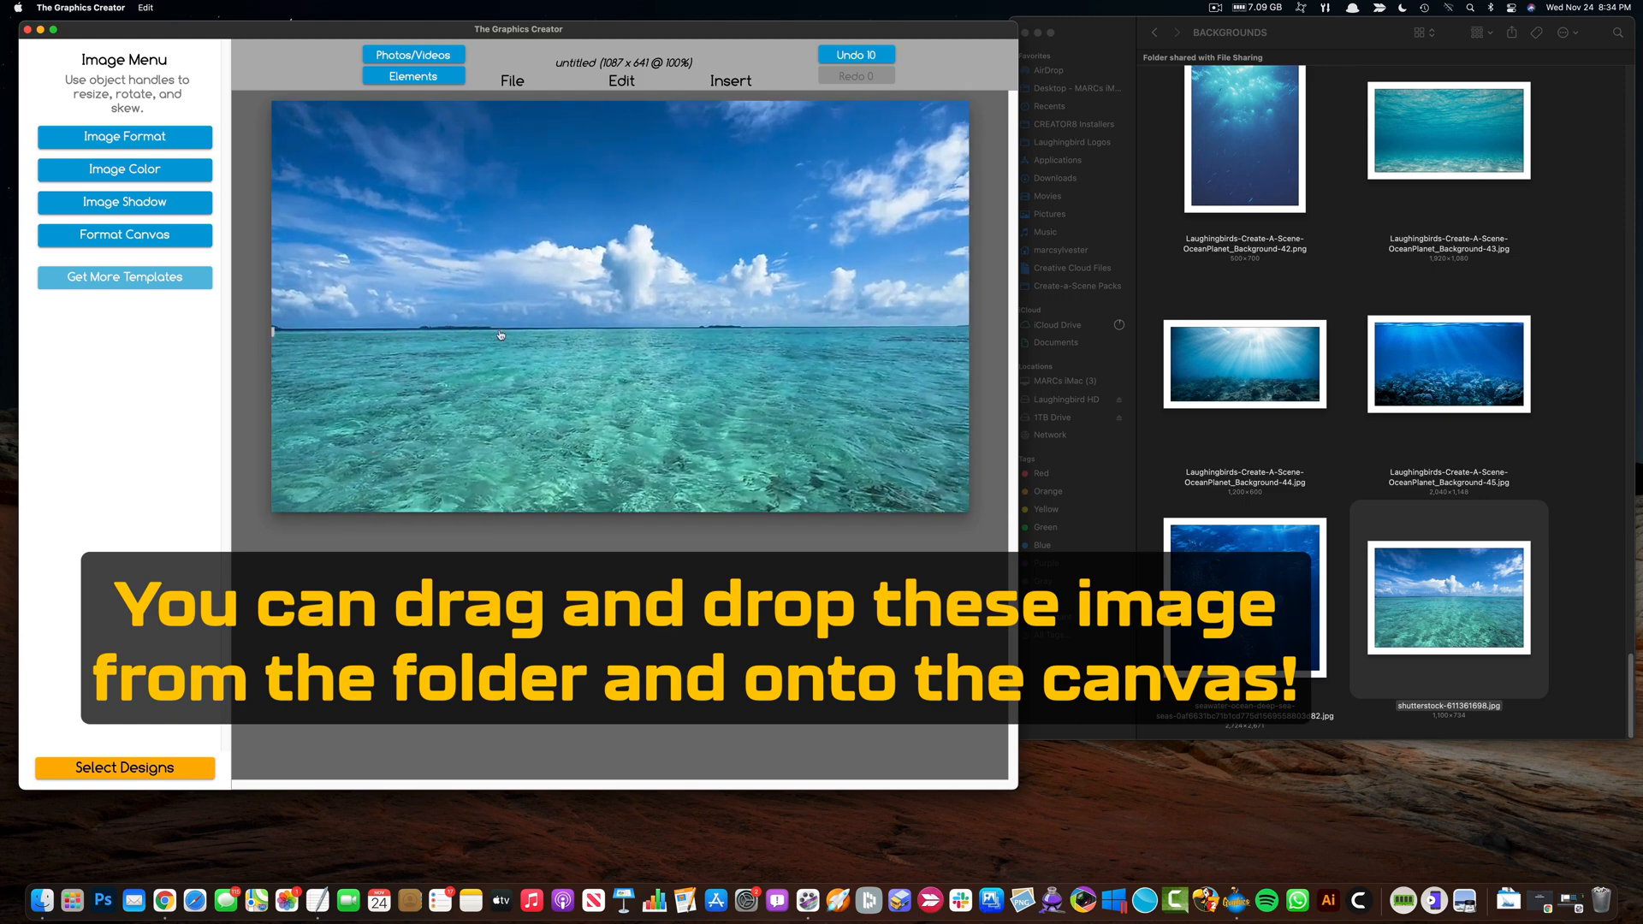
Step: Place the rocky palm-tree island from Ocean Planet's foregrounds on the ocean horizon
click(1153, 32)
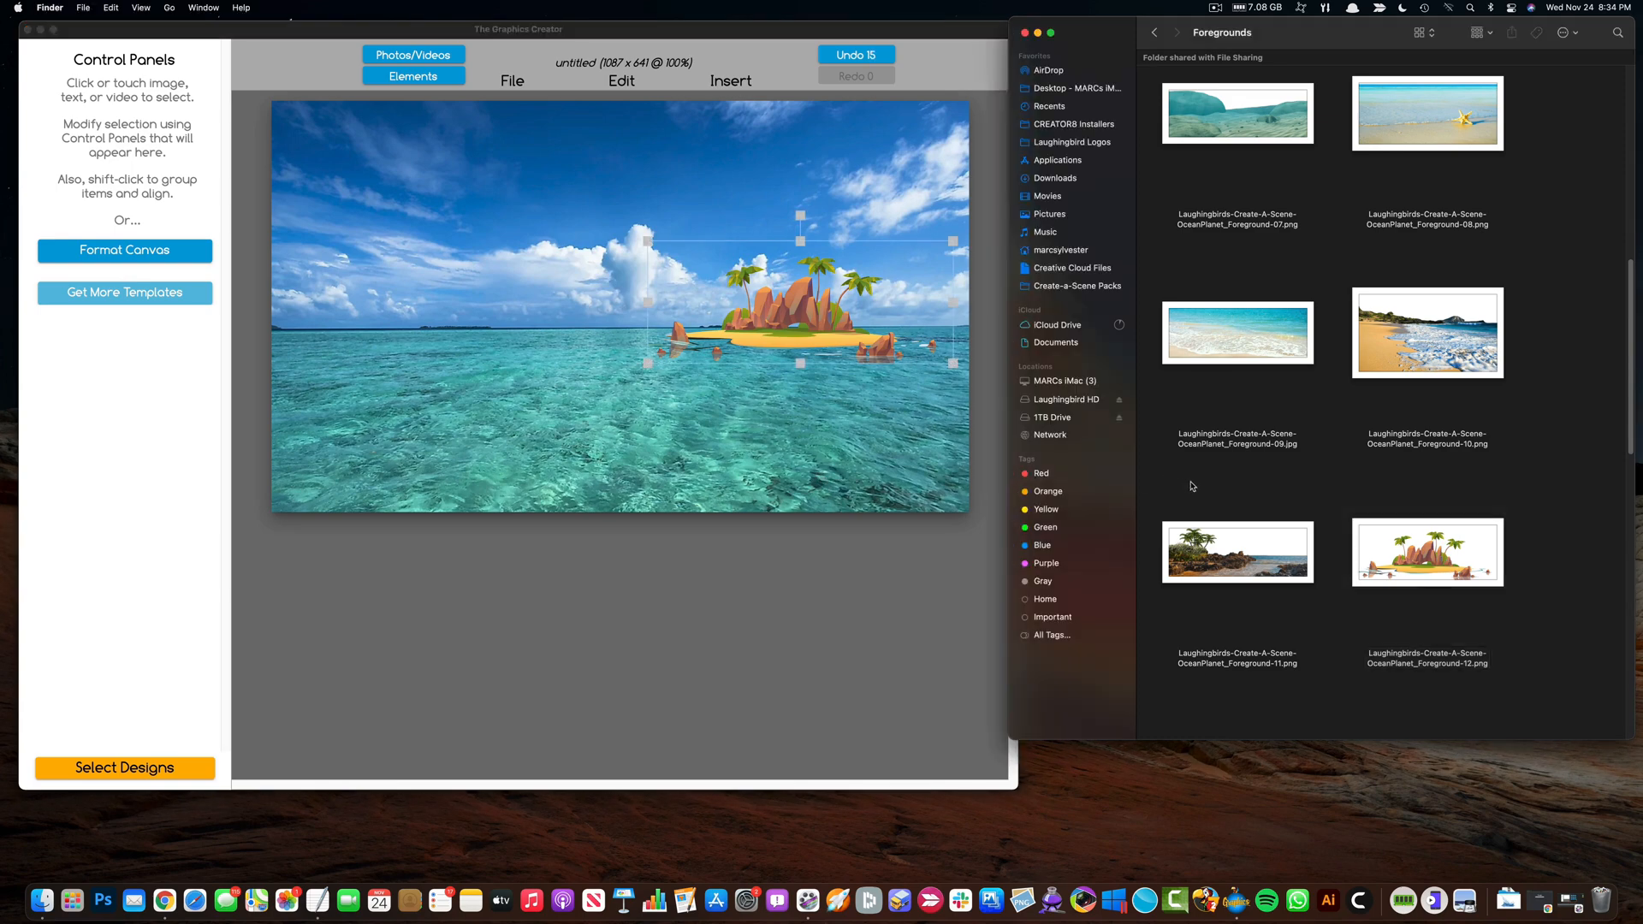
mouse_move(1338, 464)
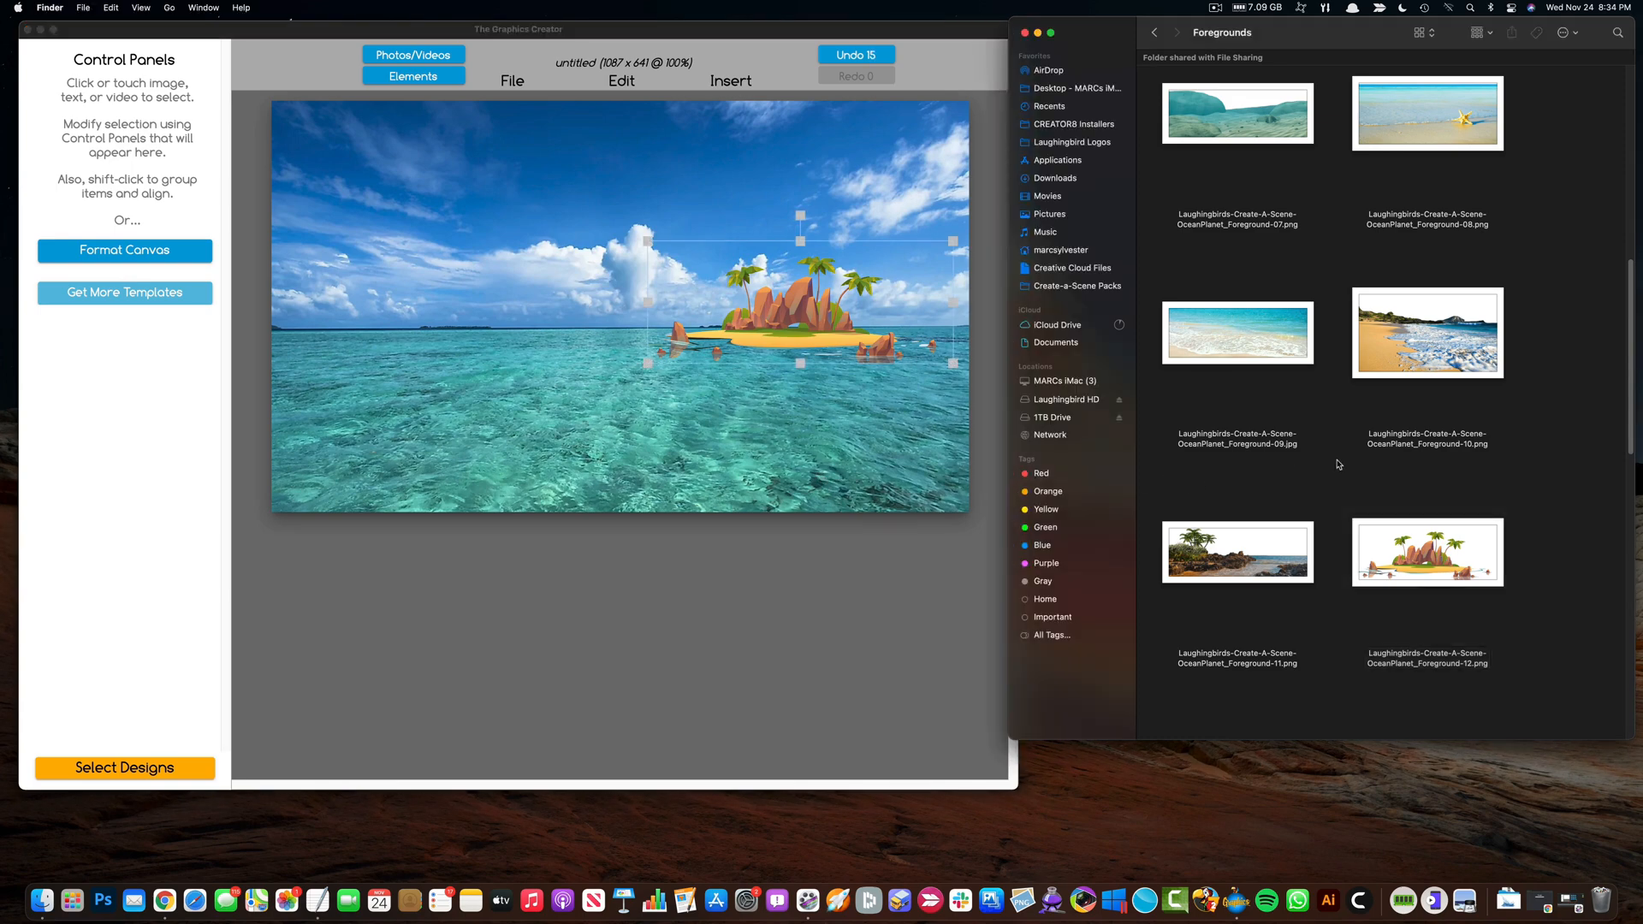
click(1154, 33)
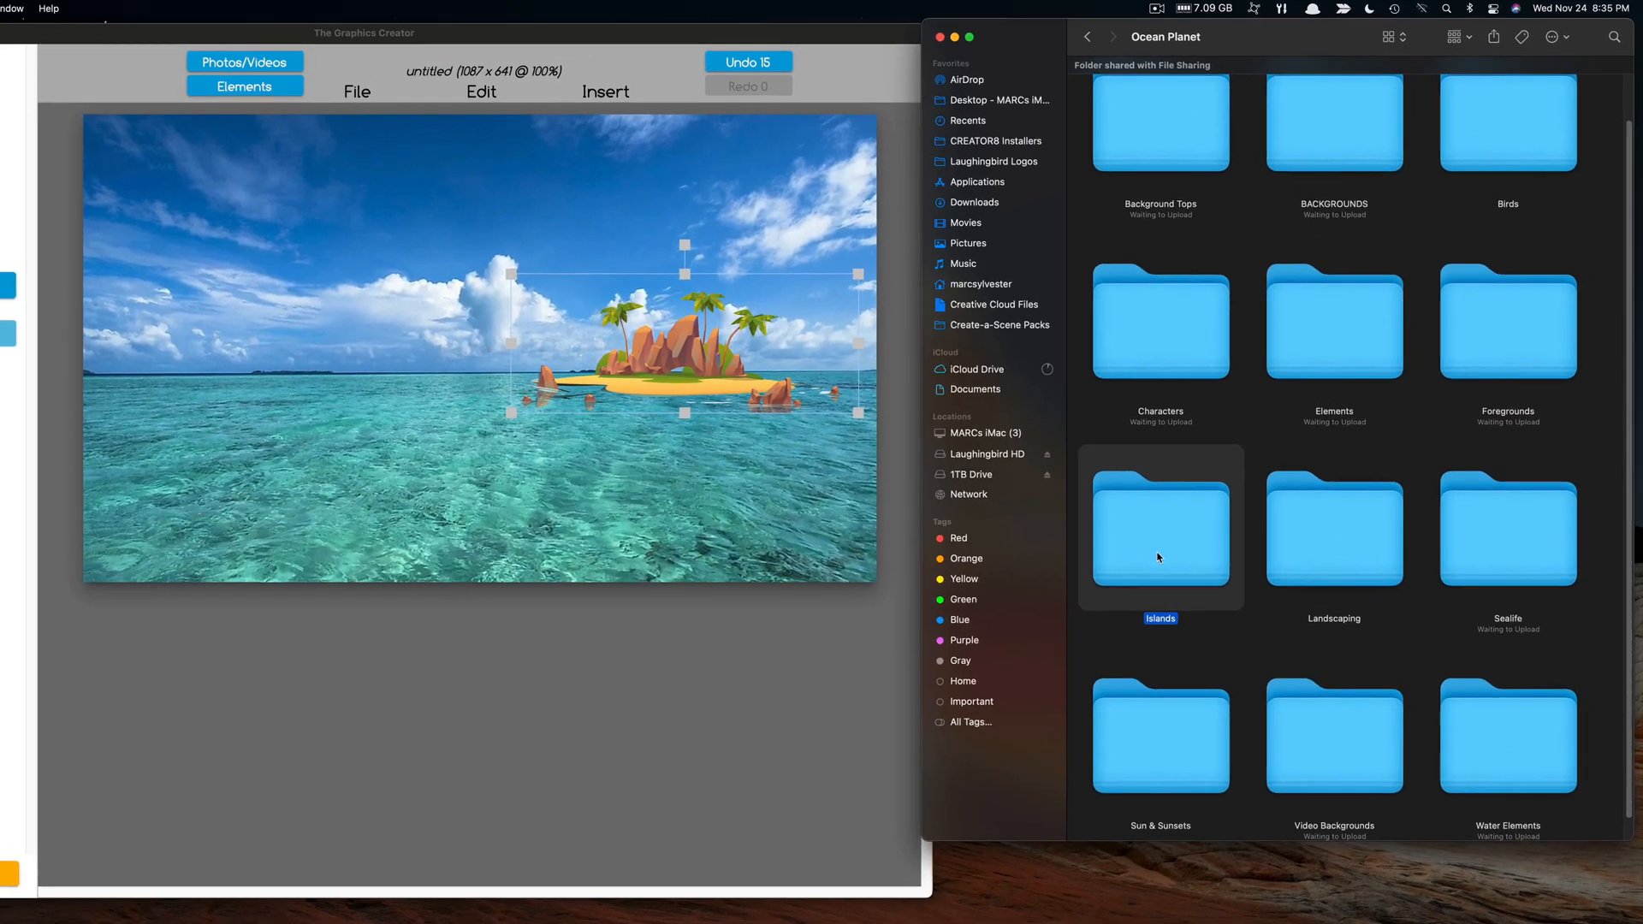
Step: Swap the rocky island for the green waterfall island from the Islands folder
double_click(1160, 527)
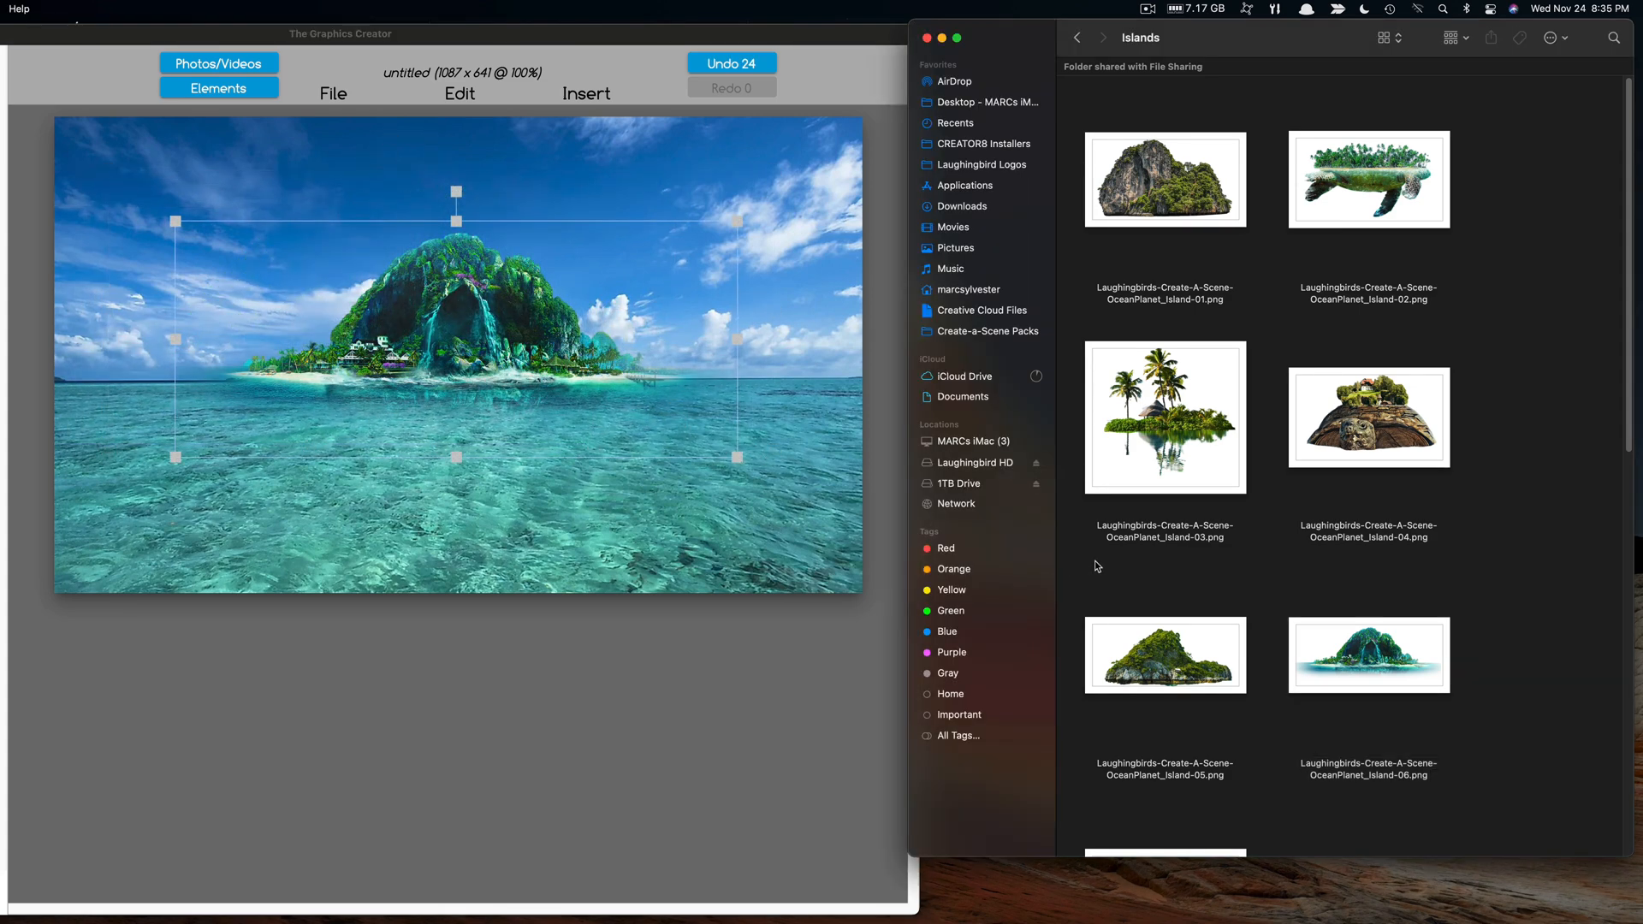
click(1077, 38)
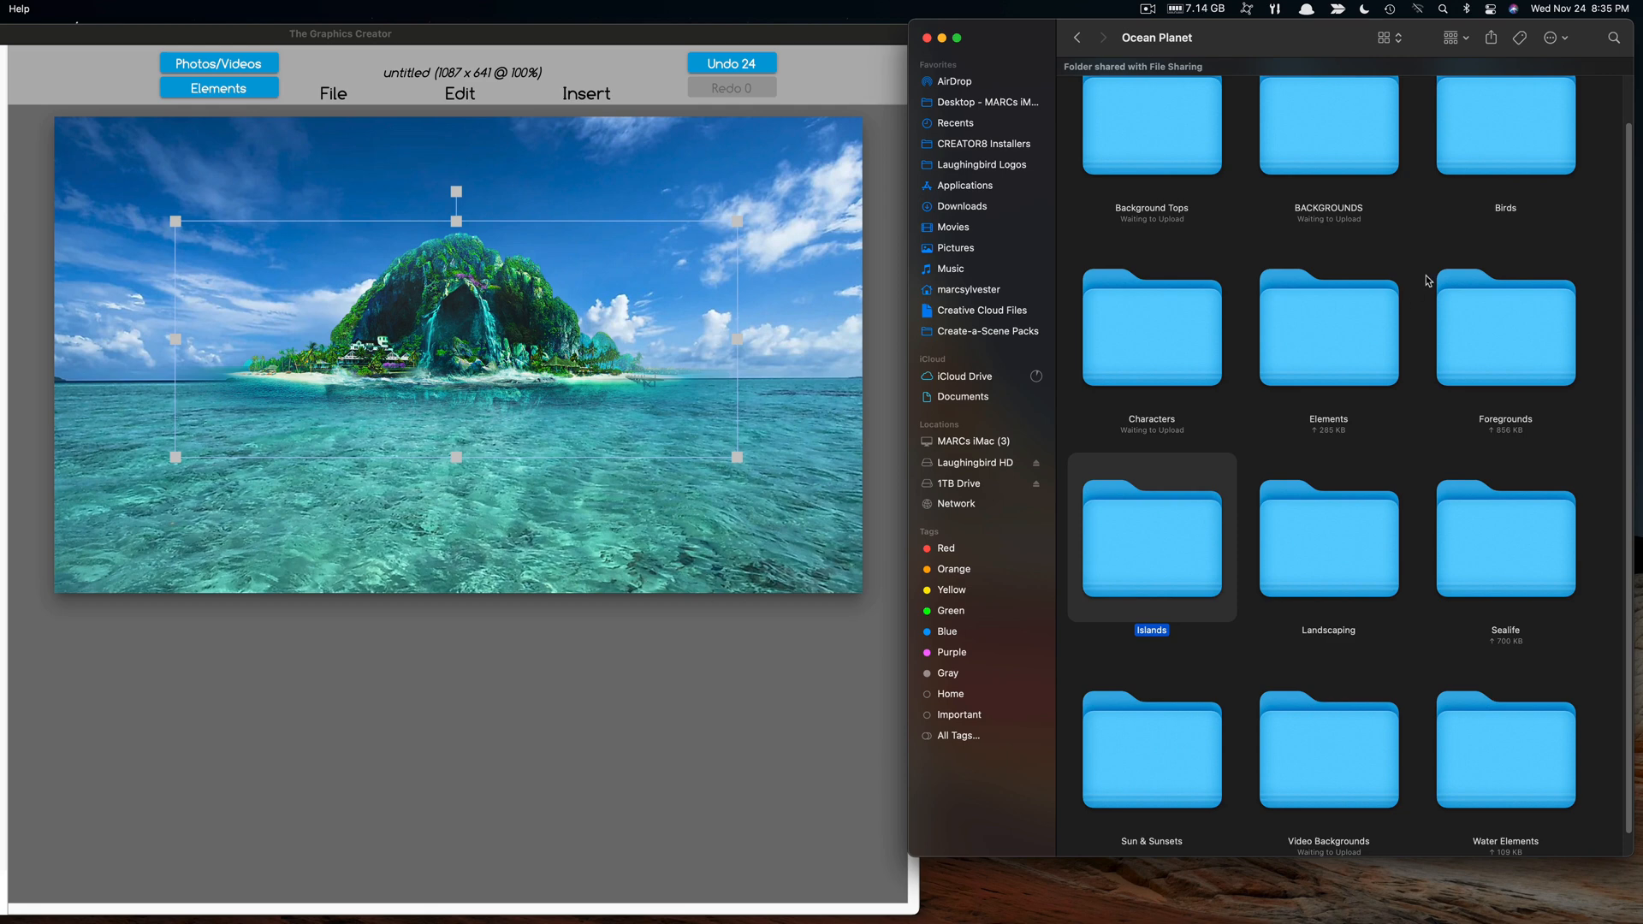
mouse_move(1211, 409)
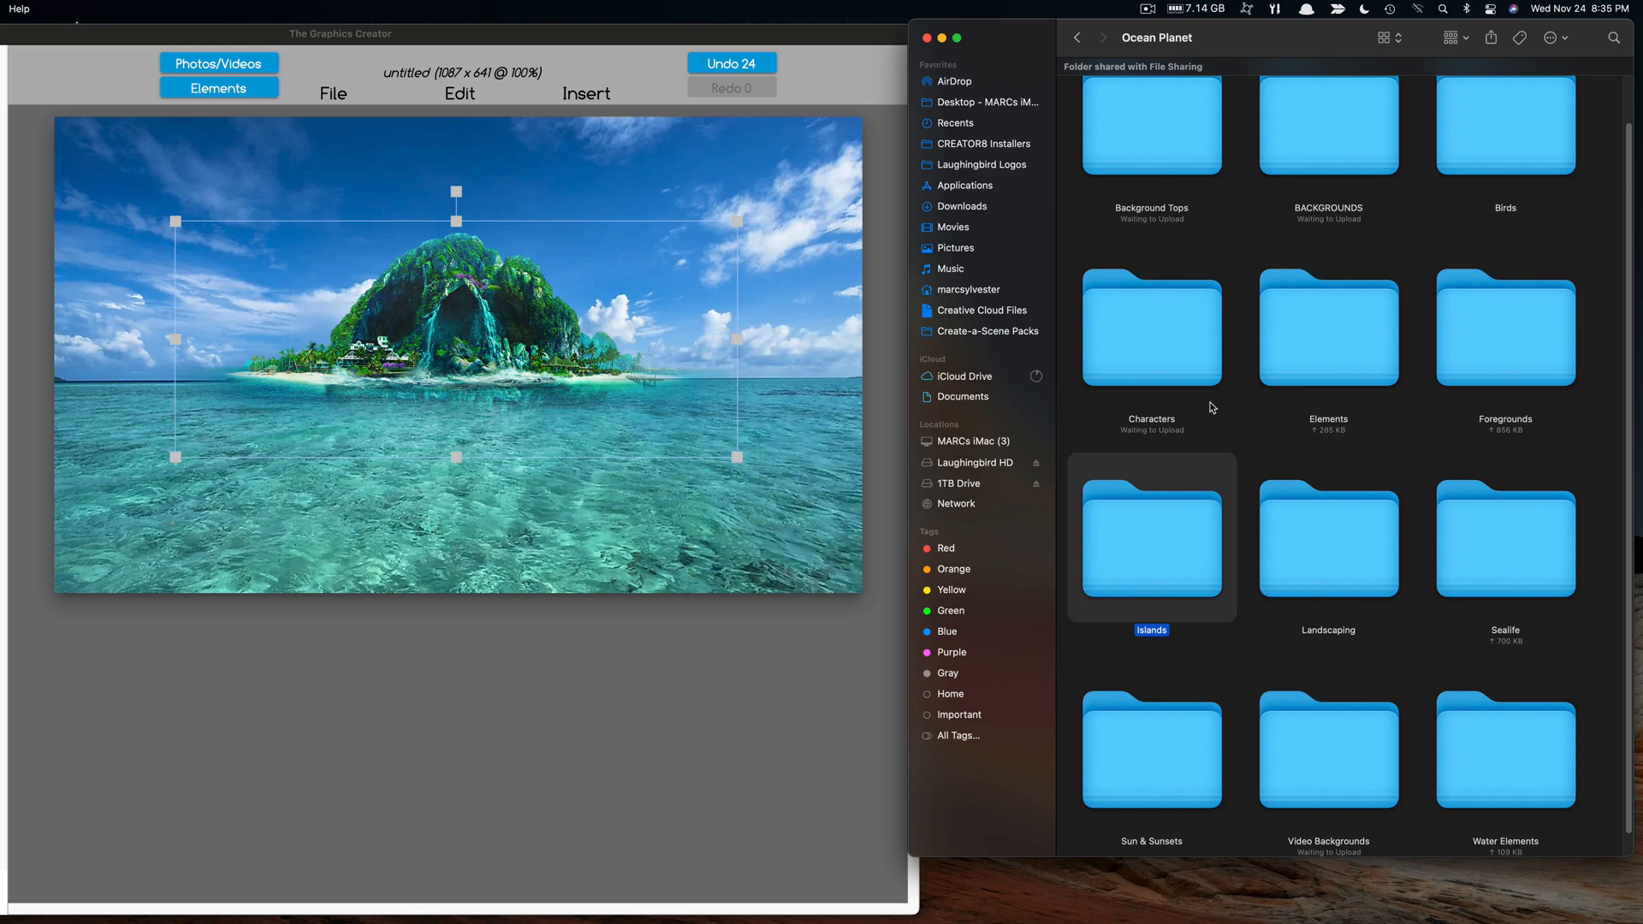
mouse_move(721, 300)
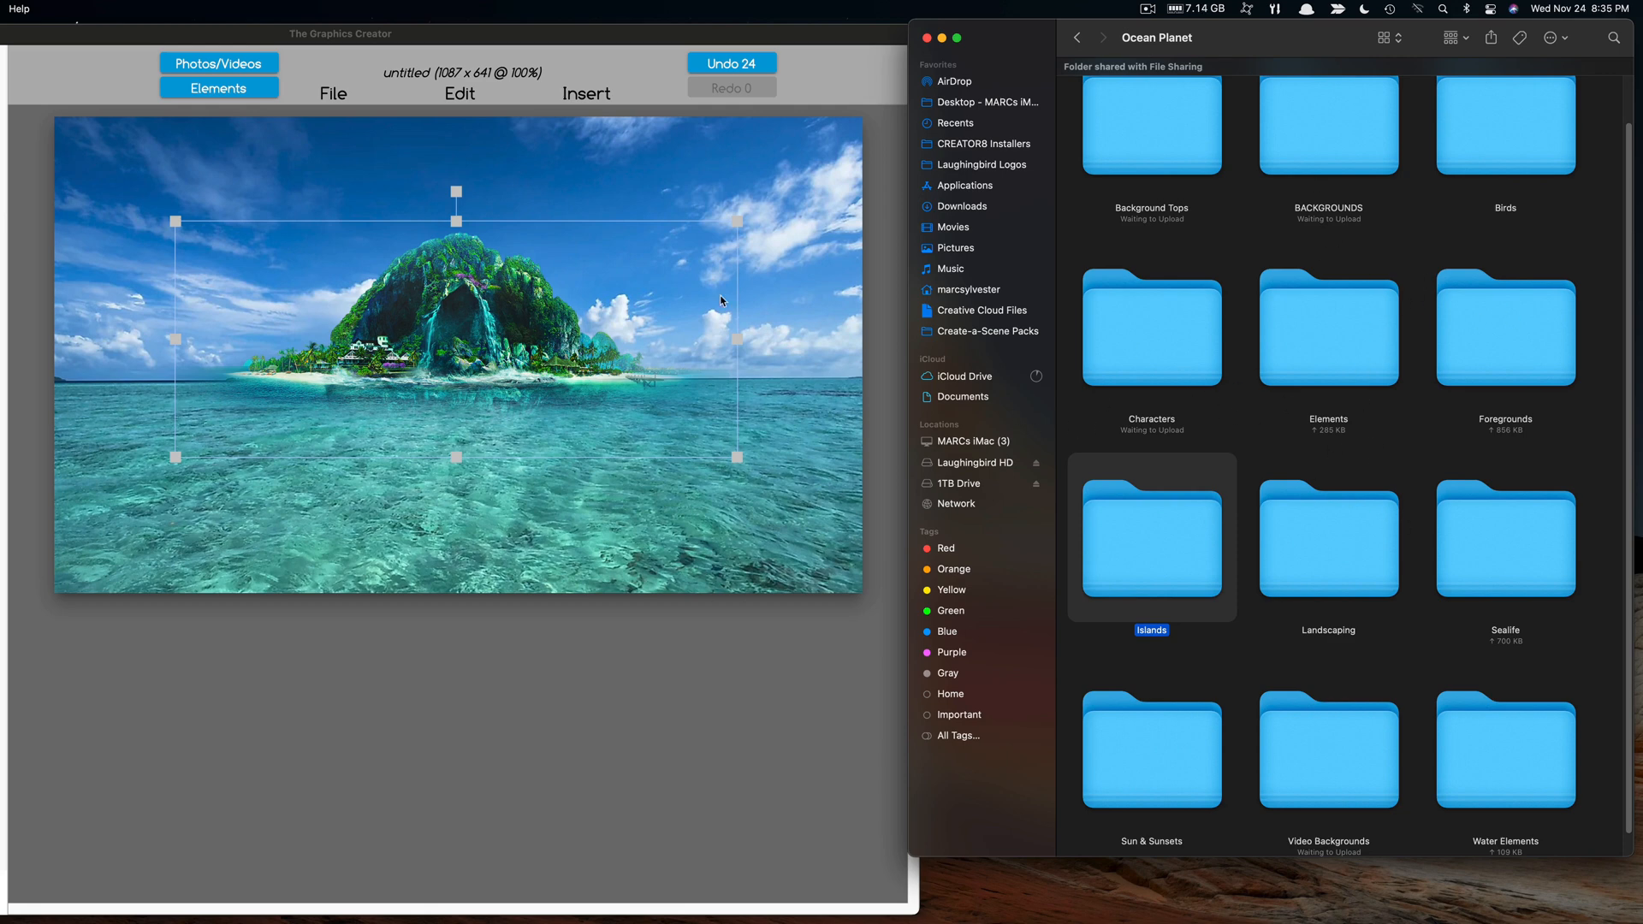
Step: Place the boy in the red wetsuit from Characters over the water beside the island
click(1150, 327)
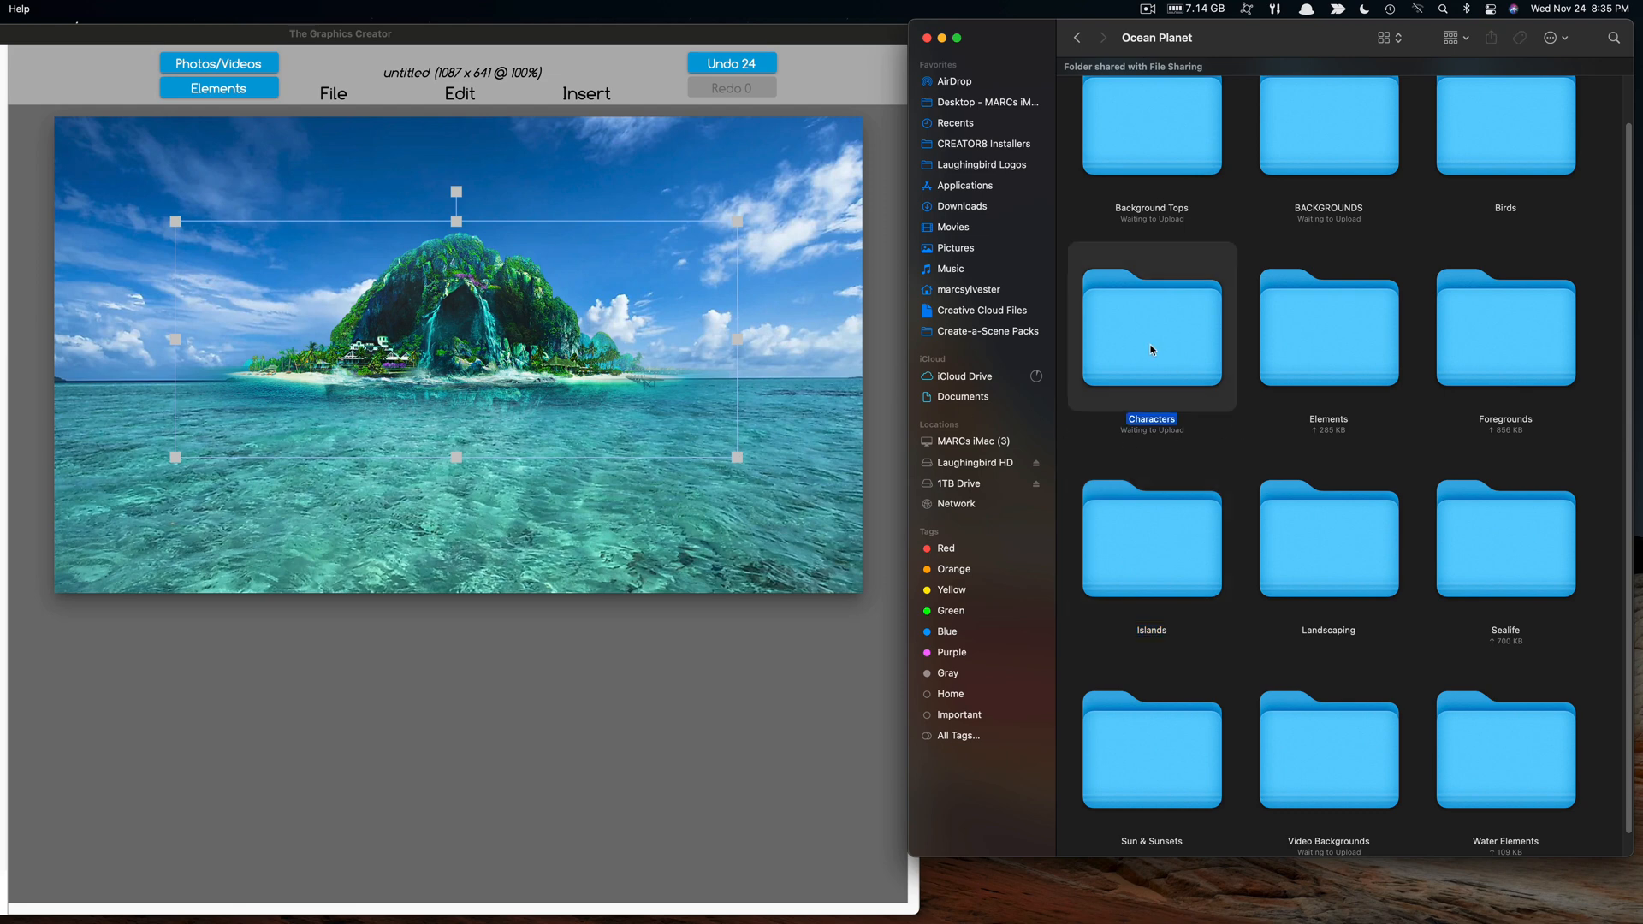
double_click(1150, 327)
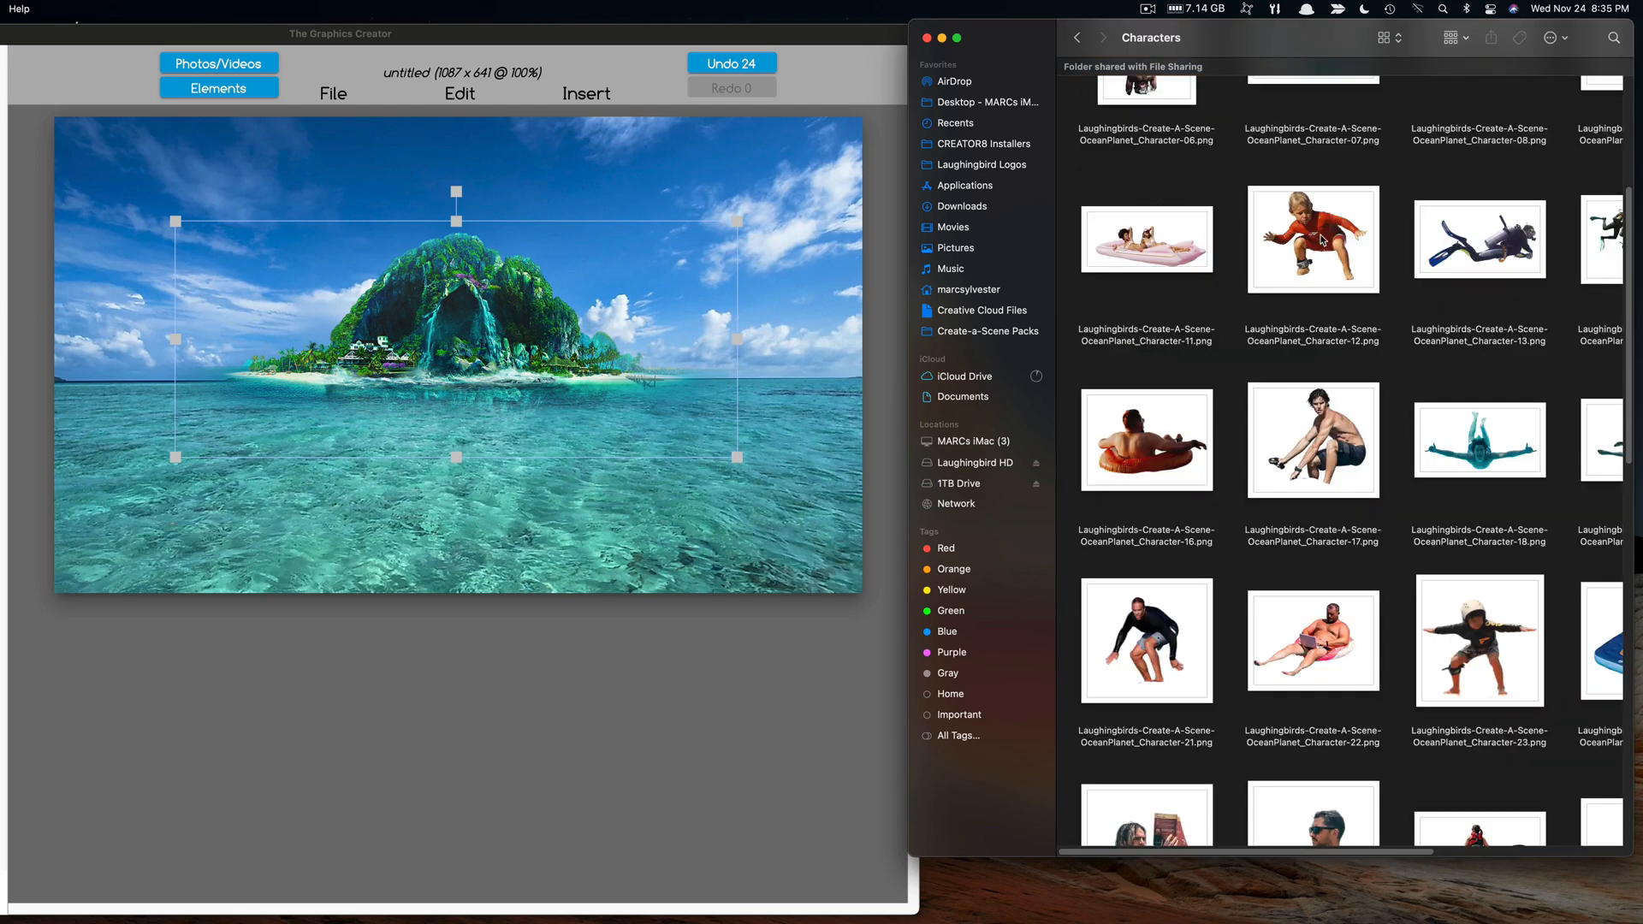
click(1311, 239)
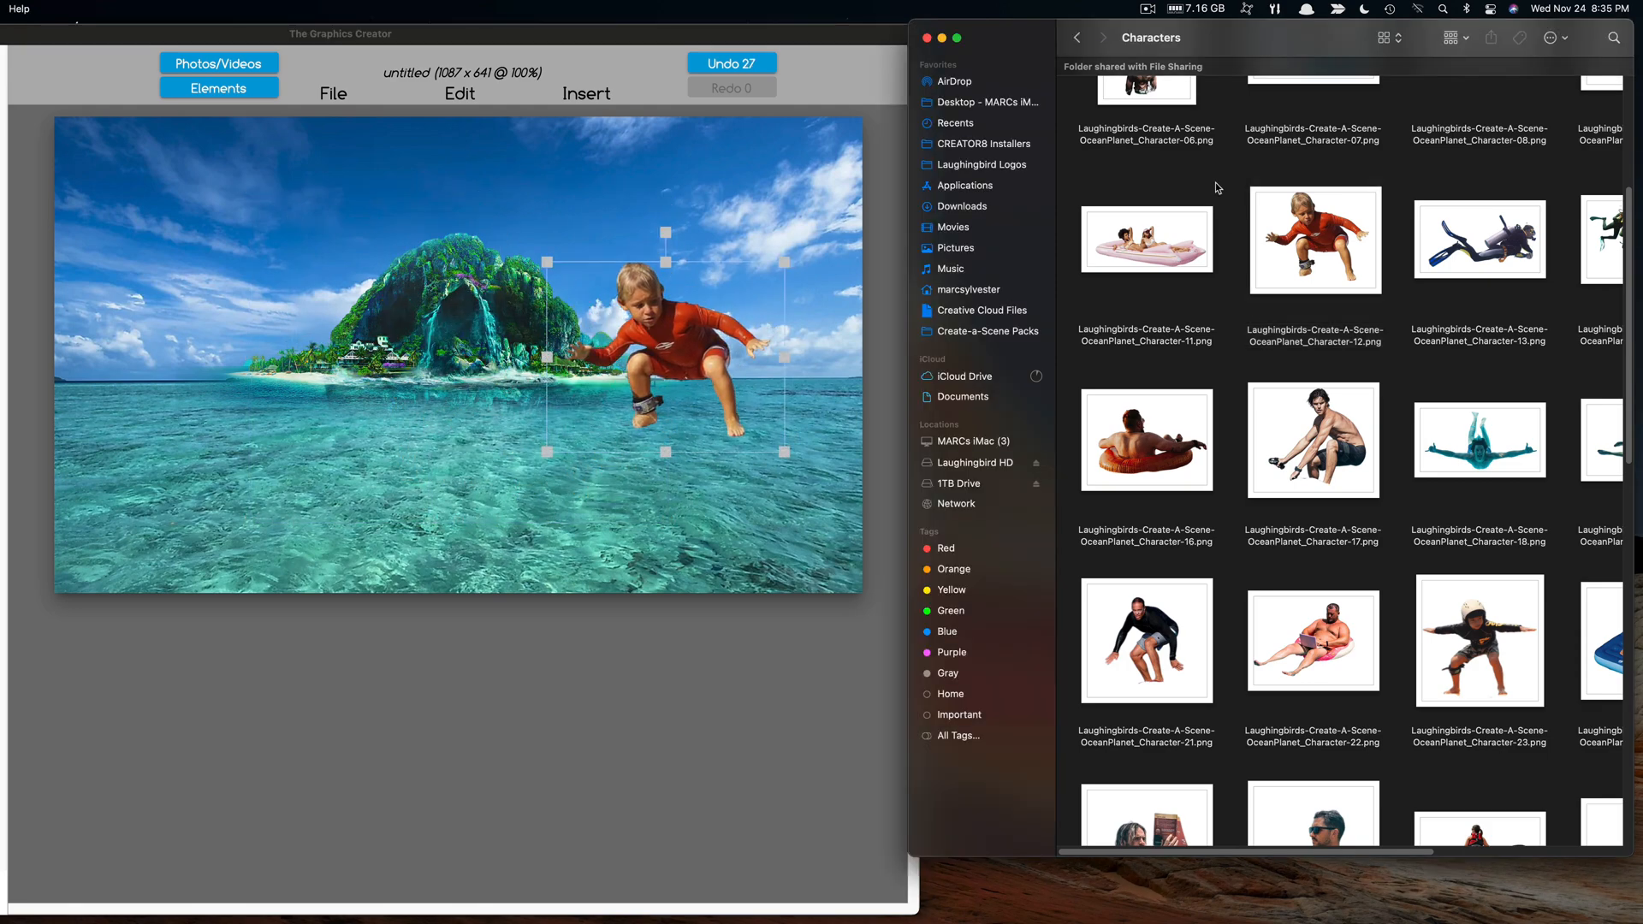
click(1077, 38)
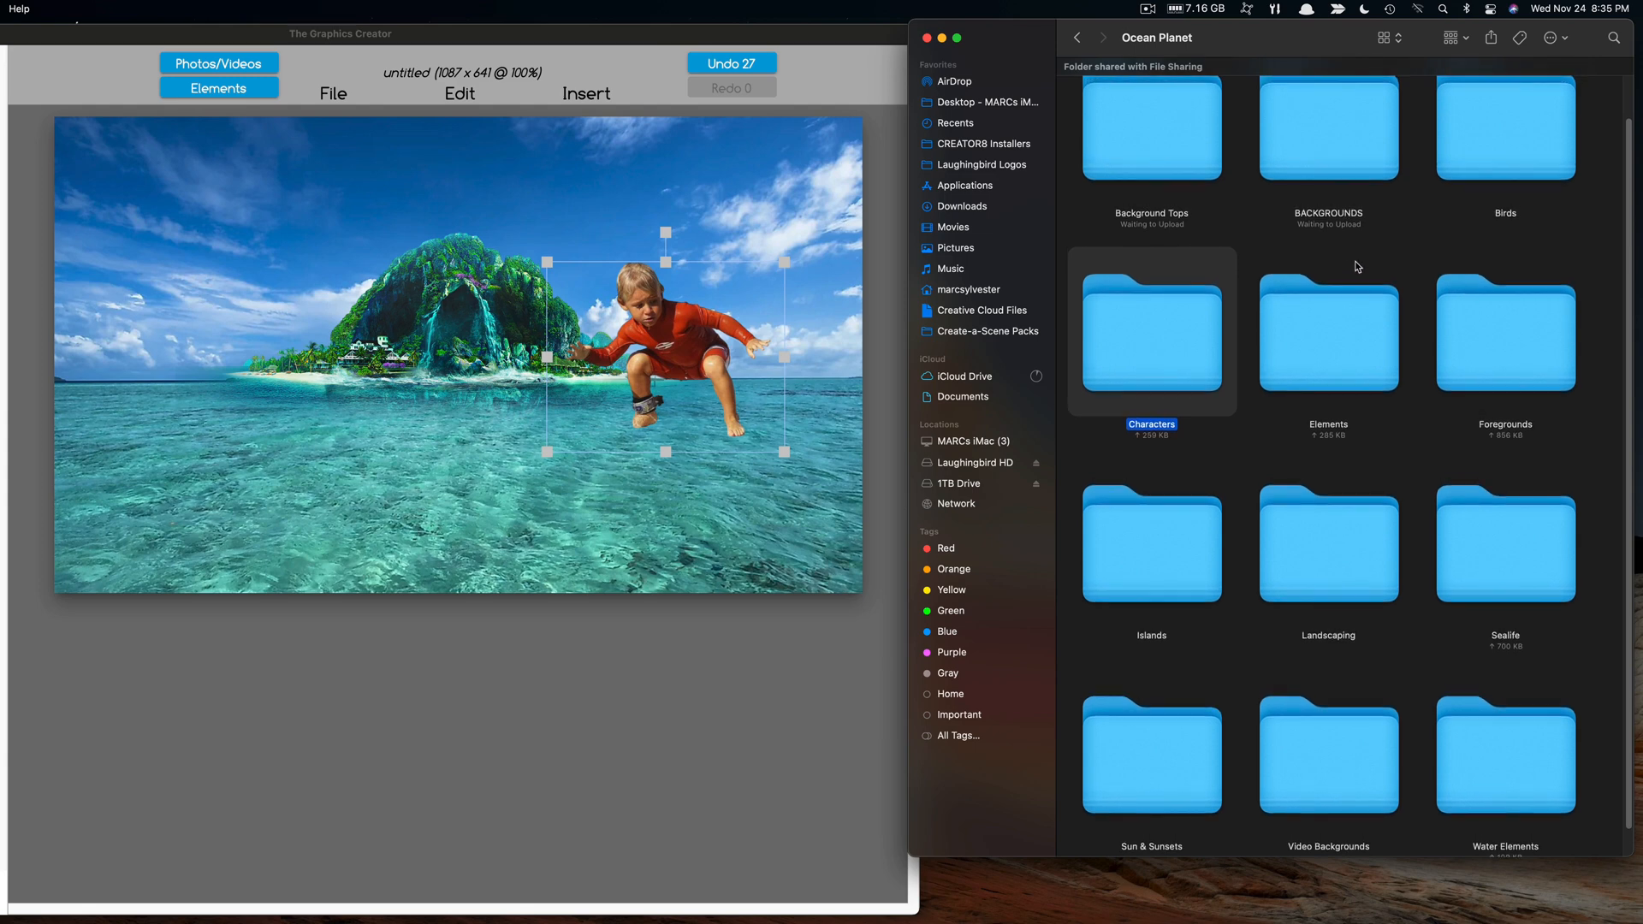
scroll(up, 3)
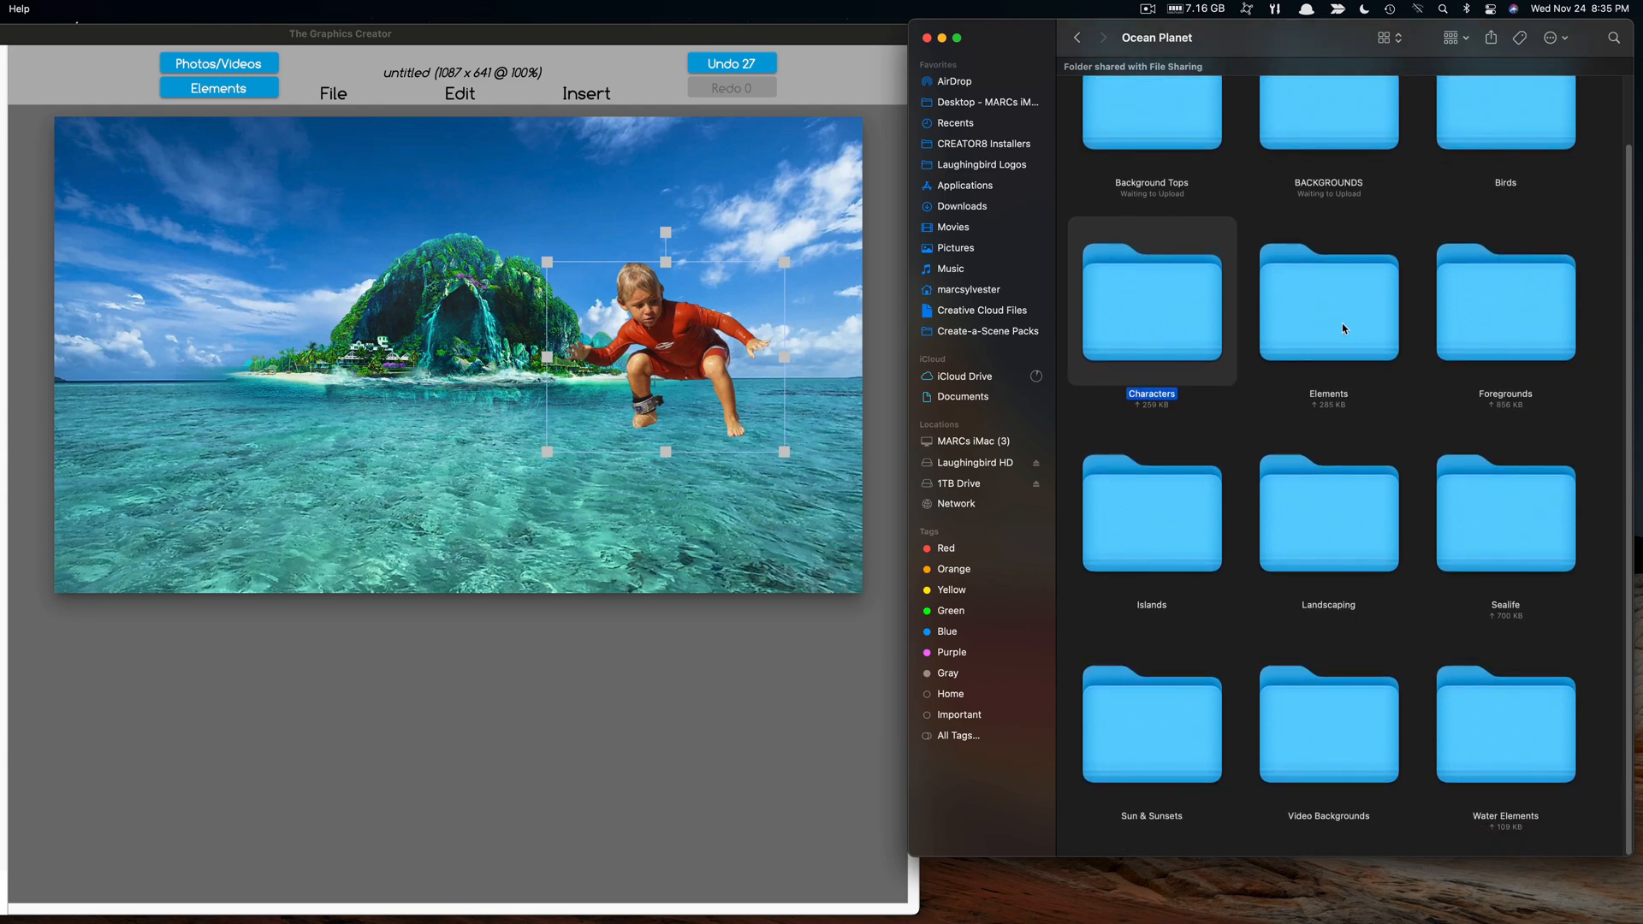
mouse_move(1499, 529)
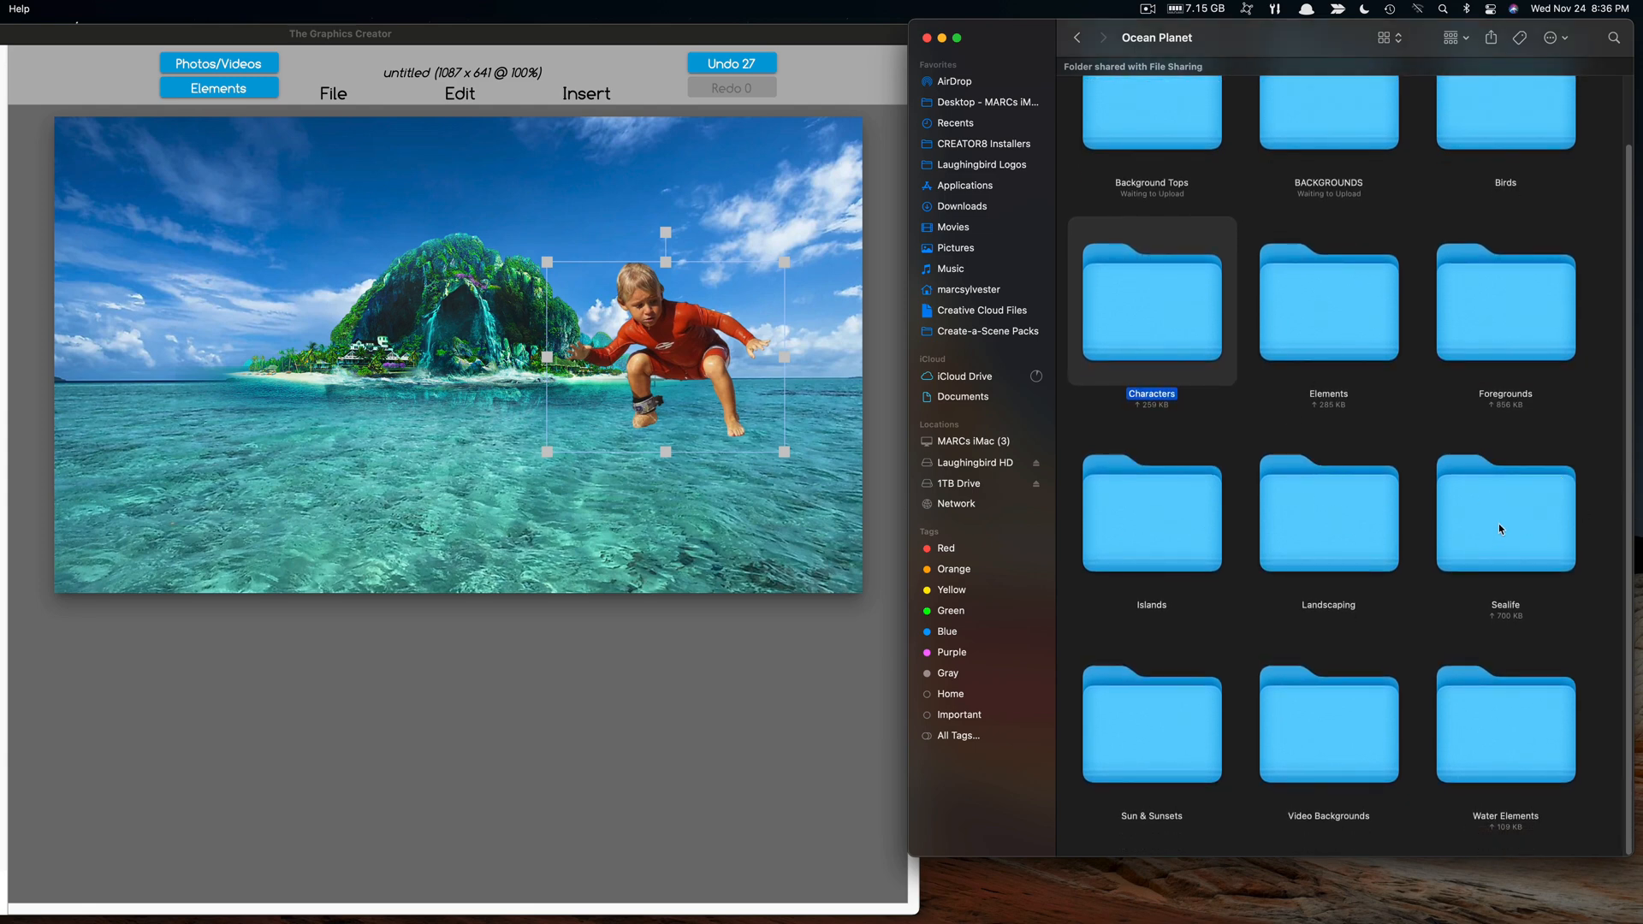
Step: Add the Sealife orca, flip it horizontally, enlarge it, and set the boy on its back
double_click(1504, 514)
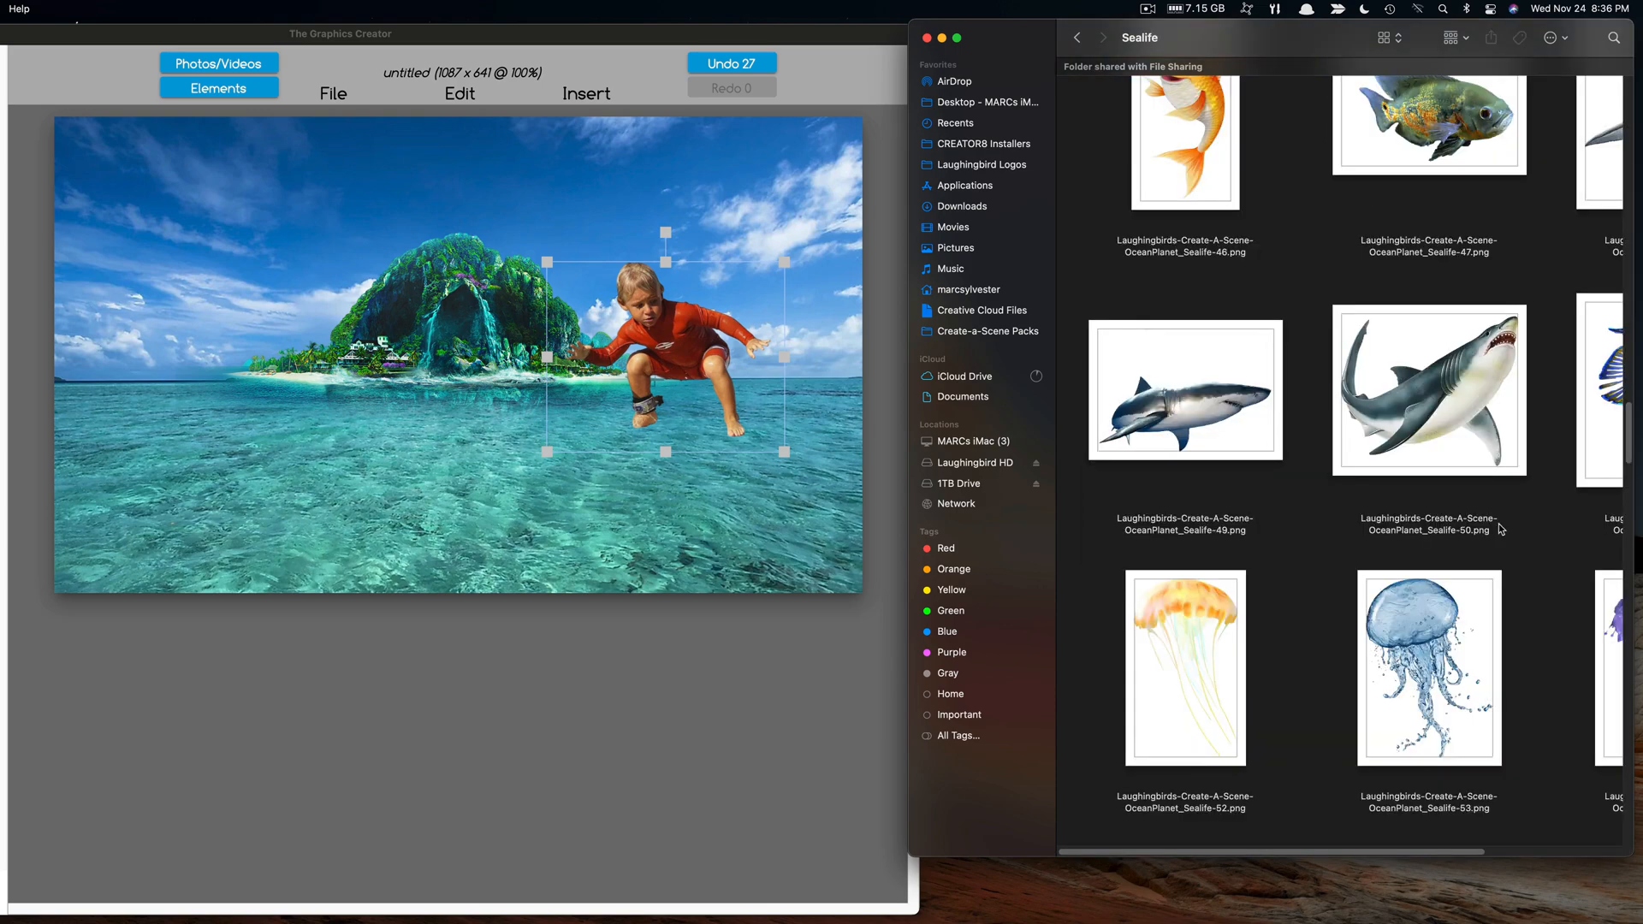
scroll(up, 3)
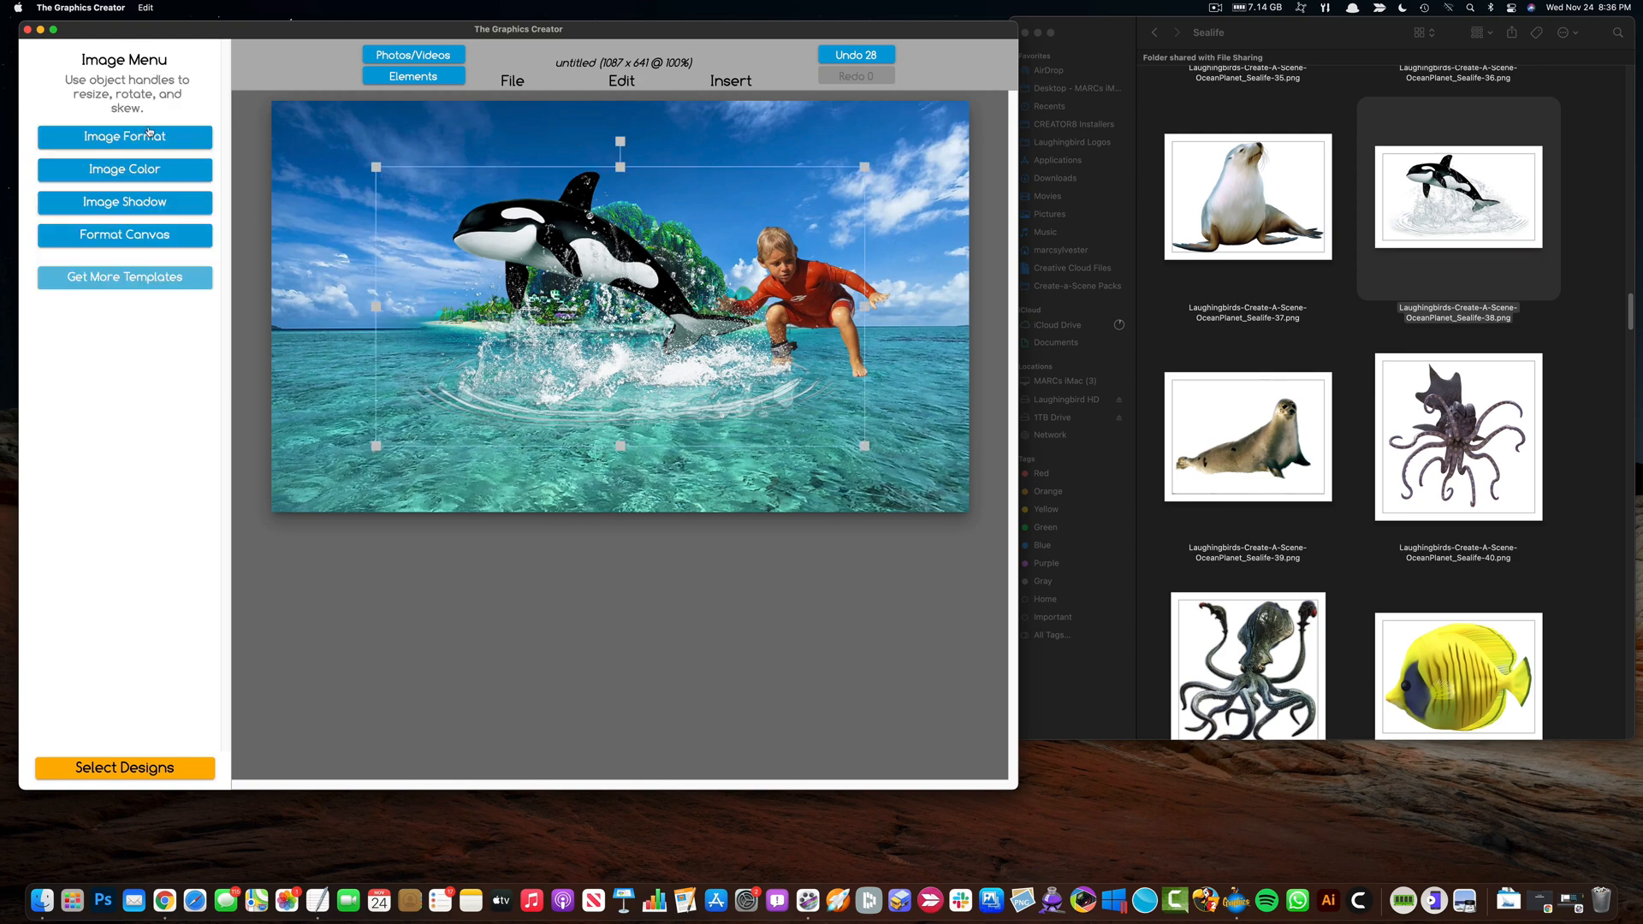
click(123, 137)
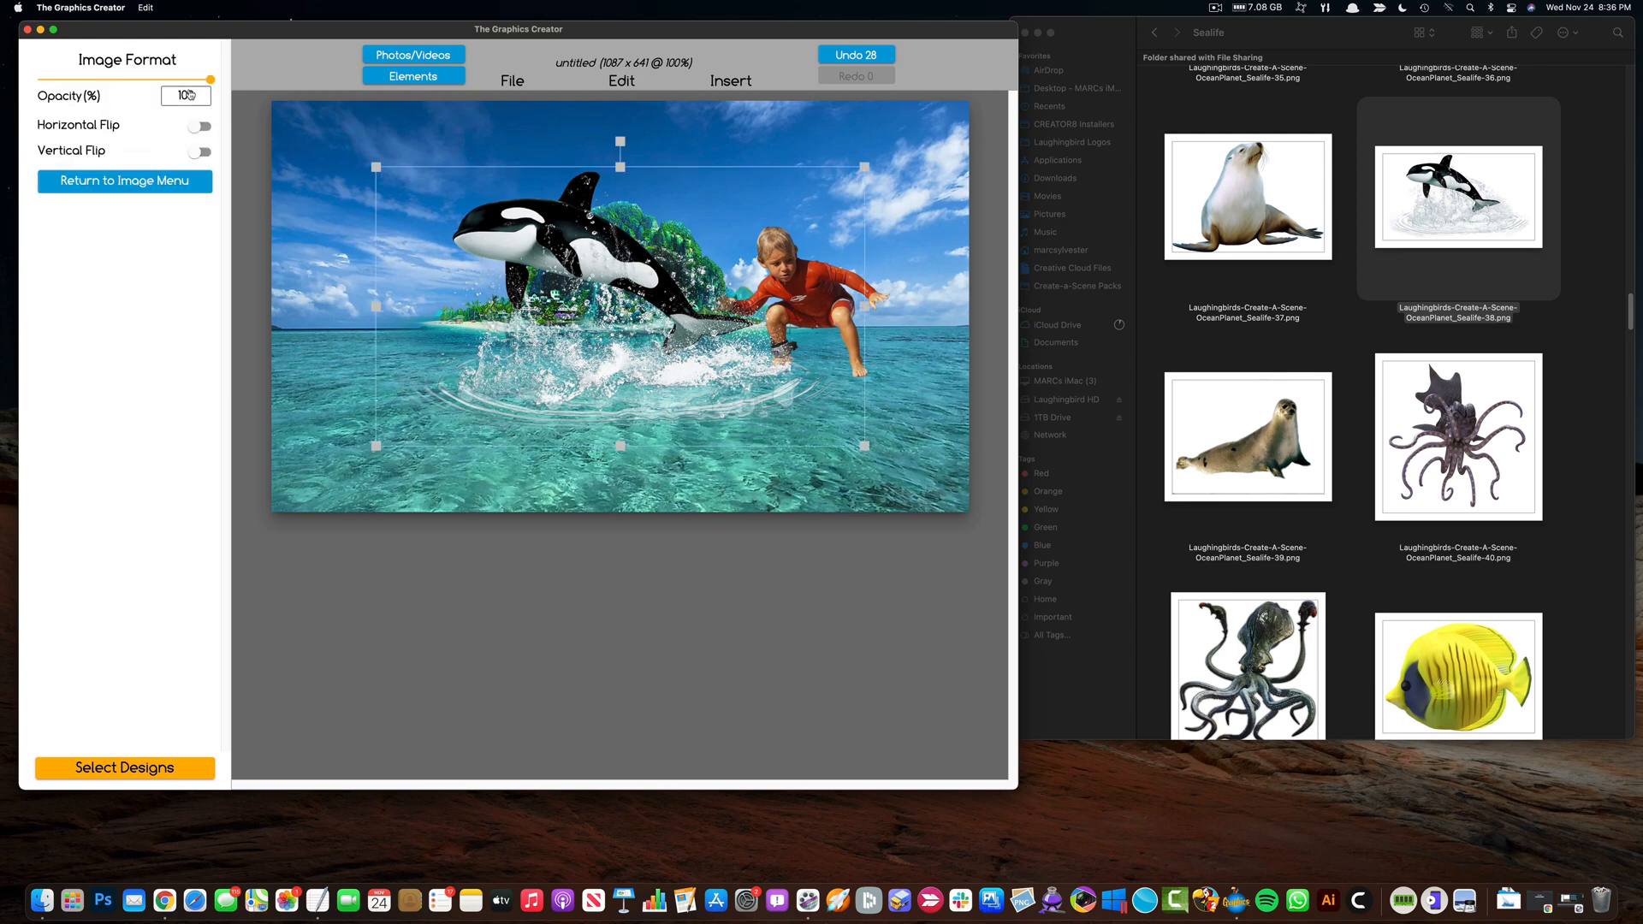
click(197, 126)
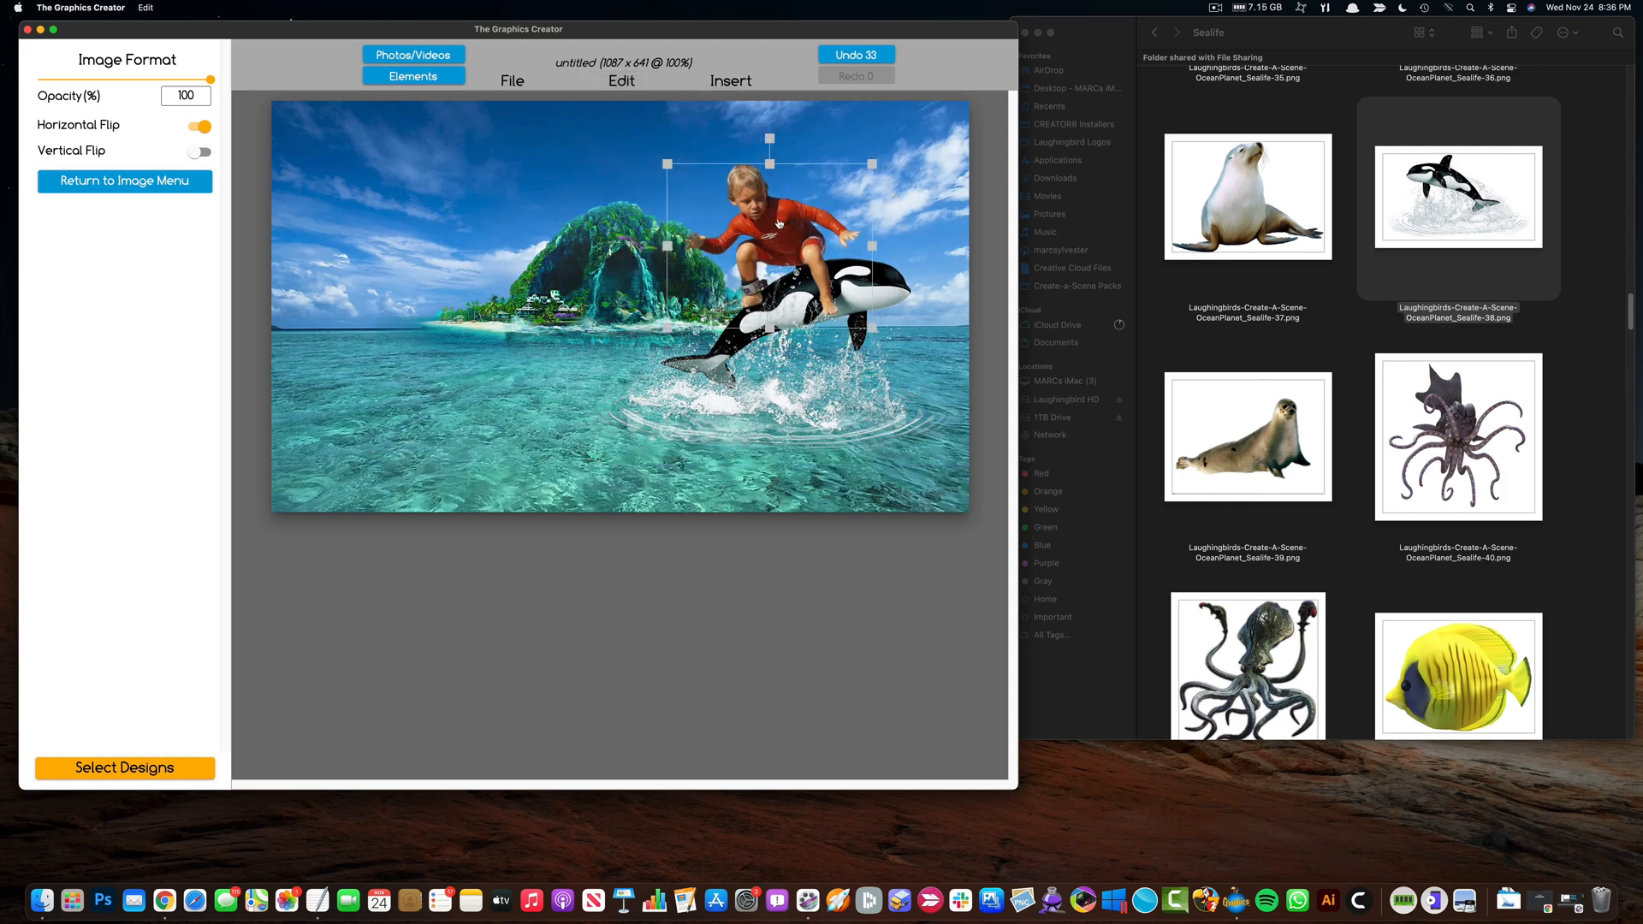
click(198, 126)
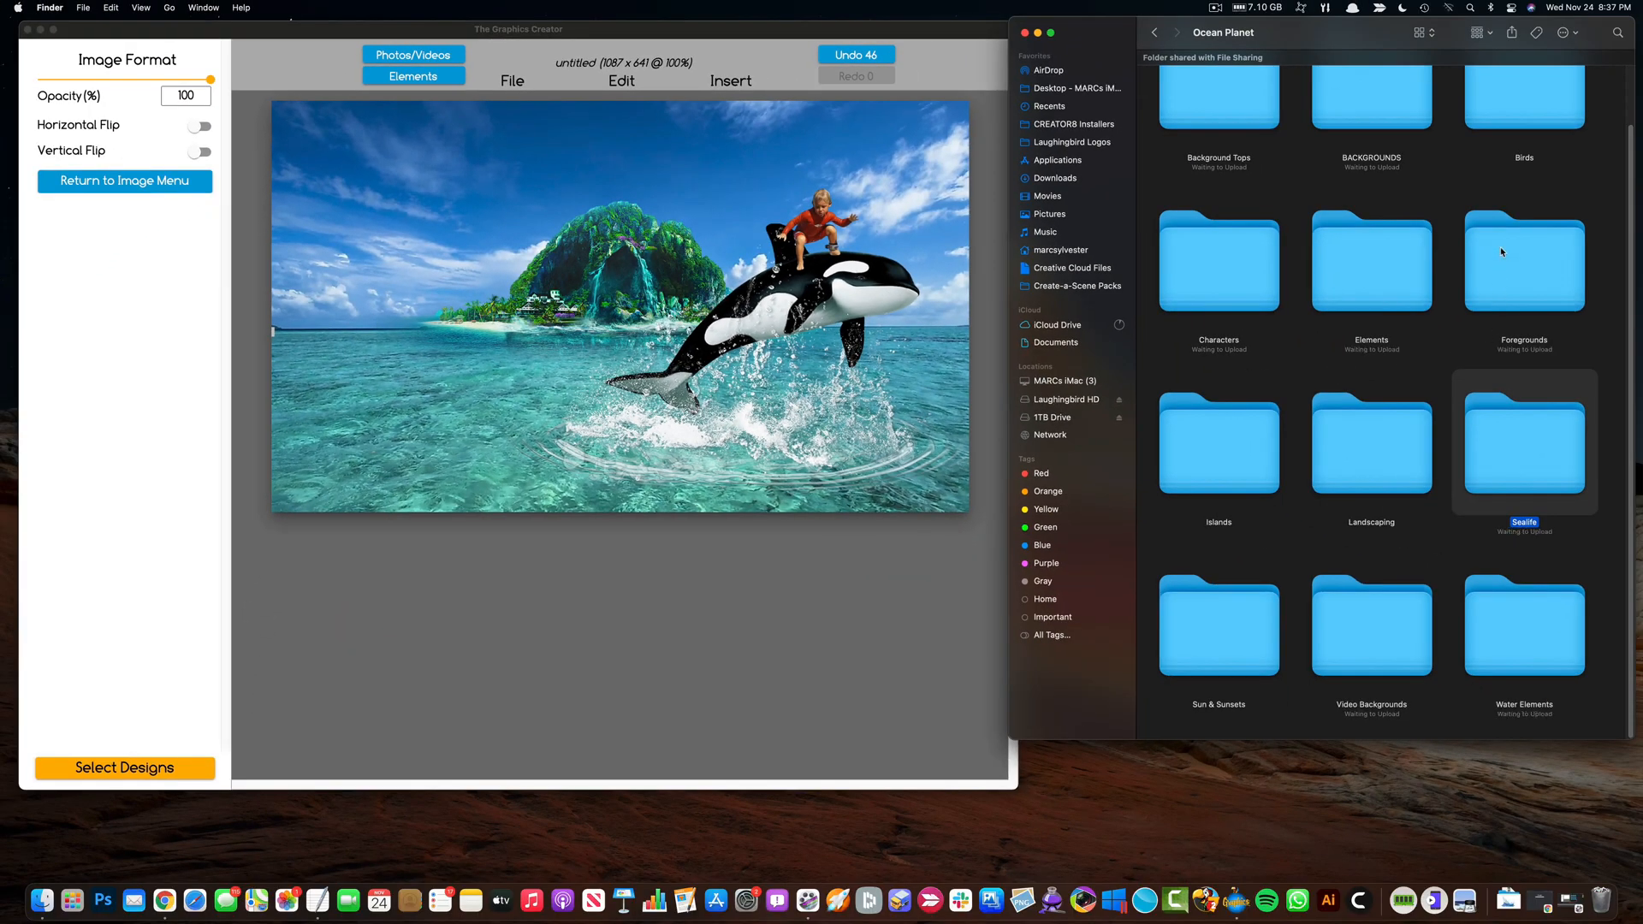
Step: Add the man on the float from Characters and delete the island, orca and boy
double_click(1218, 261)
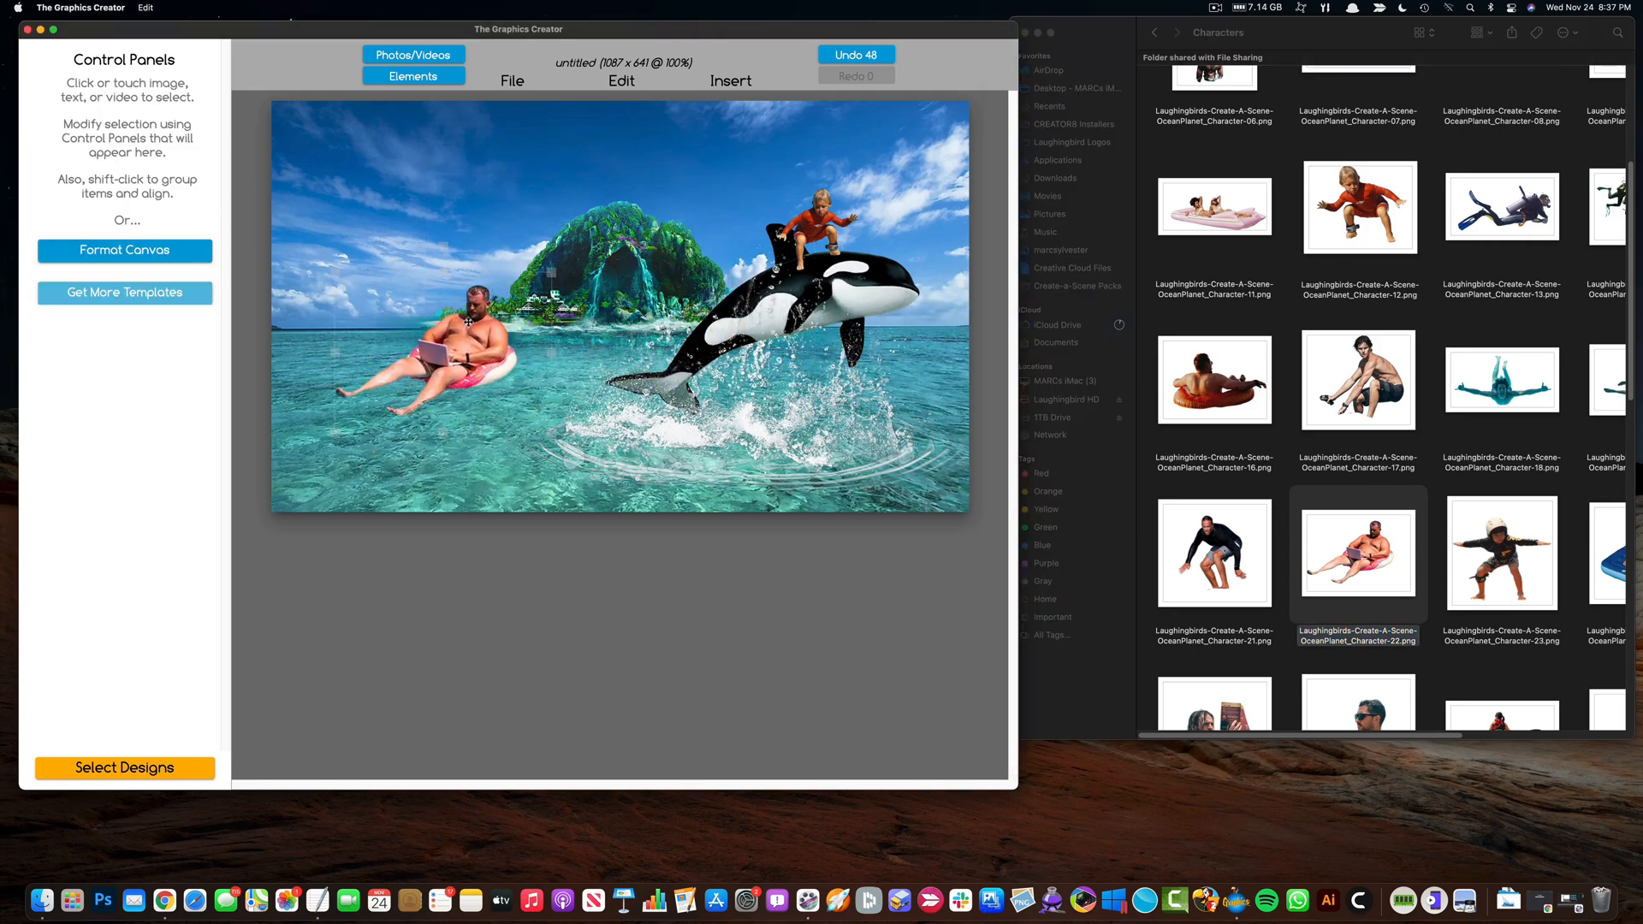
click(430, 336)
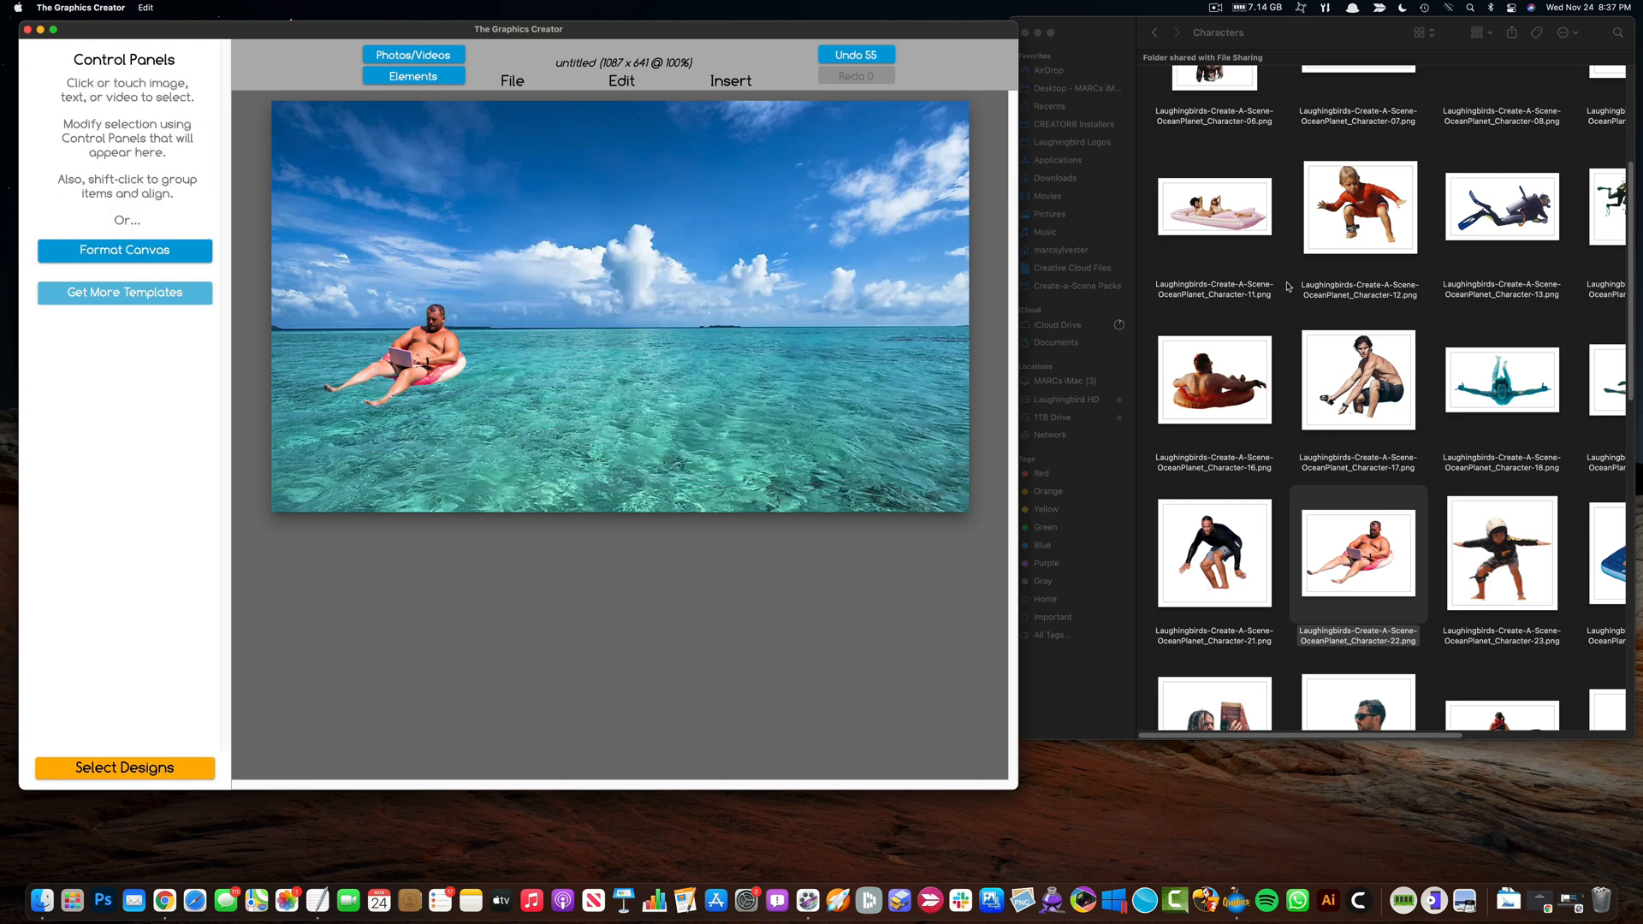
Step: Place a cartoon pink-cloud sky from Background Tops across the top of the scene
click(1153, 33)
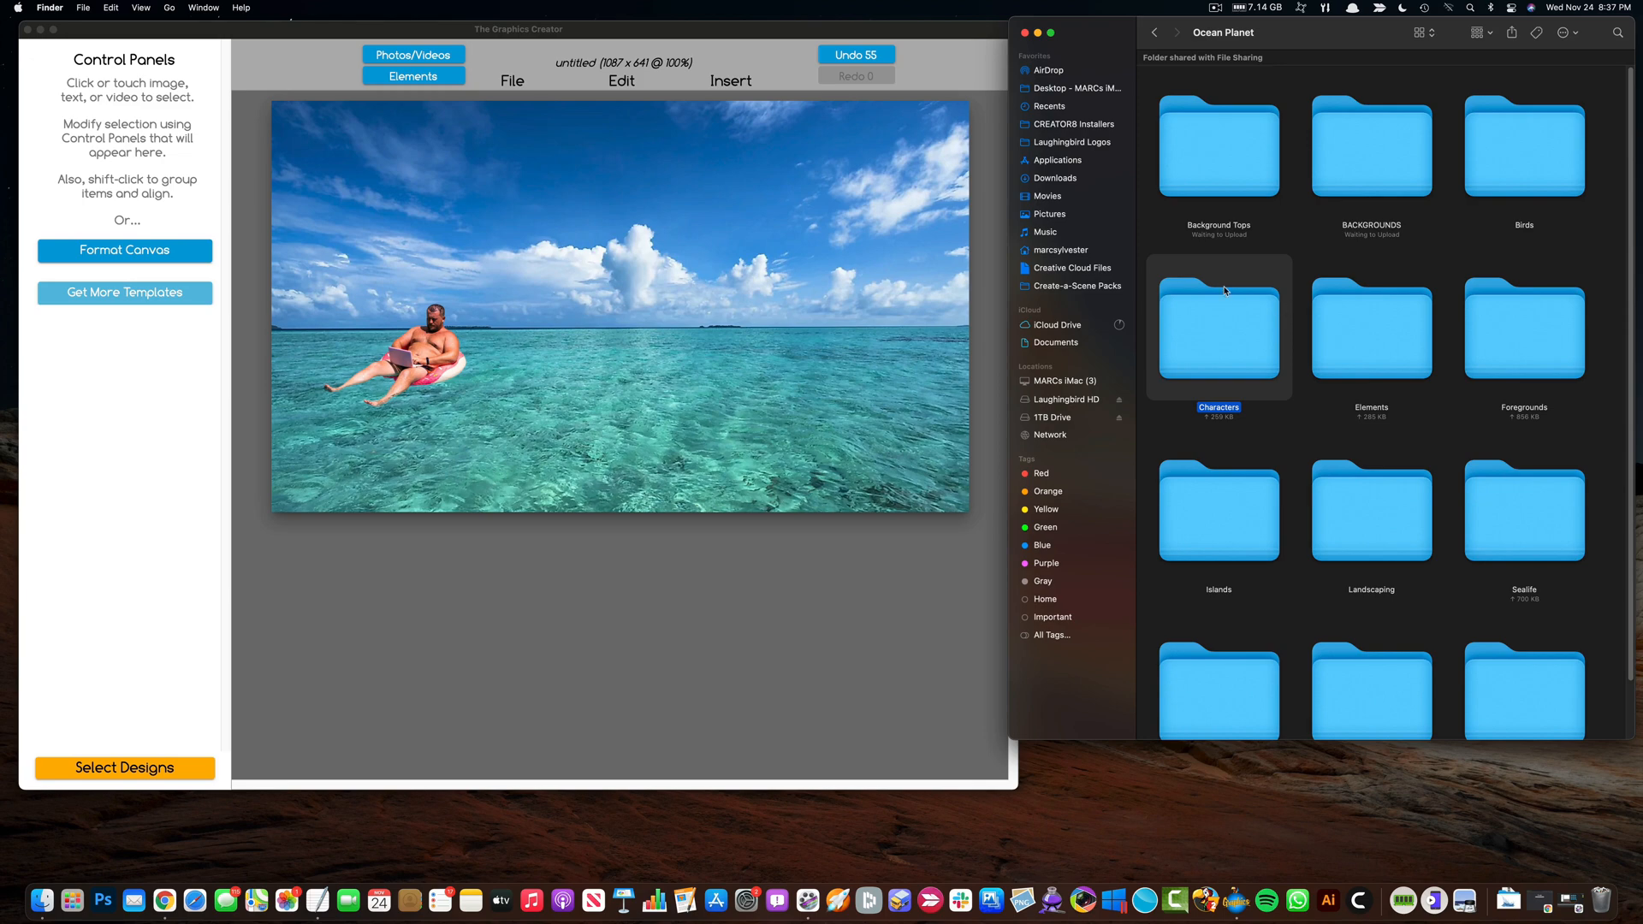
click(1217, 146)
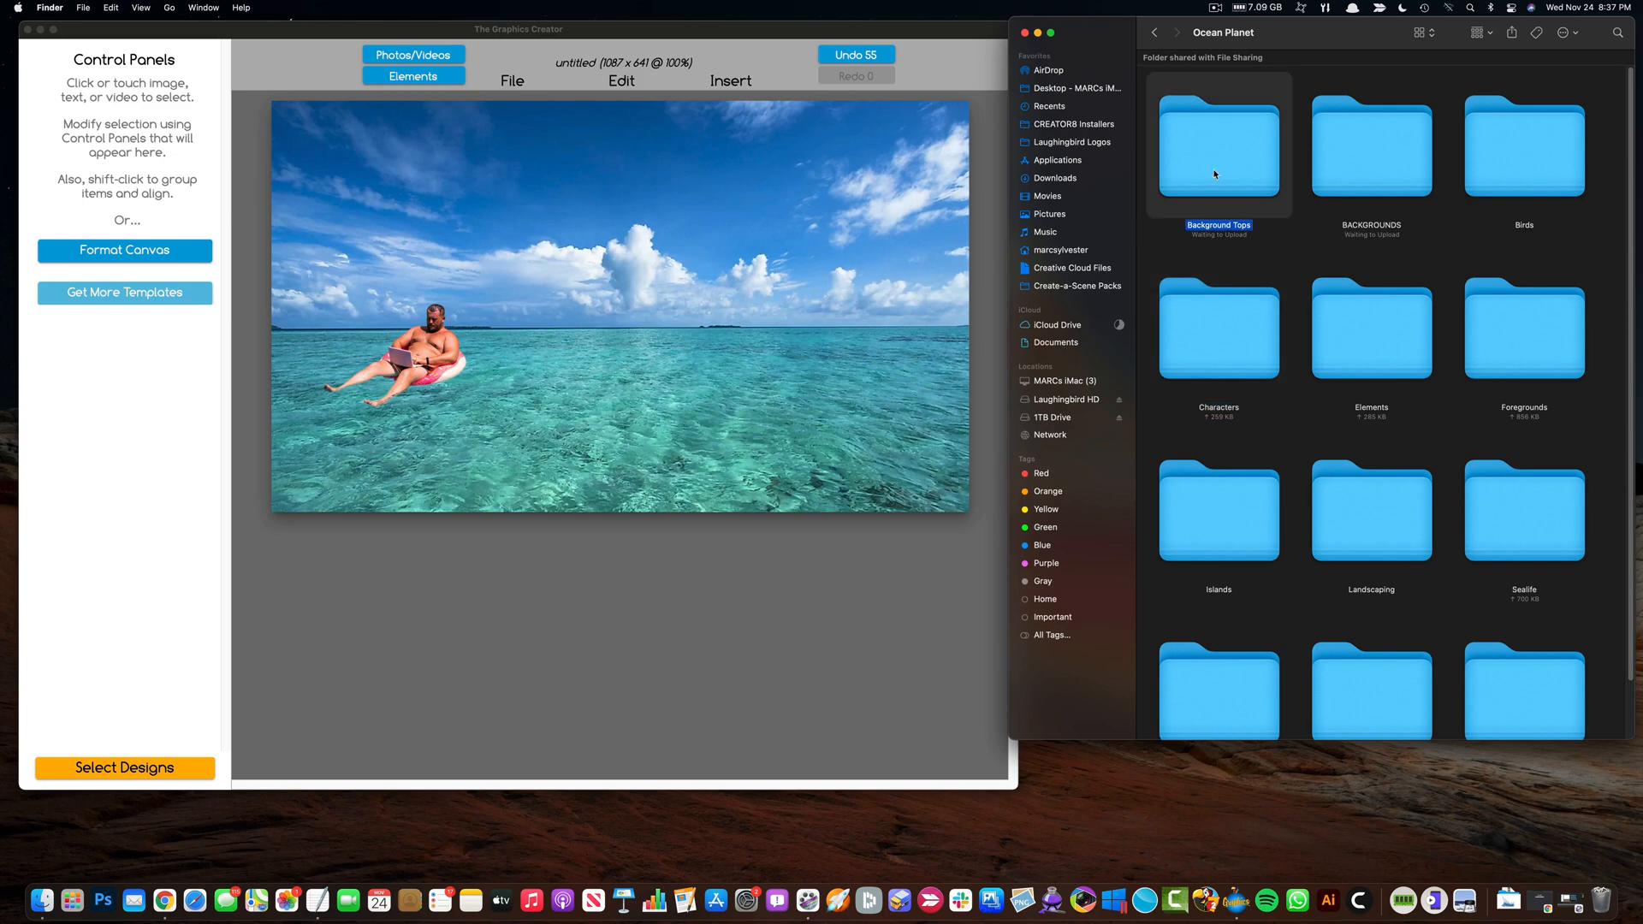
double_click(1218, 146)
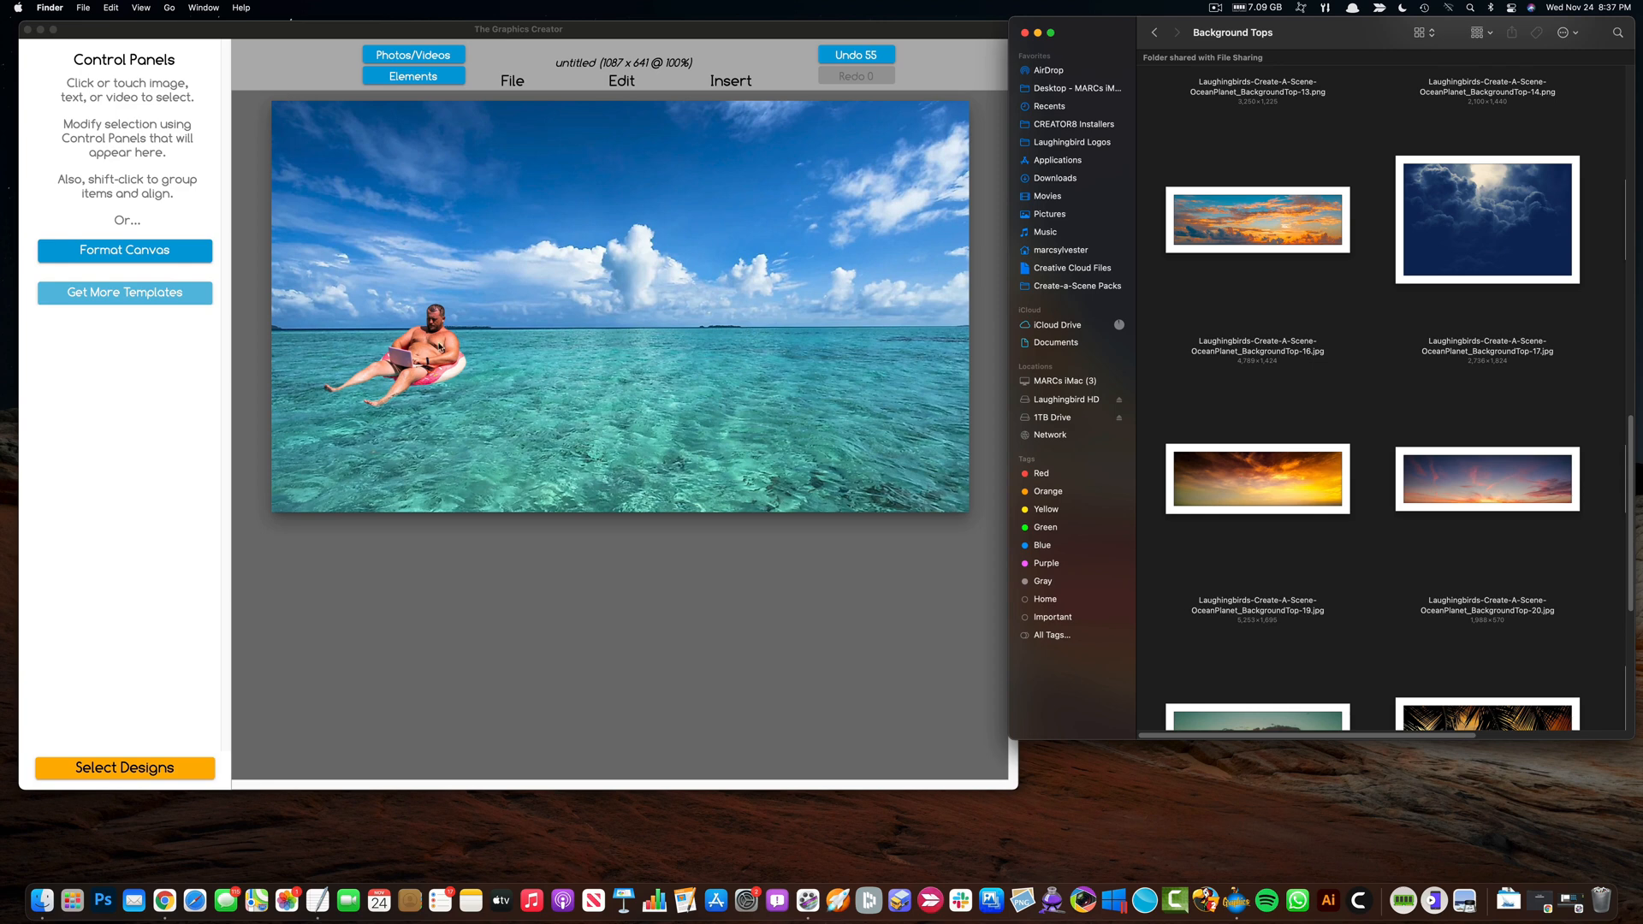
mouse_move(1172, 472)
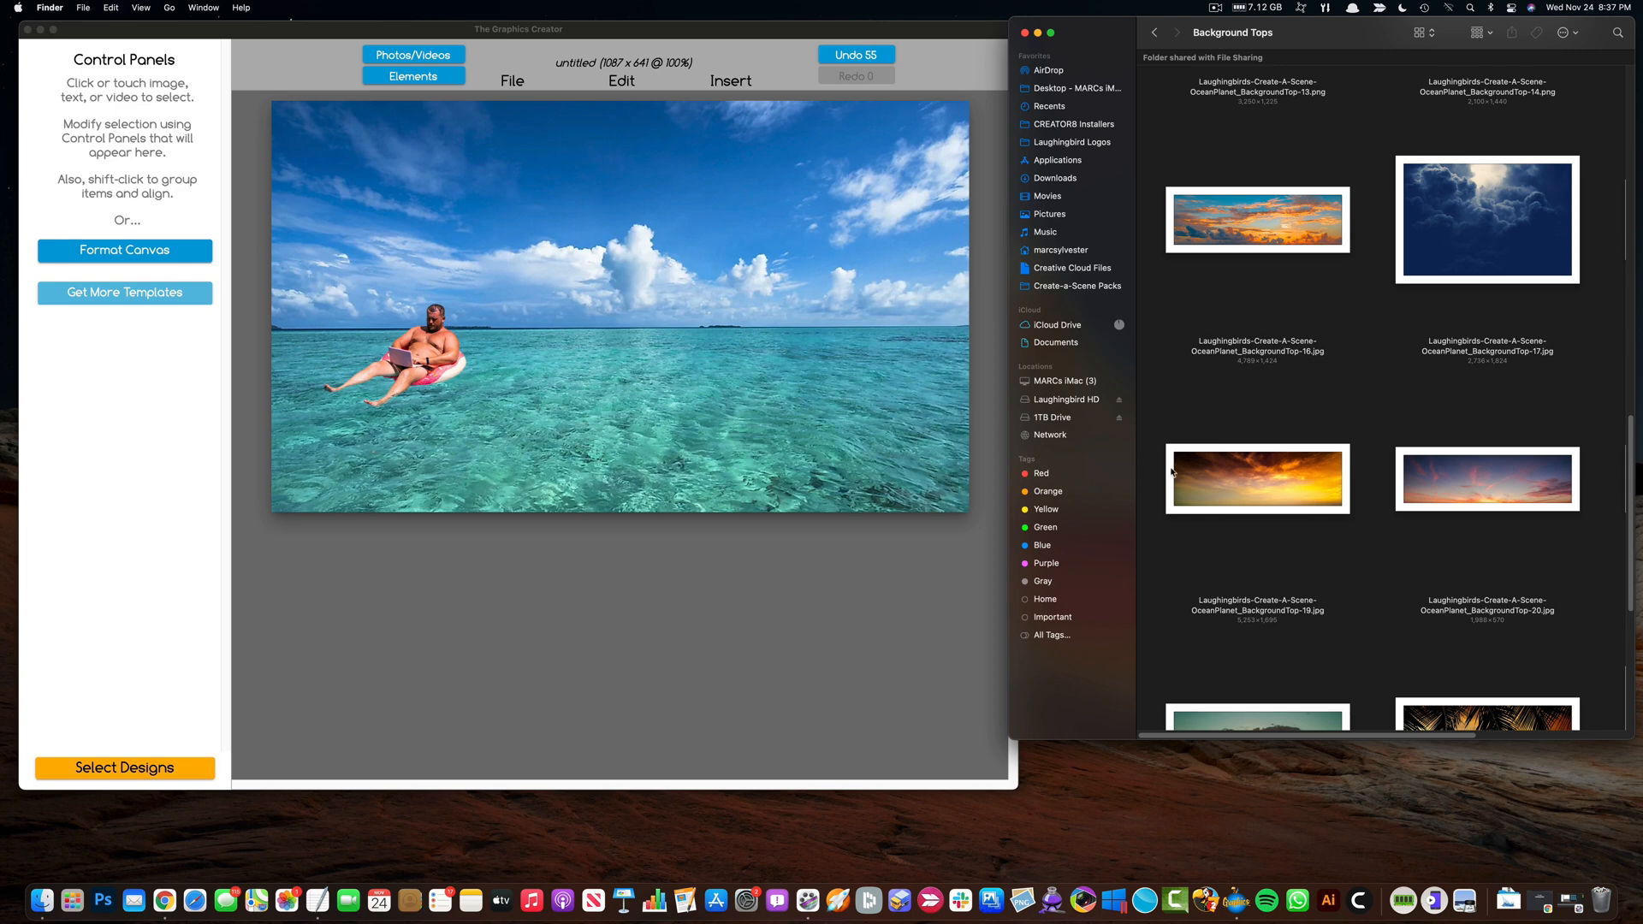
click(1257, 479)
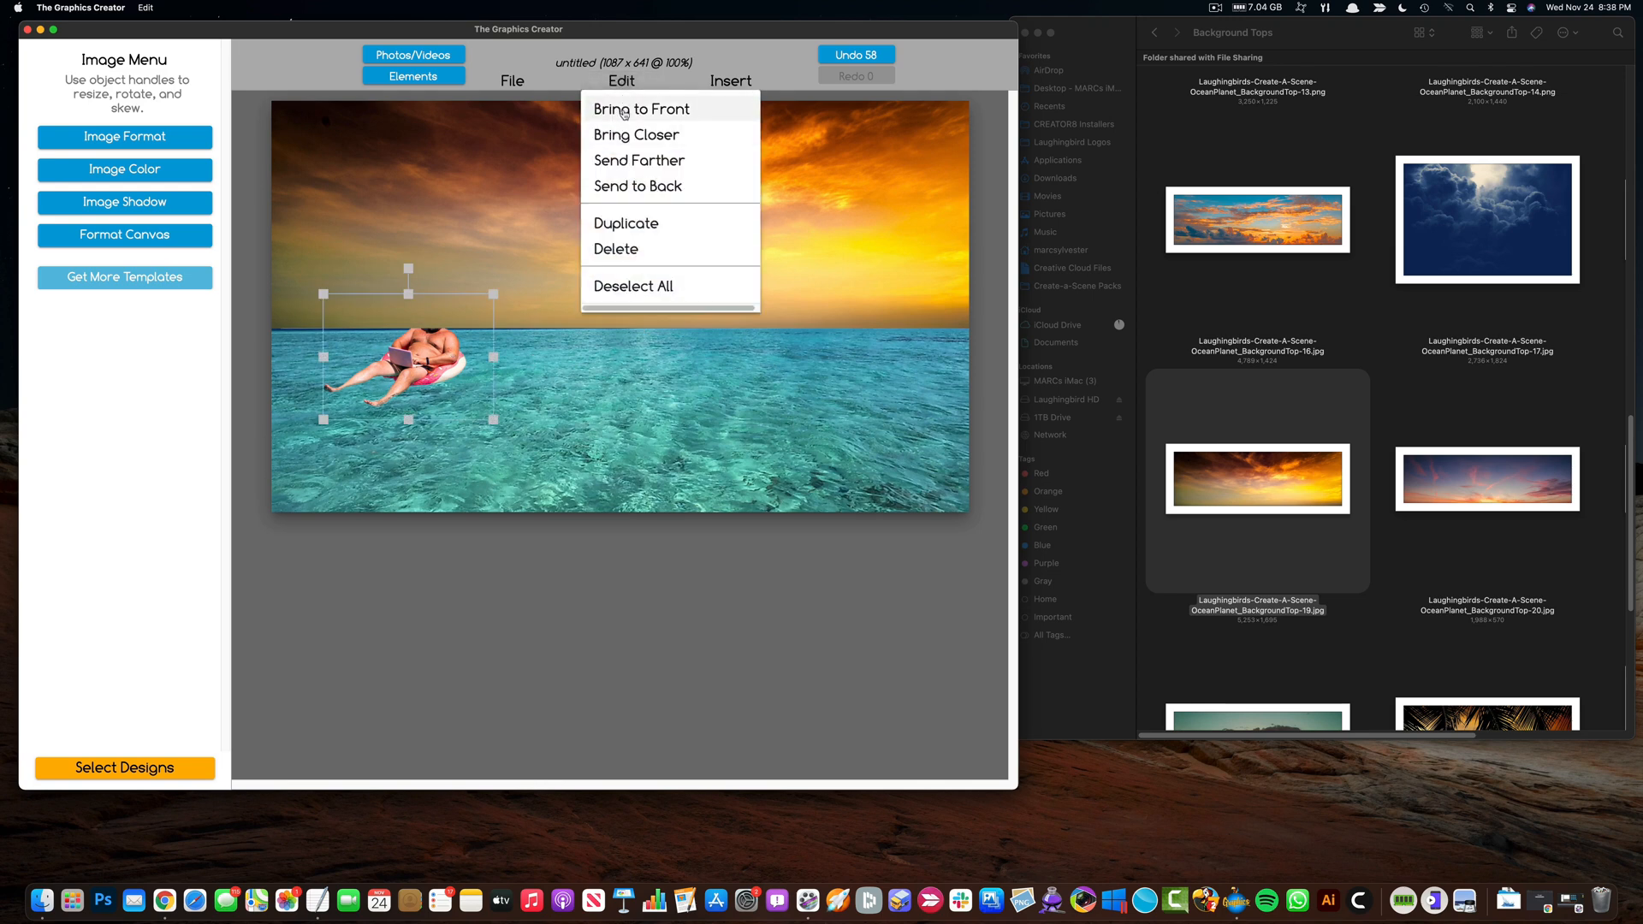
Step: Bring the man on the float in front of the new sky
click(640, 108)
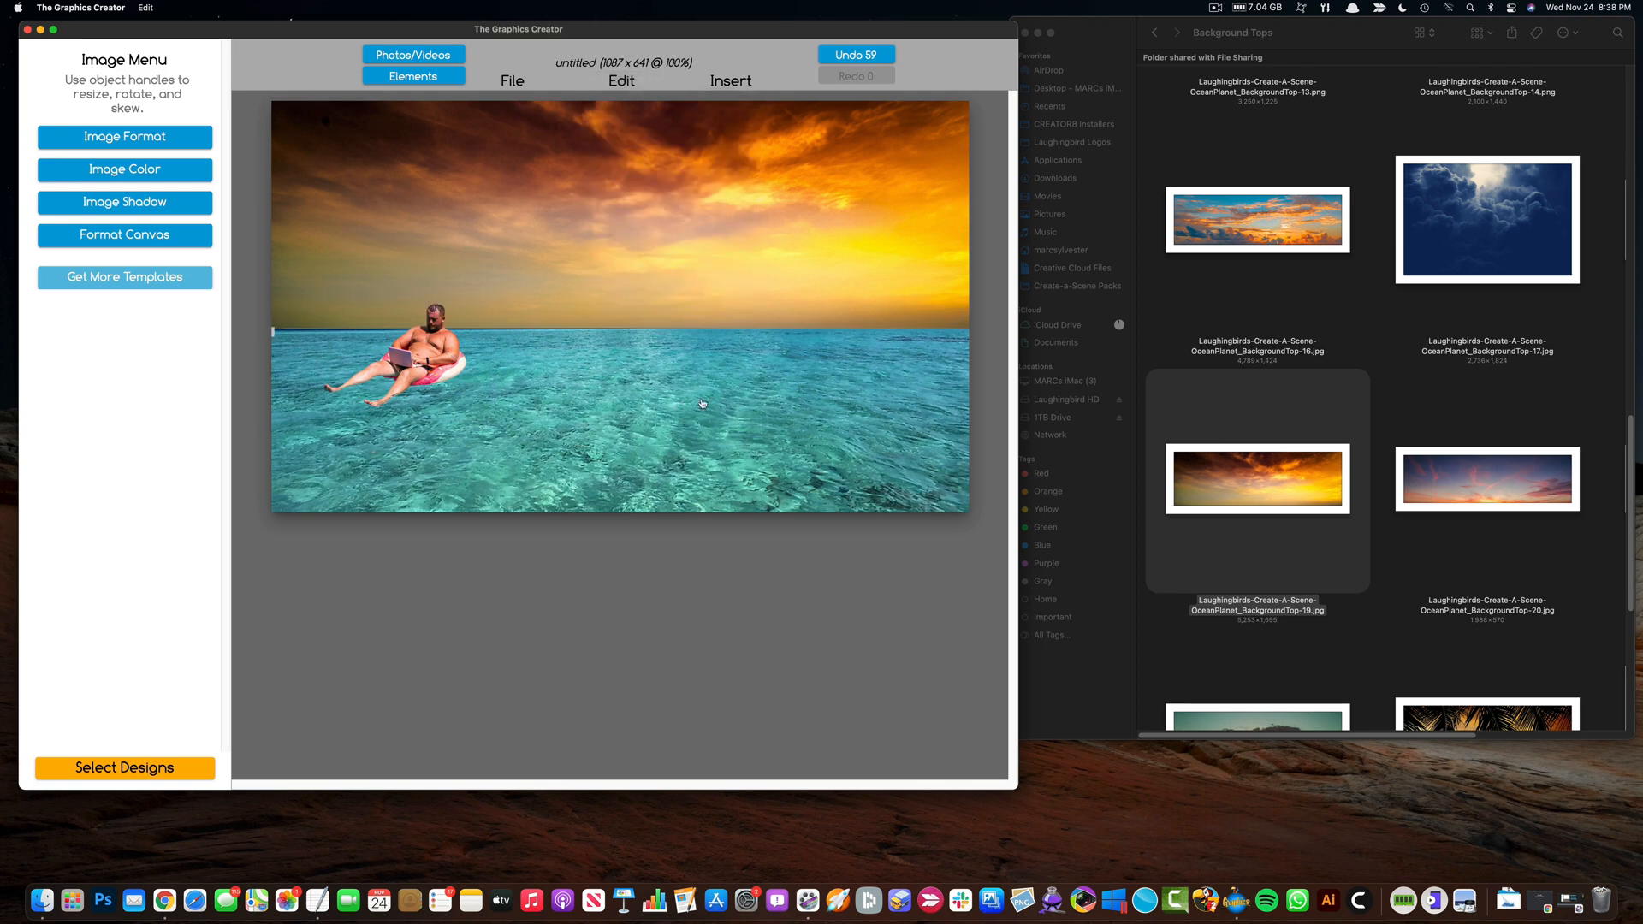
scroll(down, 3)
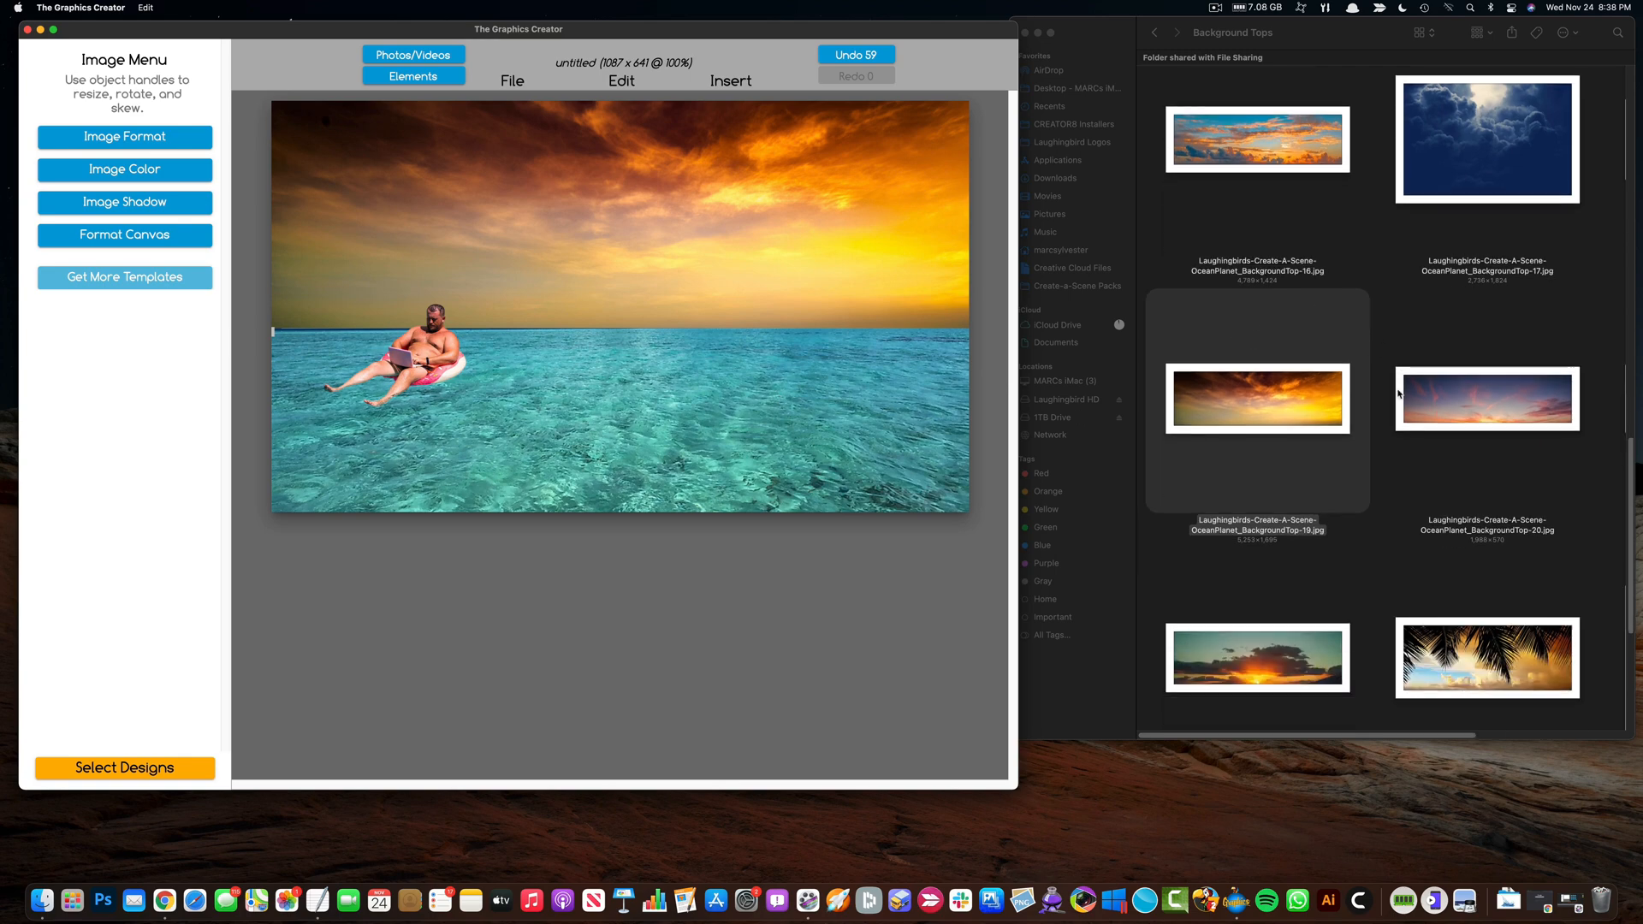
scroll(down, 3)
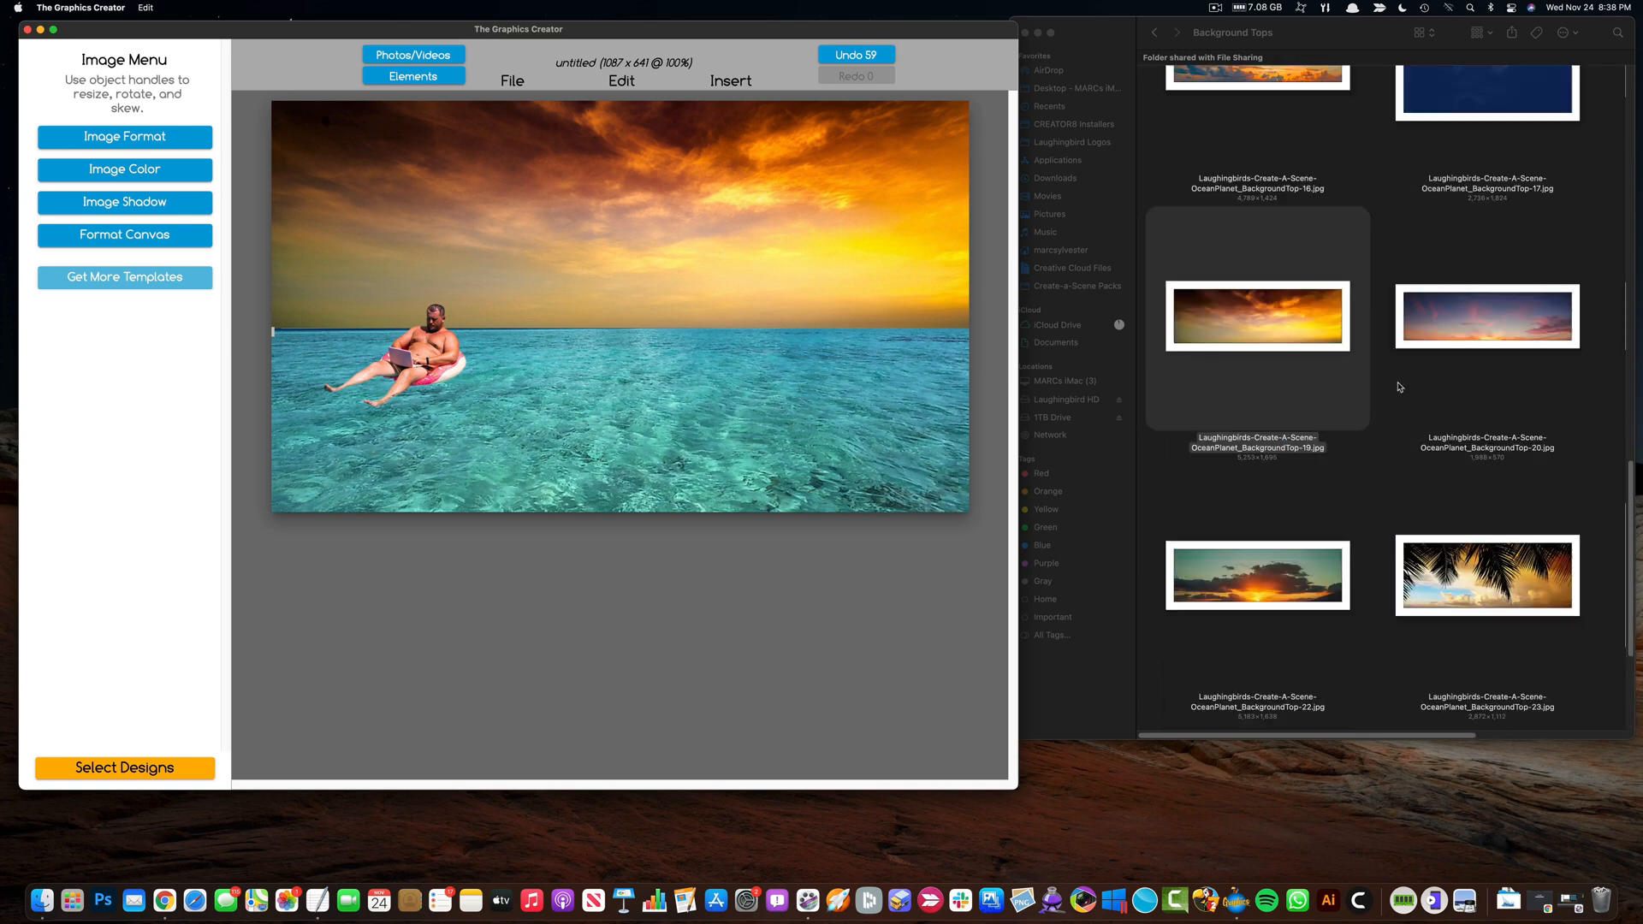
scroll(up, 3)
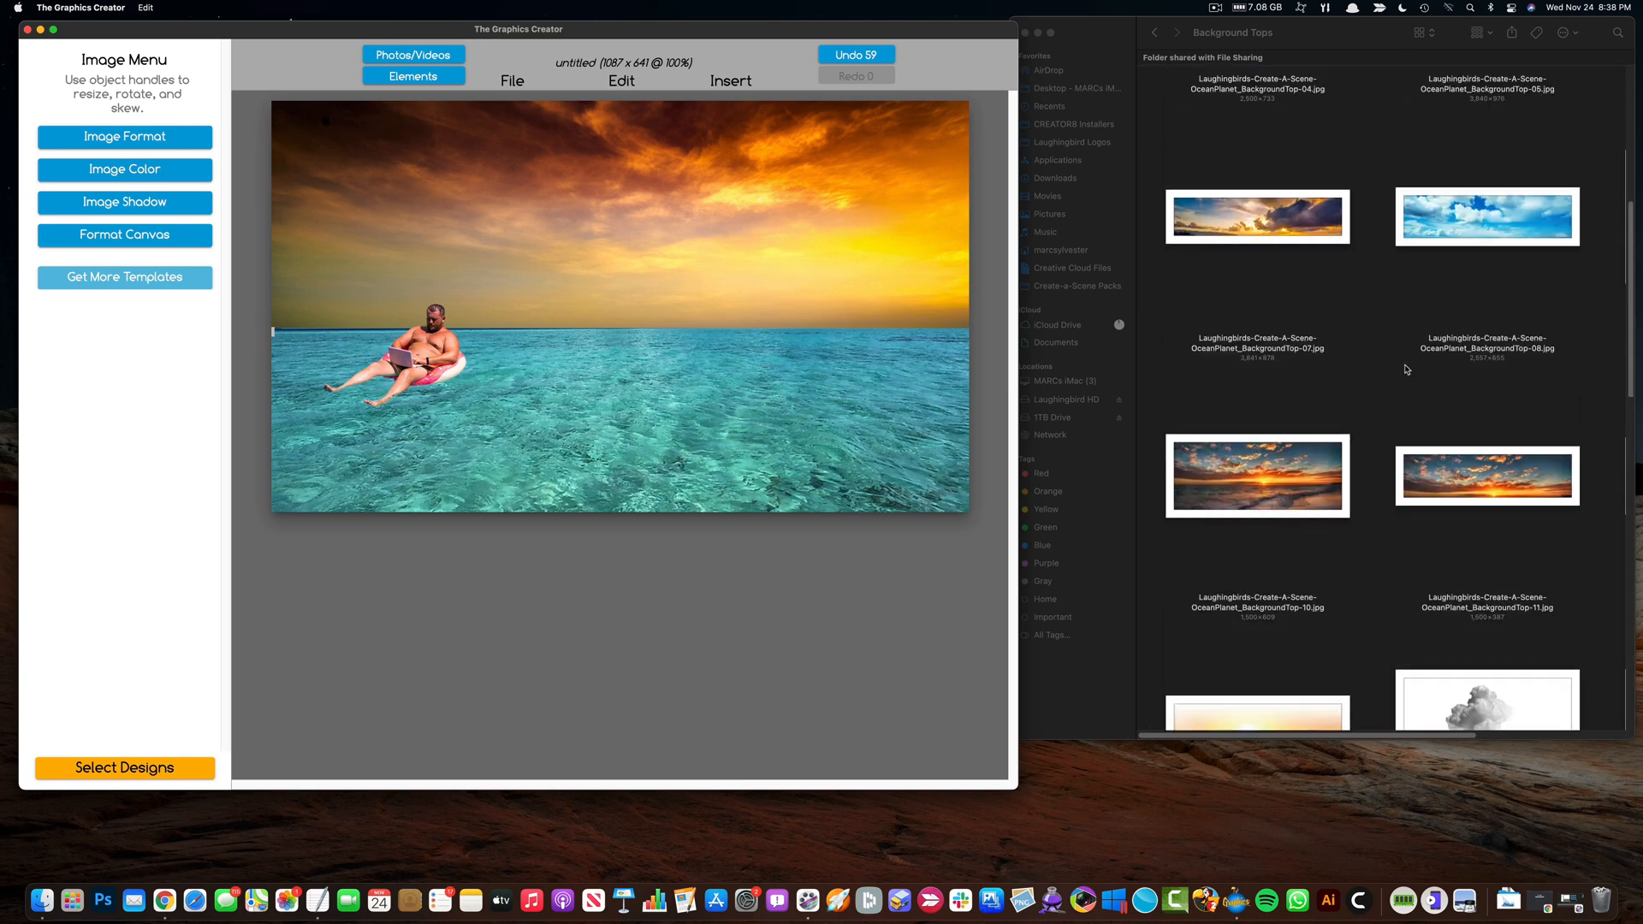
scroll(up, 3)
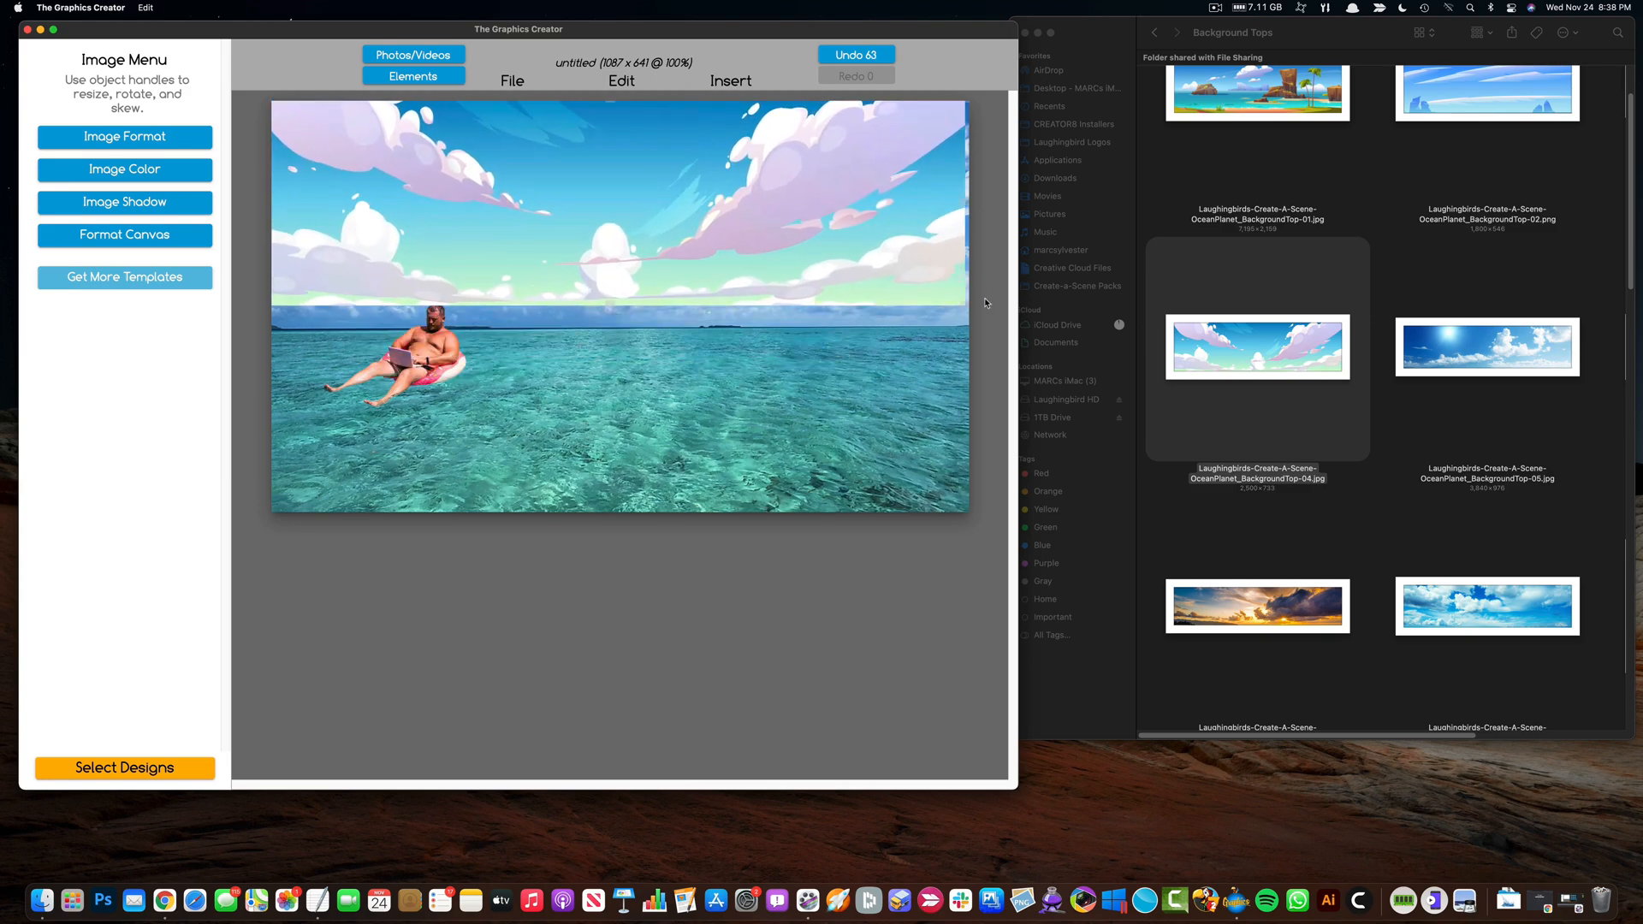
Step: Add a great white shark from Sealife and a white-outlined COME HOME title
click(1153, 33)
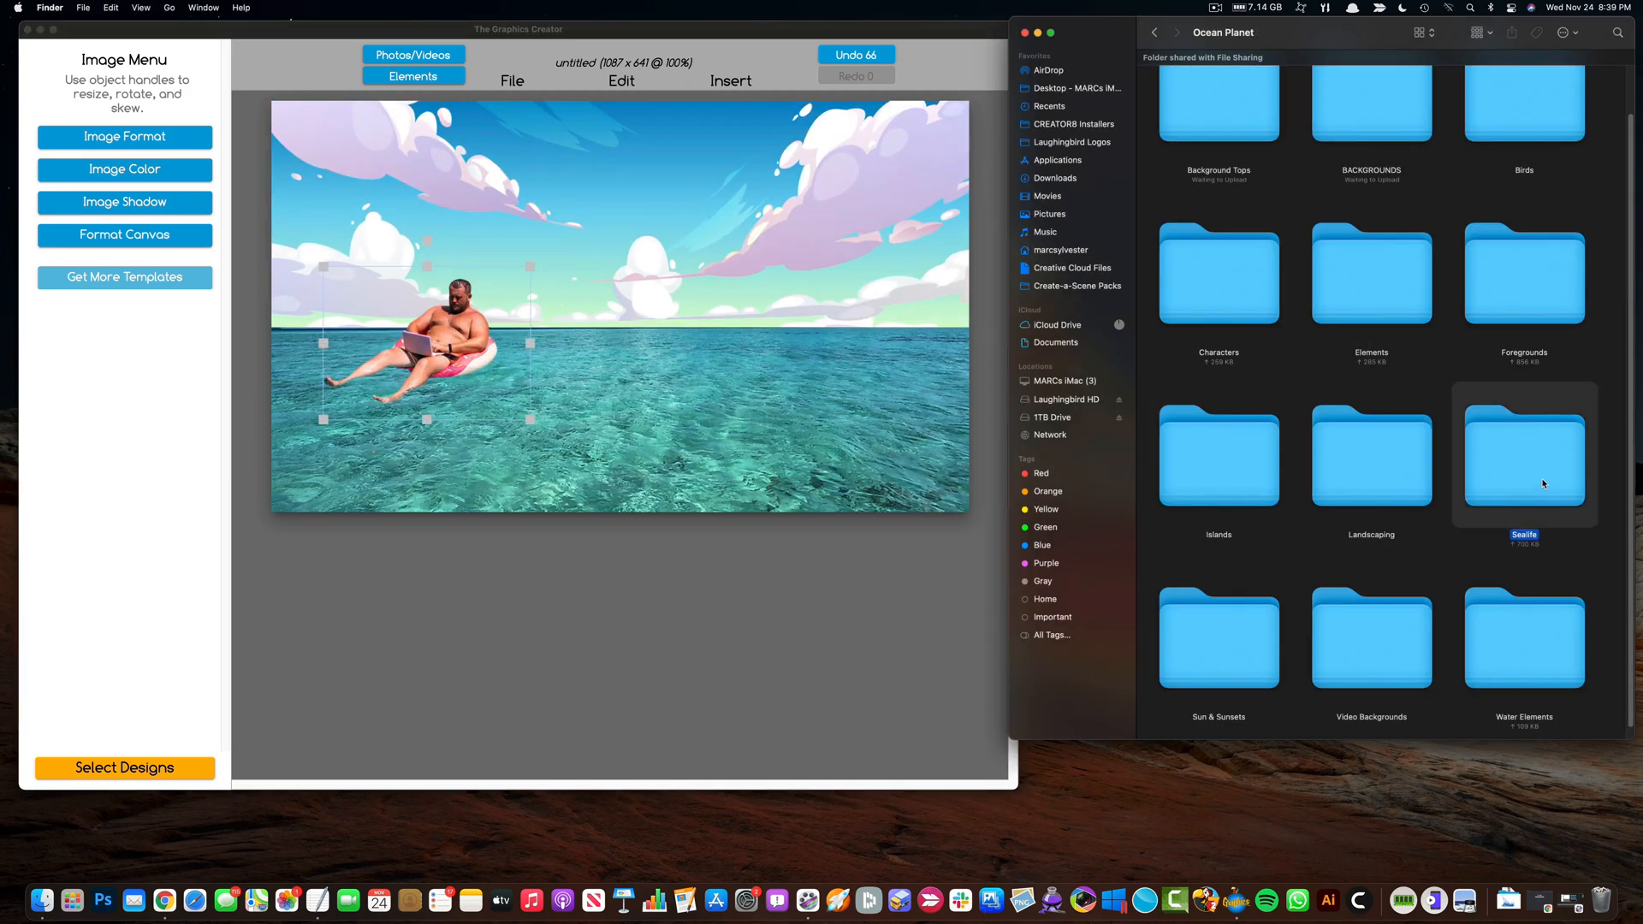
double_click(1522, 457)
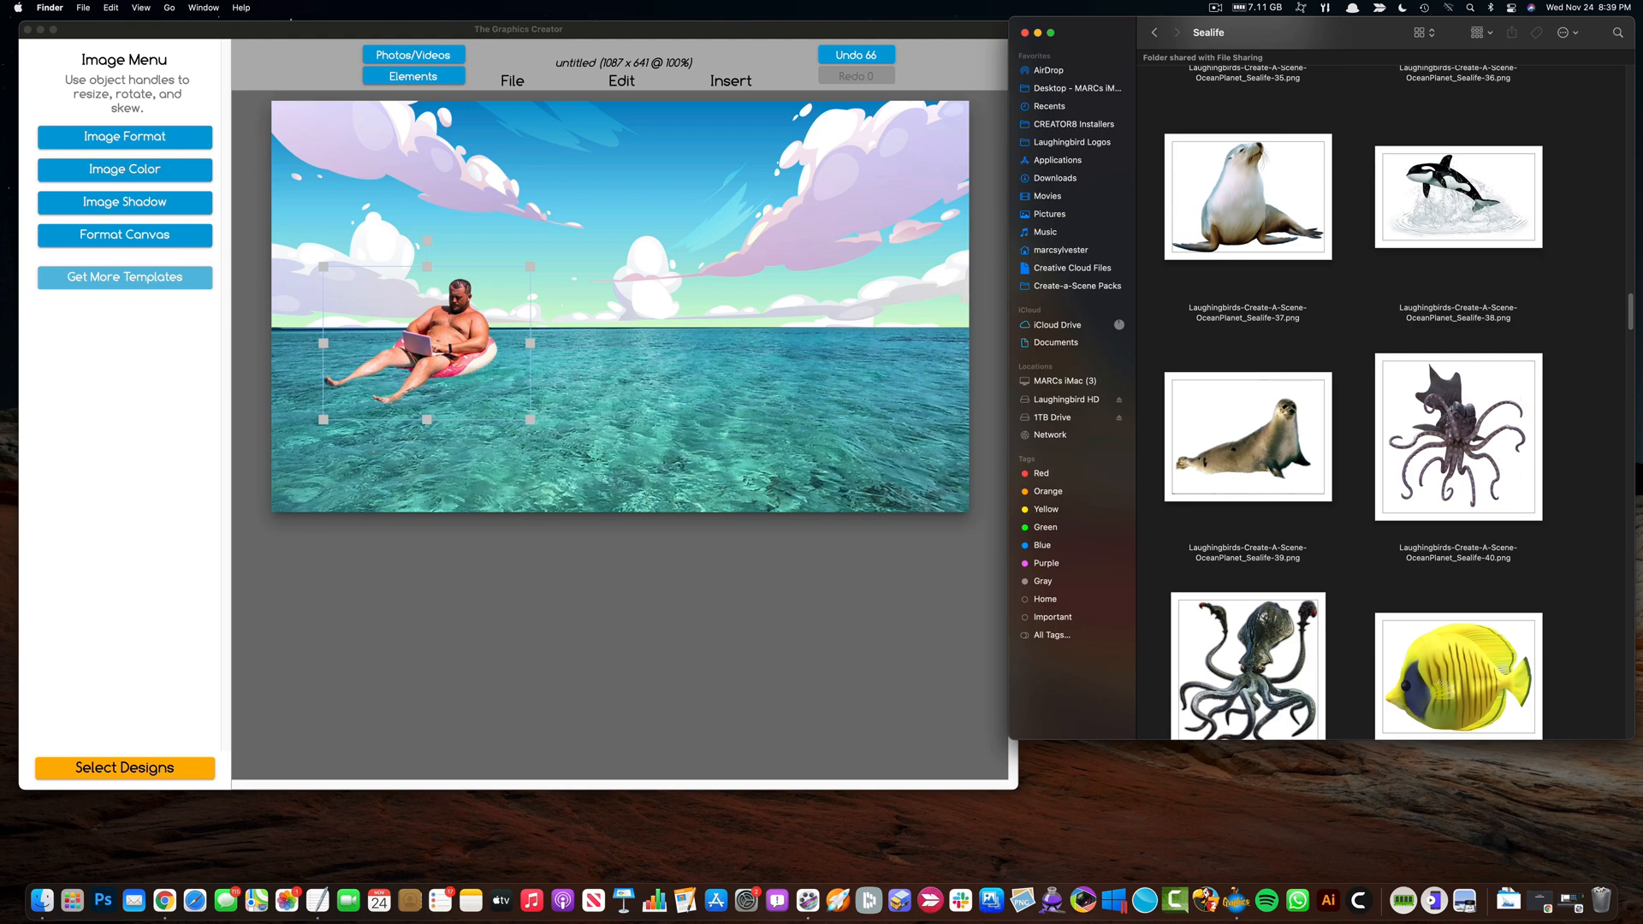
scroll(down, 3)
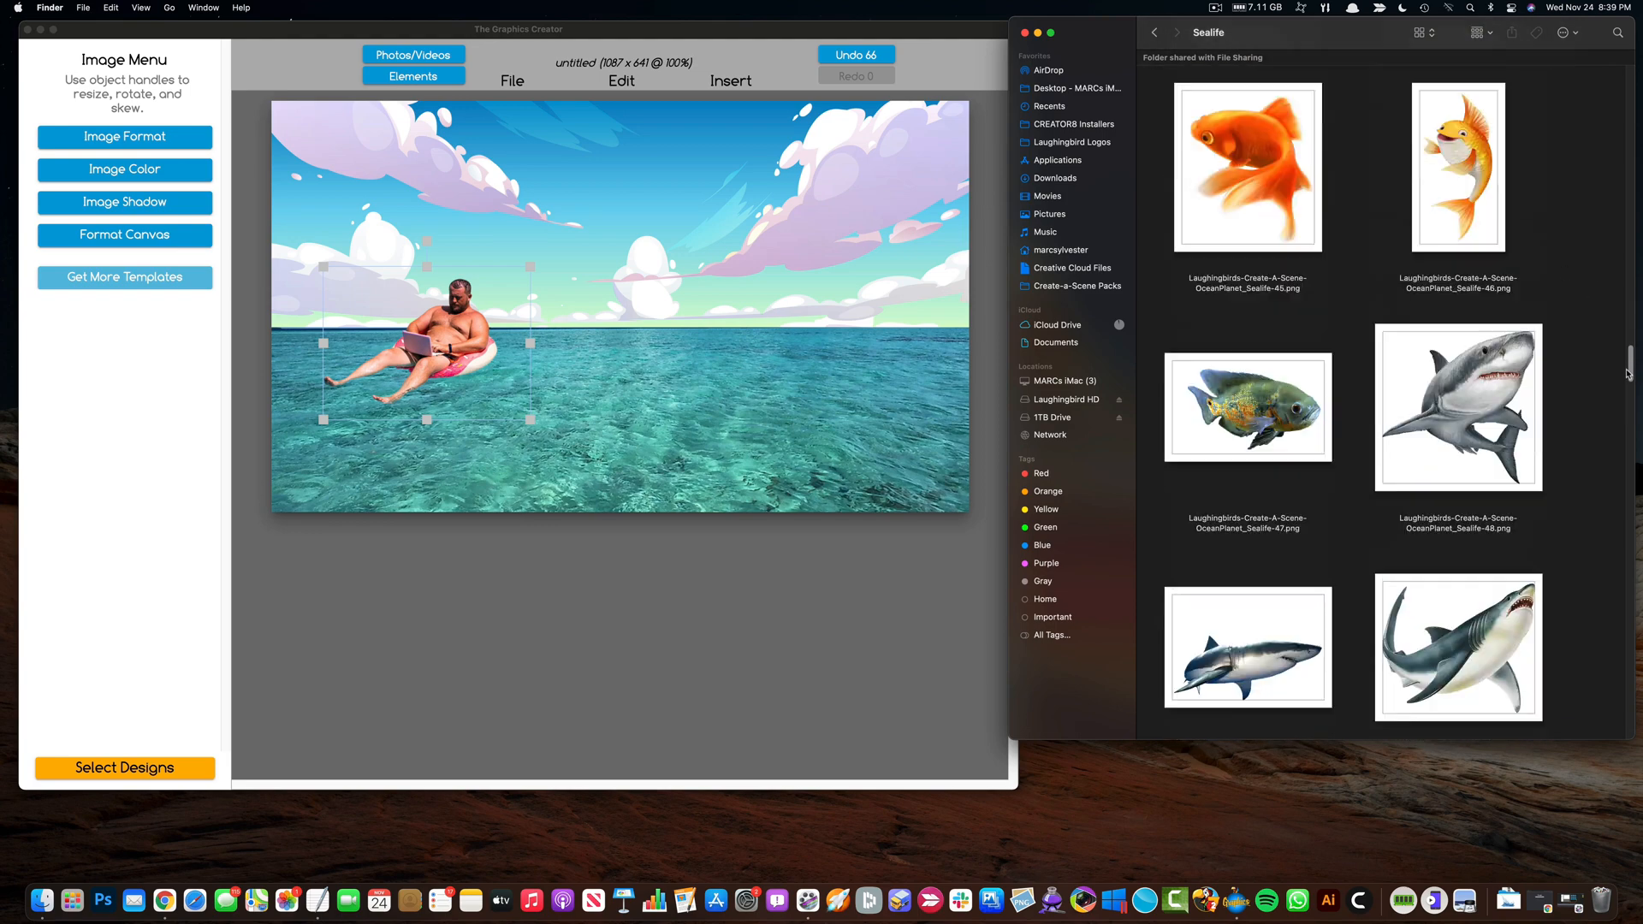
scroll(down, 3)
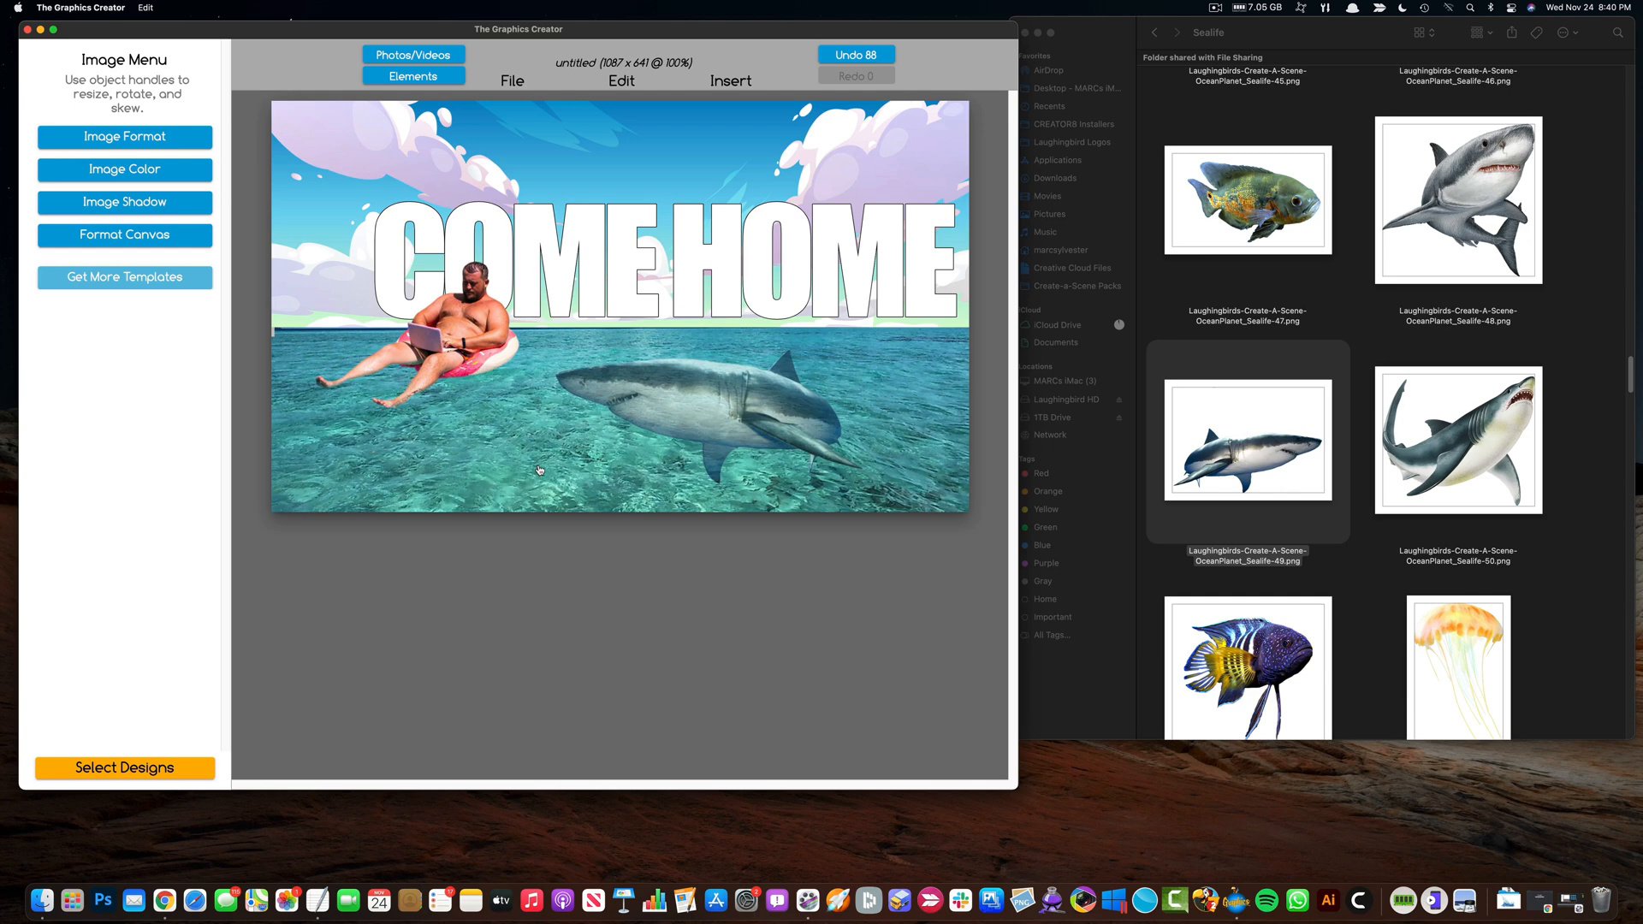
click(1338, 288)
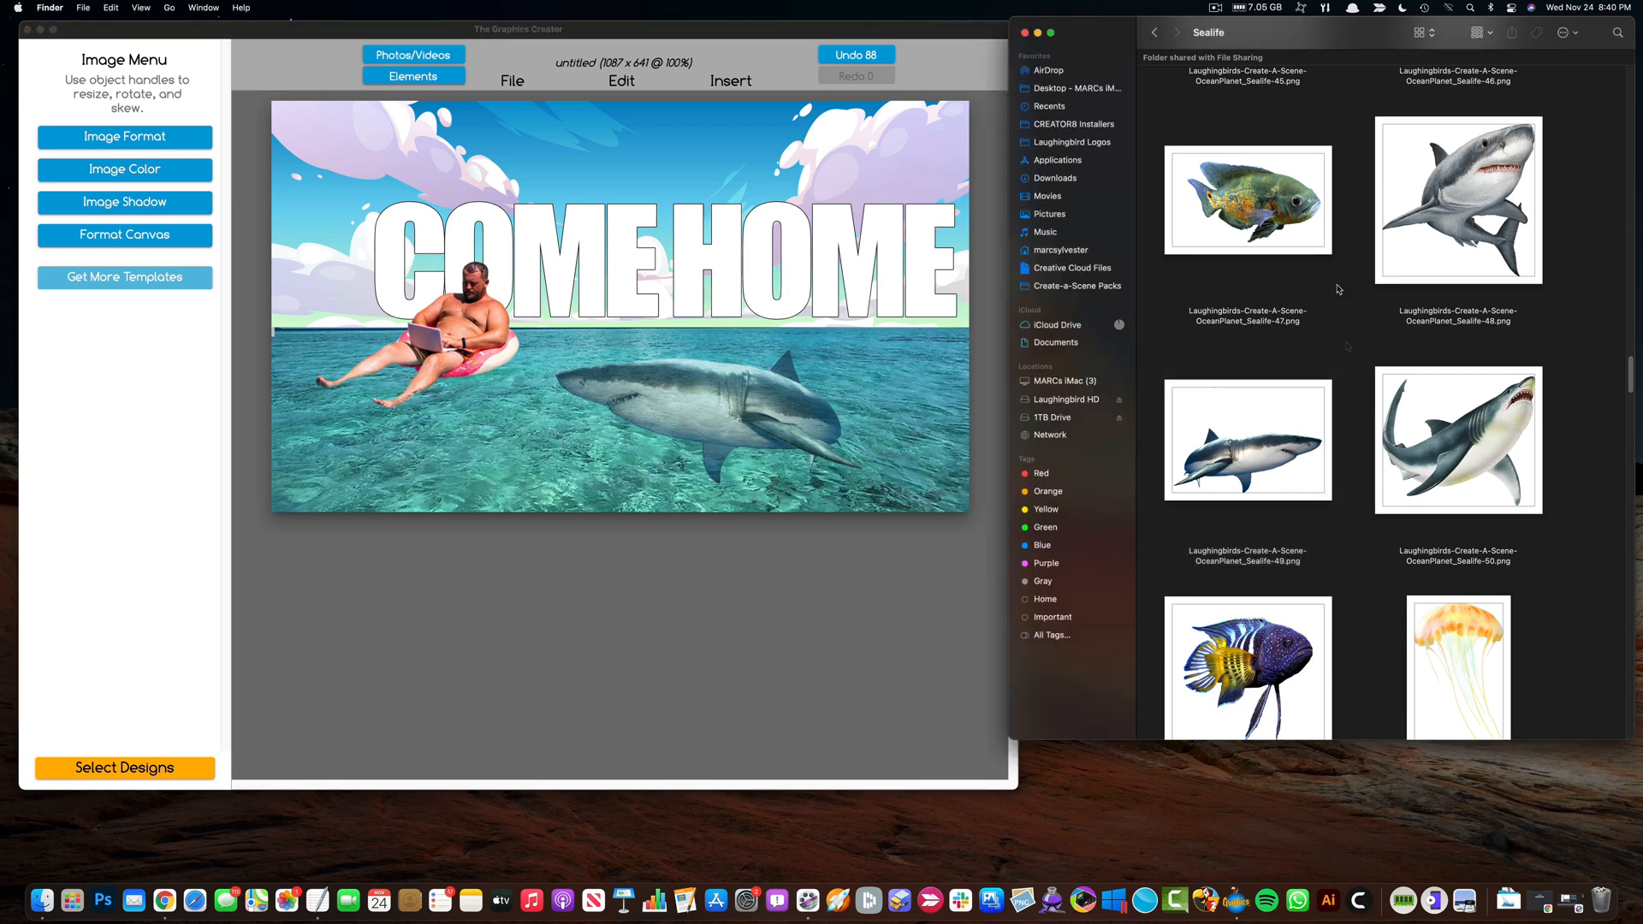
click(1154, 32)
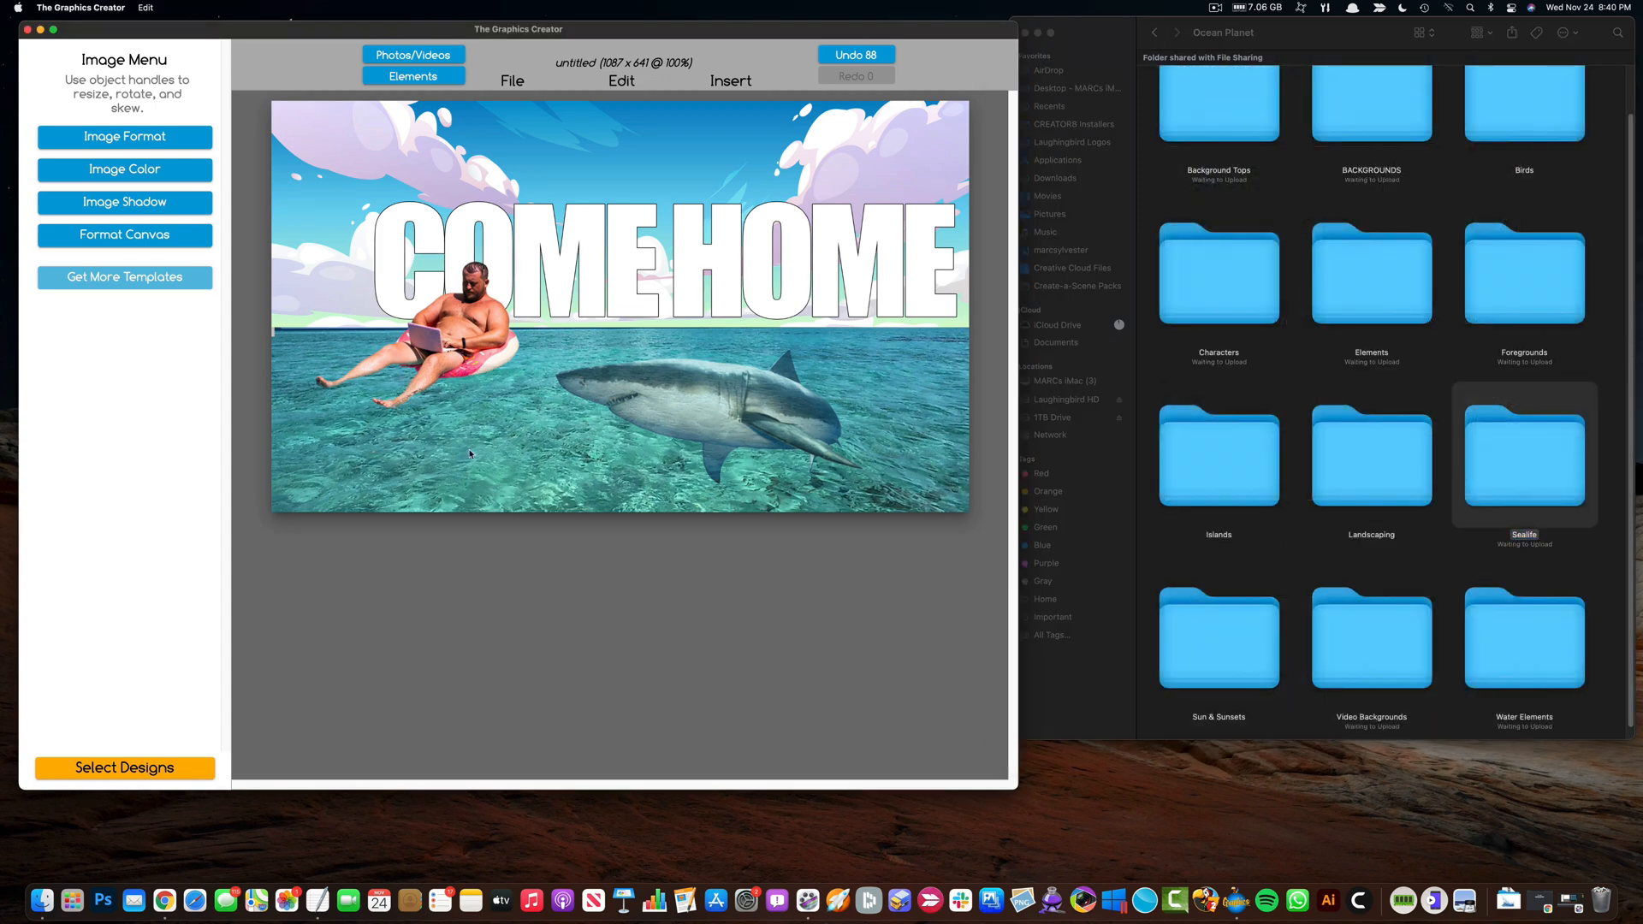
Step: Raise the canvas height to 901 and remove the COME HOME title
click(430, 335)
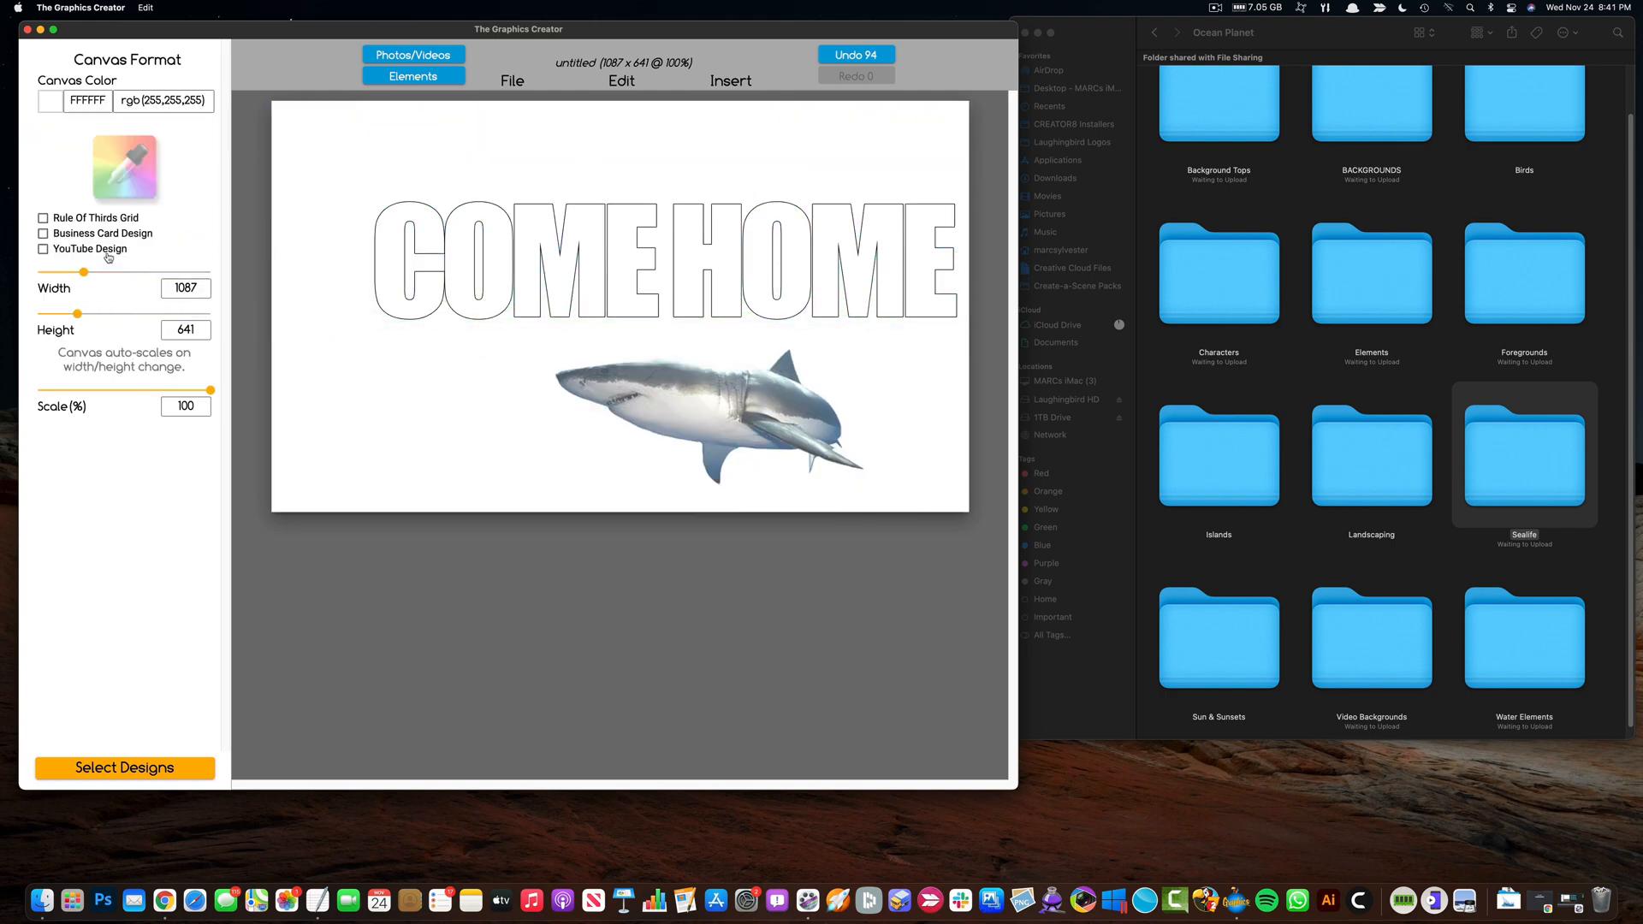
drag(76, 312, 44, 312)
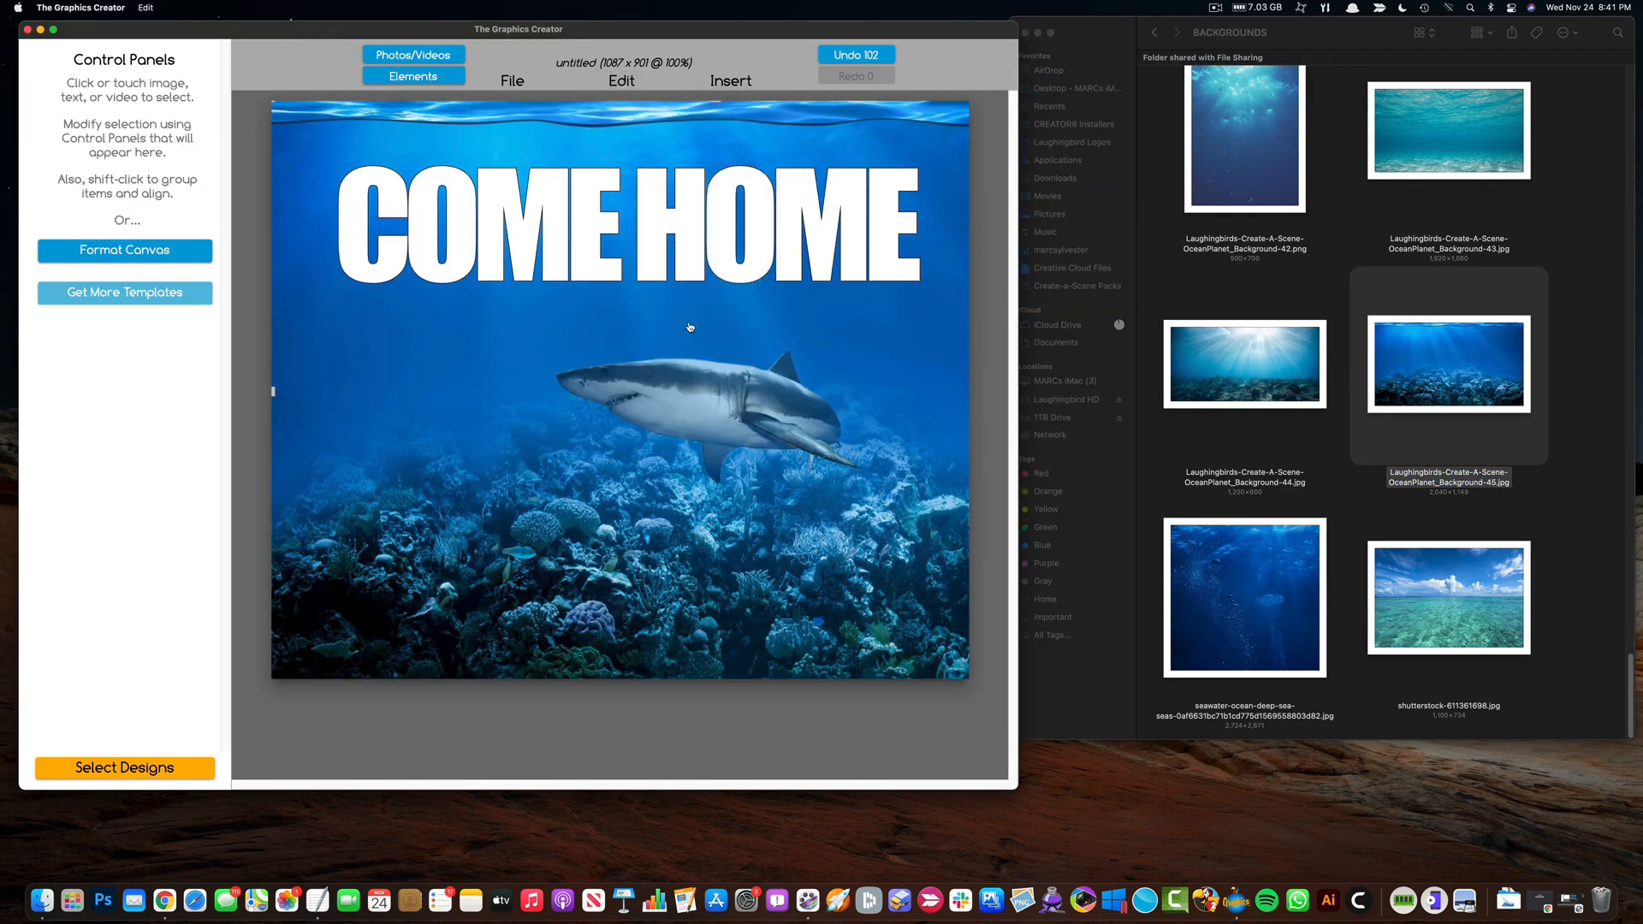
click(623, 219)
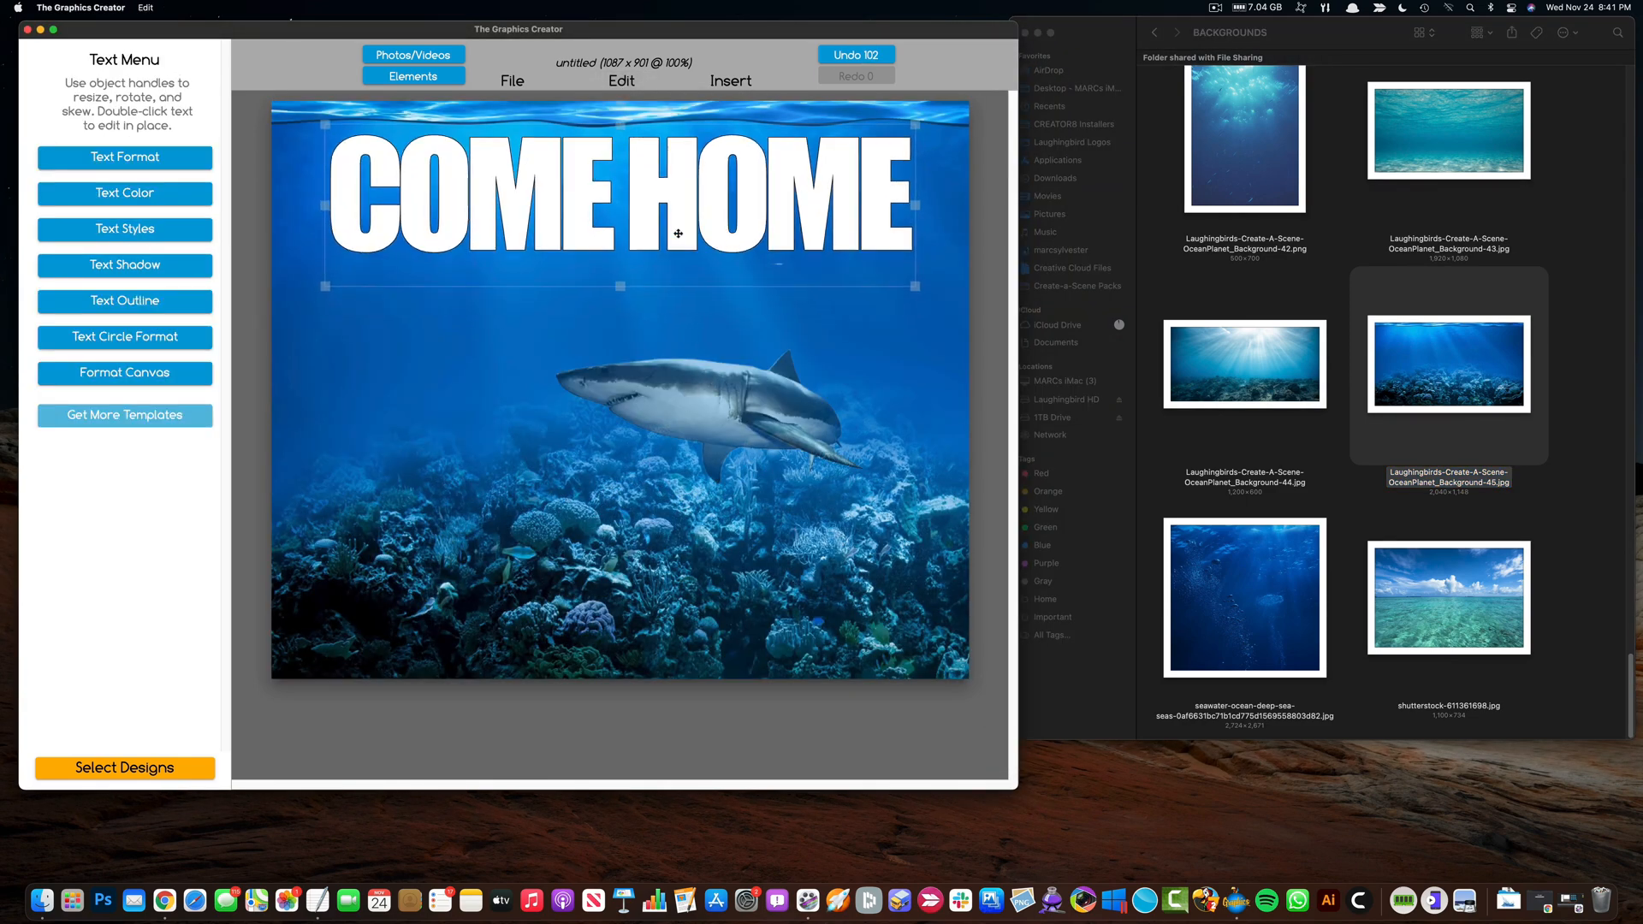
right_click(677, 234)
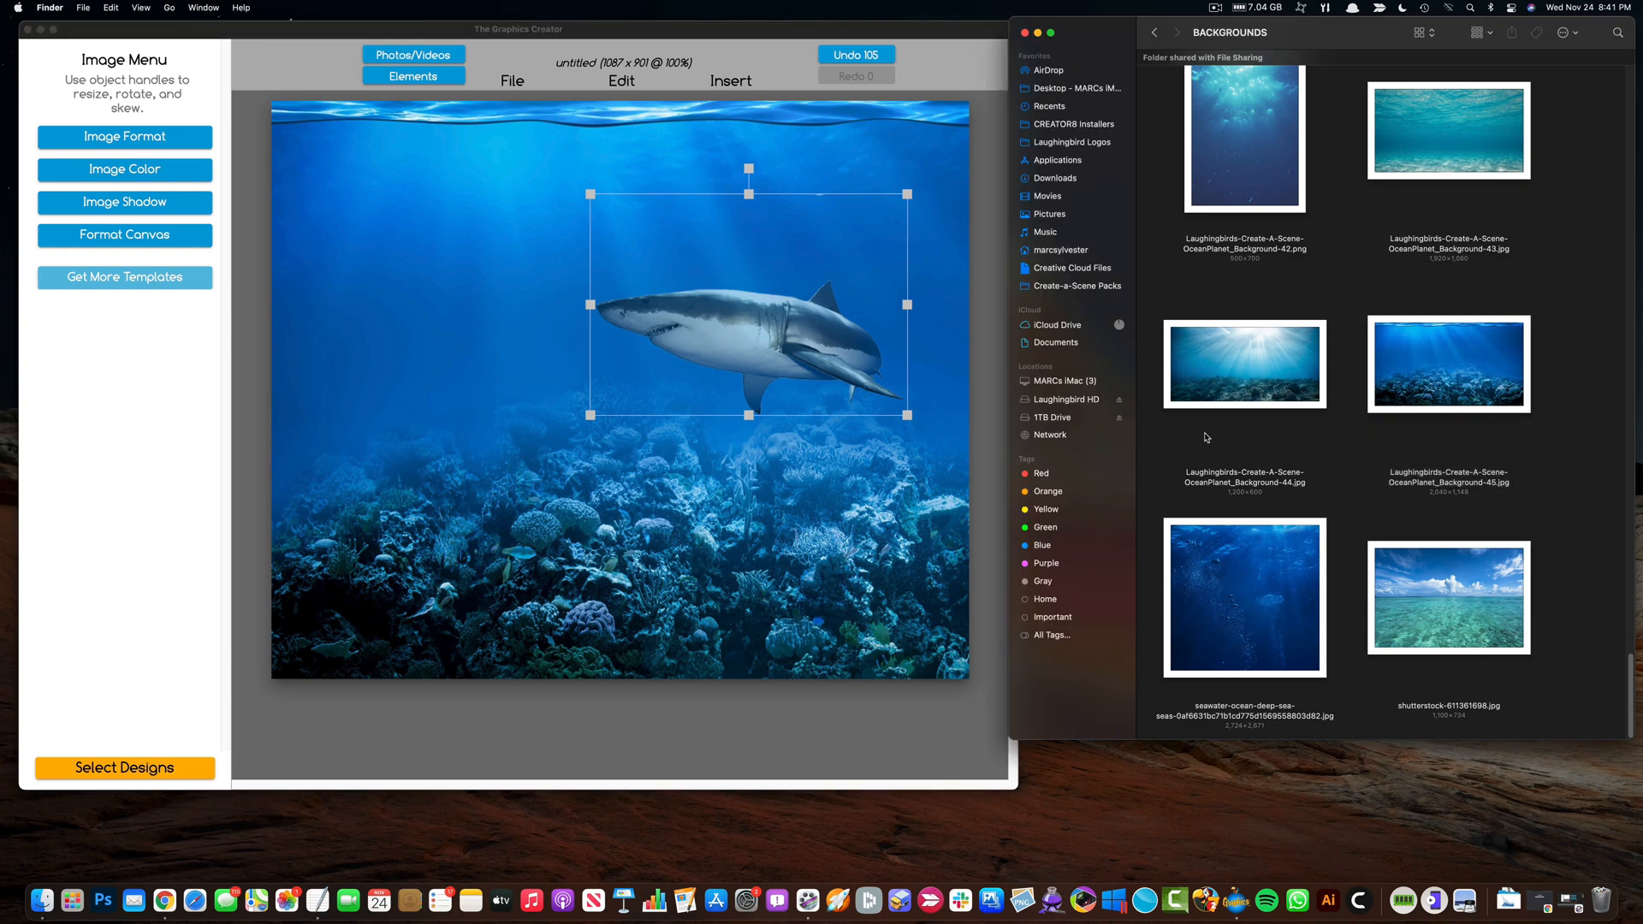
Step: Add kelp from Landscaping and the man reading from Characters to the ocean scene
click(1153, 33)
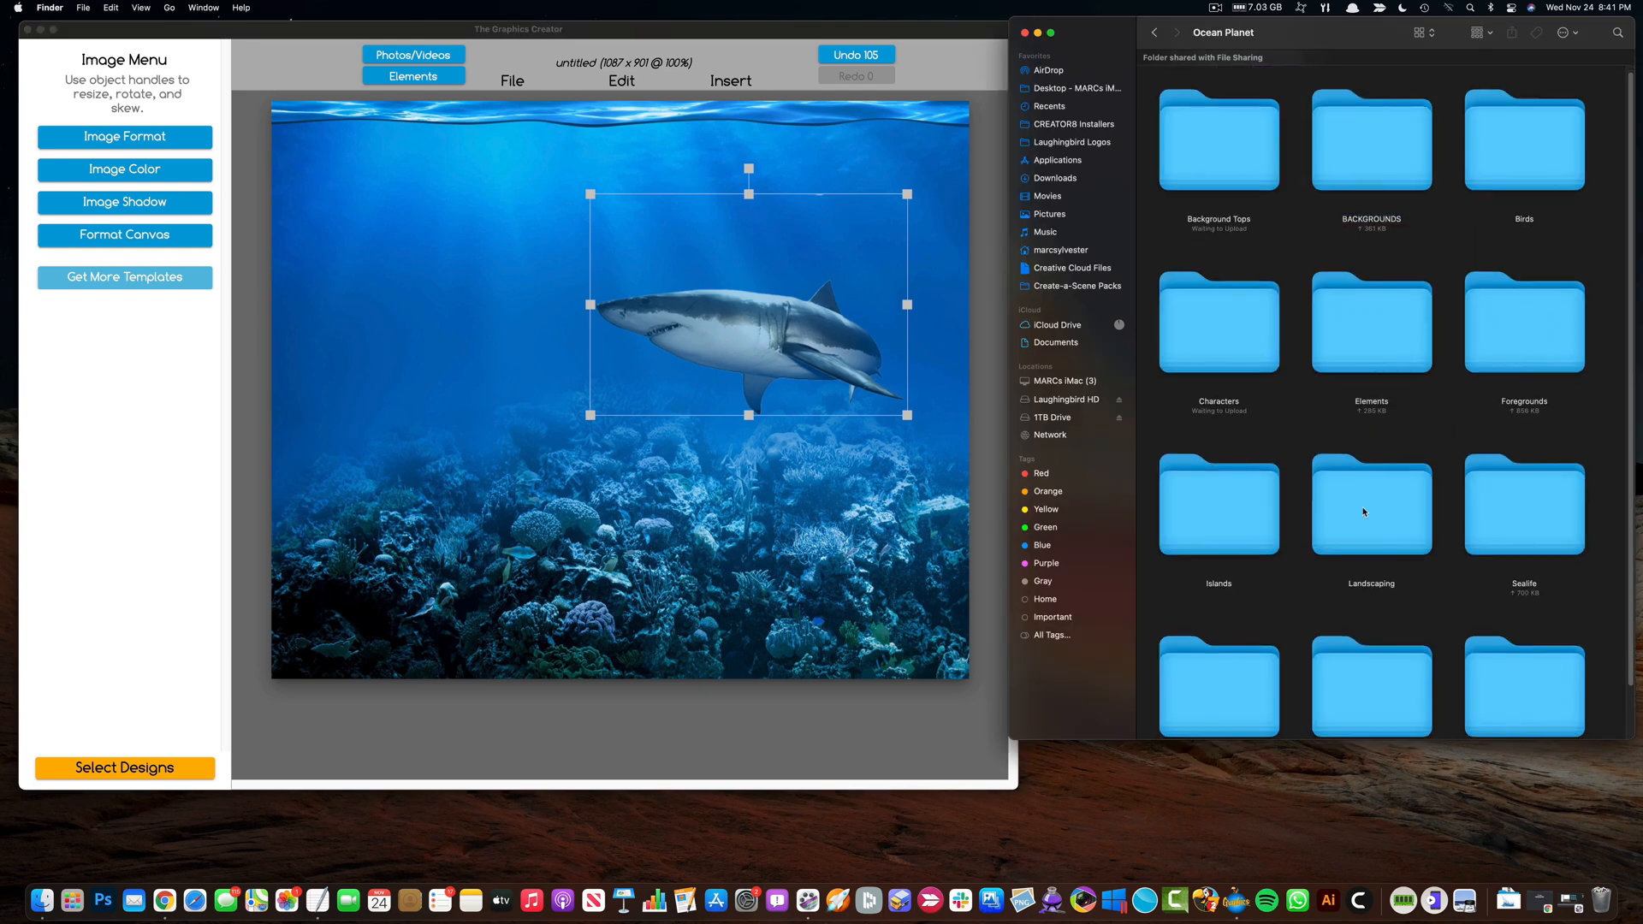
double_click(1371, 506)
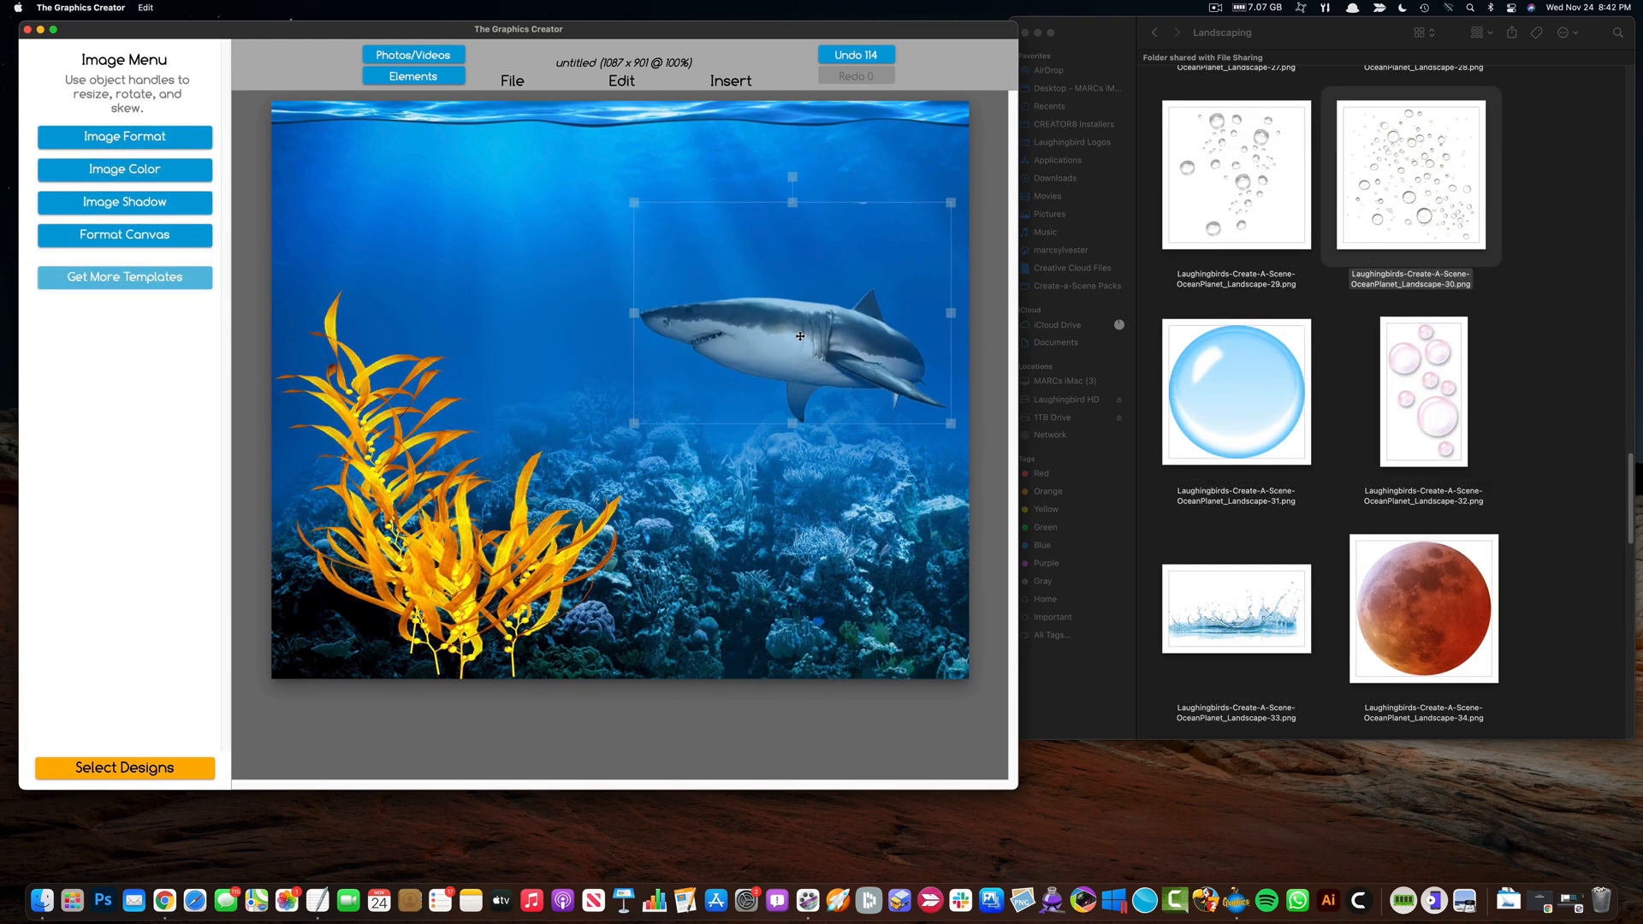
click(1152, 32)
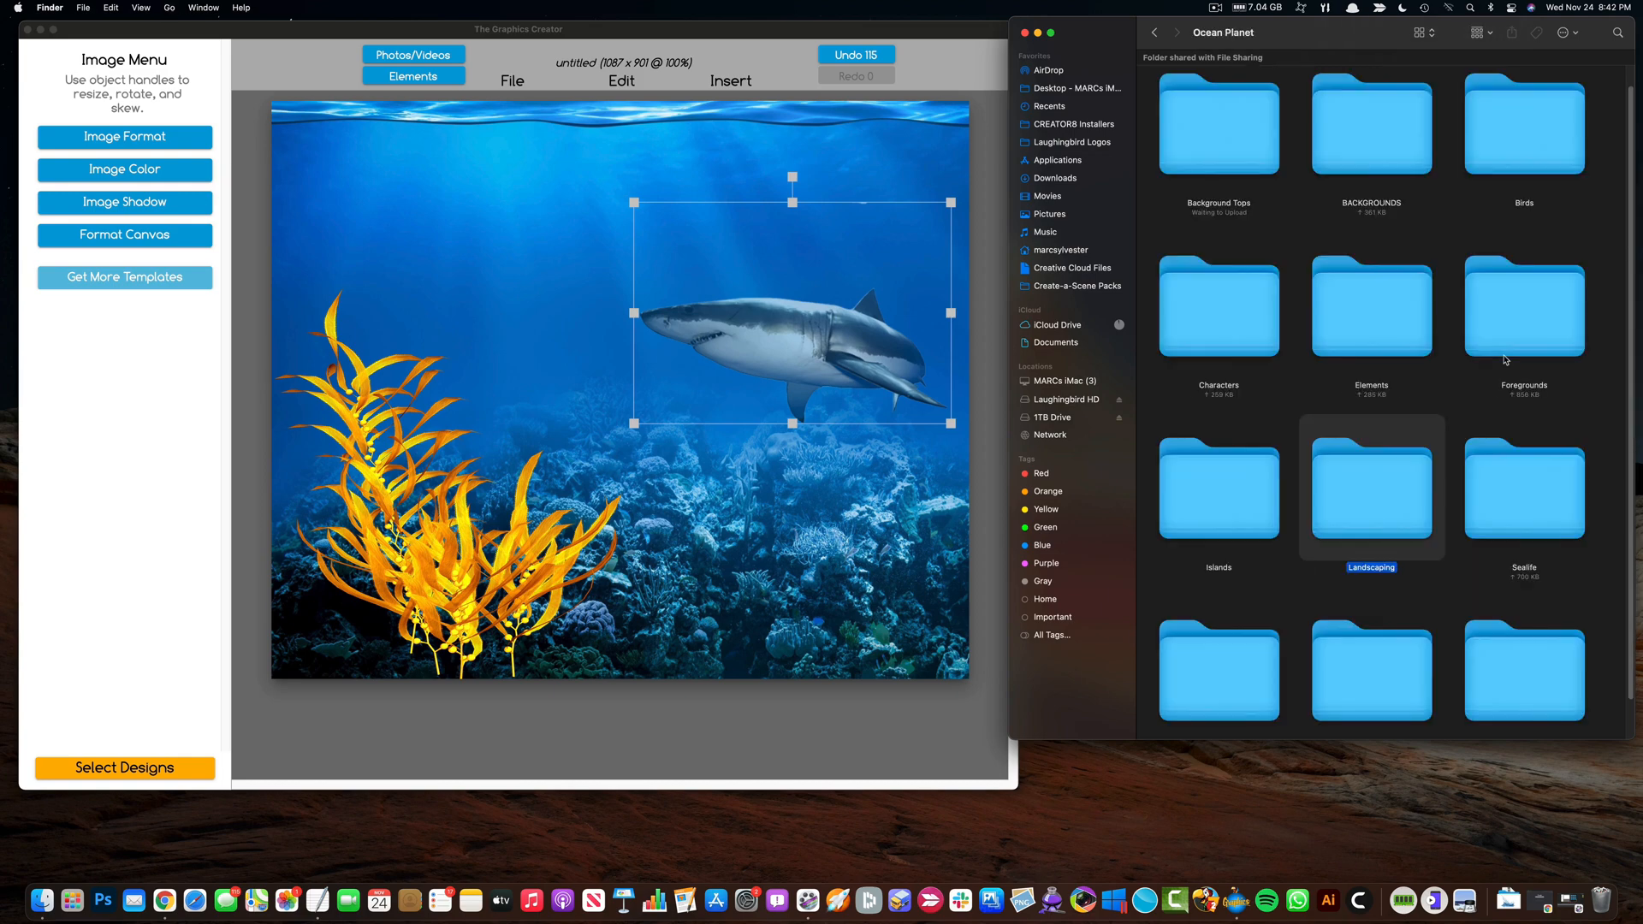
click(1371, 487)
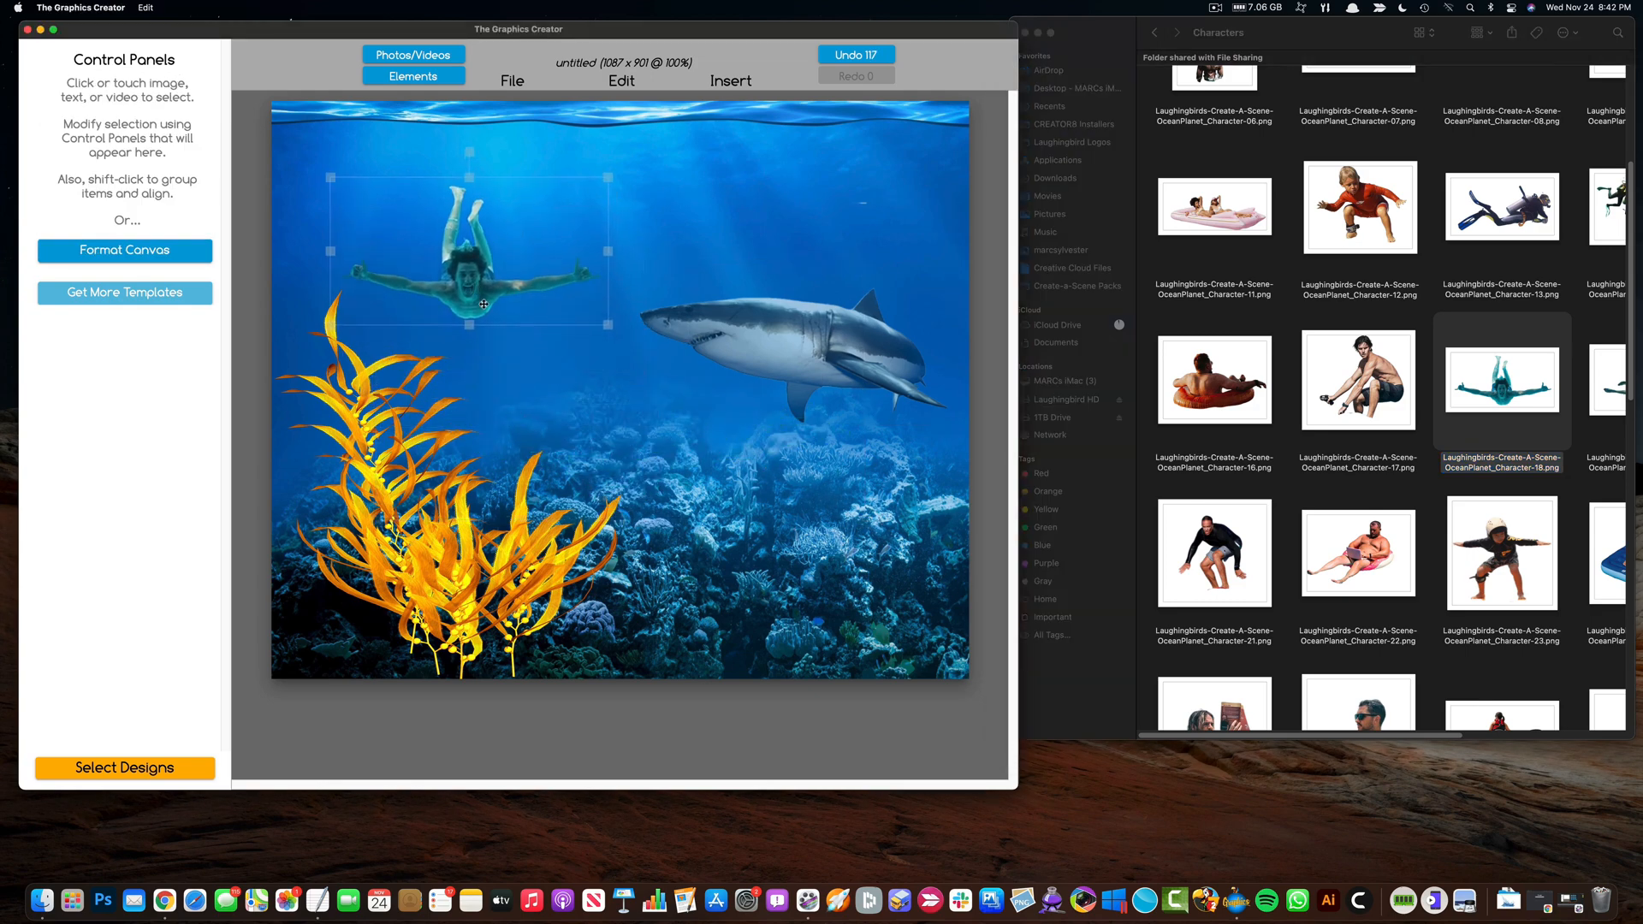
click(791, 314)
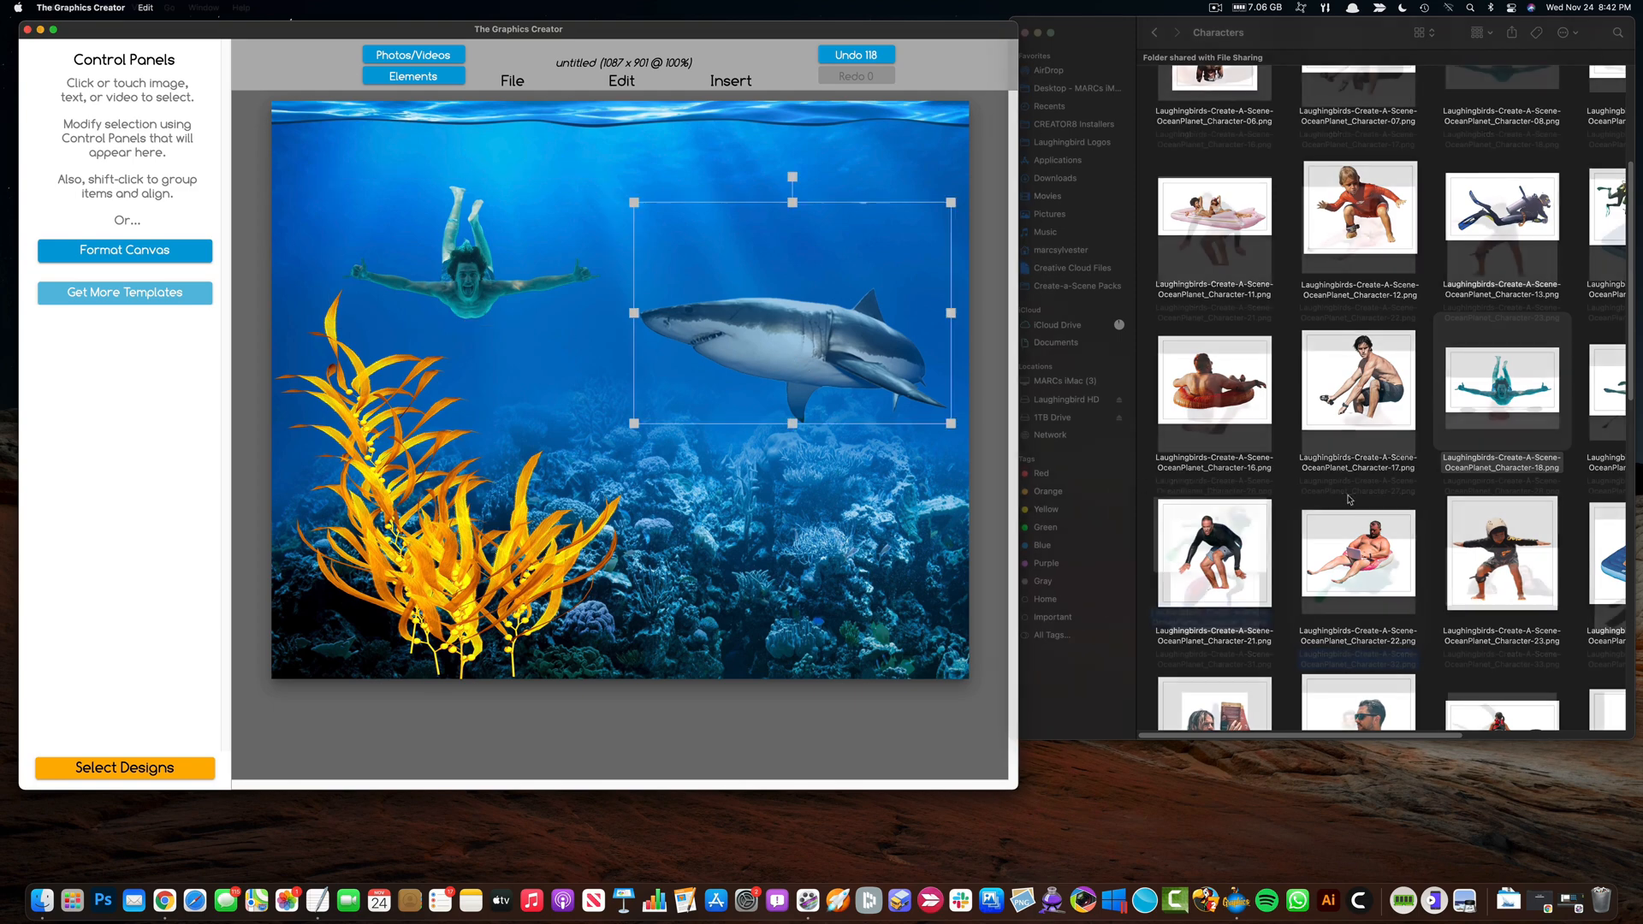
double_click(1356, 574)
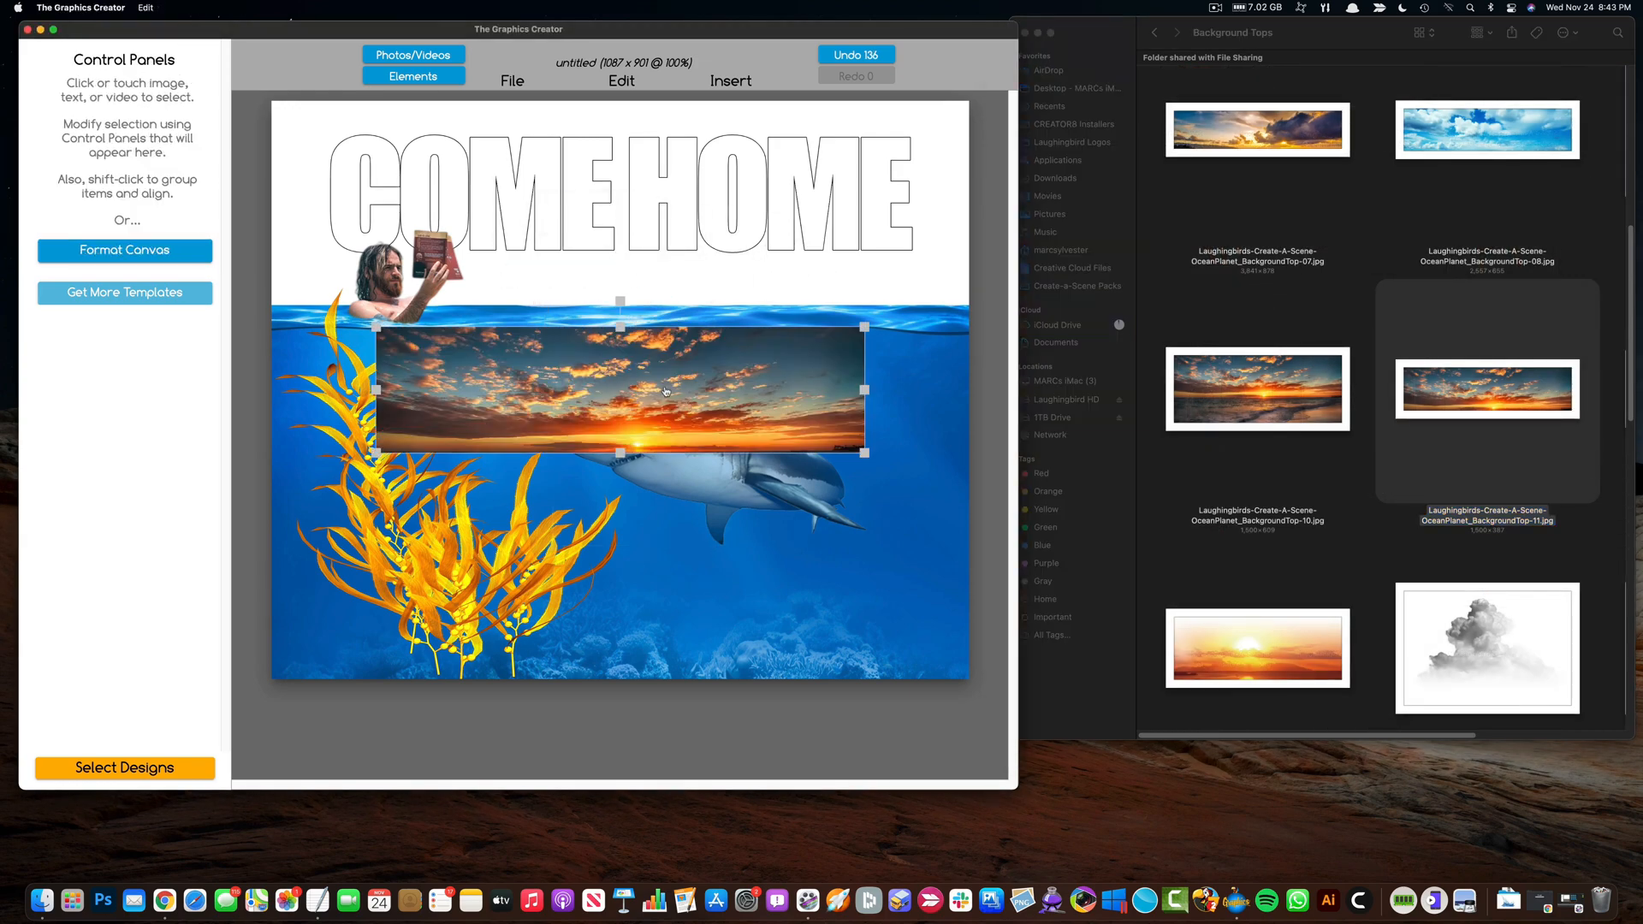
Step: Send the octopus behind the sea, flip it horizontally and lower its opacity
click(1153, 33)
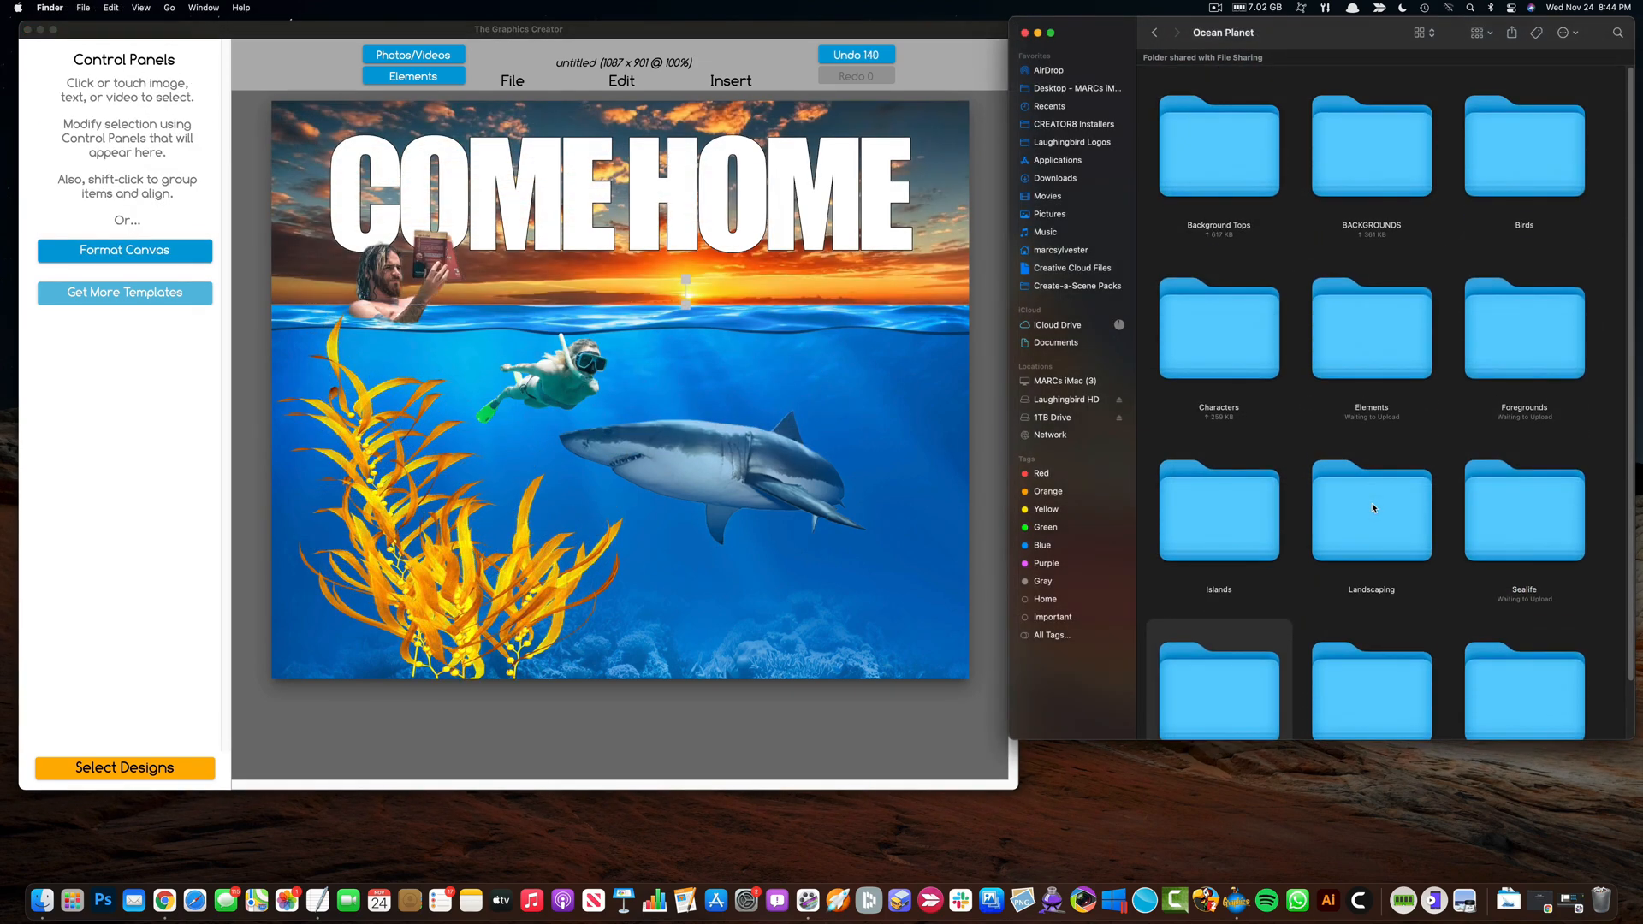
click(620, 81)
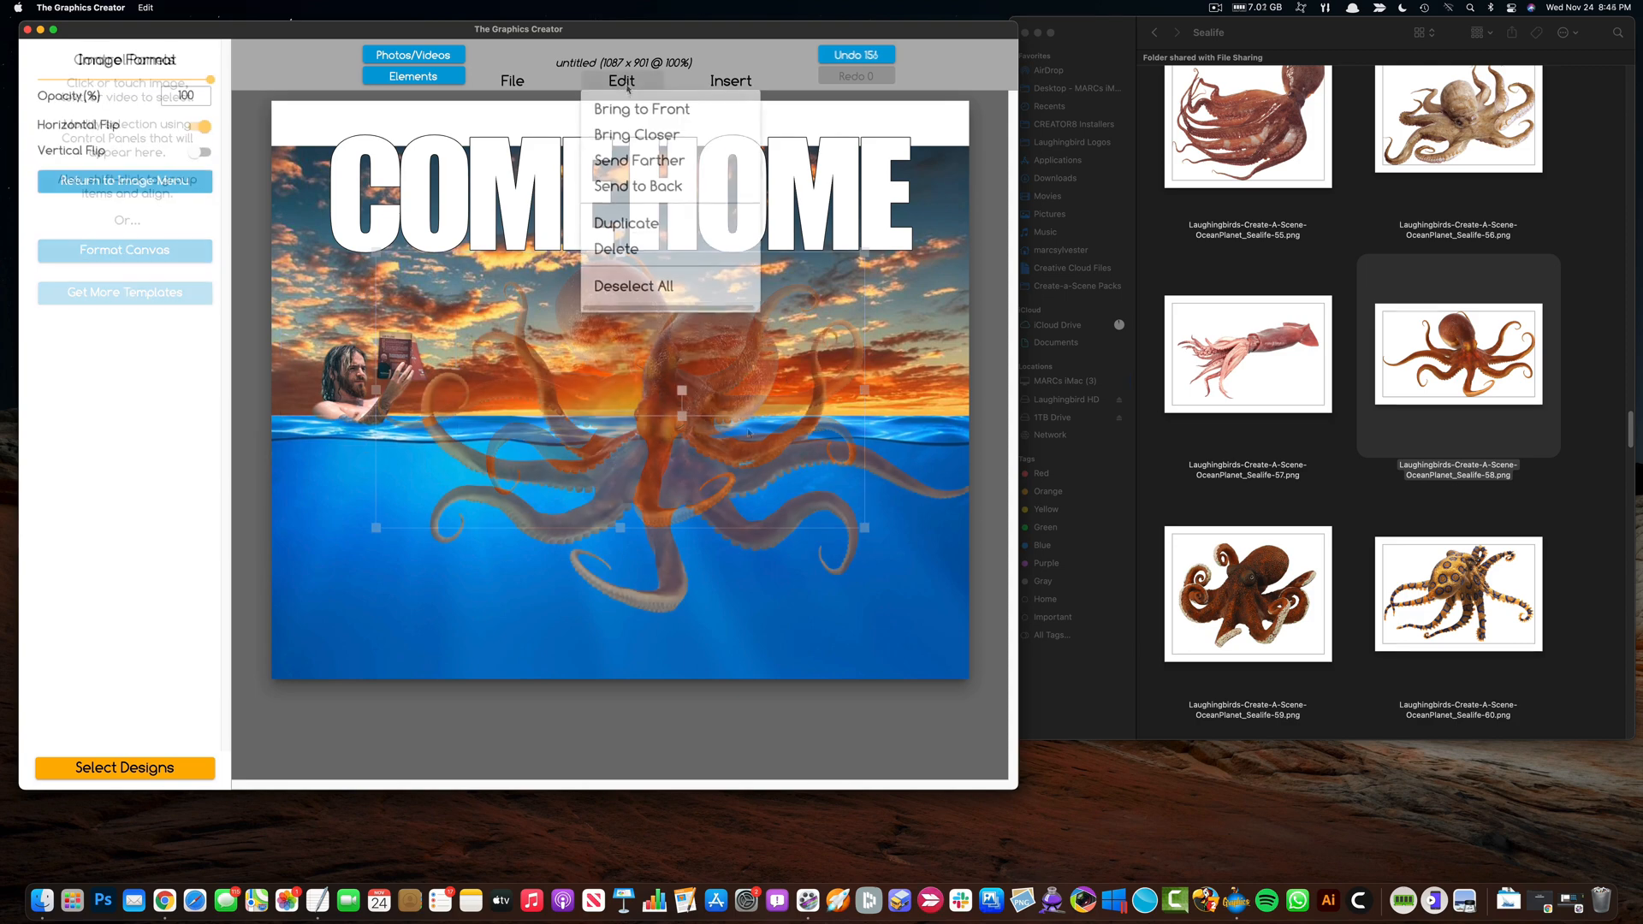
click(637, 186)
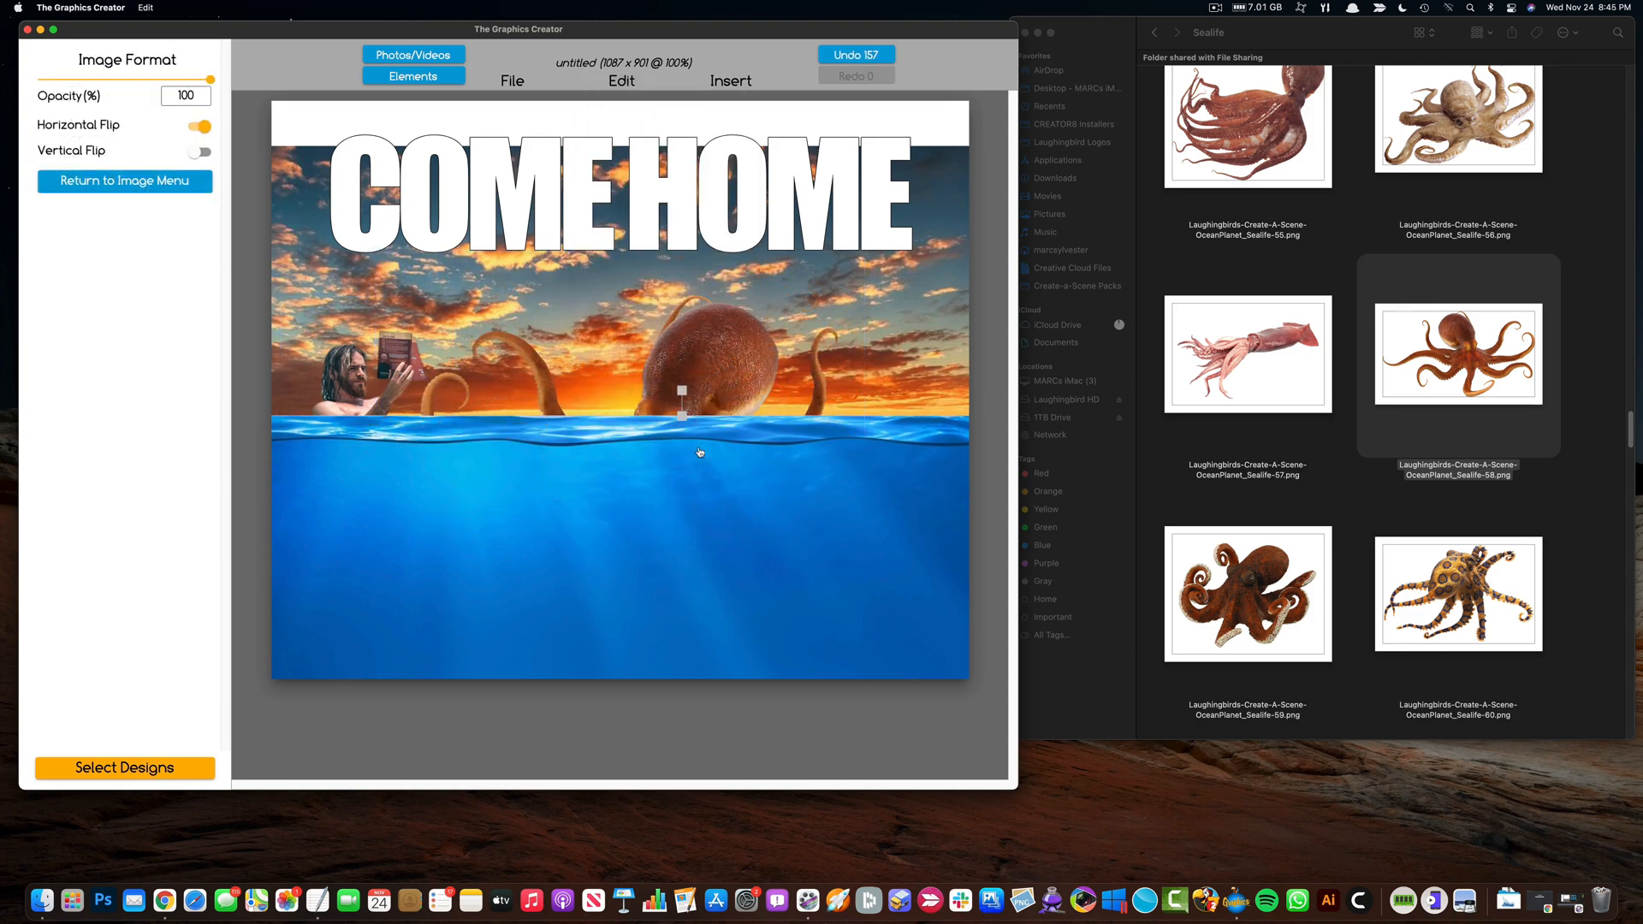
drag(215, 80, 142, 80)
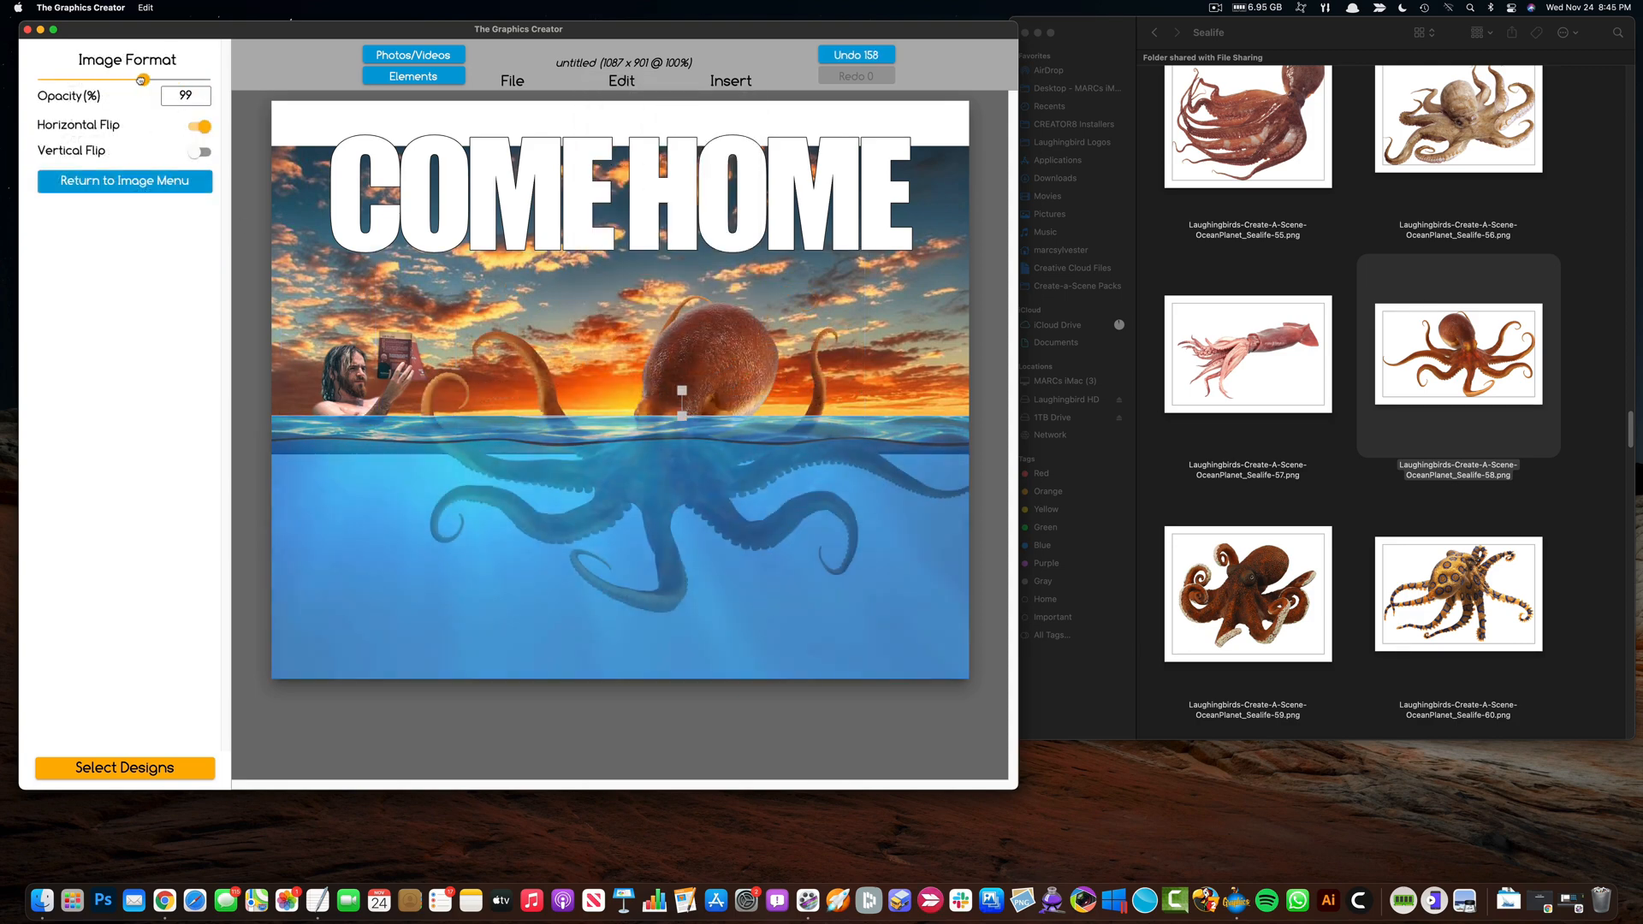
drag(141, 80, 214, 80)
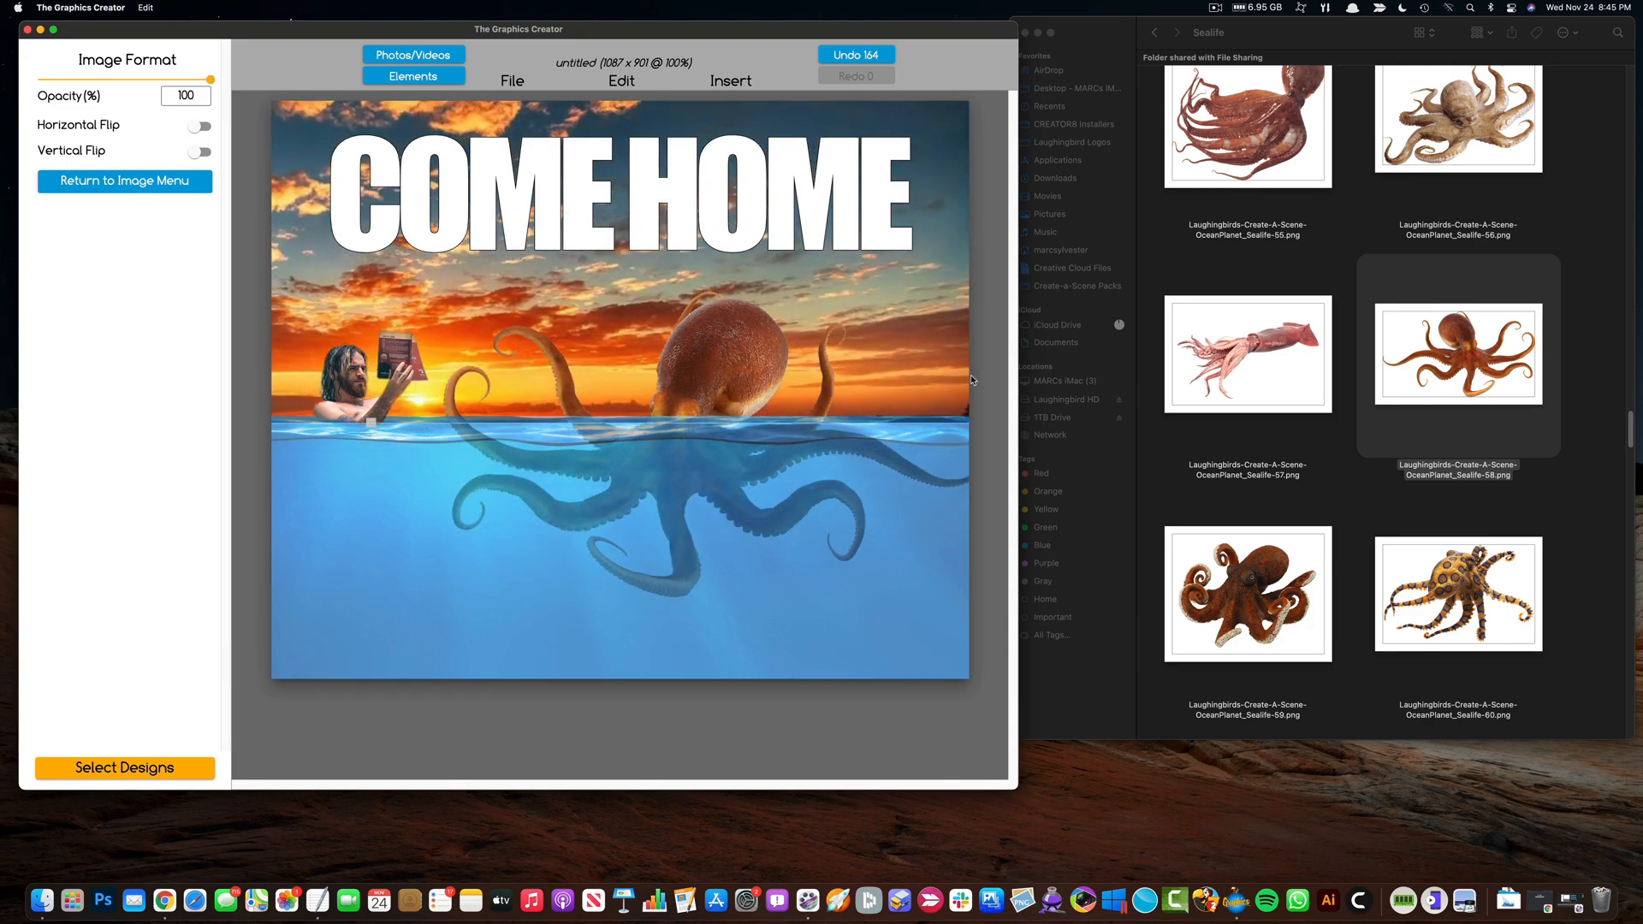
click(199, 125)
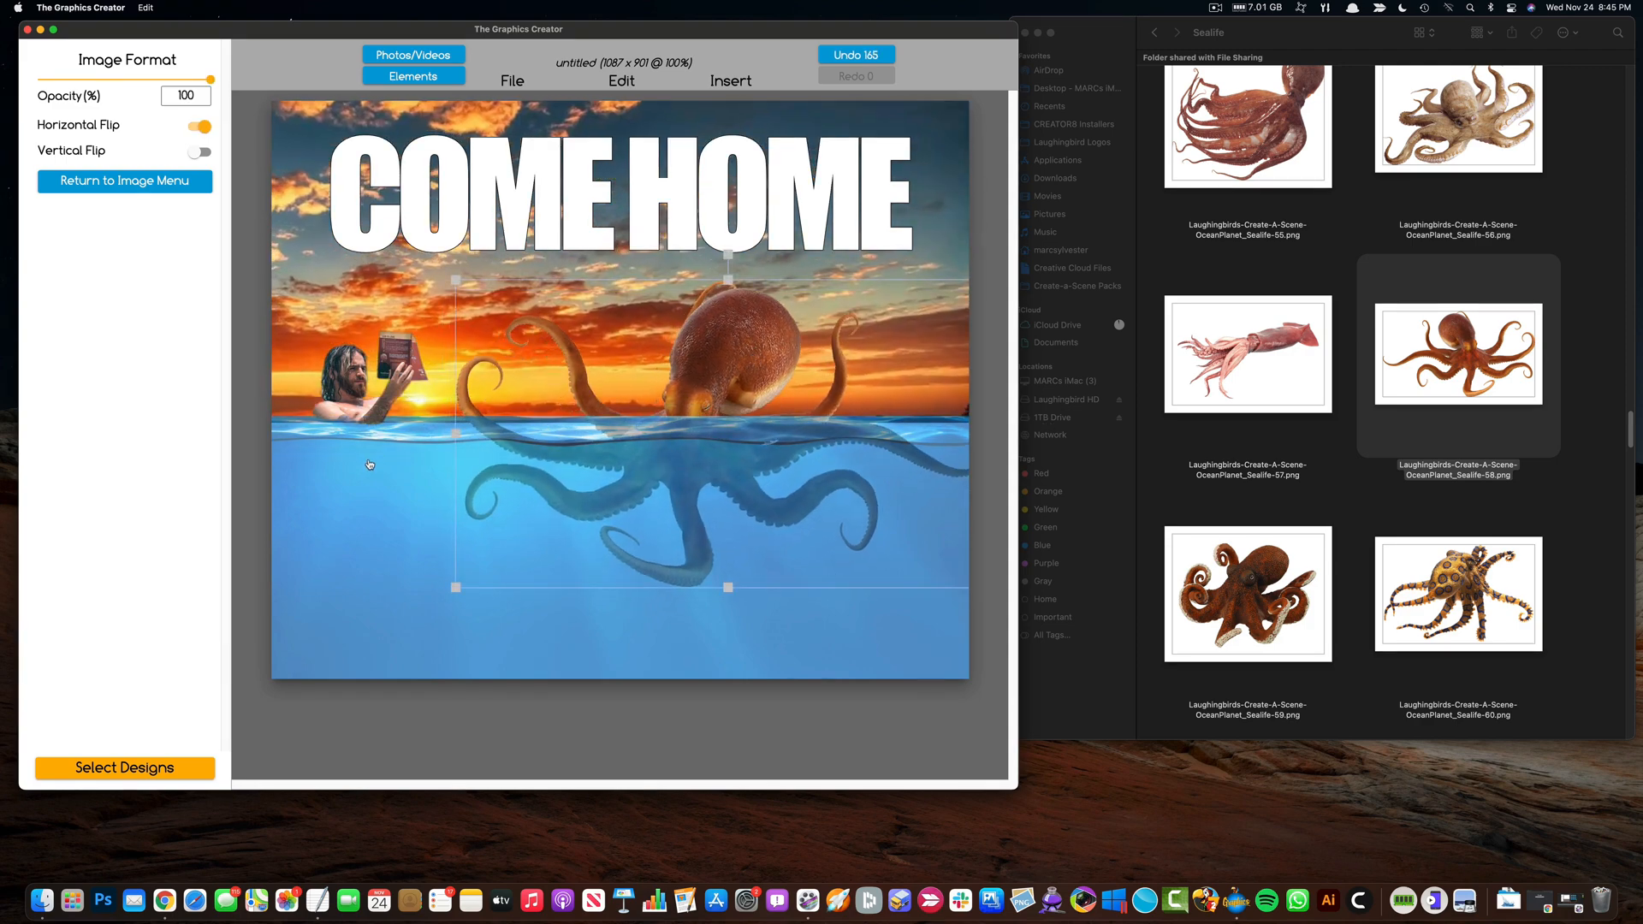
drag(215, 78, 136, 78)
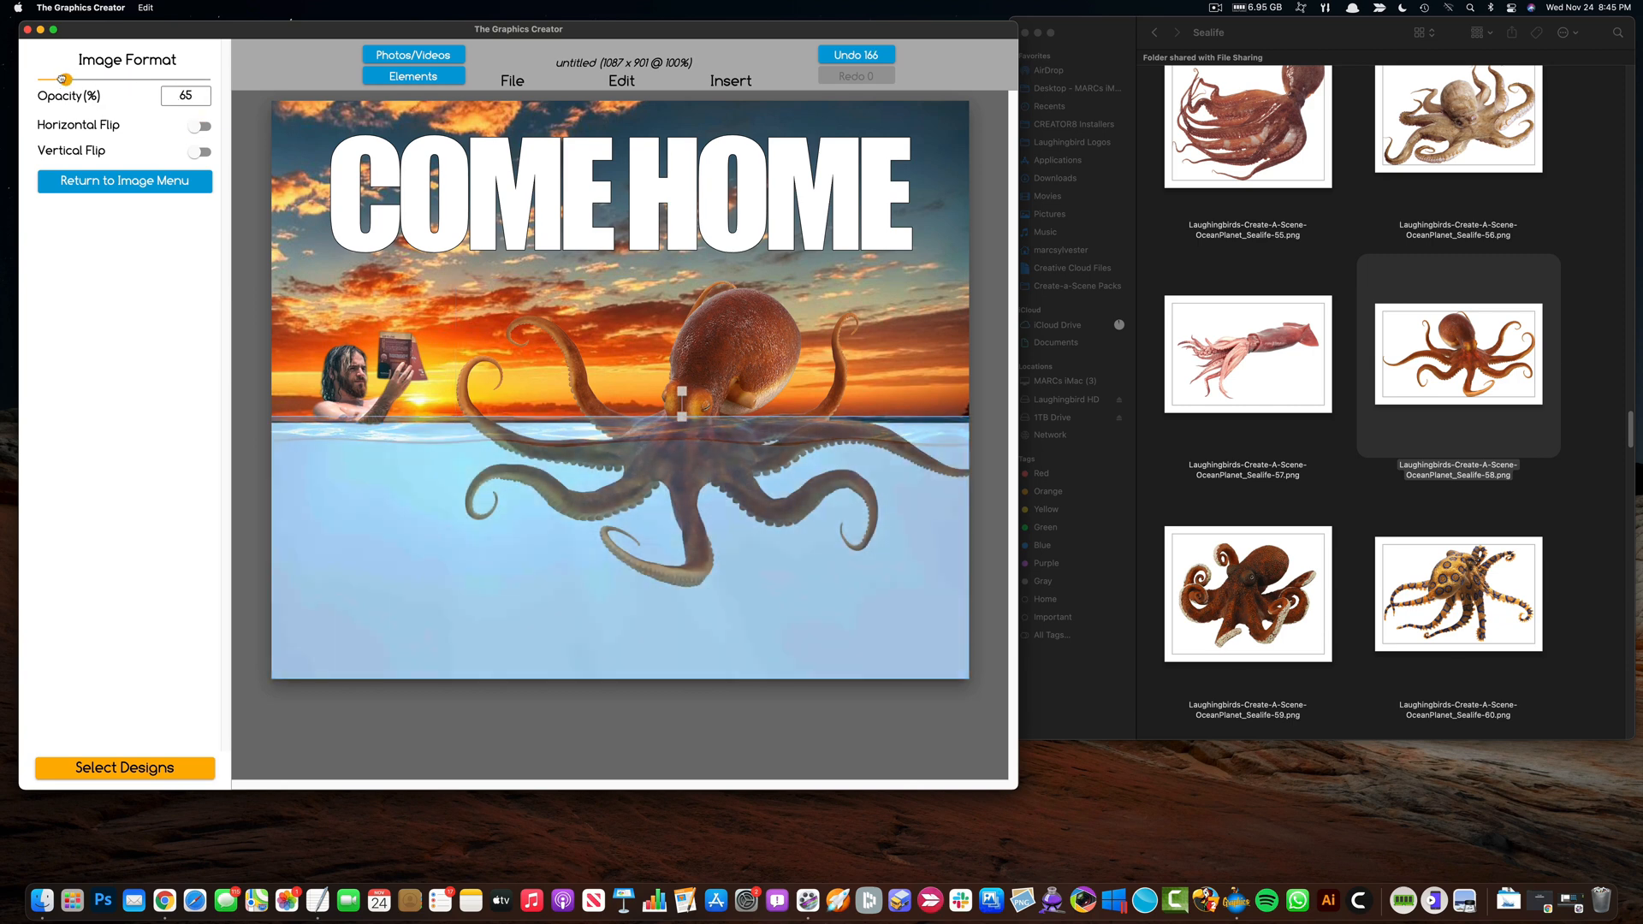
drag(65, 78, 149, 79)
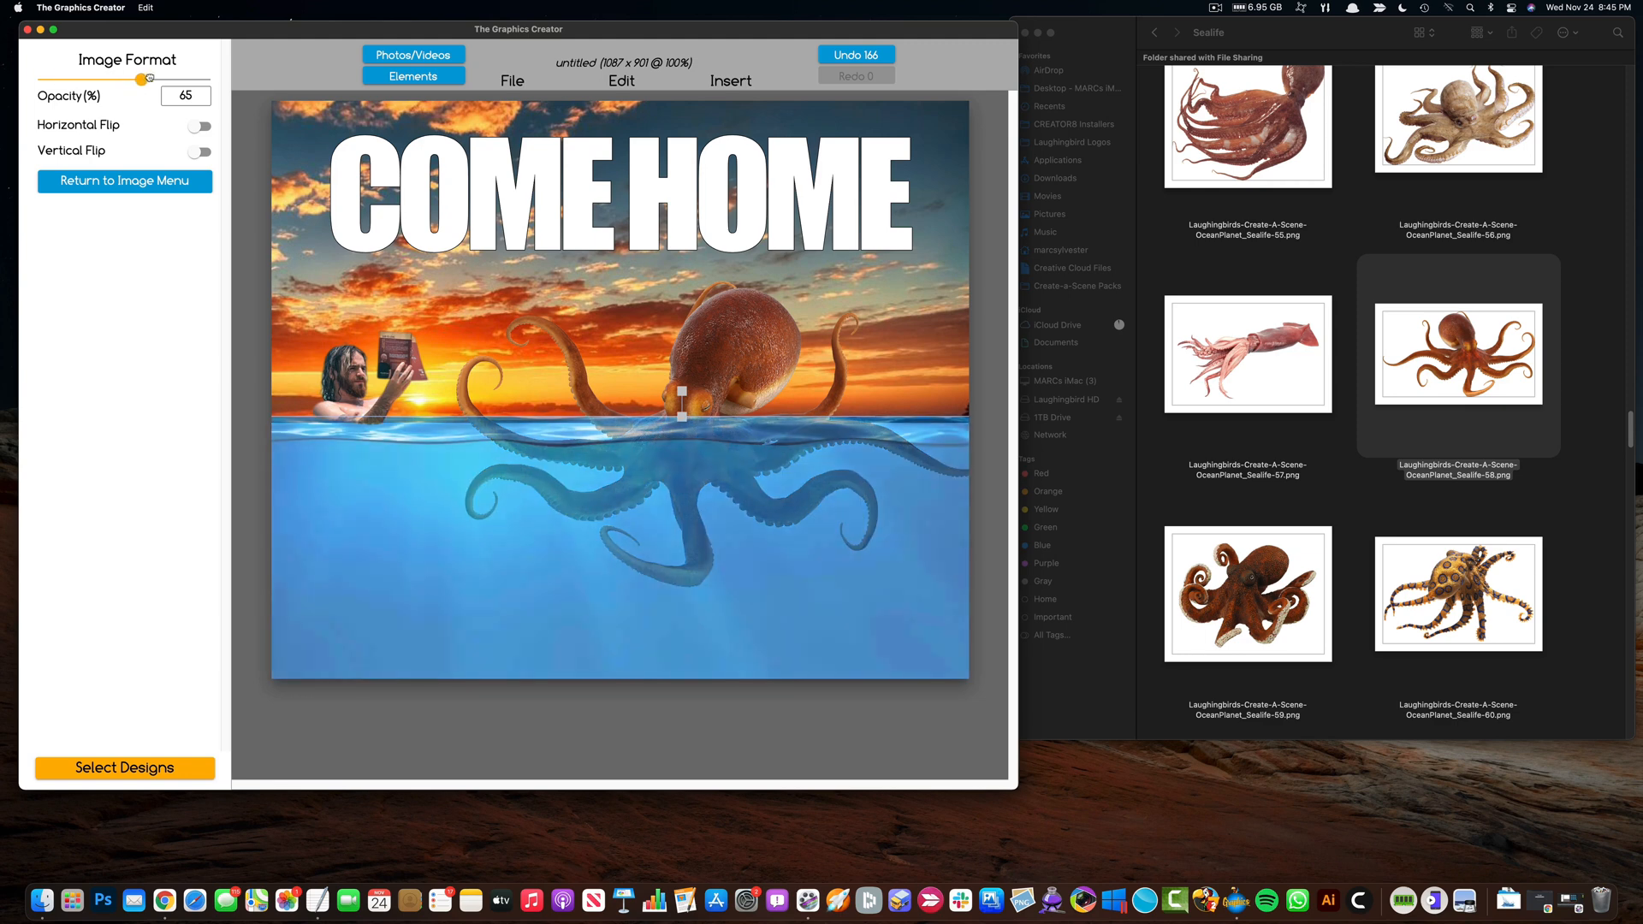
drag(149, 79, 215, 78)
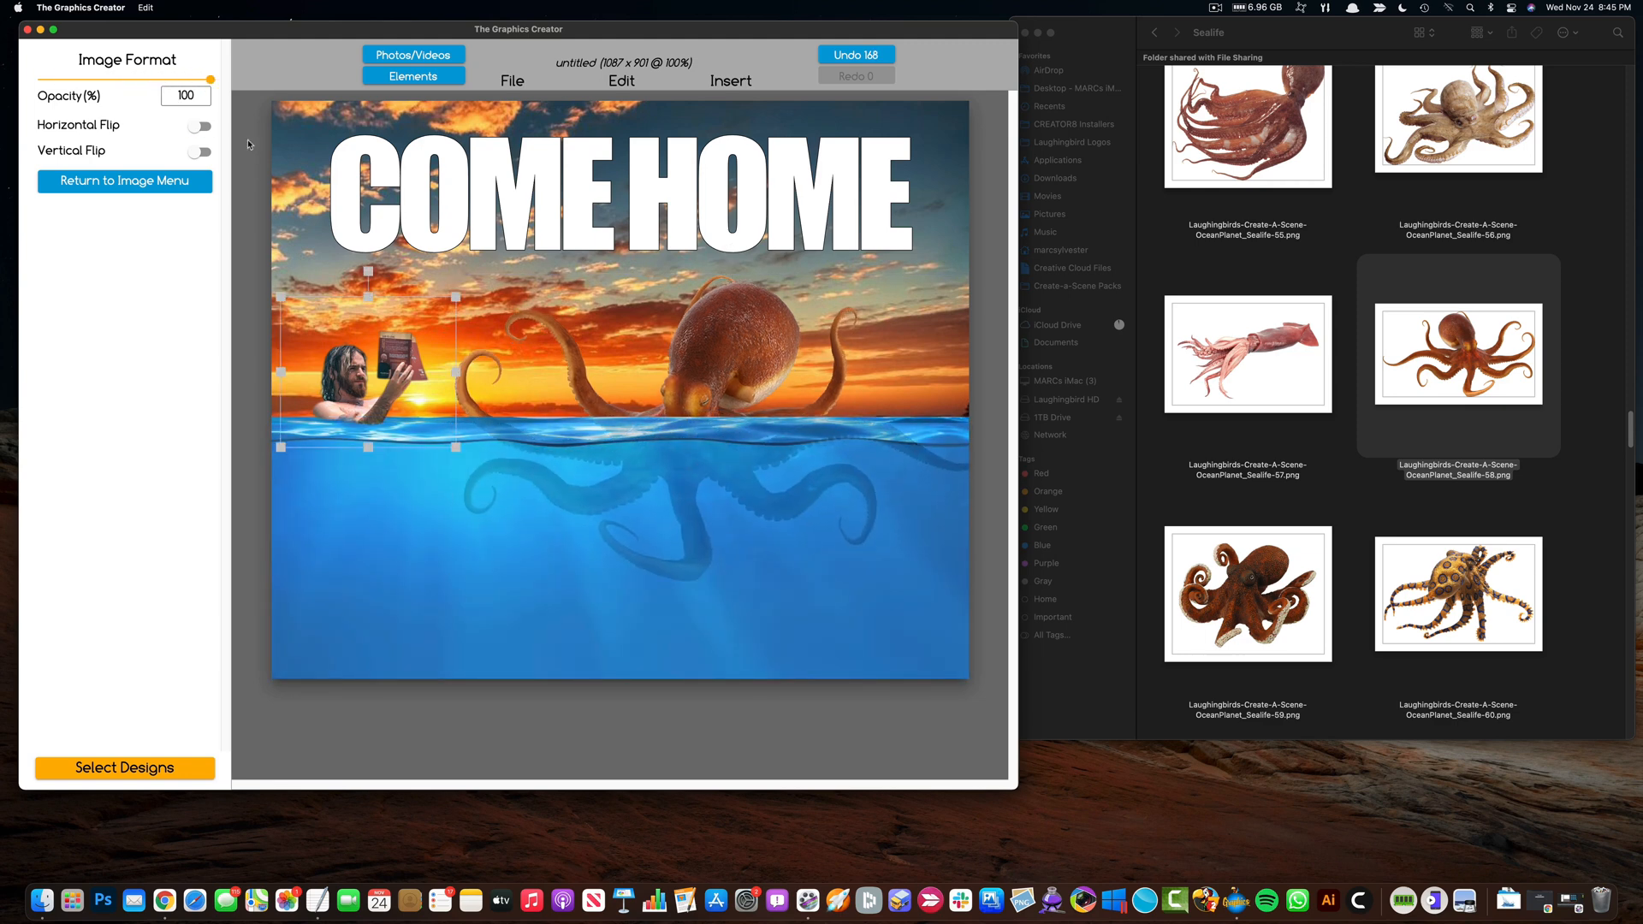
Step: Mirror the man holding the book horizontally
click(199, 126)
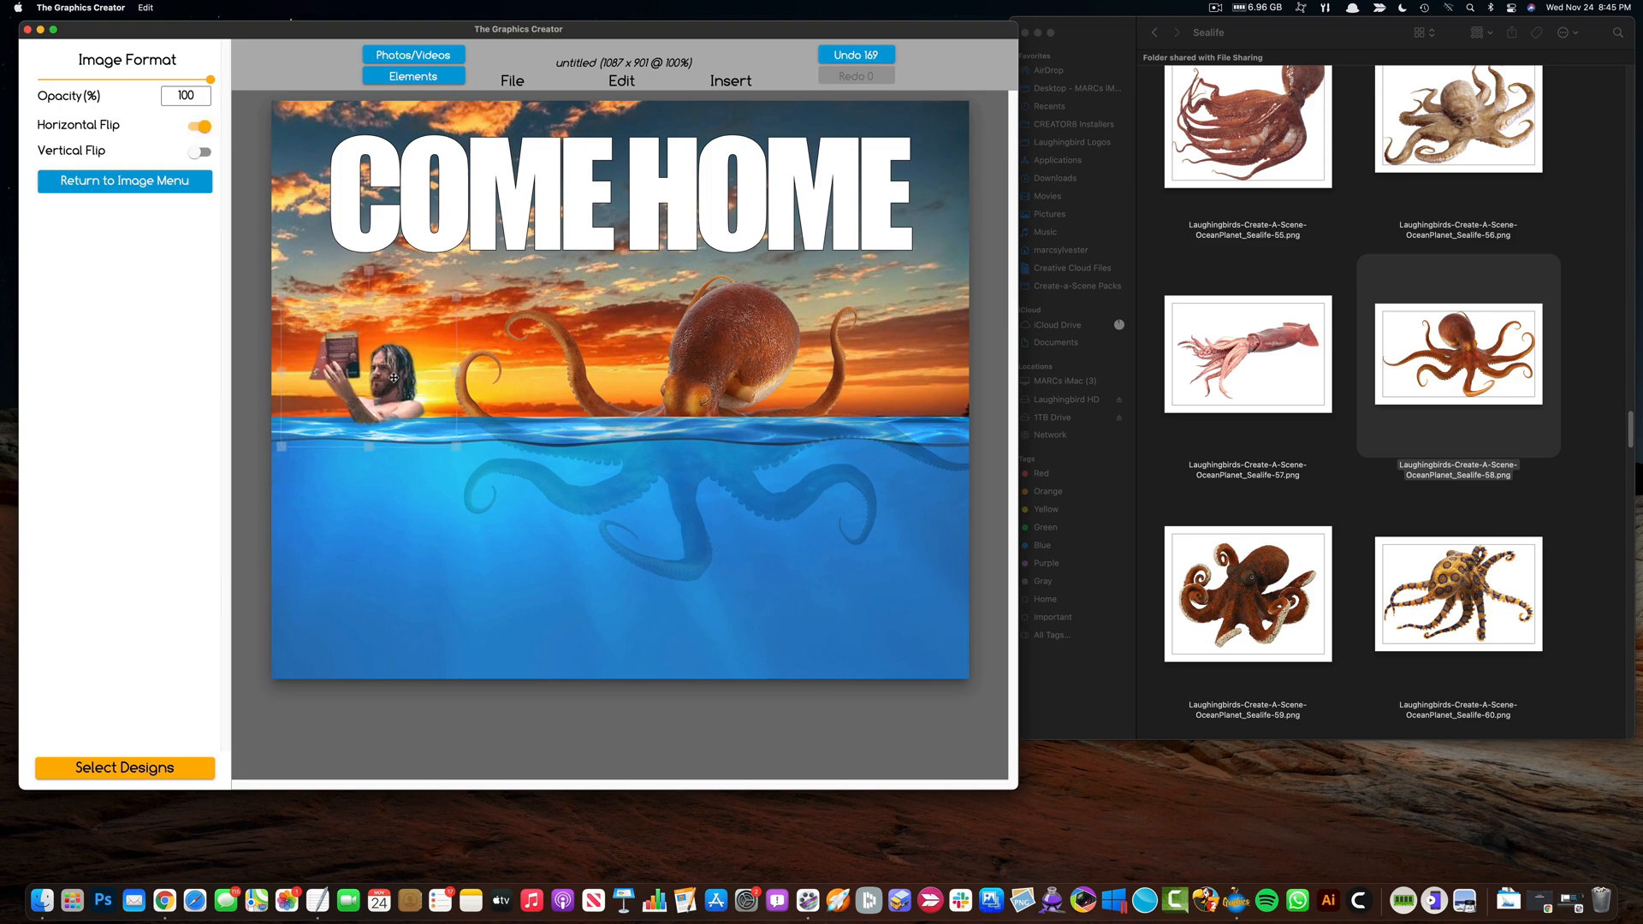
click(1153, 32)
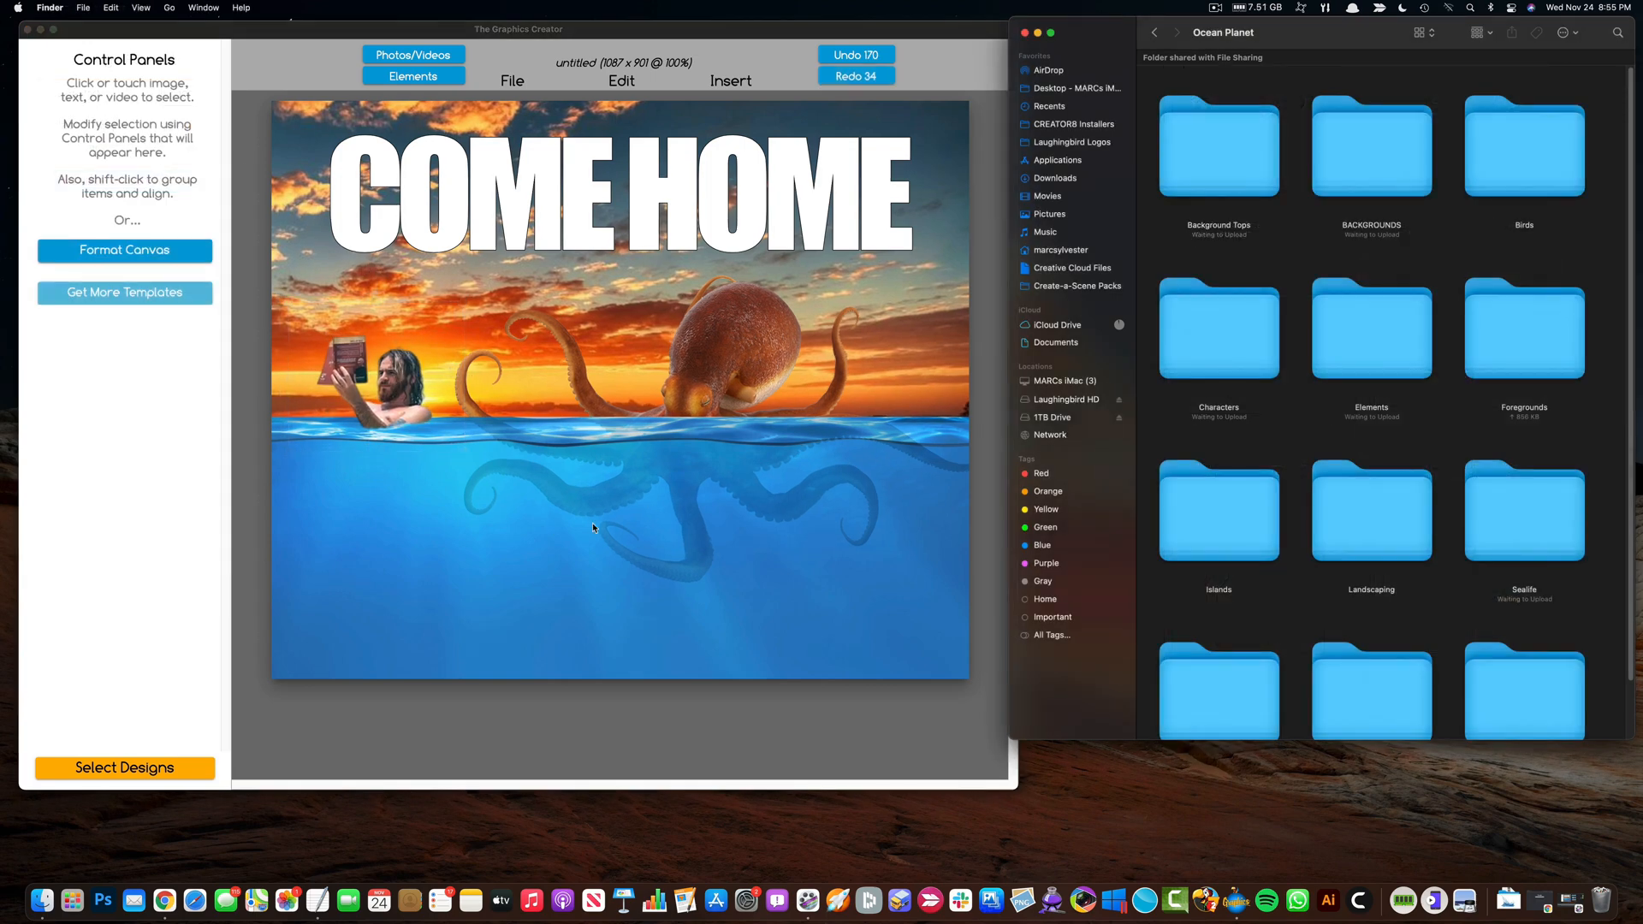
mouse_move(1270, 444)
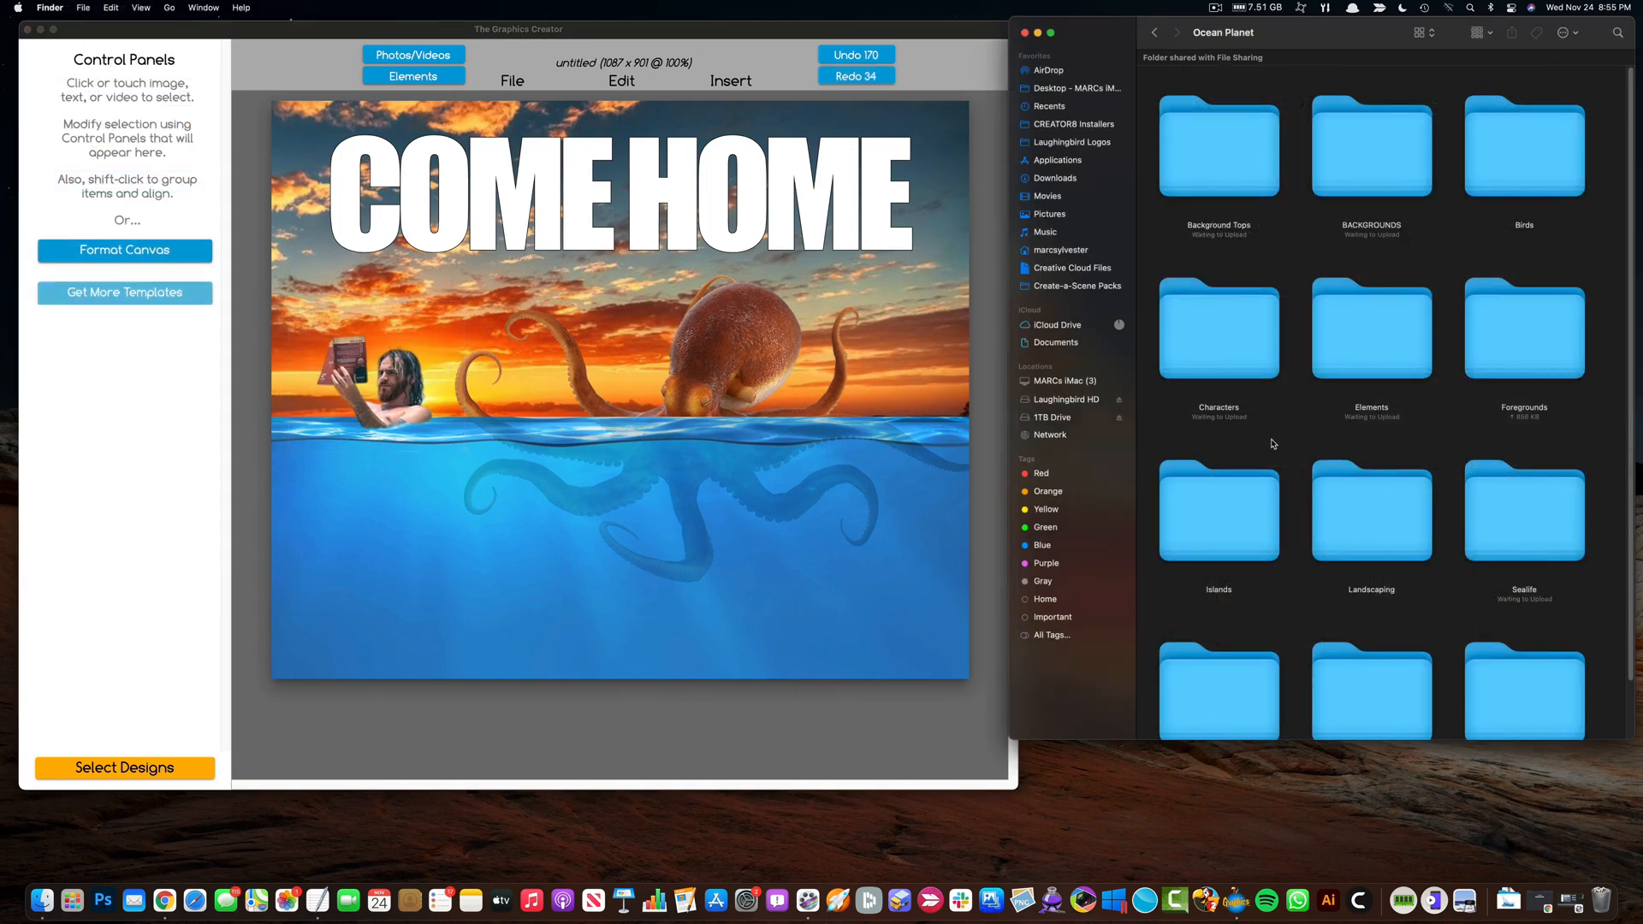
click(1153, 33)
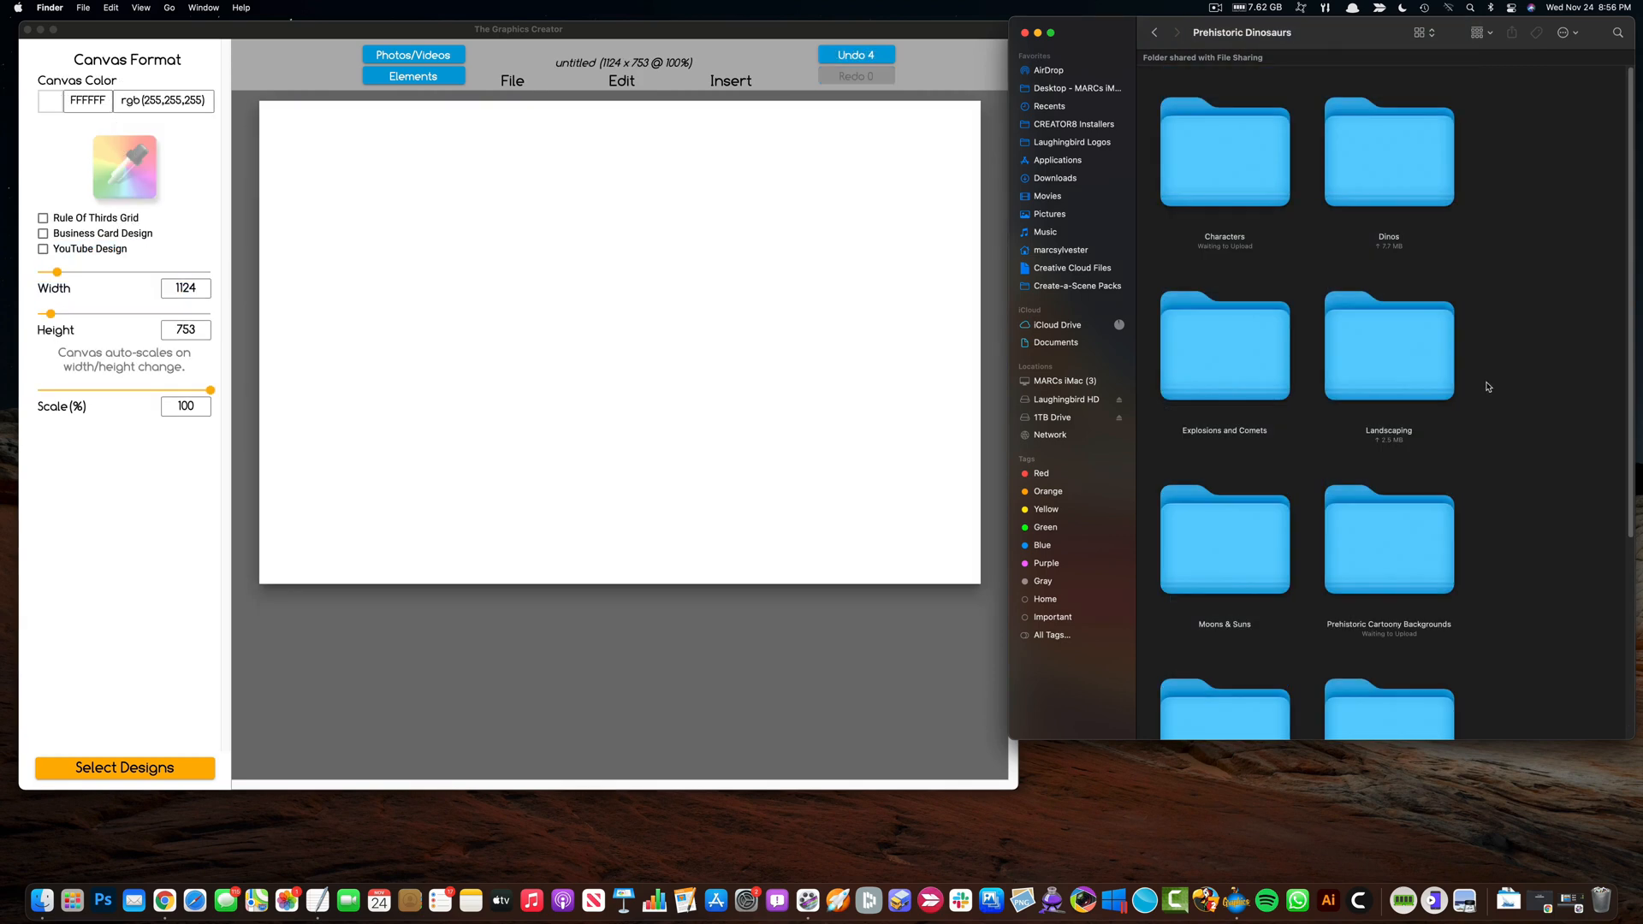
Step: Place the misty forest photo from the dinosaur pack's Preshistoric Backgrounds folder
scroll(down, 3)
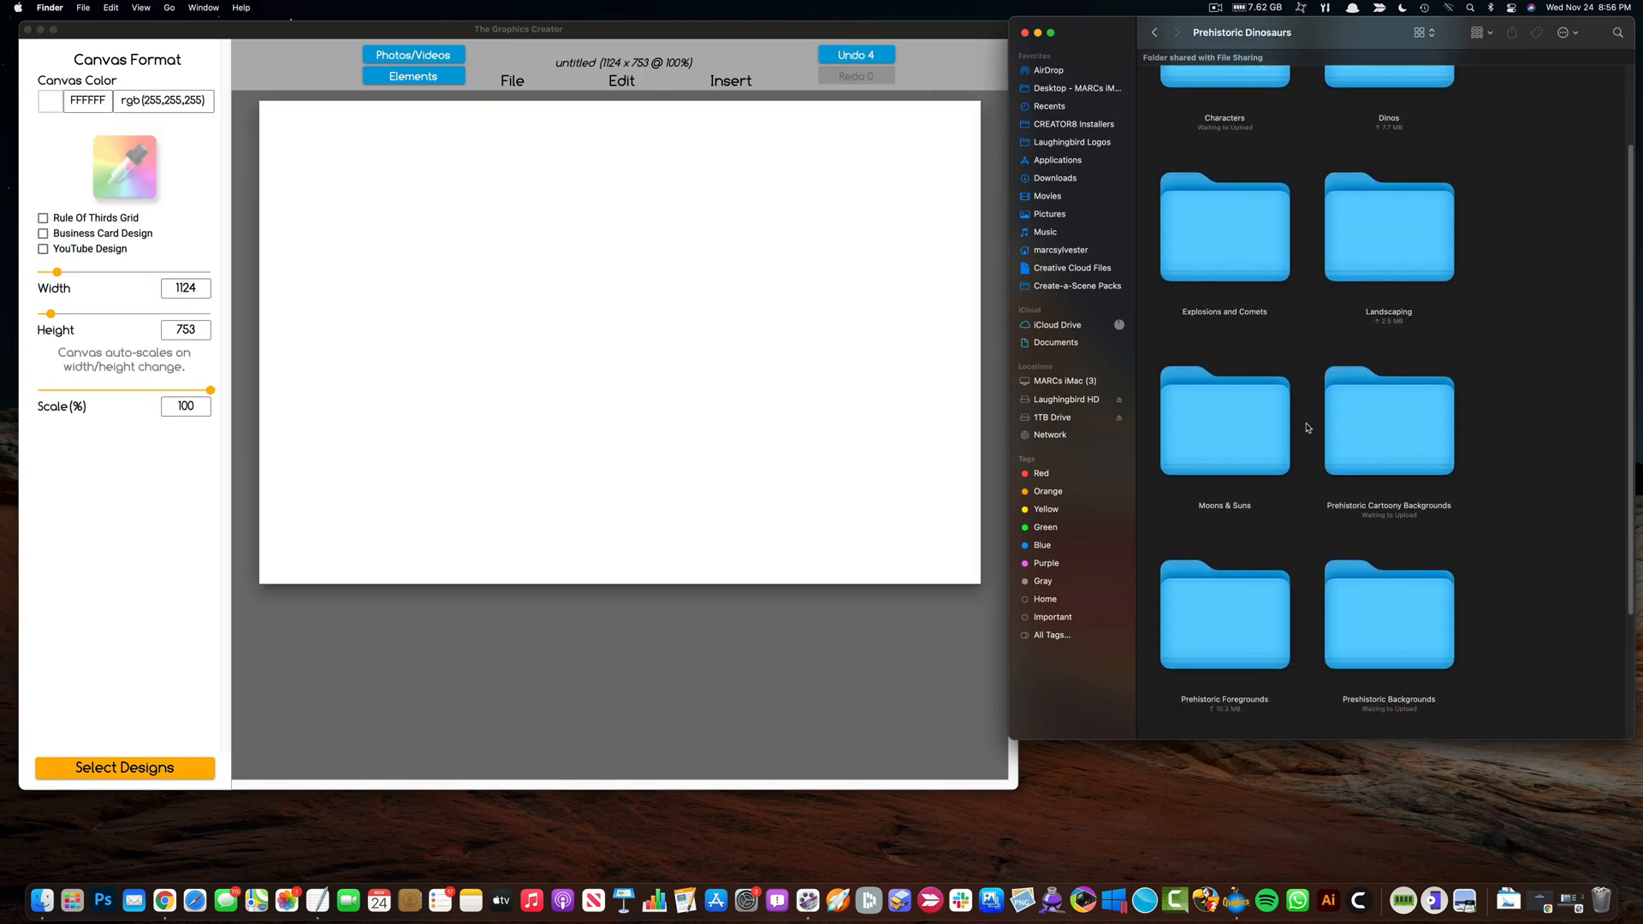
click(1223, 228)
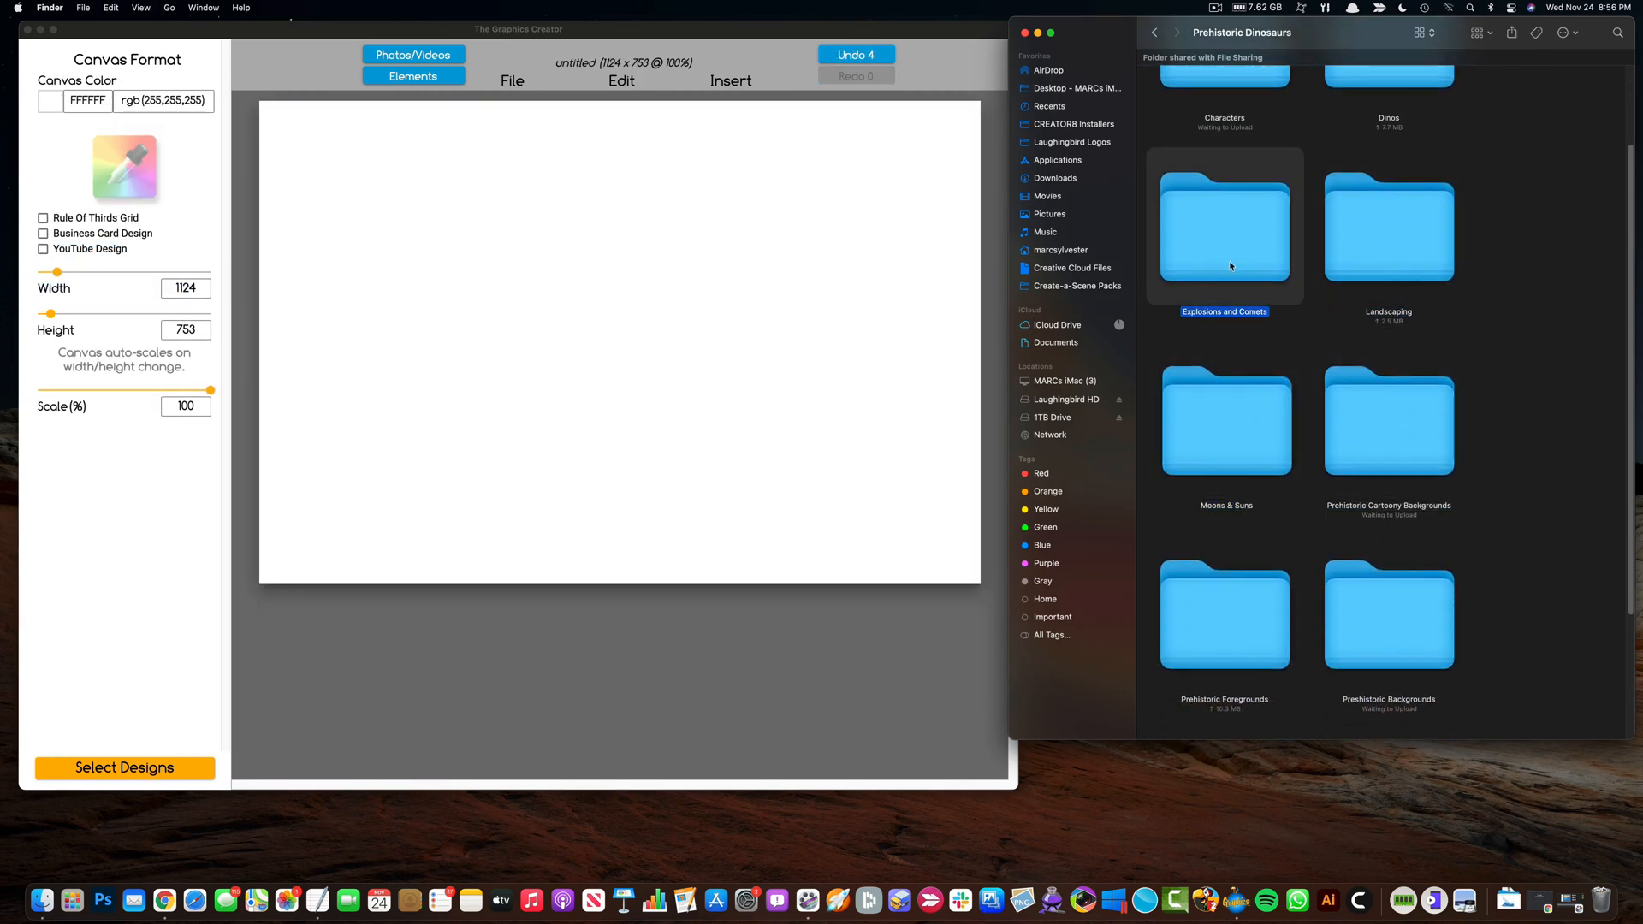
mouse_move(1302, 557)
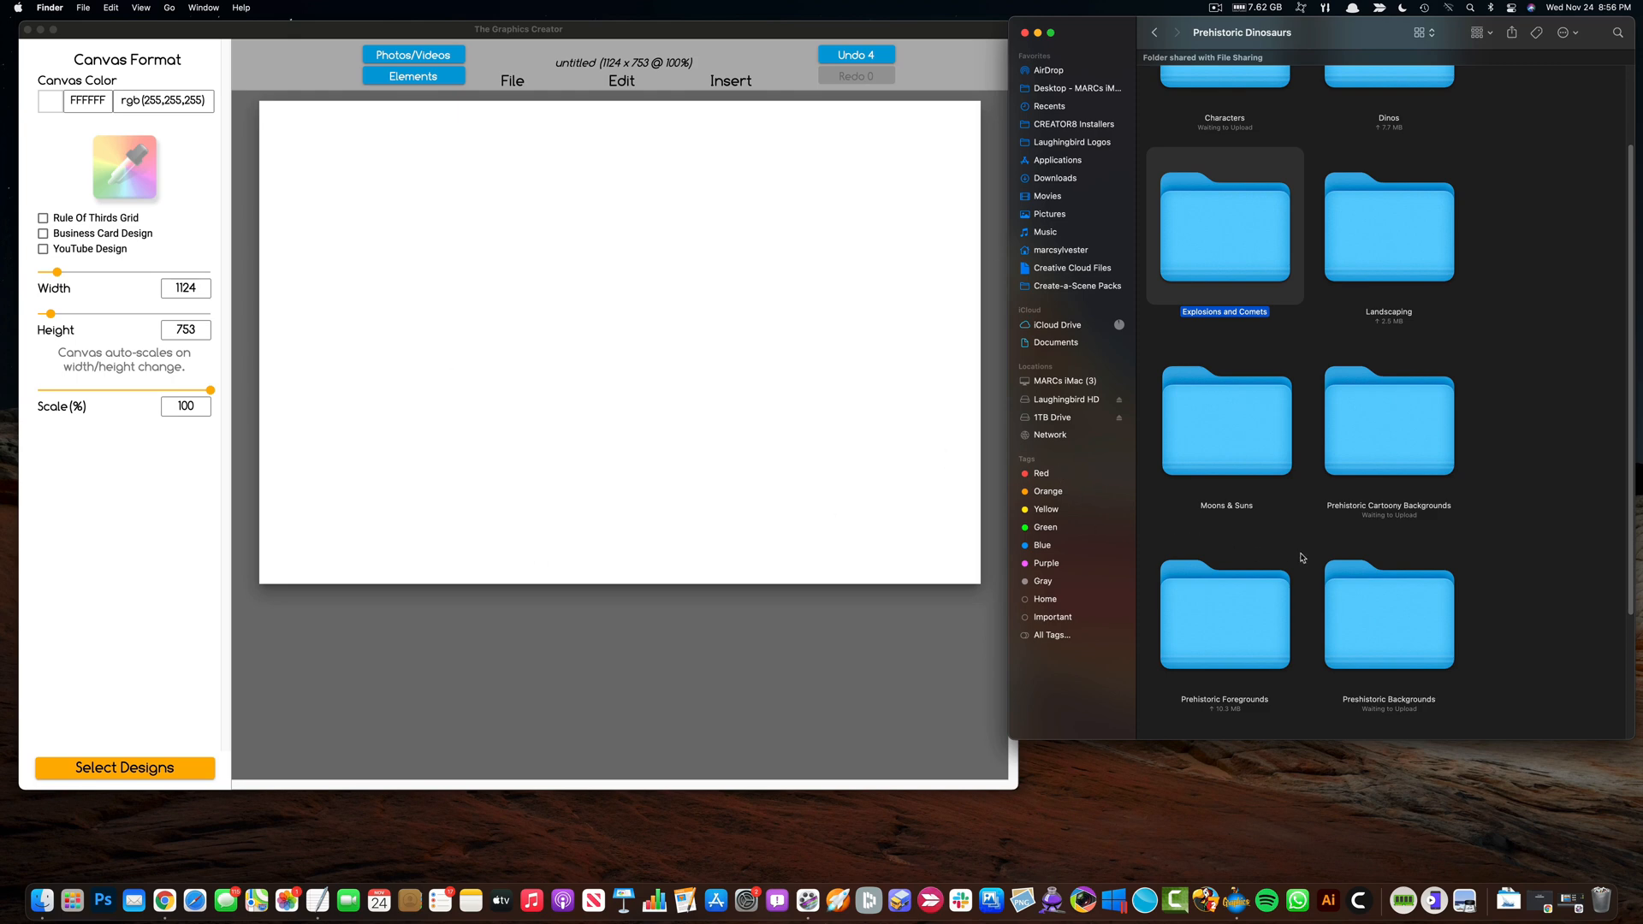
scroll(down, 3)
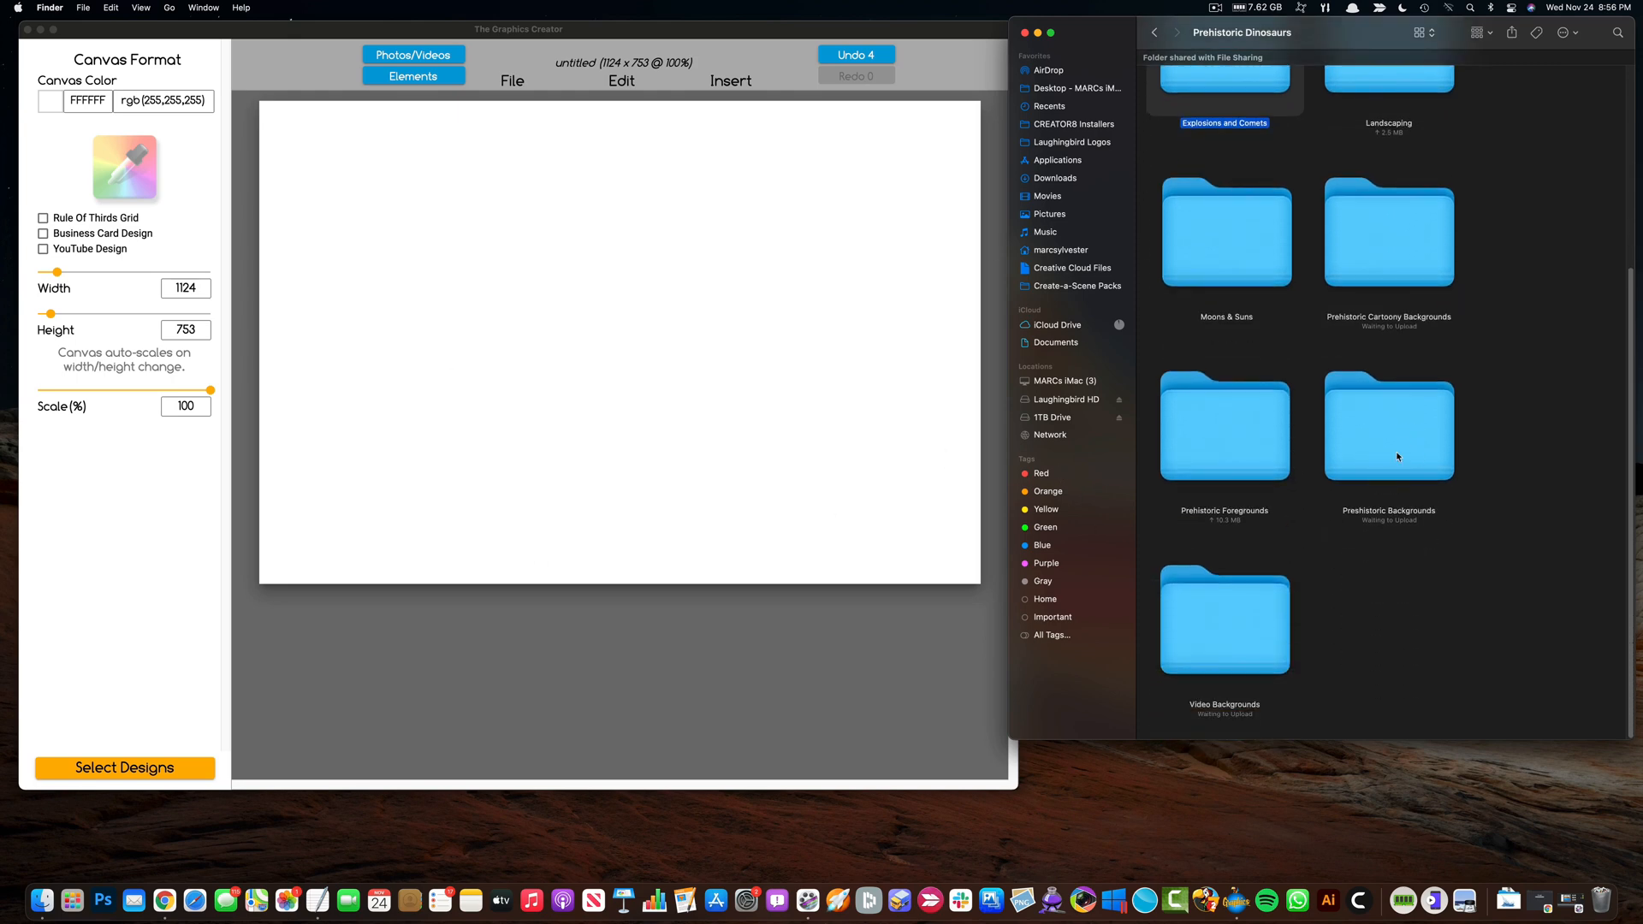
double_click(1387, 427)
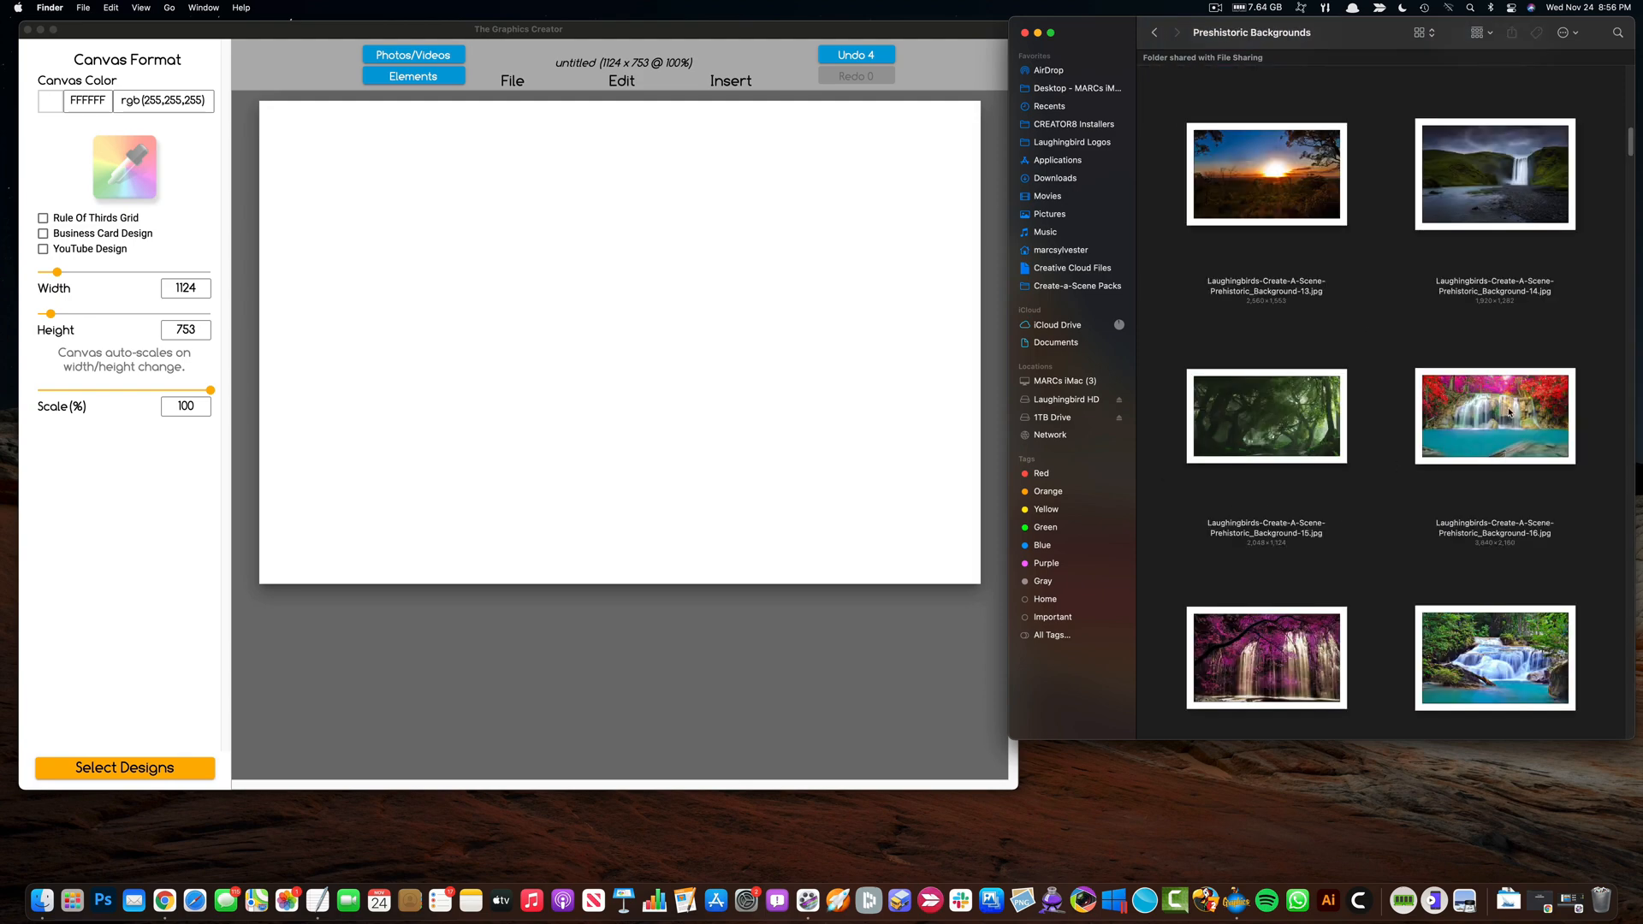
double_click(1494, 416)
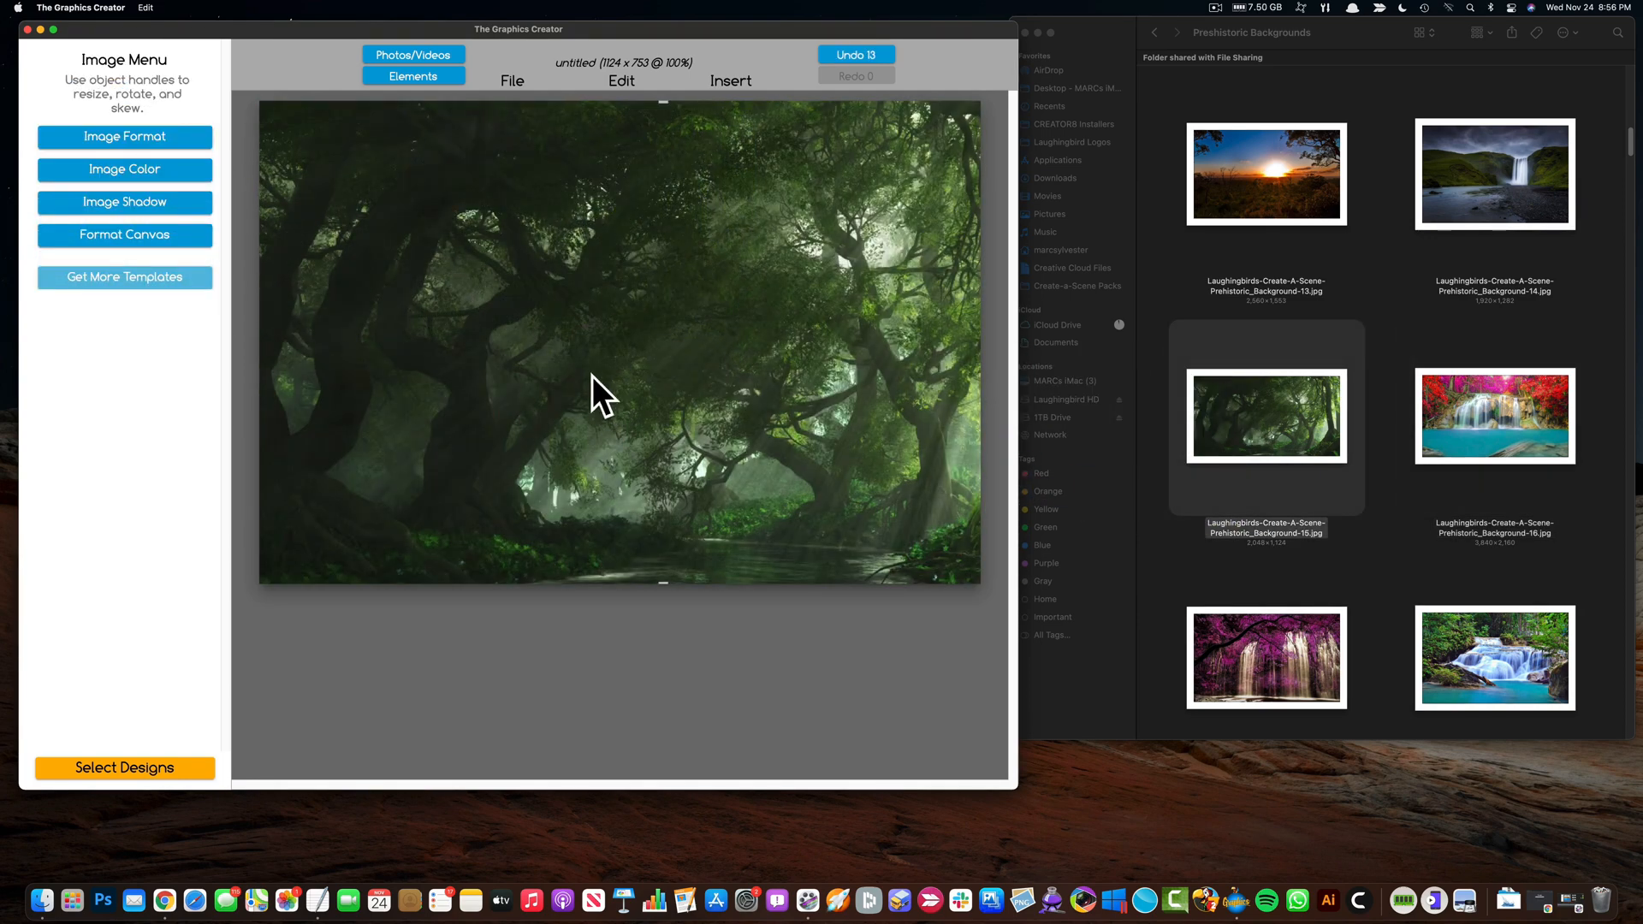
Step: Move the bonsai rock from Prehistoric Foregrounds into the lower right corner
click(1153, 32)
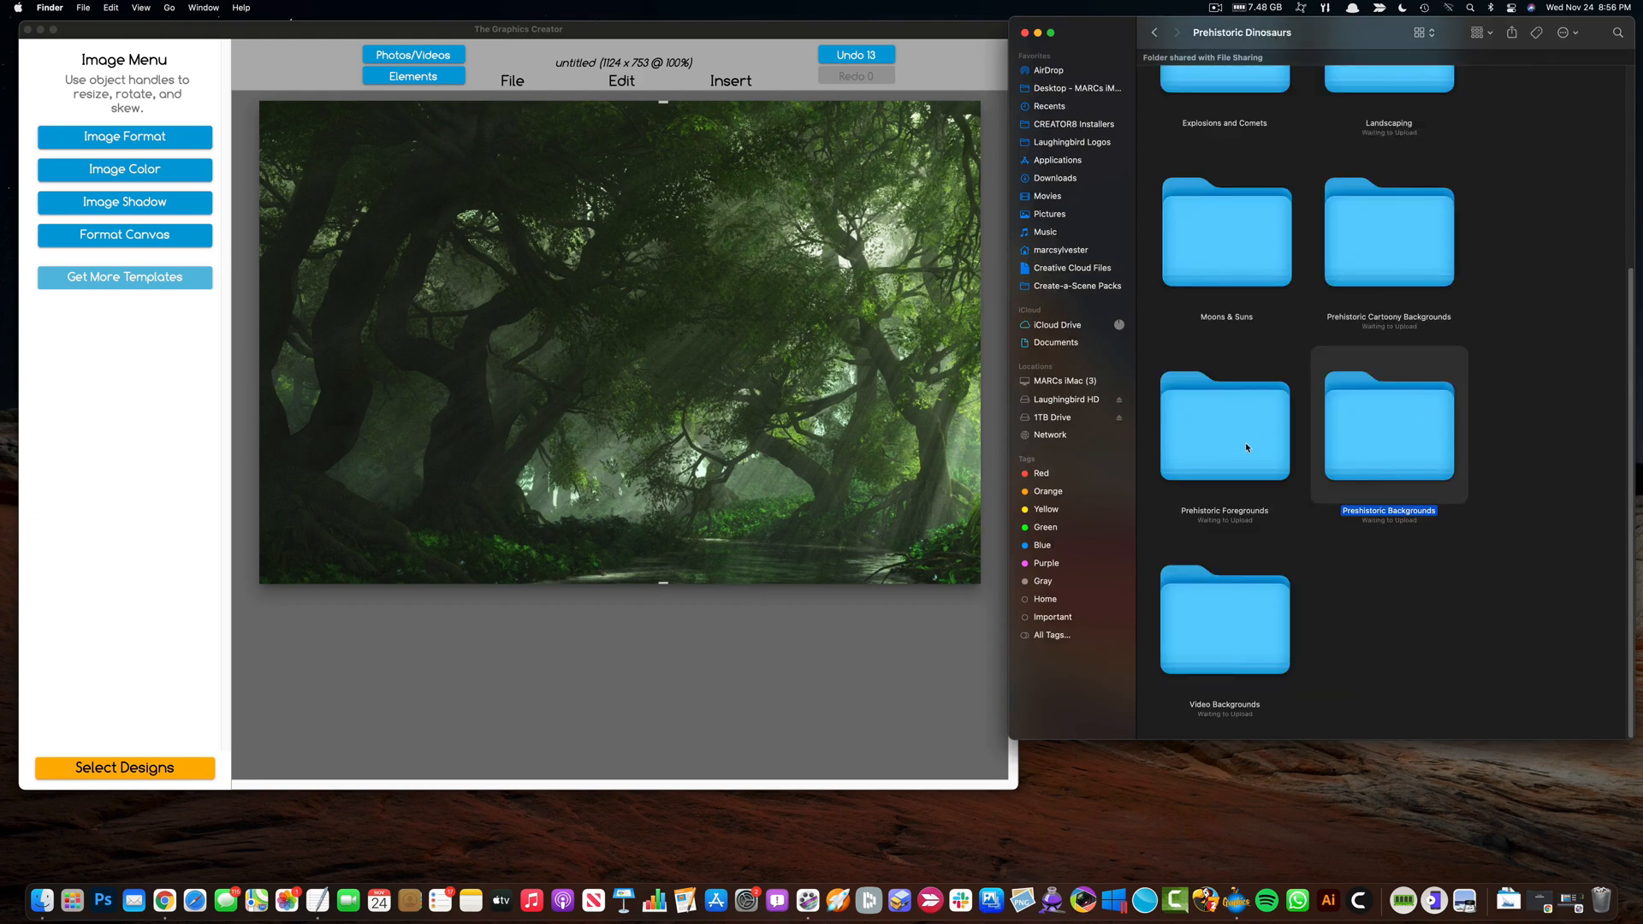
double_click(1223, 428)
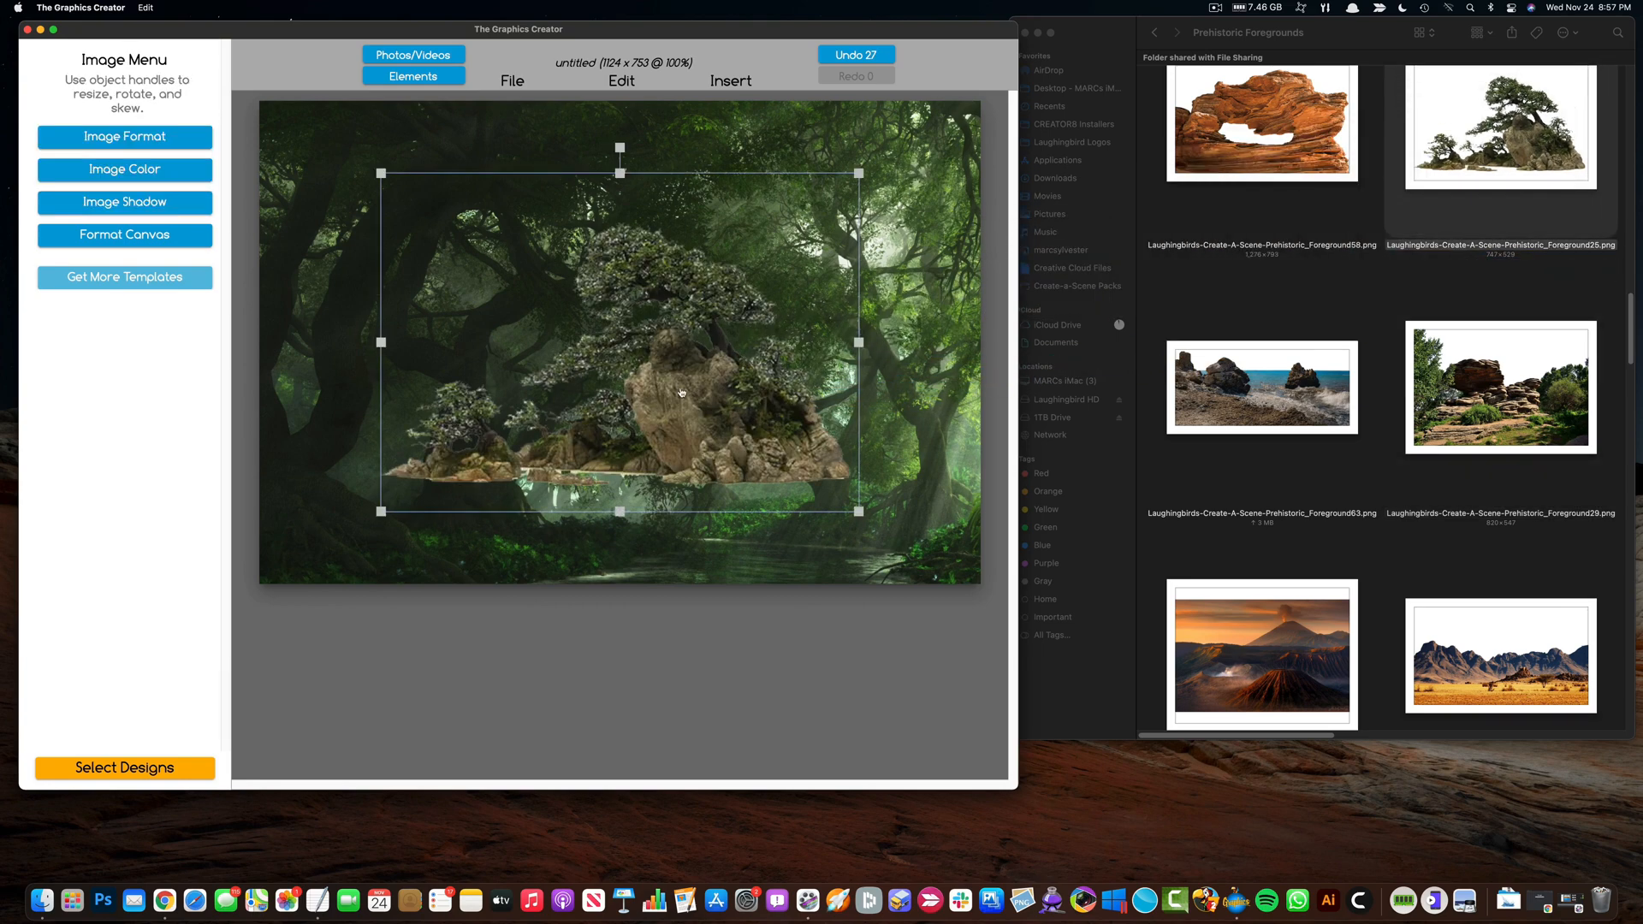
drag(379, 173, 532, 278)
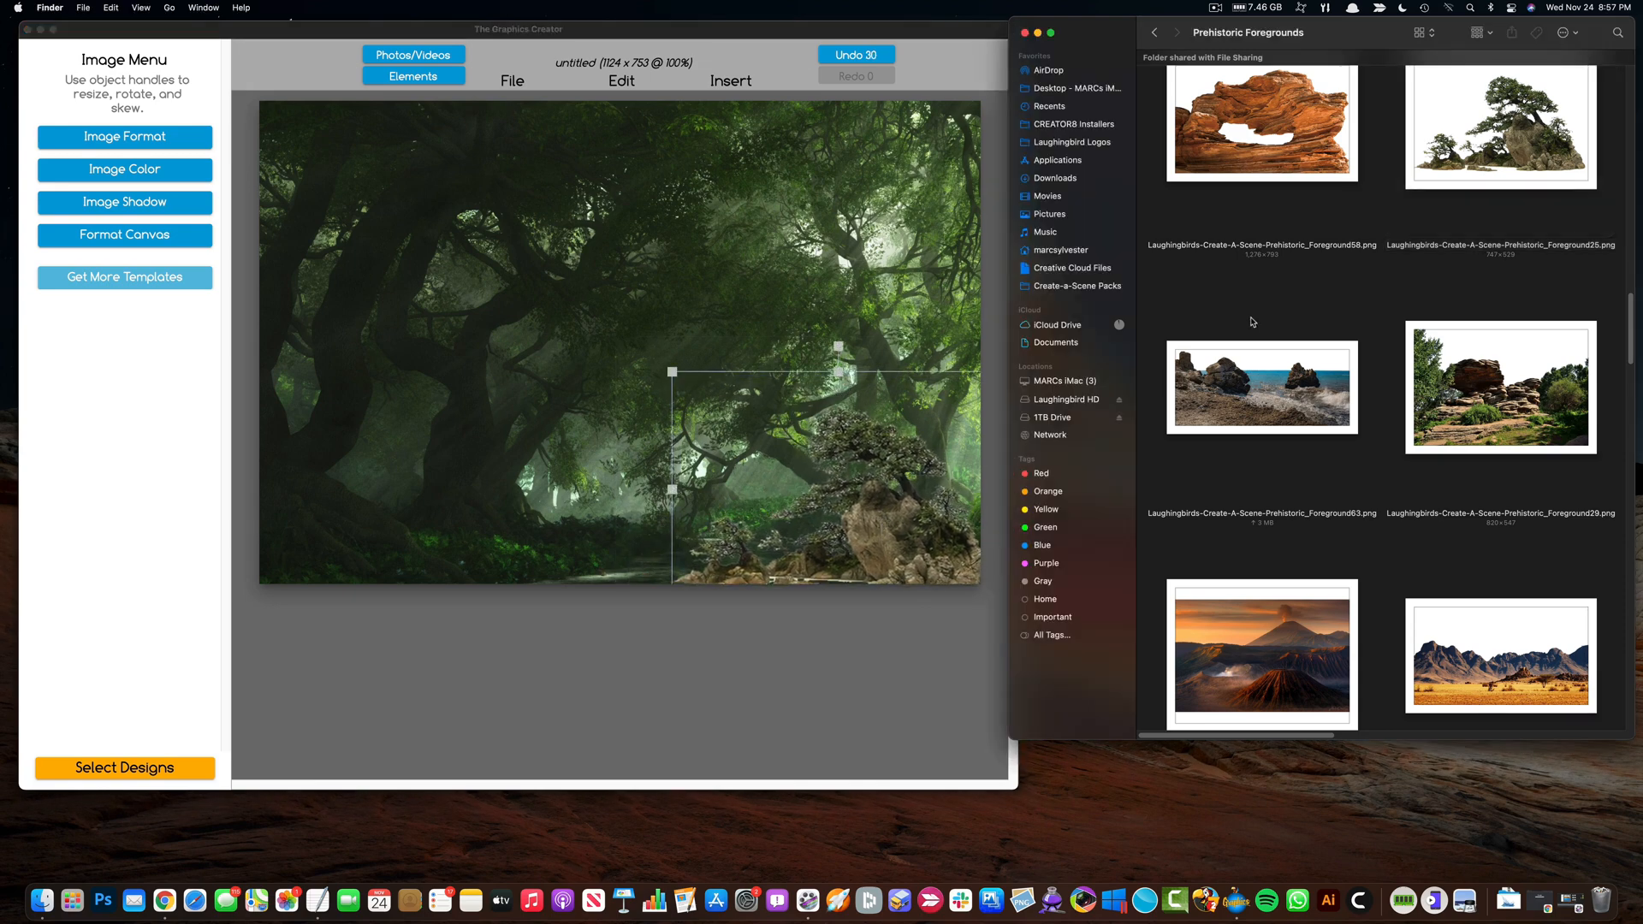
click(1152, 33)
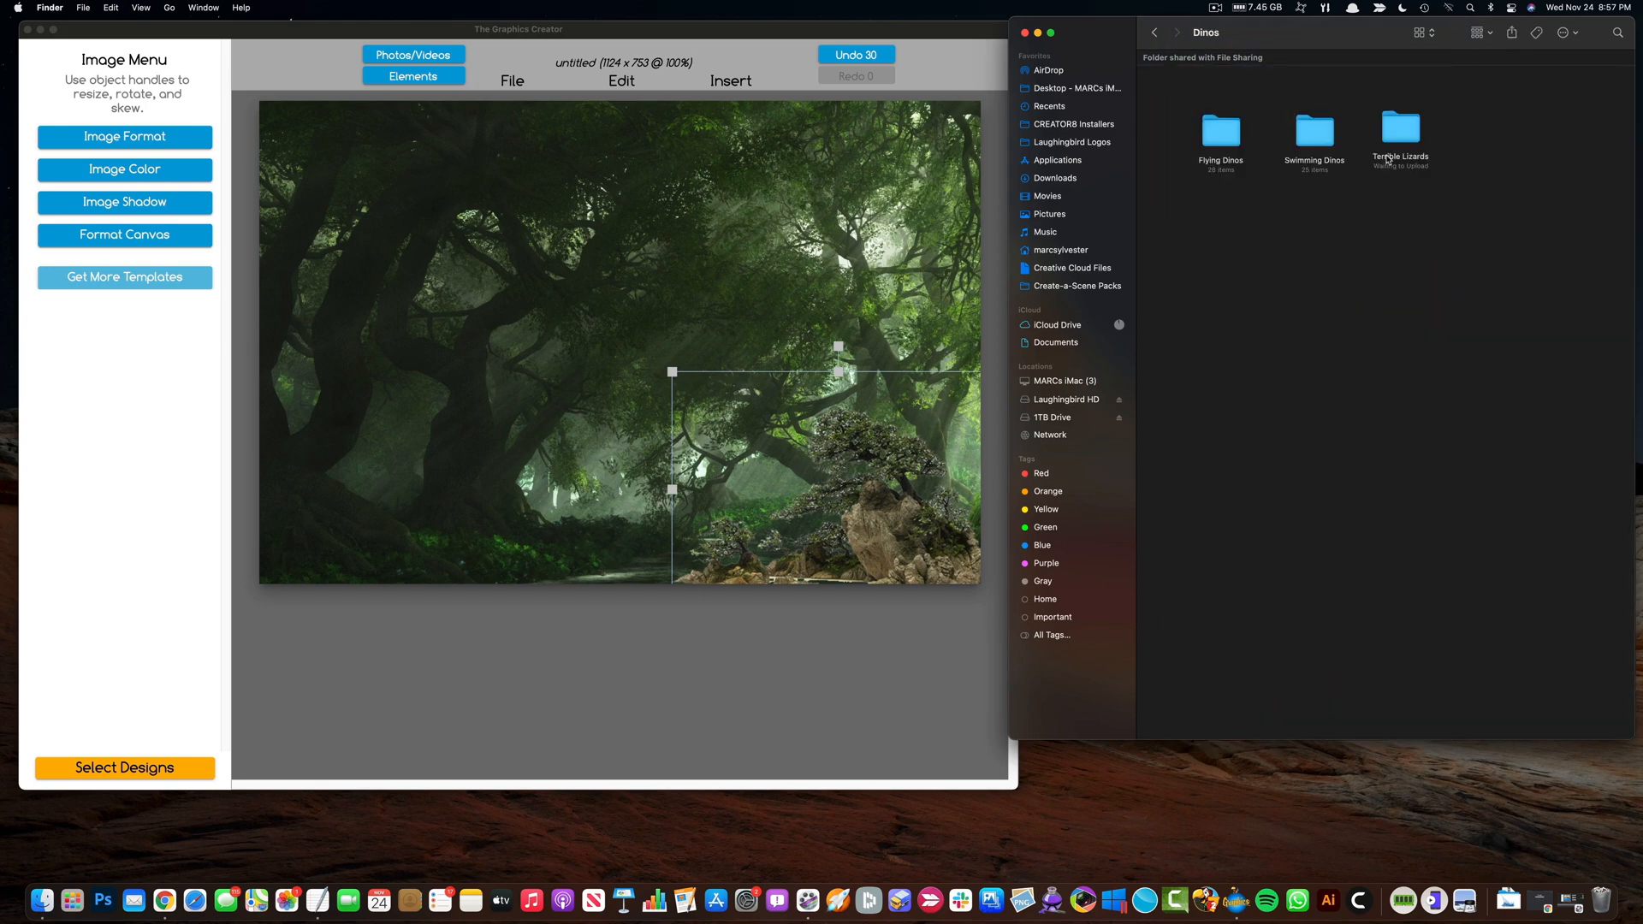
double_click(1399, 130)
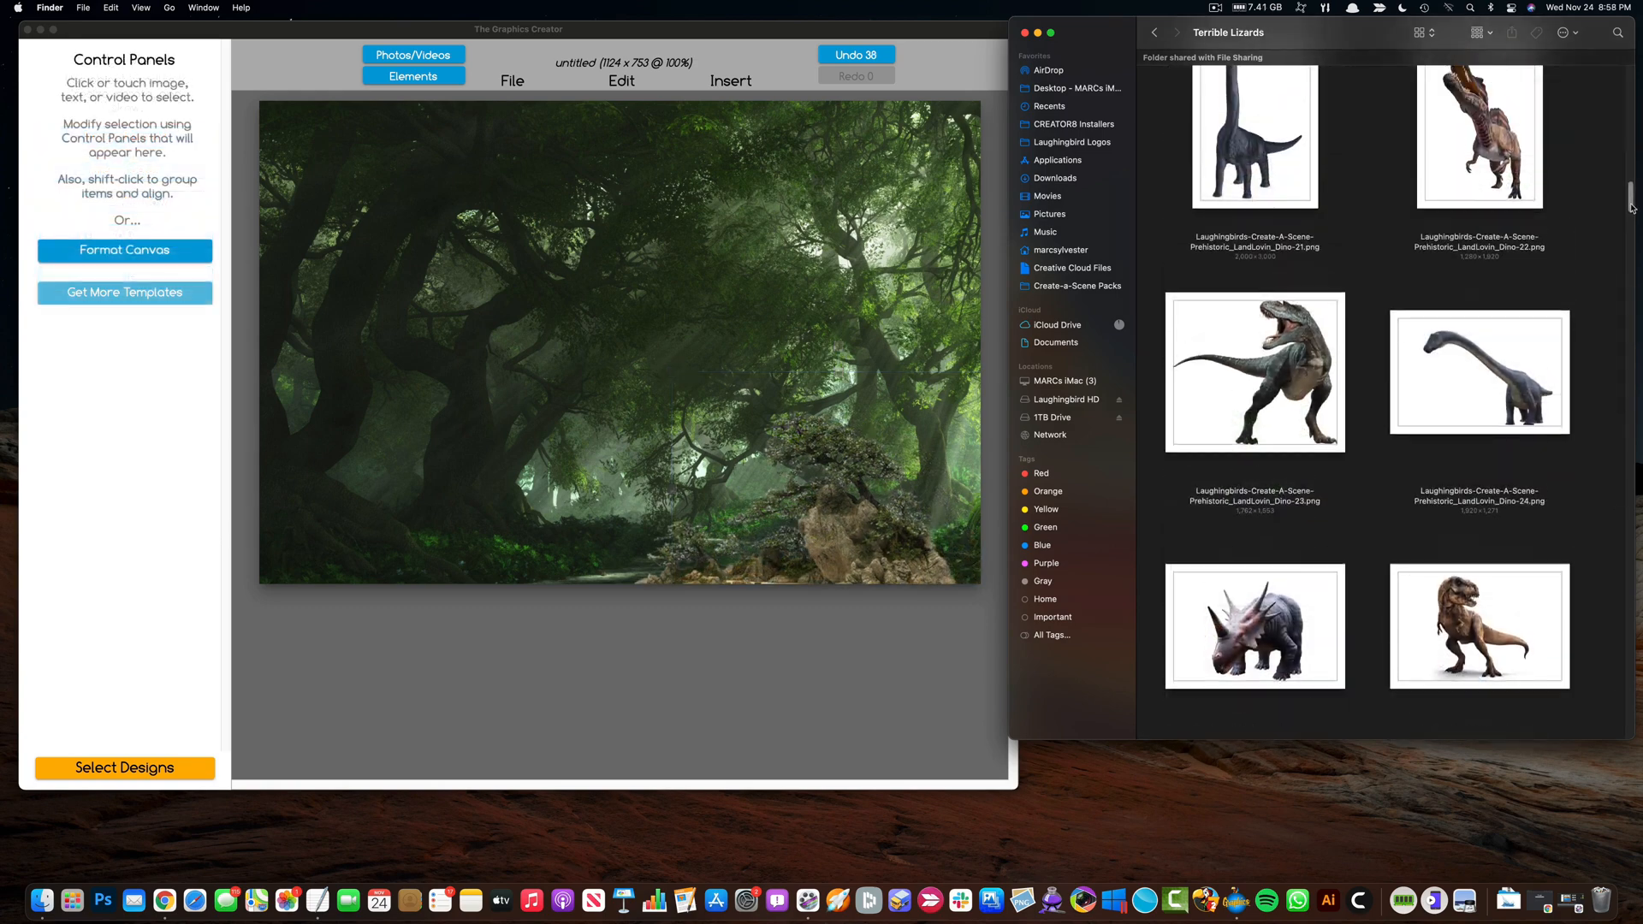
Step: Add the roaring T. rex from Terrible Lizards and browse for a mountain backdrop
click(1254, 372)
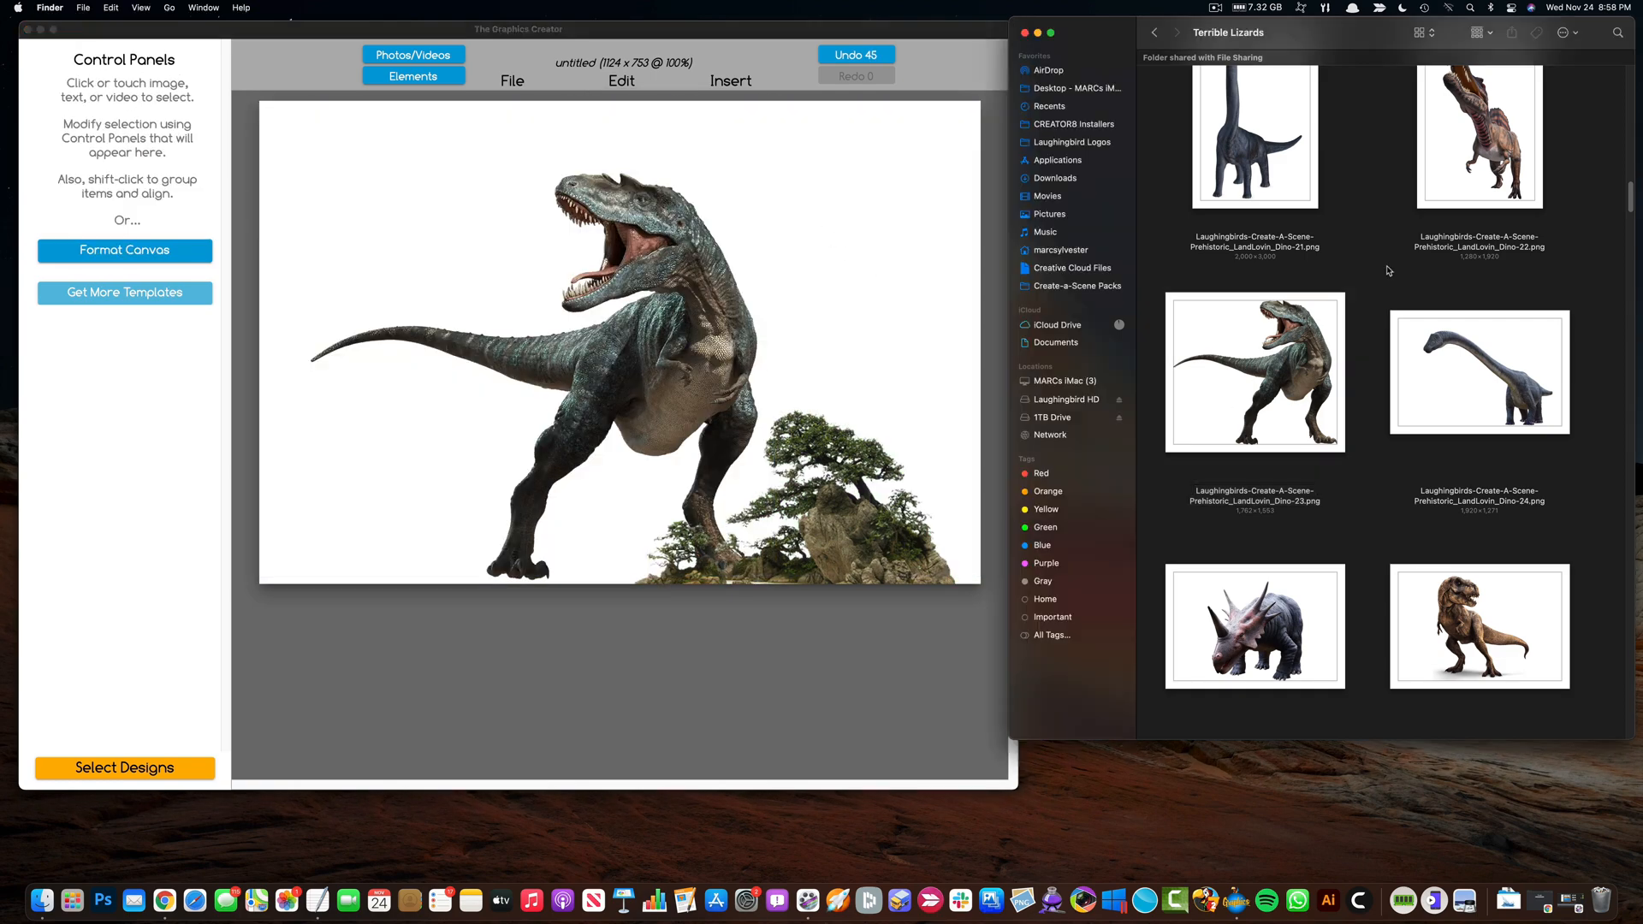
click(1153, 33)
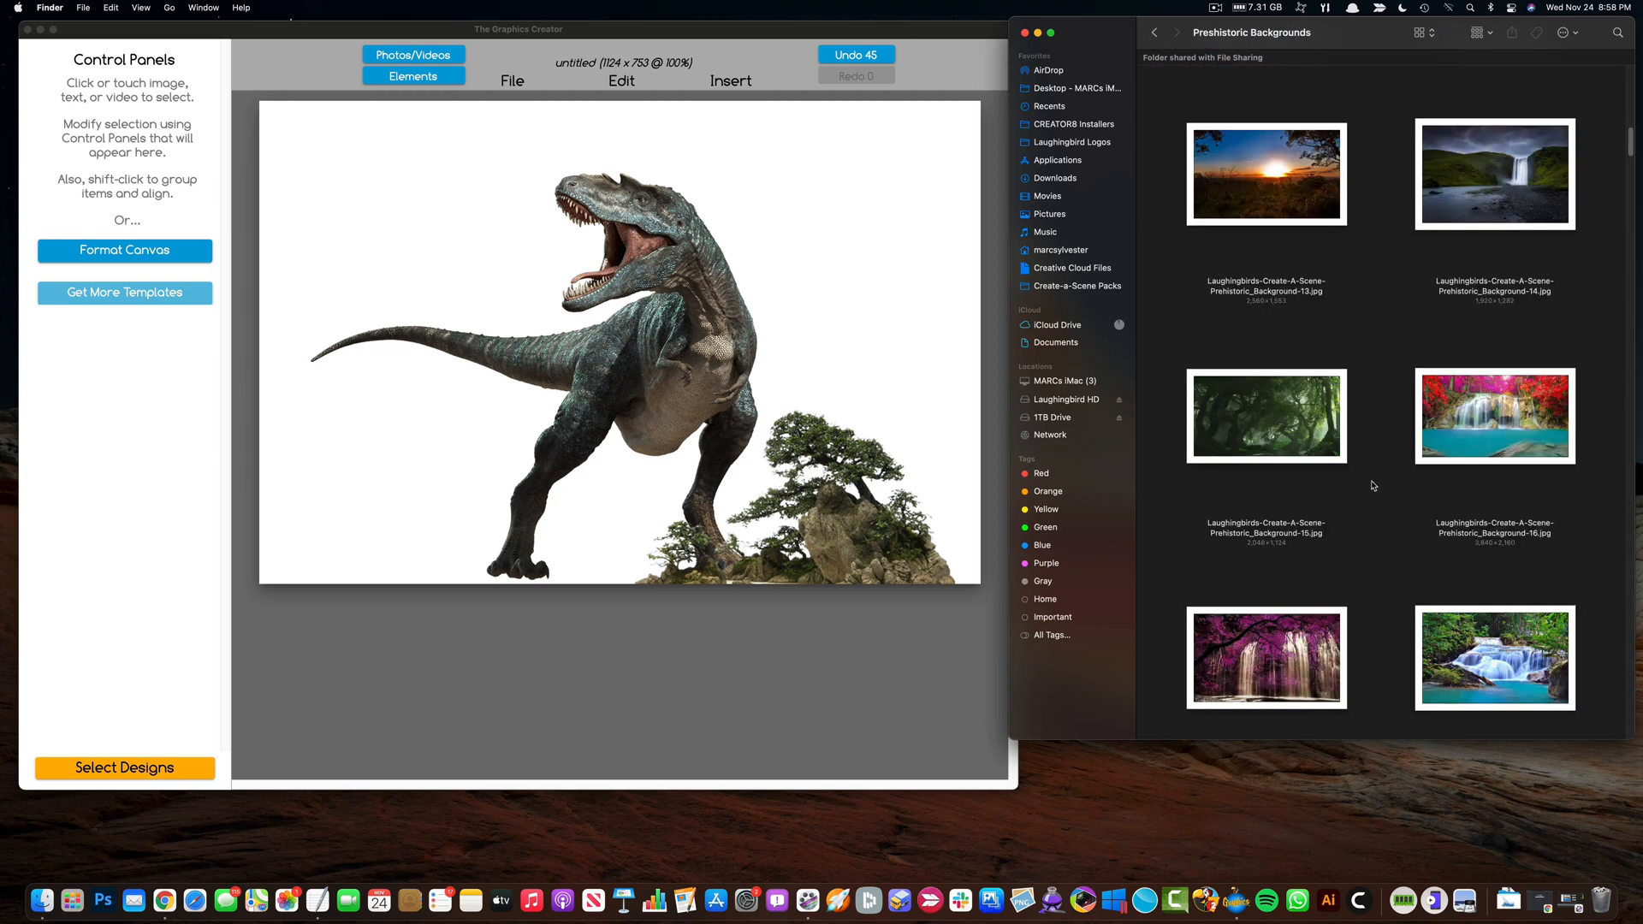
scroll(down, 3)
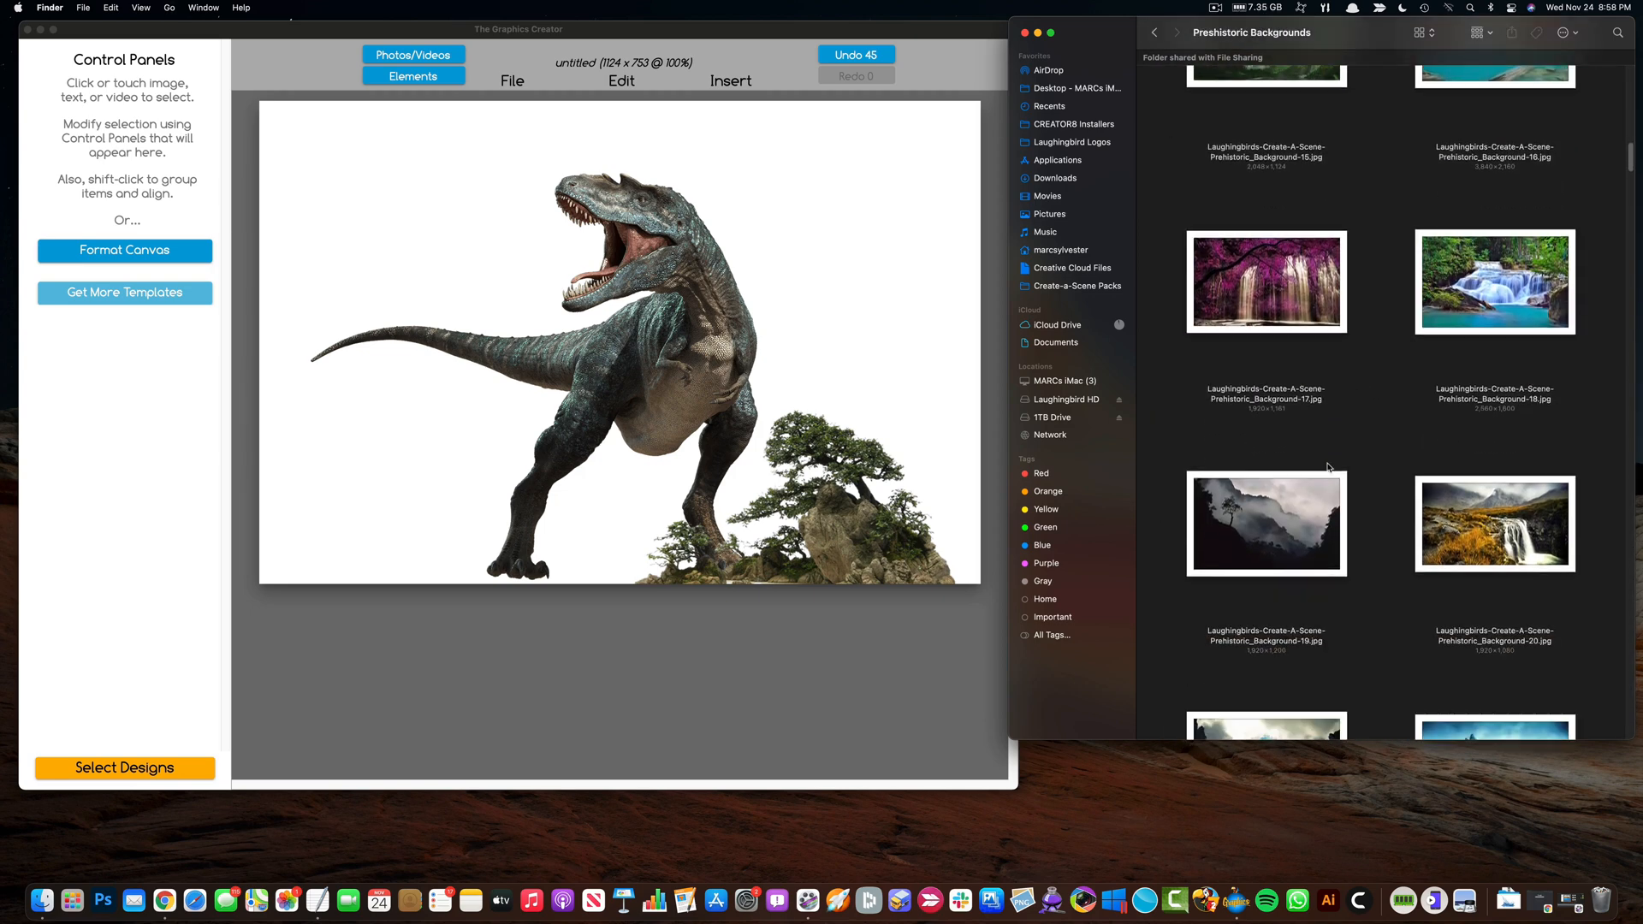
scroll(down, 3)
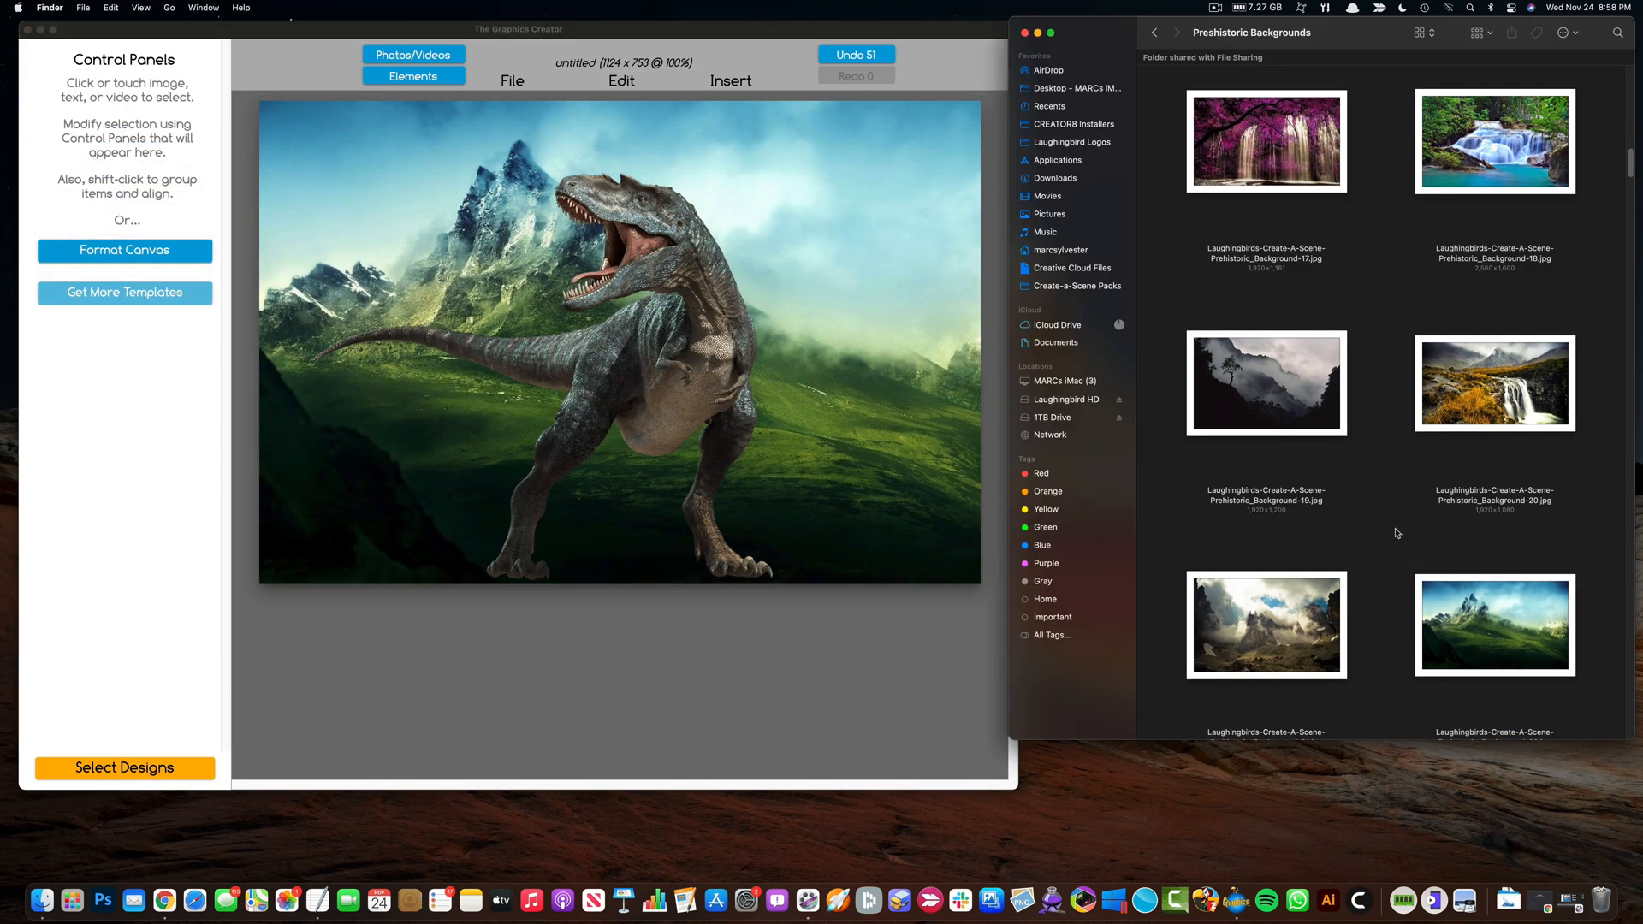
Step: Add the volcano sunset landscape from Prehistoric Foregrounds behind the T. rex
click(1152, 33)
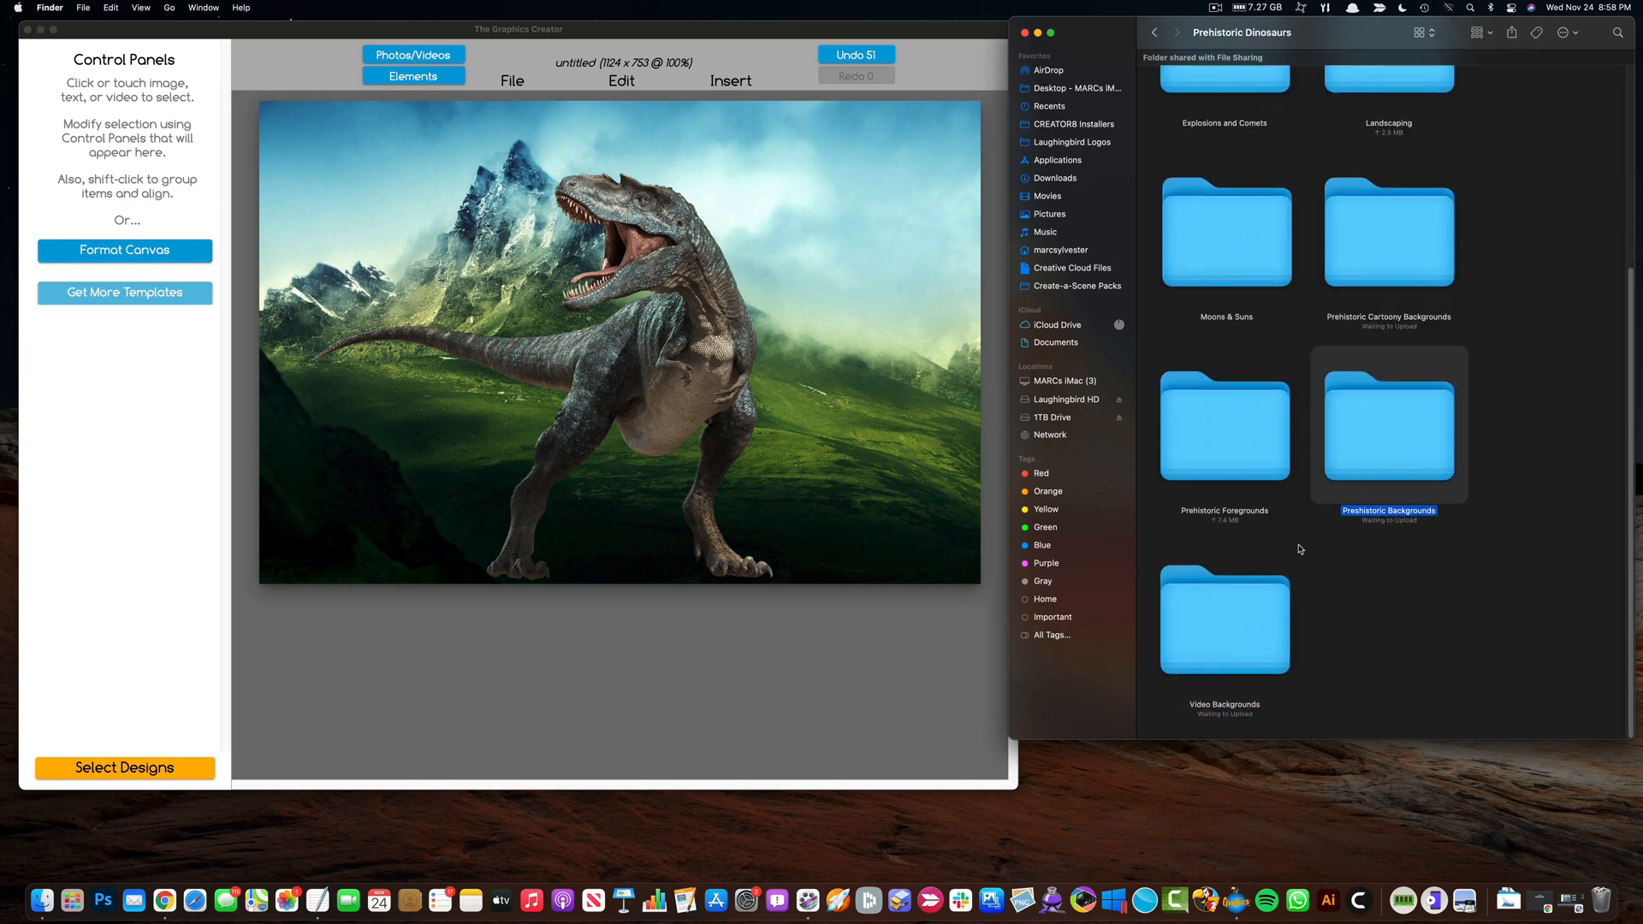
click(1223, 424)
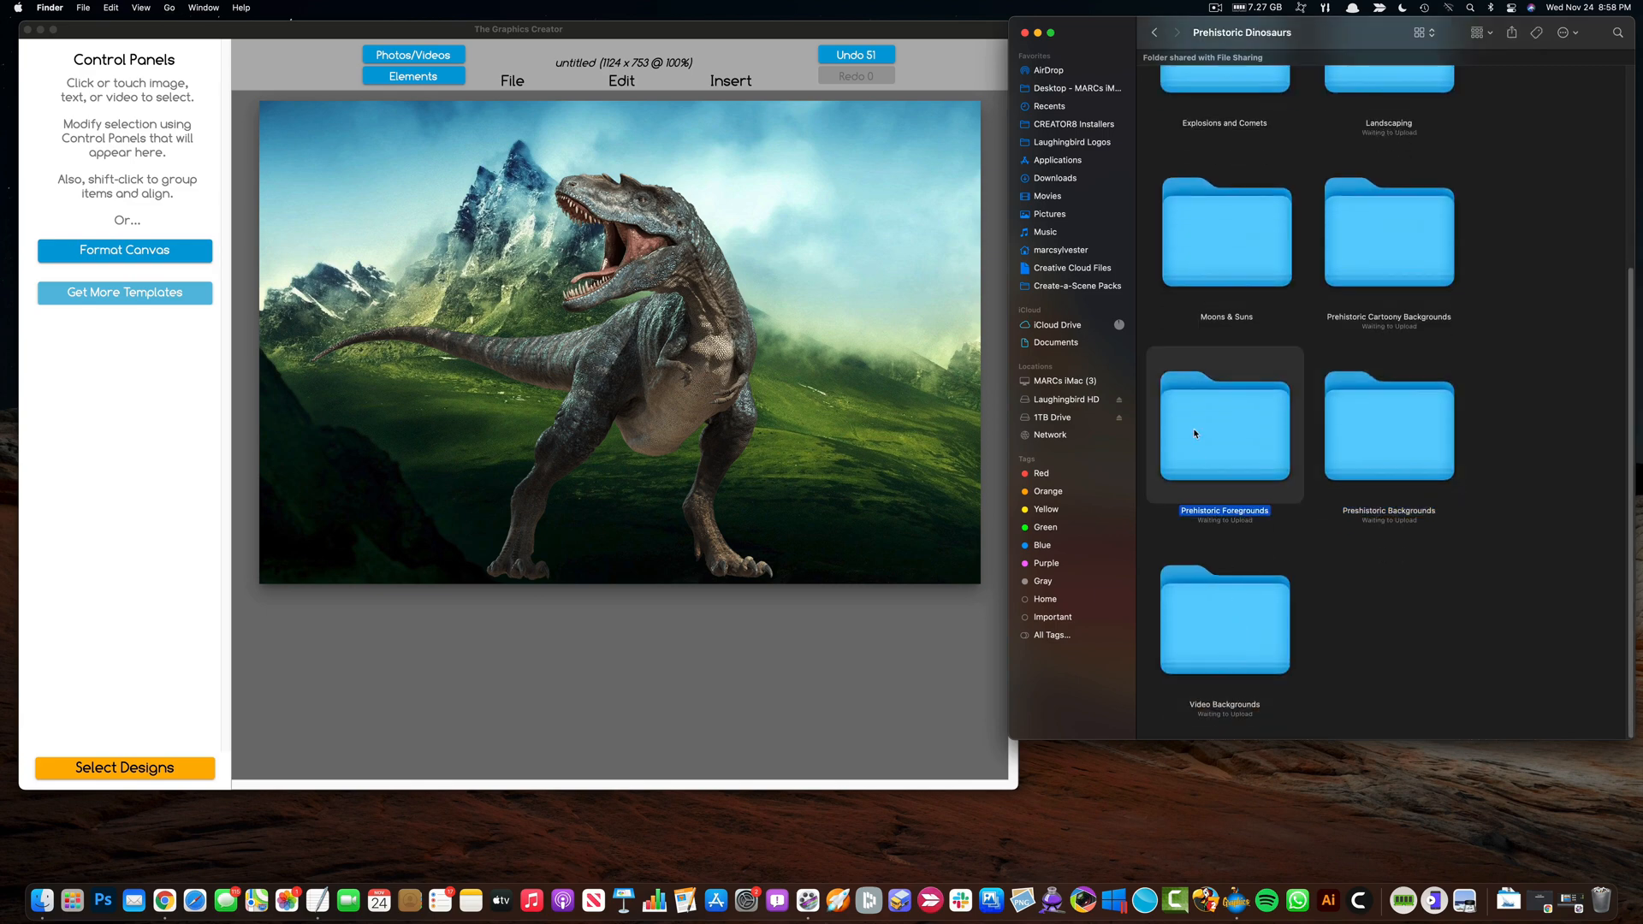
double_click(1224, 426)
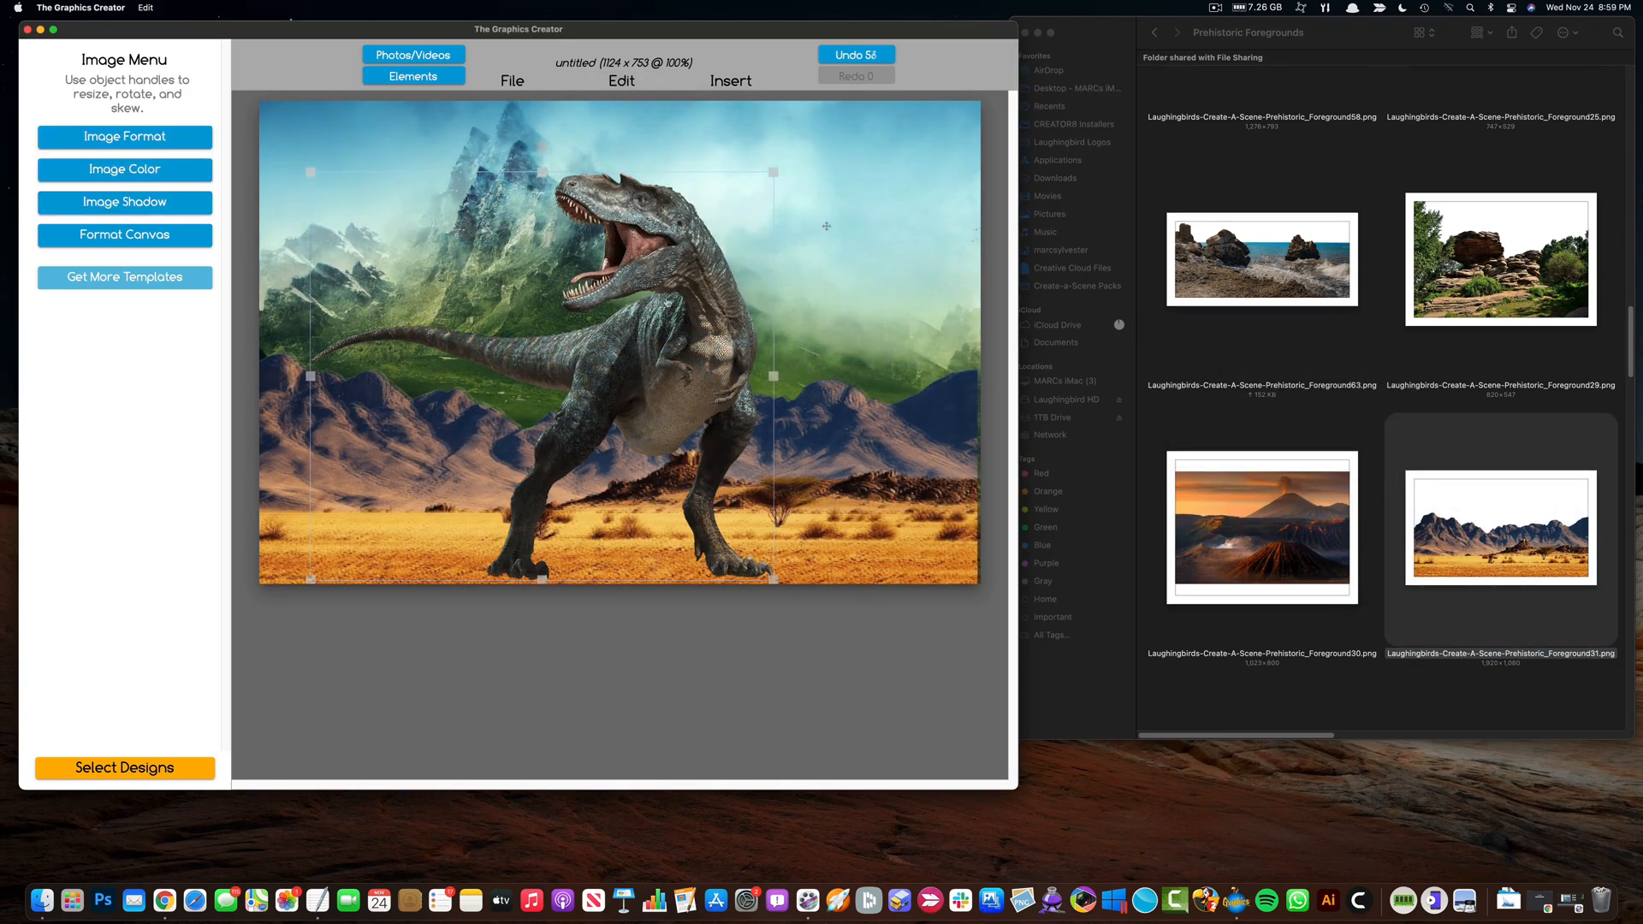
double_click(1261, 527)
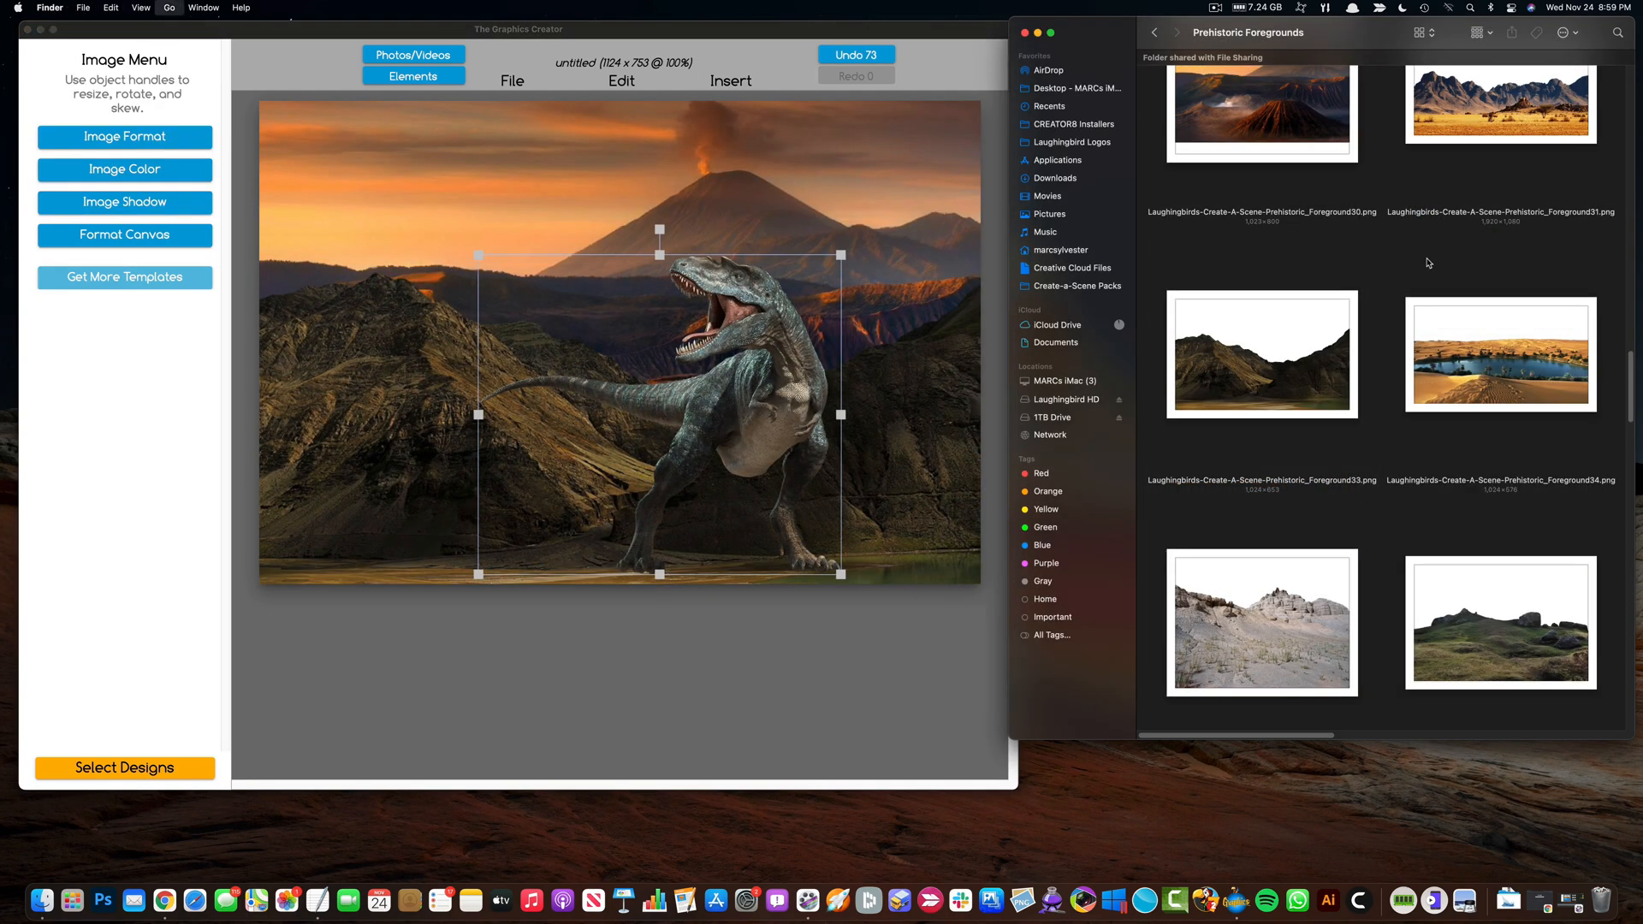
Step: Add the tall cliff cutout from Landscaping > Rocks & Cliffs
click(1153, 32)
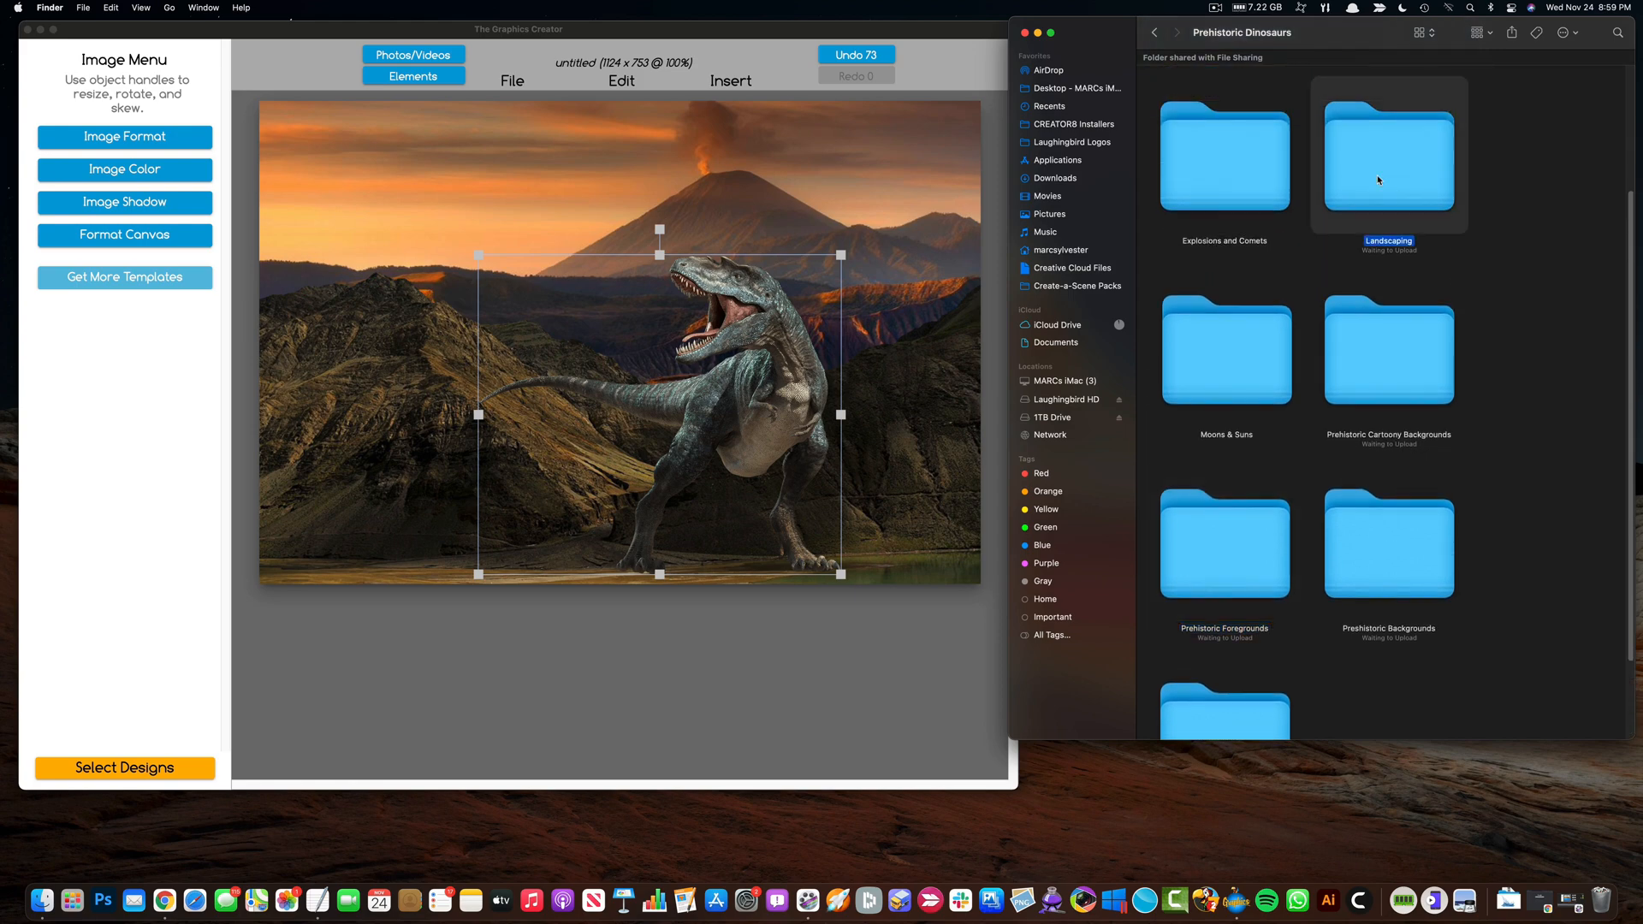
double_click(1387, 155)
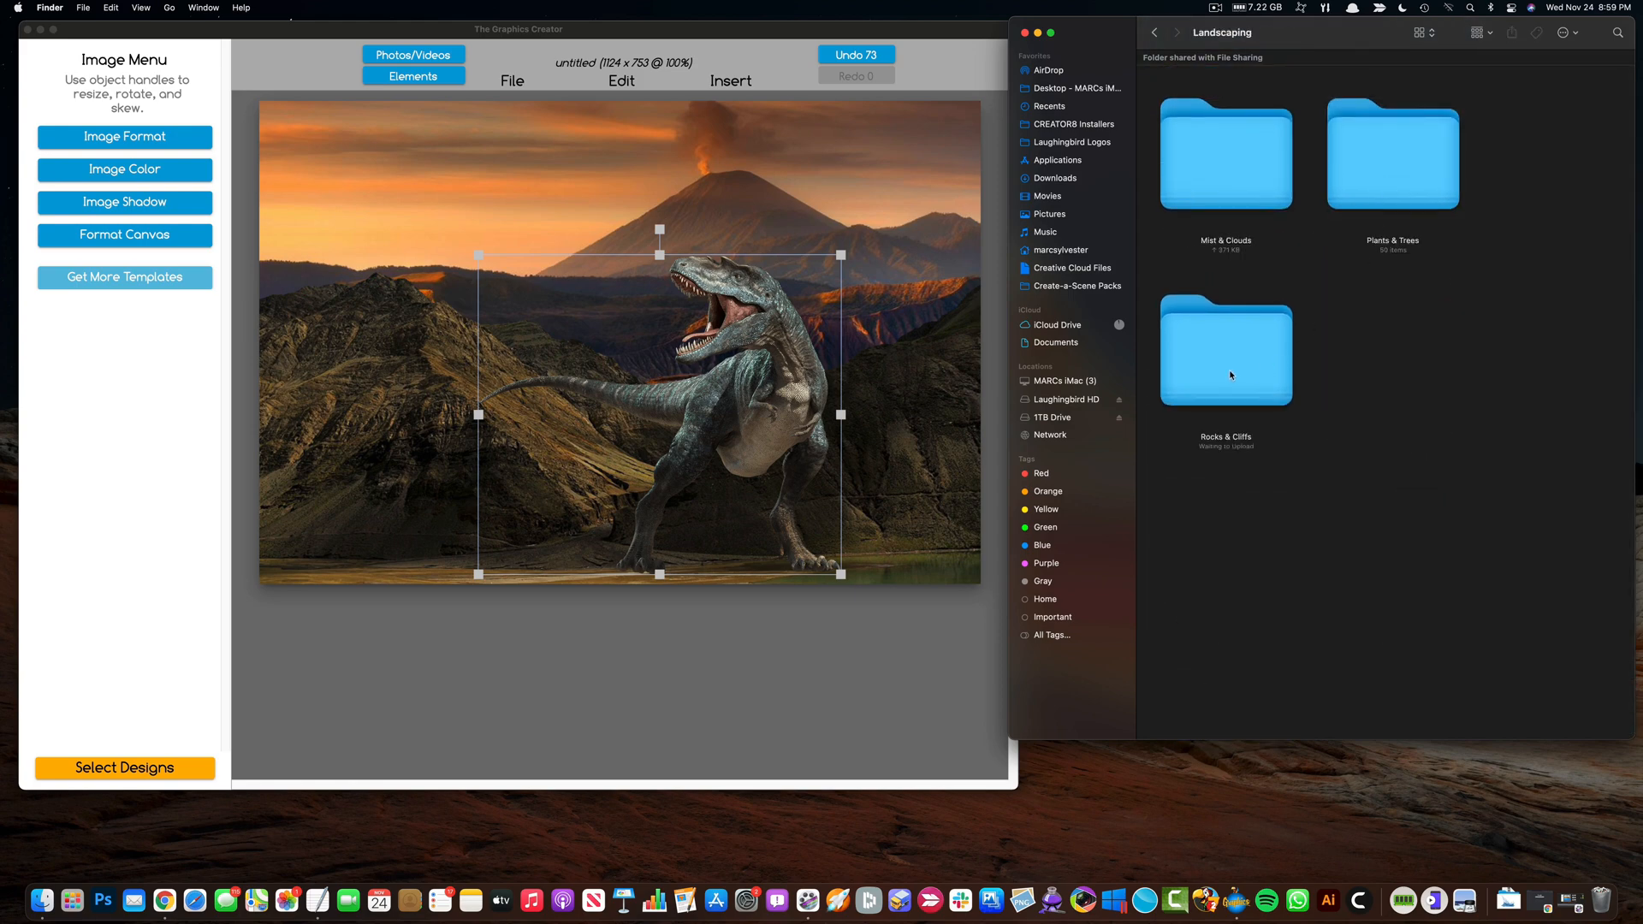
double_click(1224, 351)
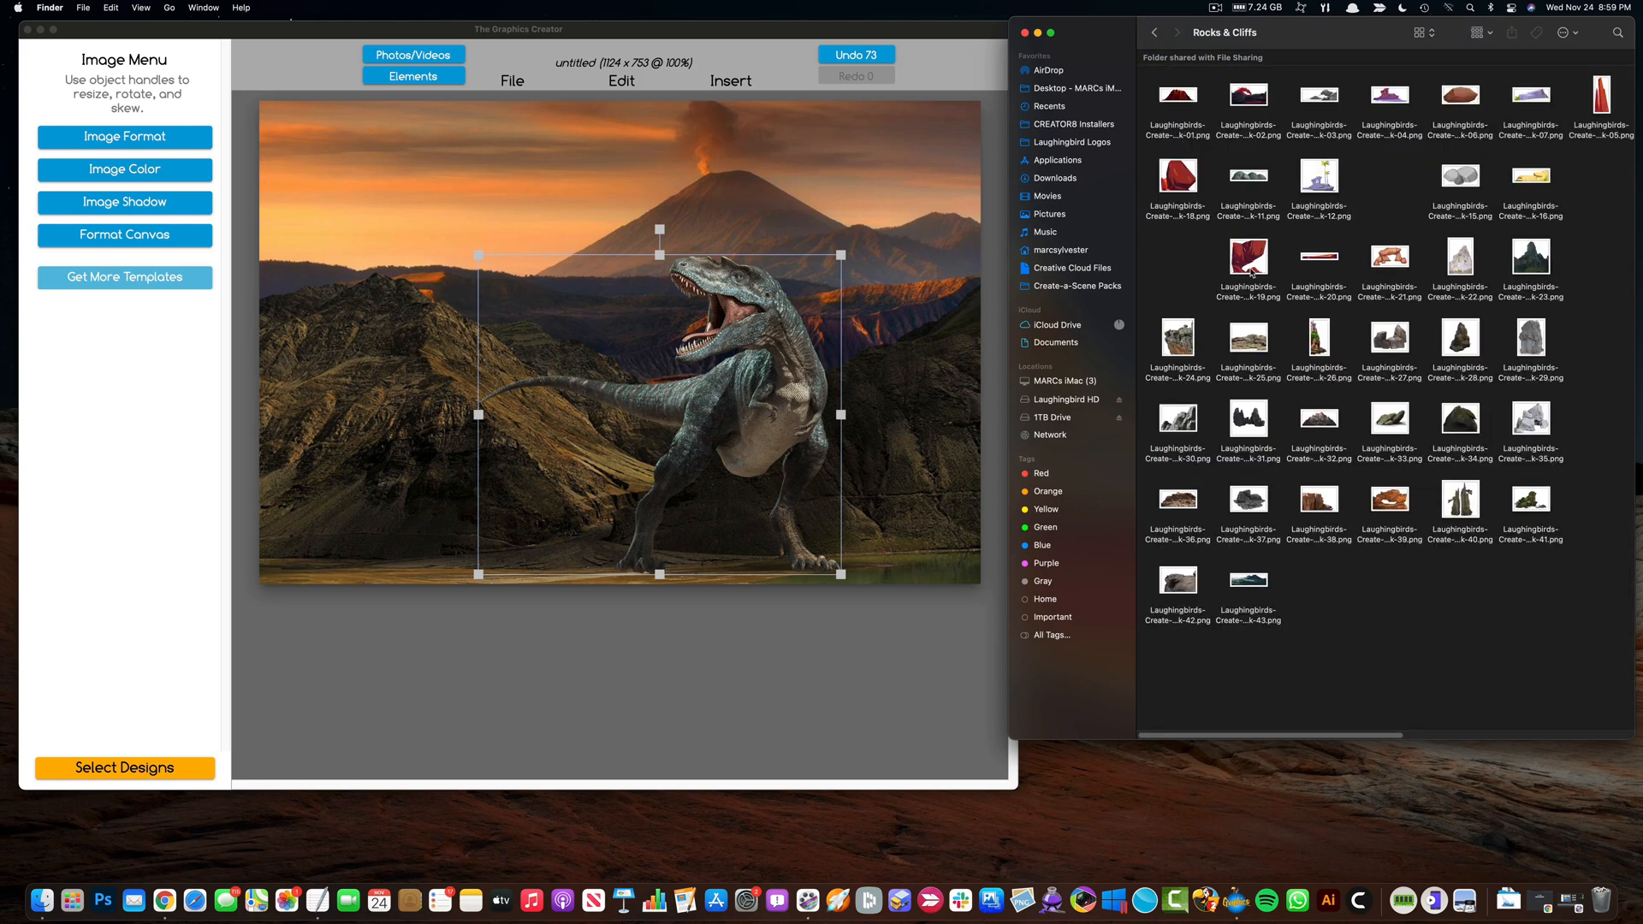
click(1317, 336)
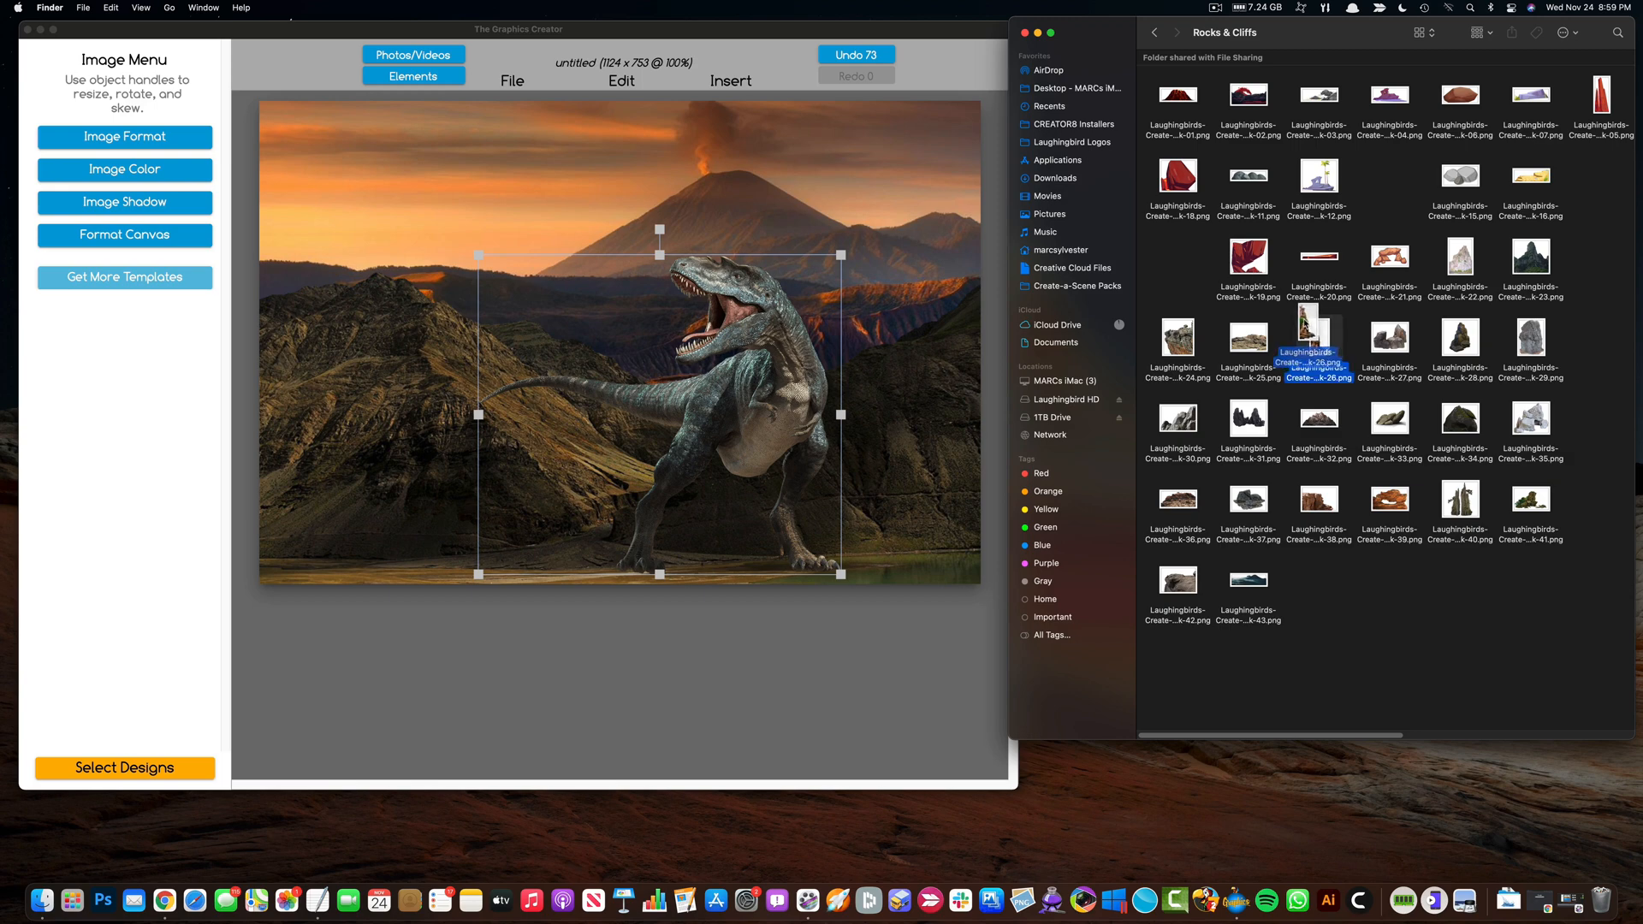
double_click(1317, 336)
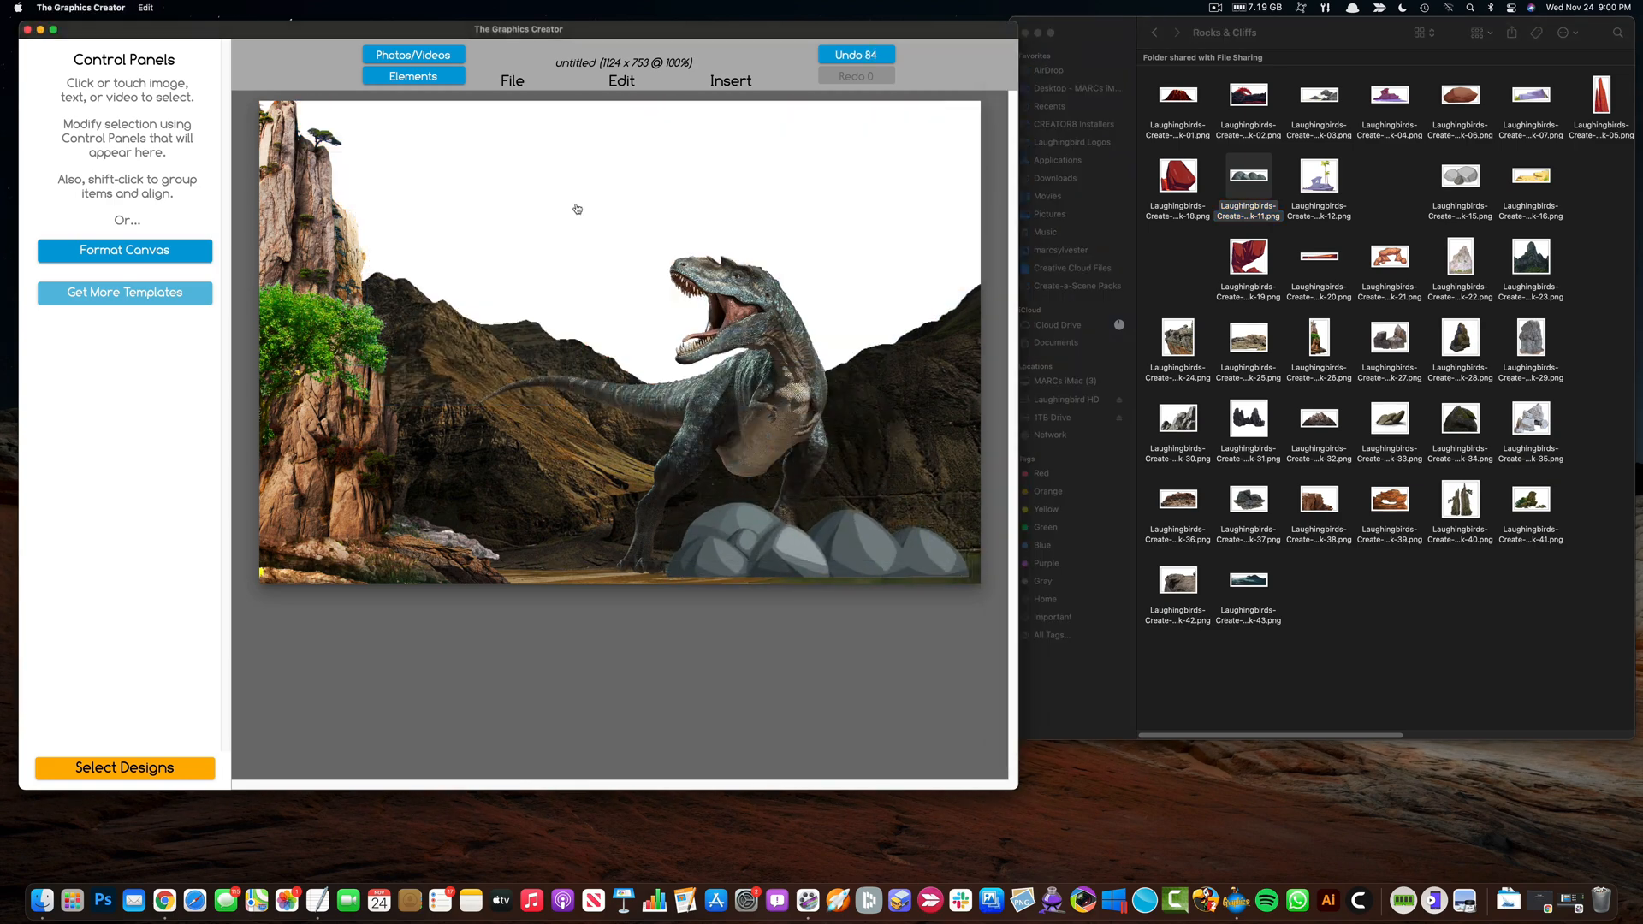
Step: Bring in the cartoon lava background from Prehistoric Cartoony Backgrounds and send it behind the pieces
click(1153, 32)
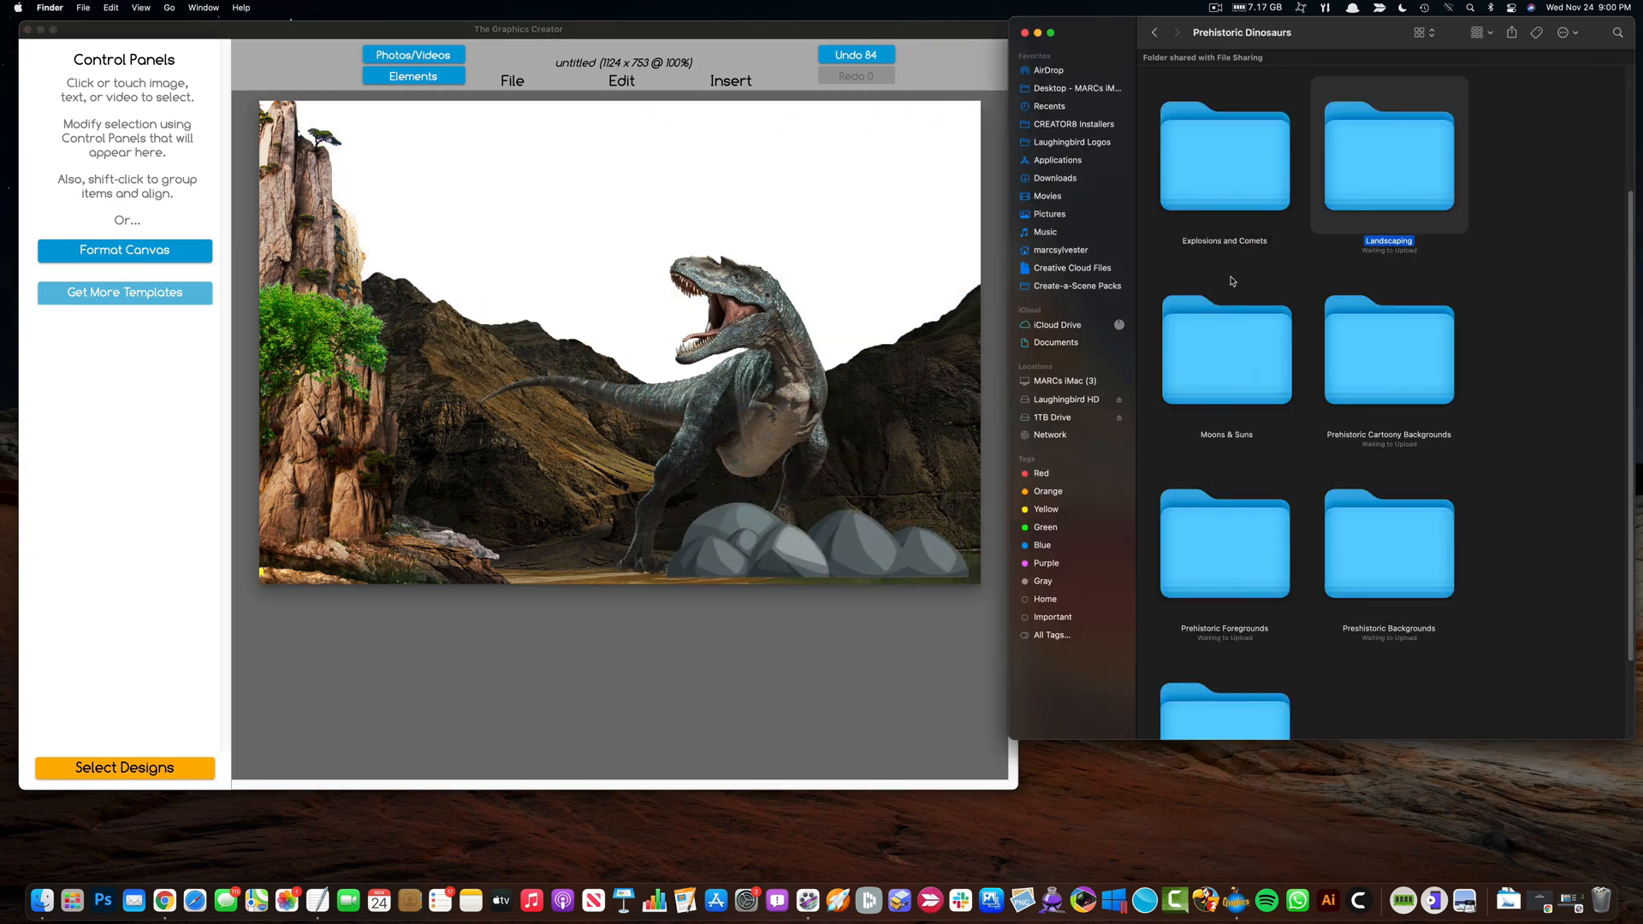
click(1387, 351)
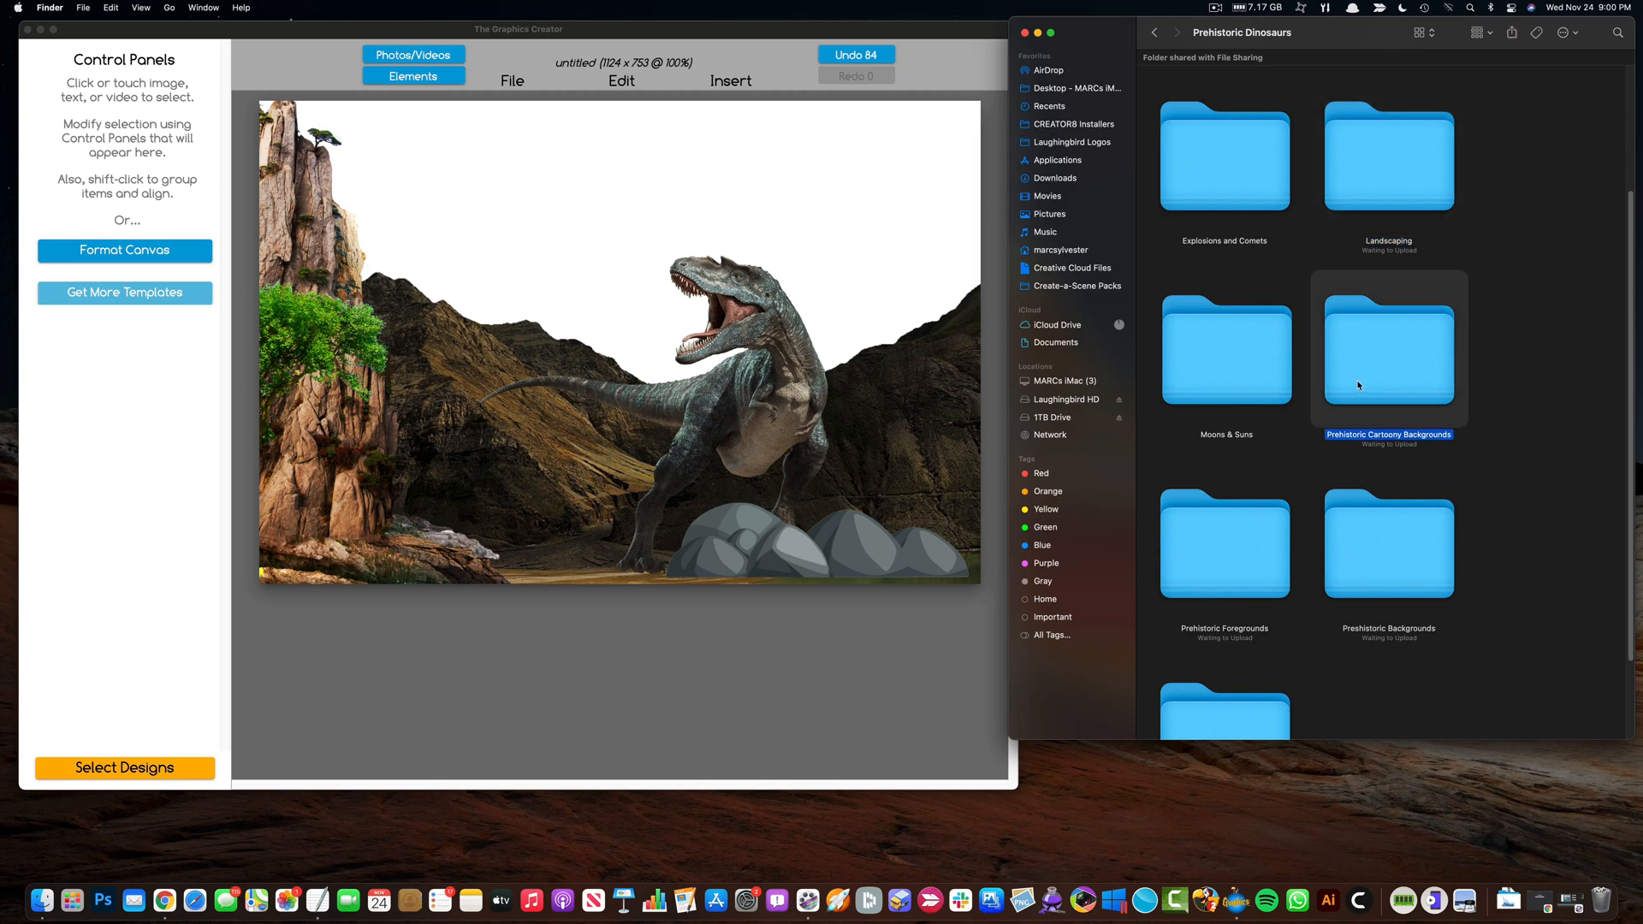
double_click(1388, 351)
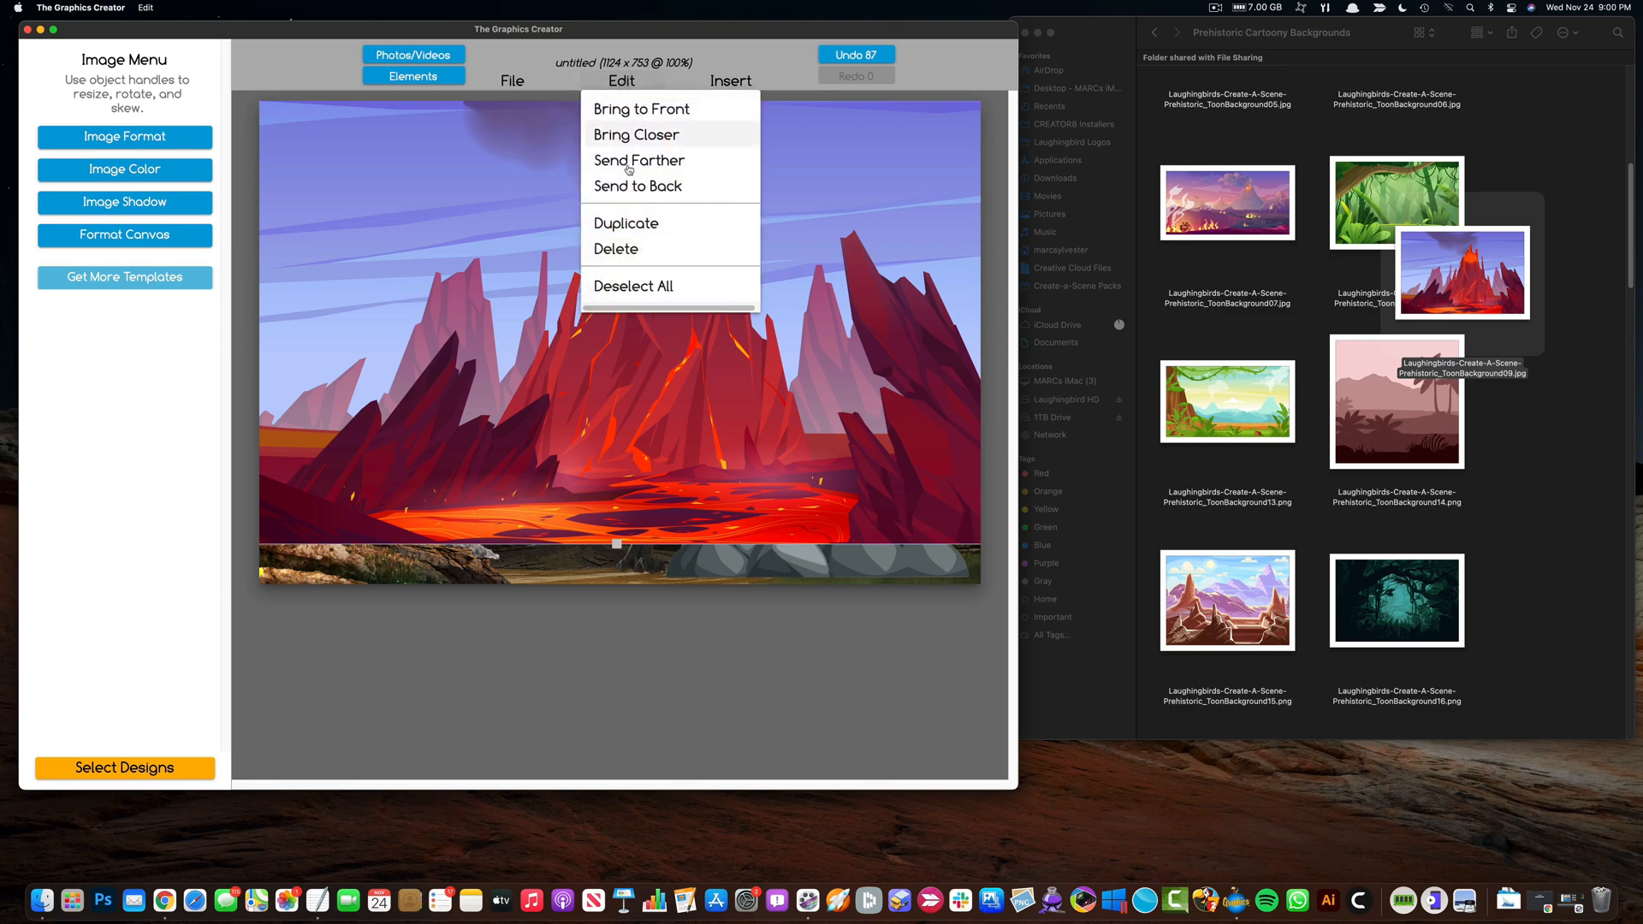
click(640, 108)
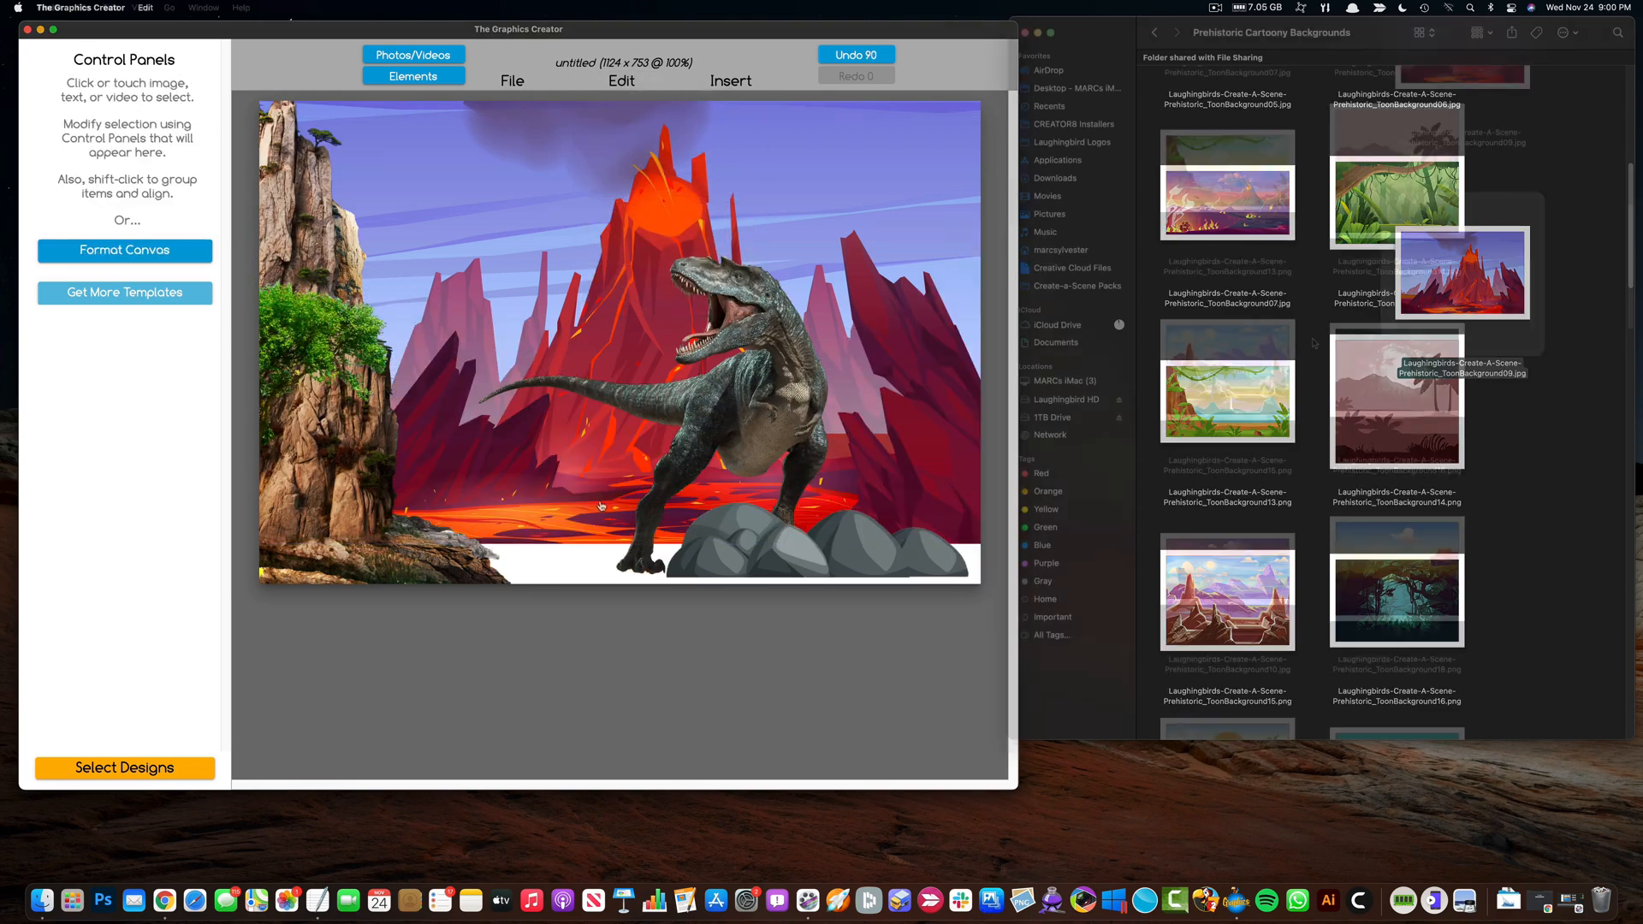
scroll(down, 3)
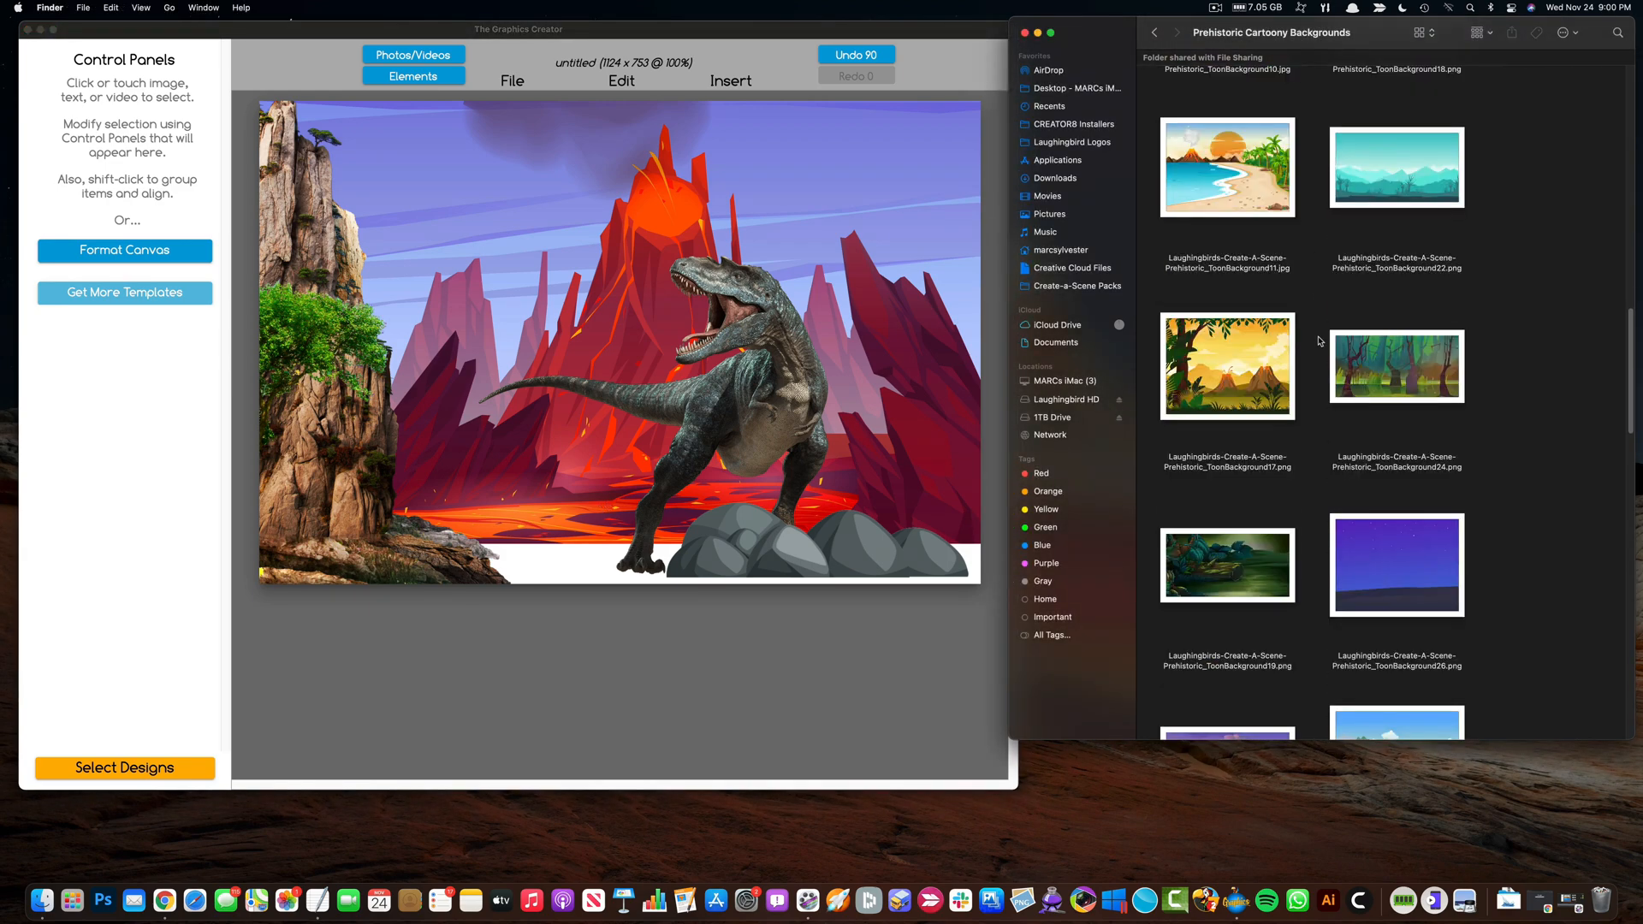
scroll(down, 3)
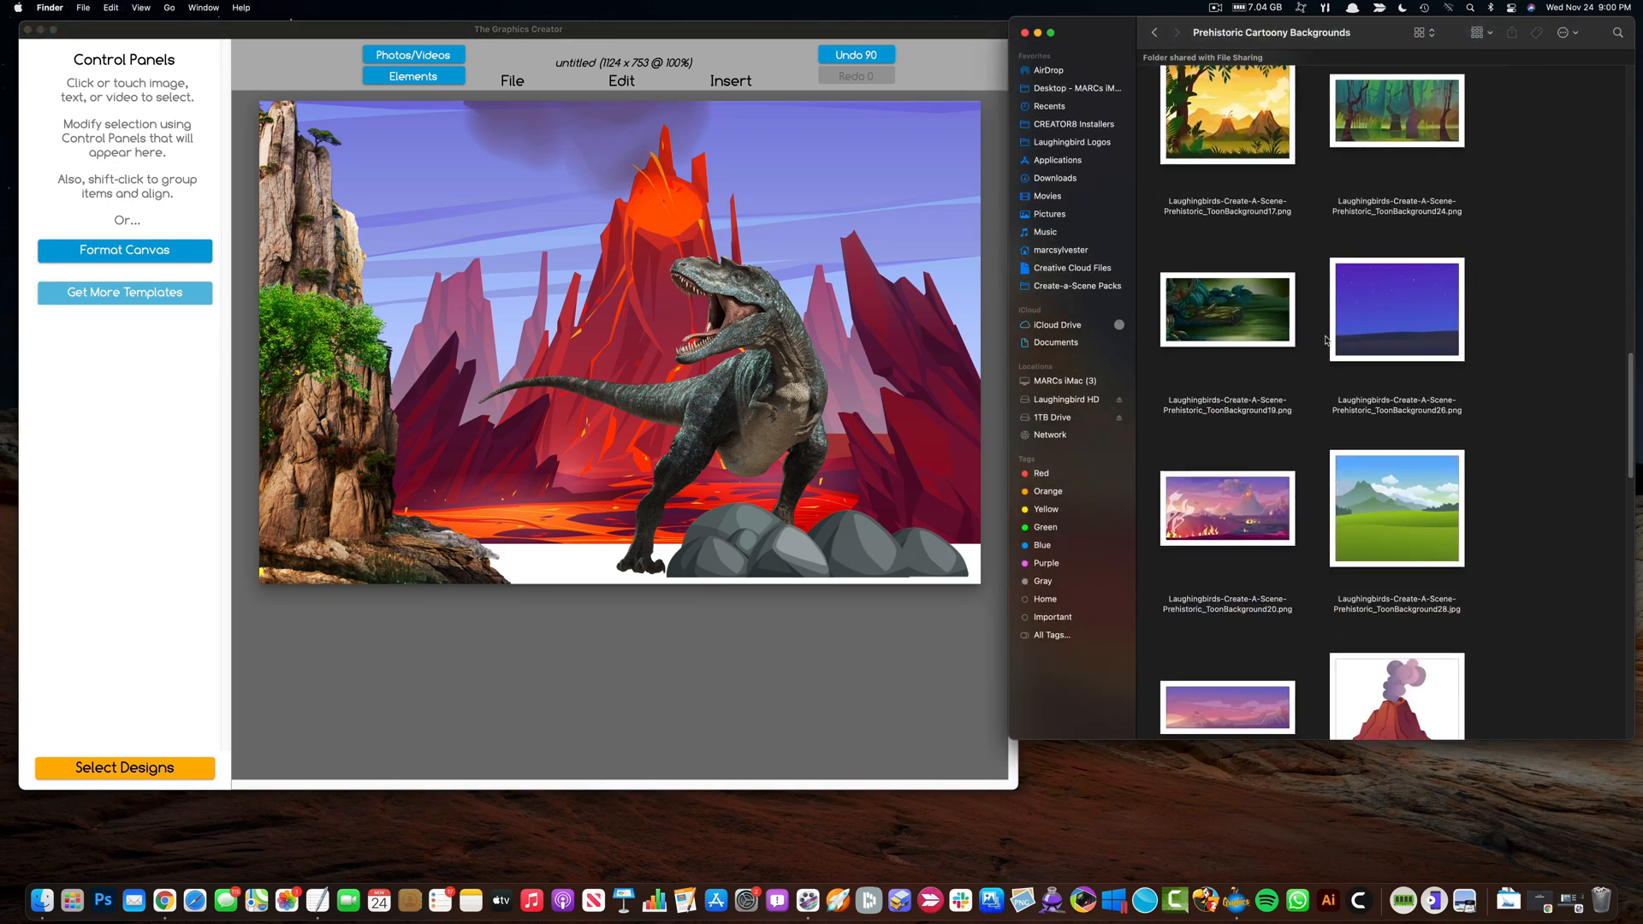
scroll(down, 3)
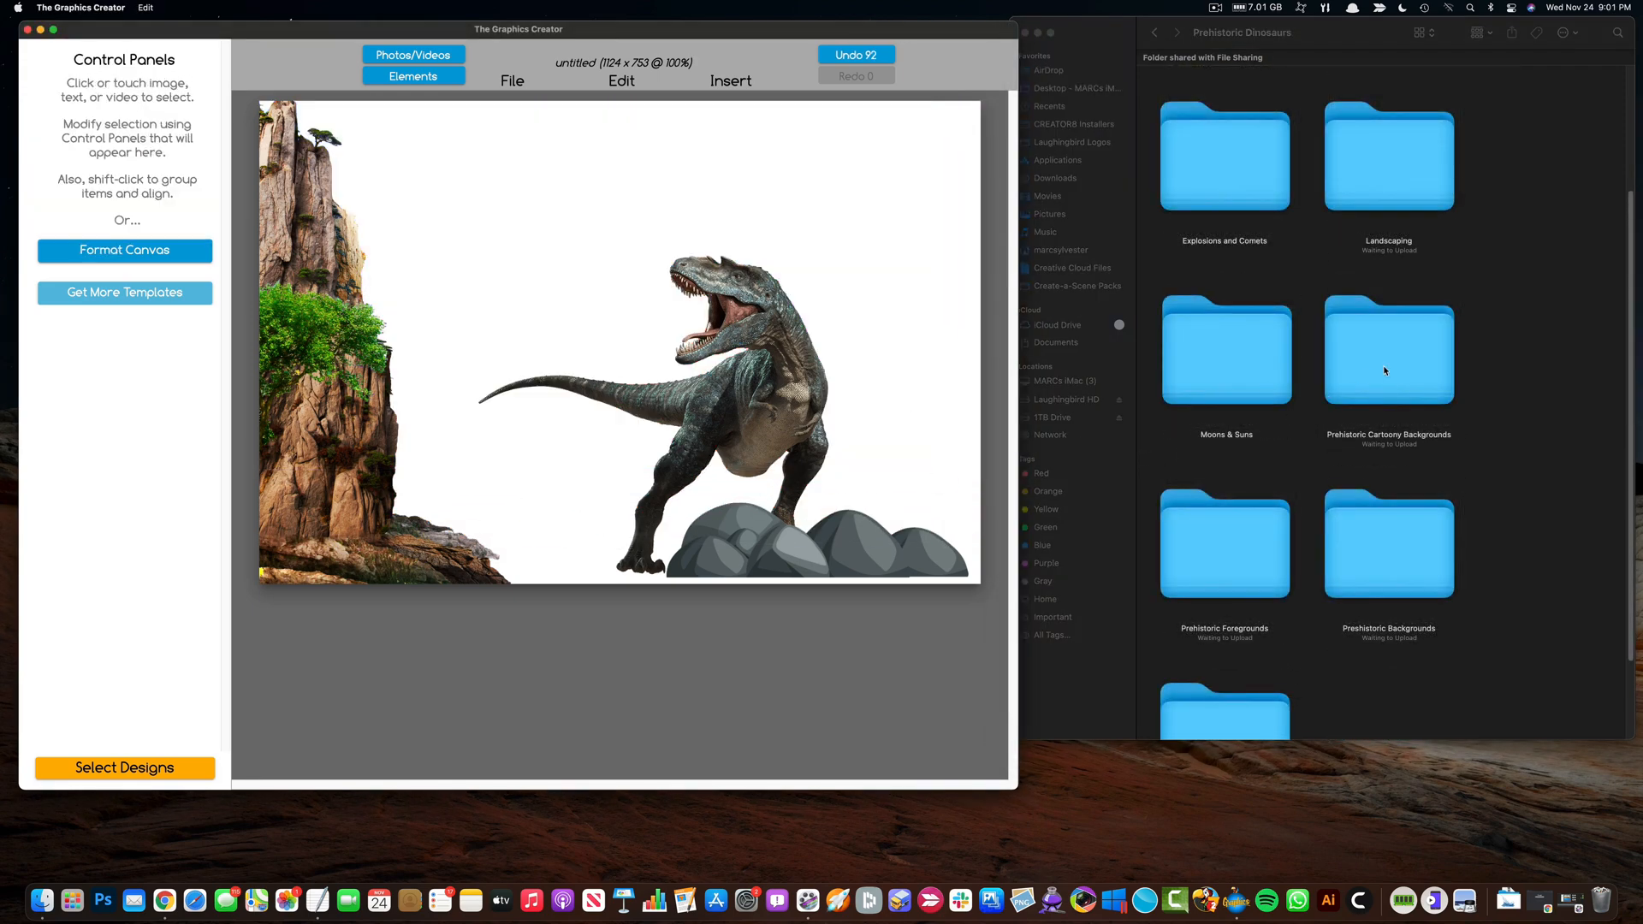
Step: Send the cartoon lake landscape to the back, enlarge the cliff, and select the T. rex
double_click(1387, 350)
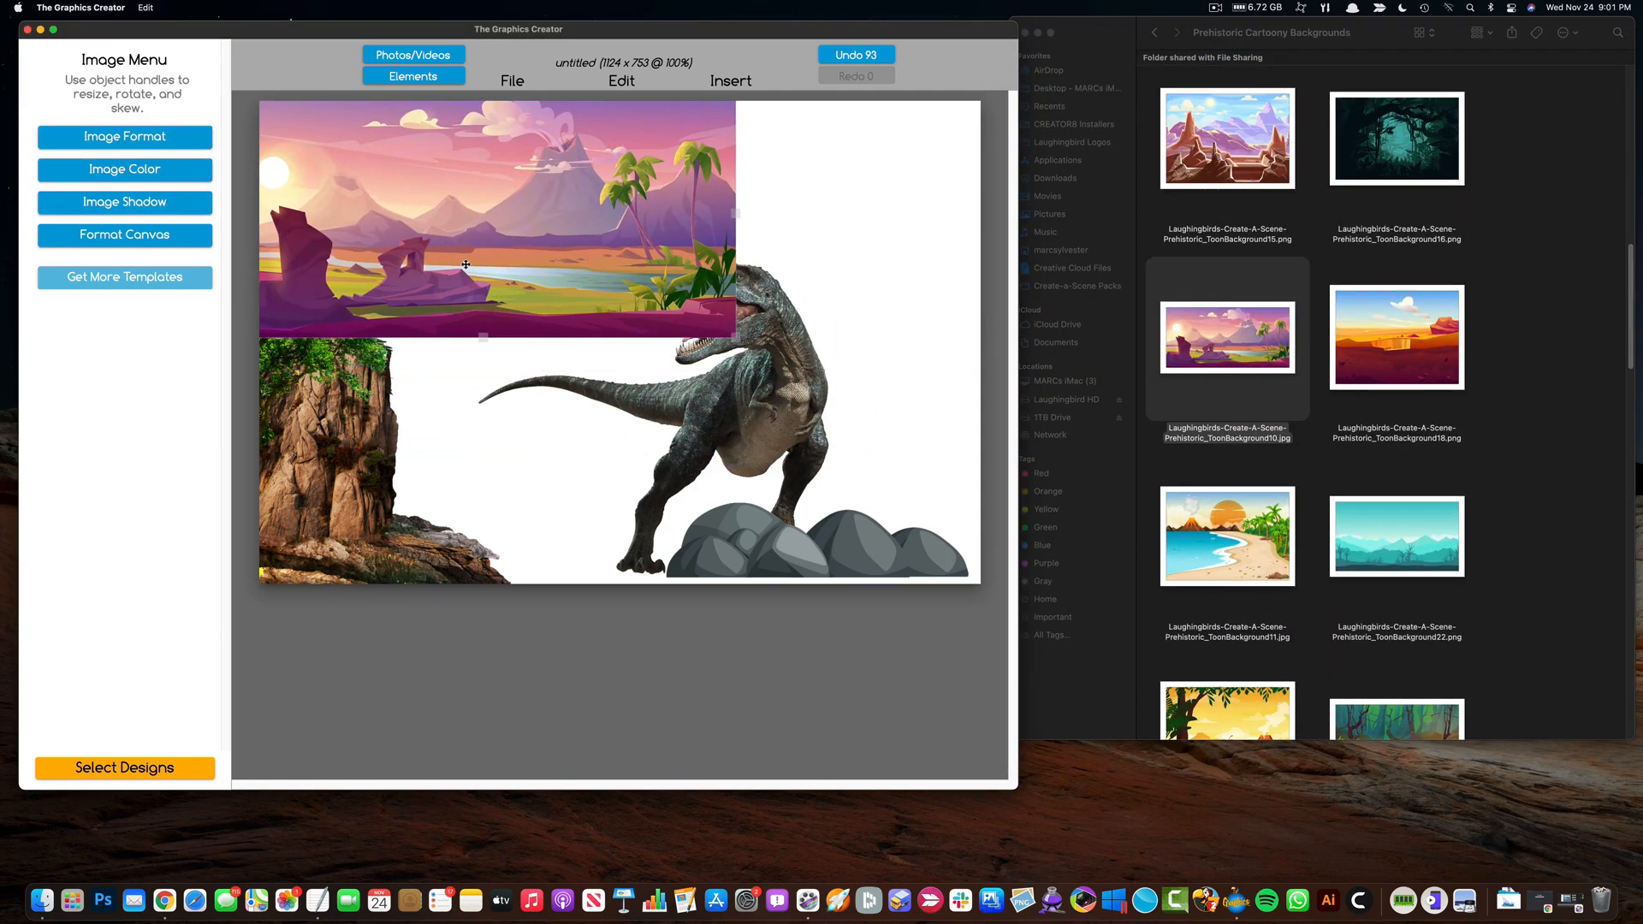
right_click(466, 265)
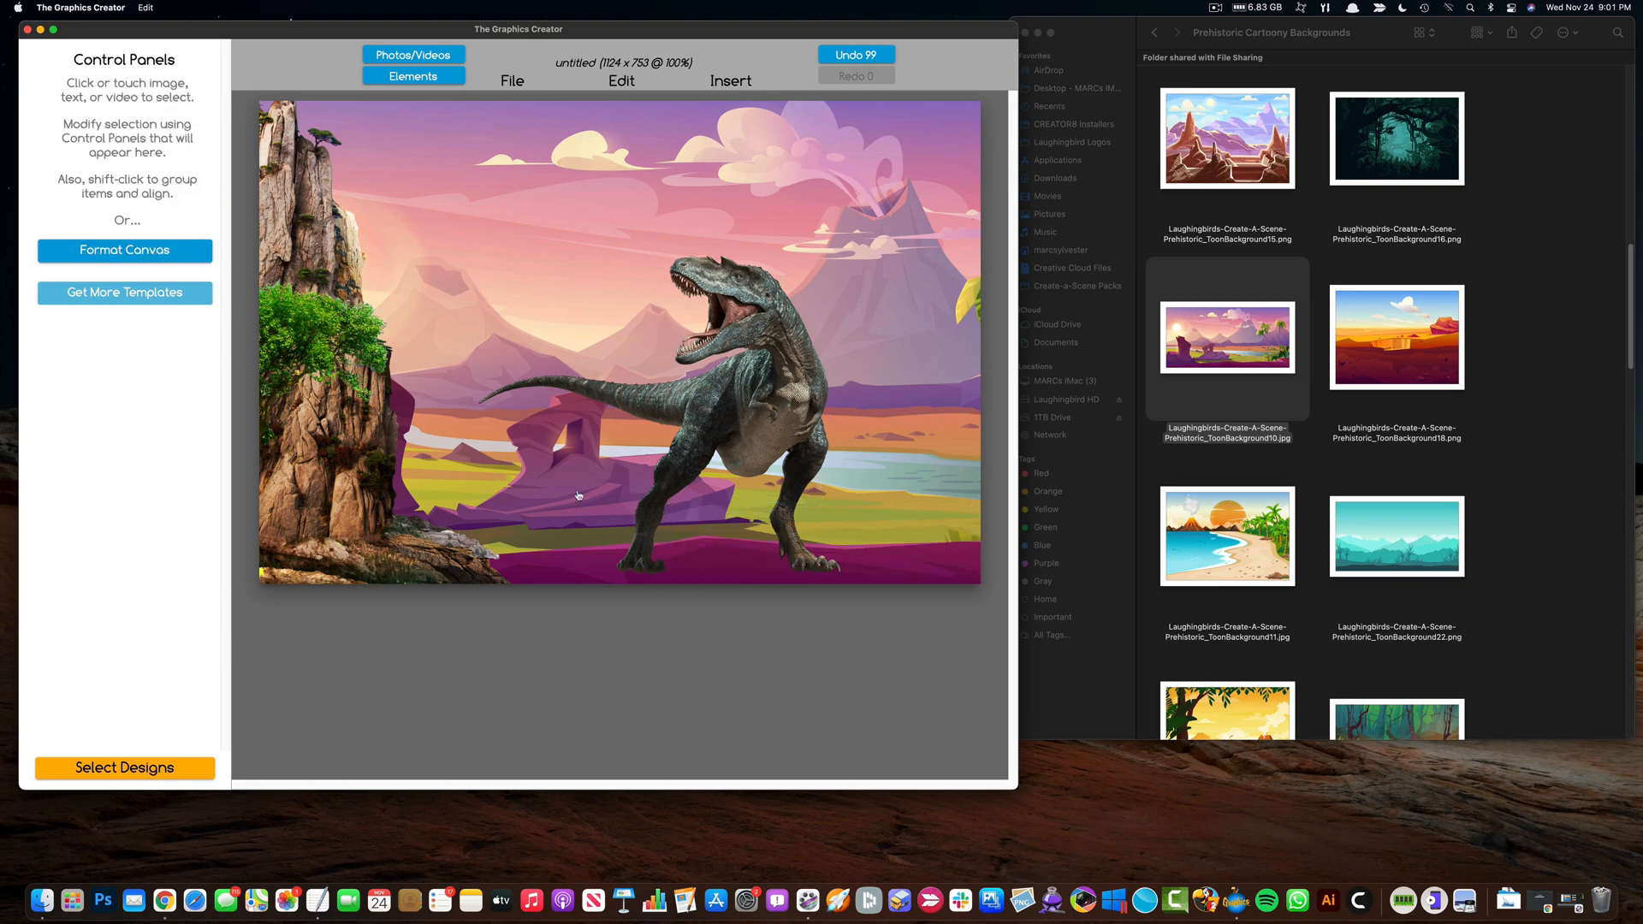
click(350, 440)
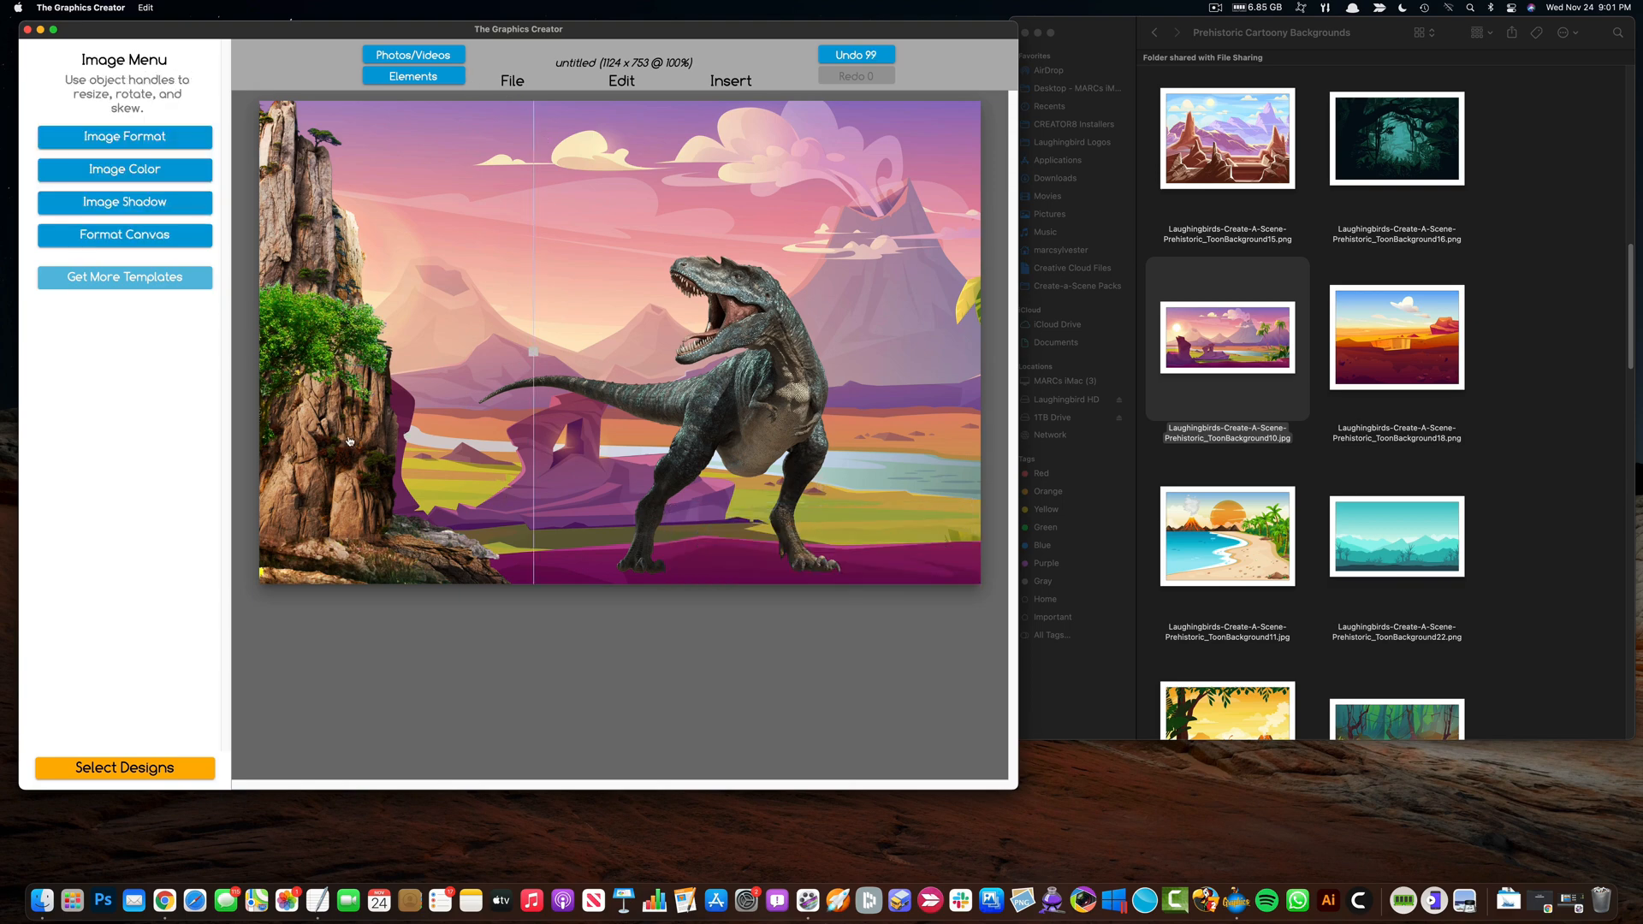
click(856, 55)
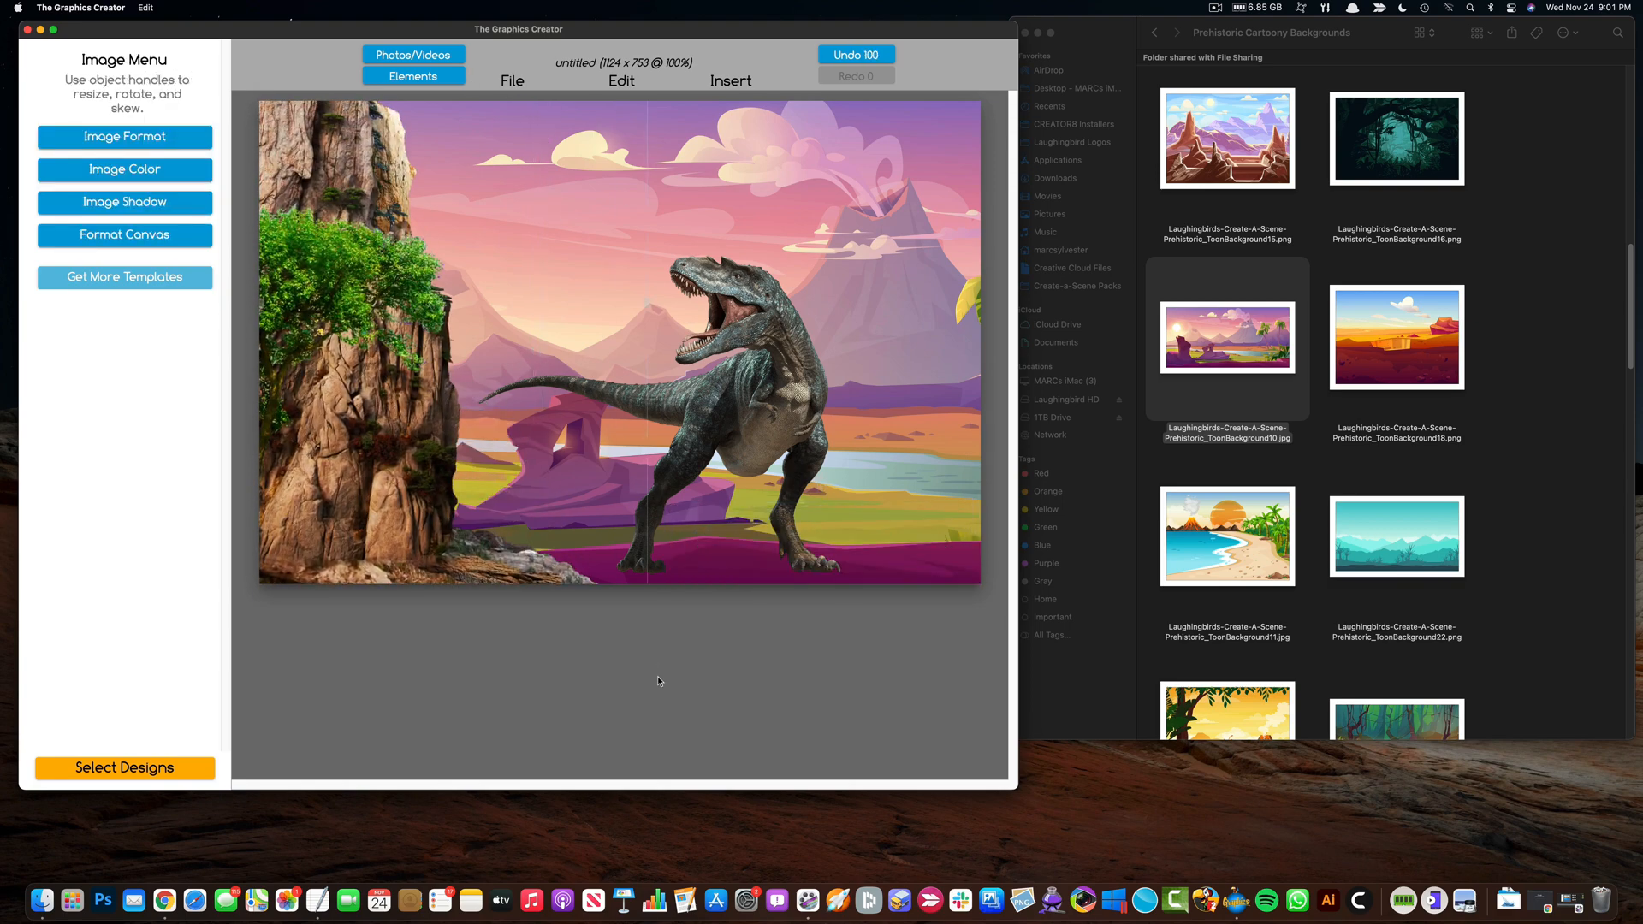
click(736, 409)
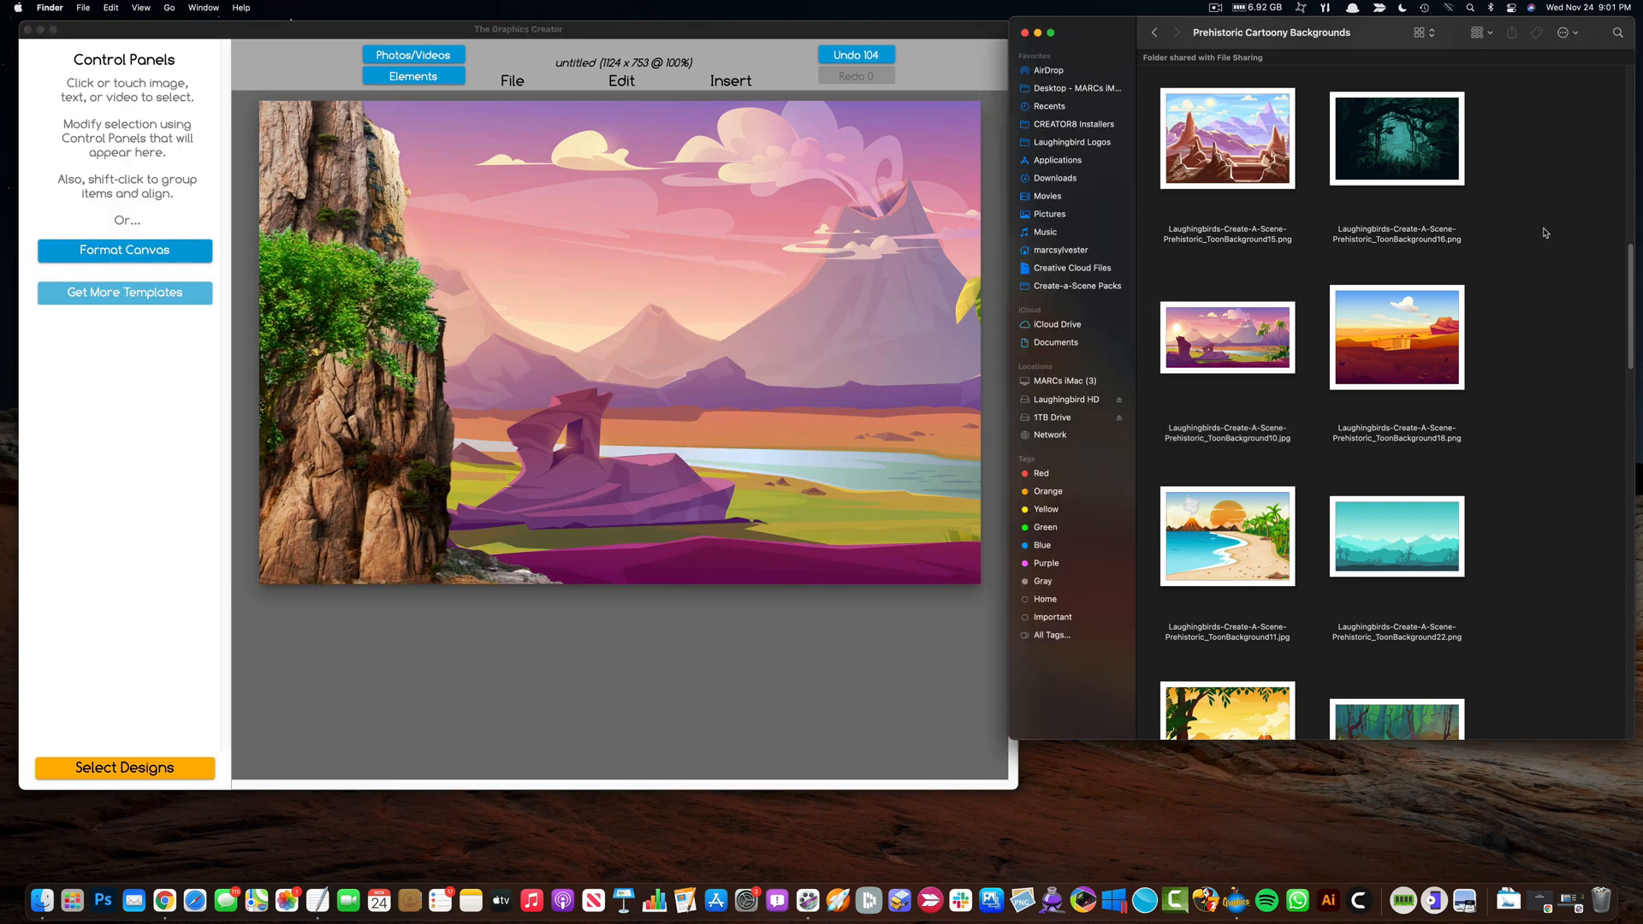
Step: Browse the Terrible Lizards and Landscaping folders for jungle scene assets
click(1153, 33)
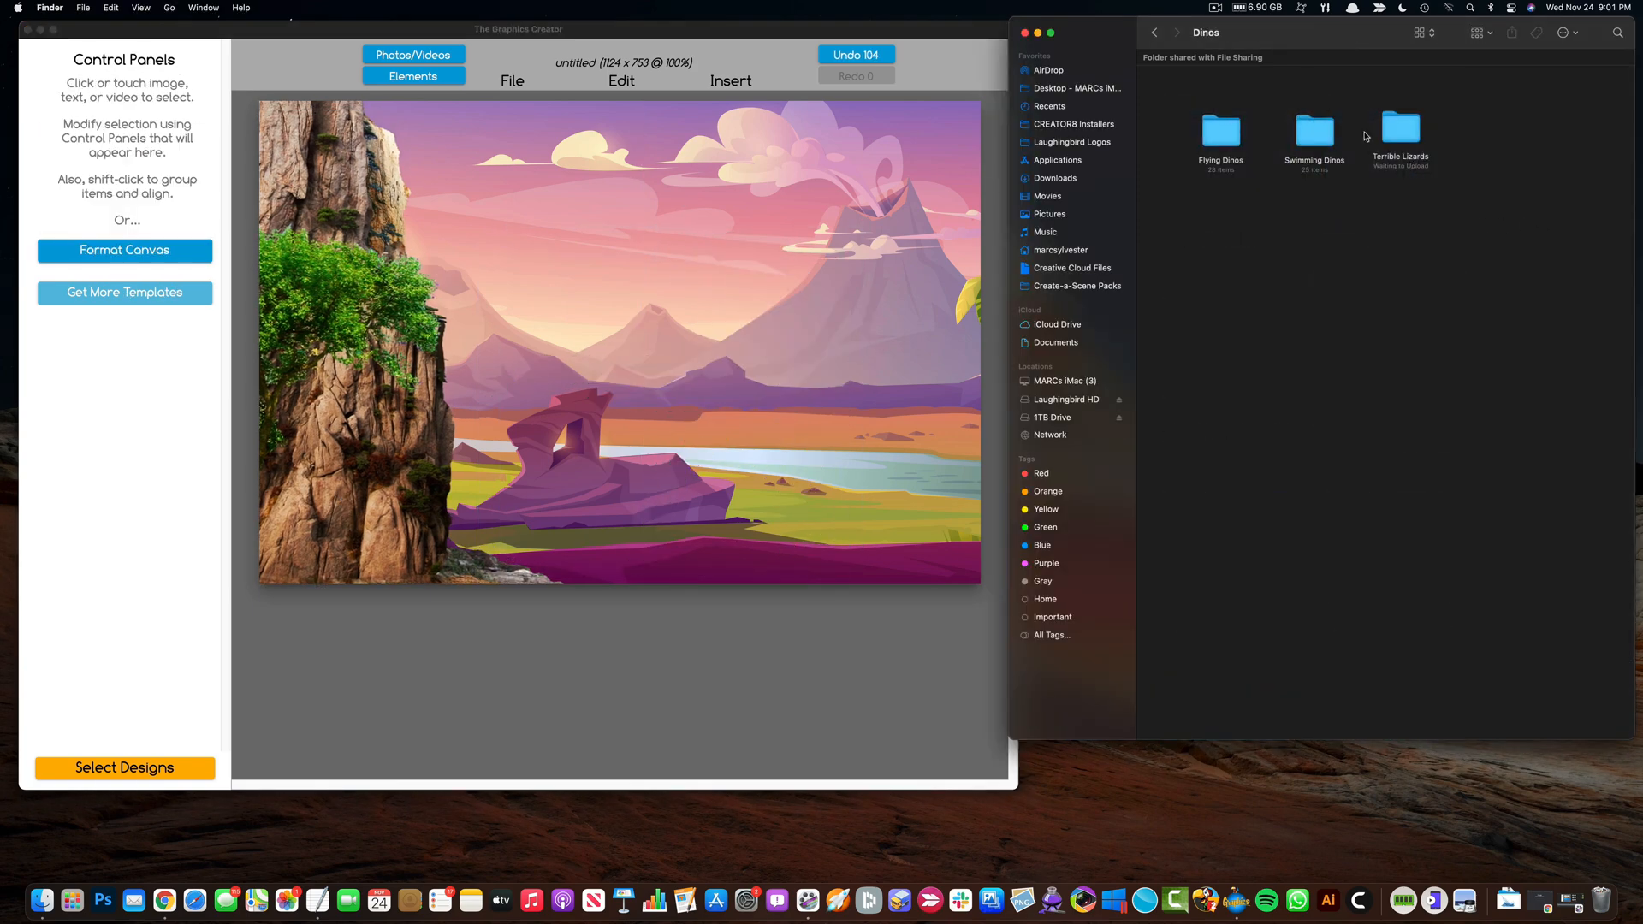
click(1219, 134)
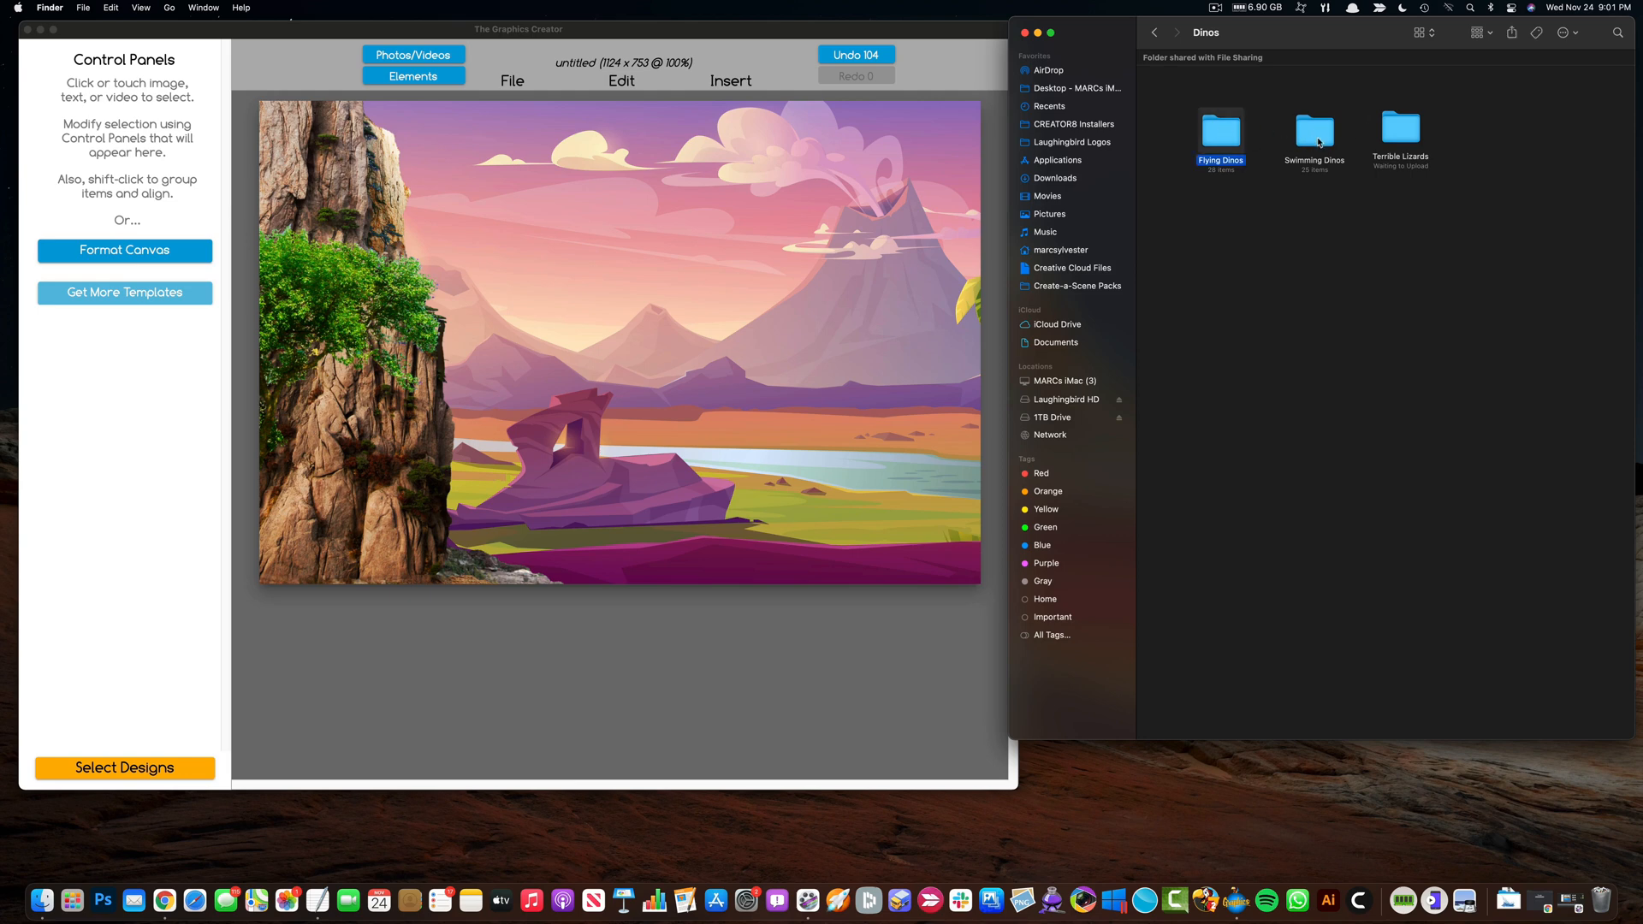
double_click(1400, 133)
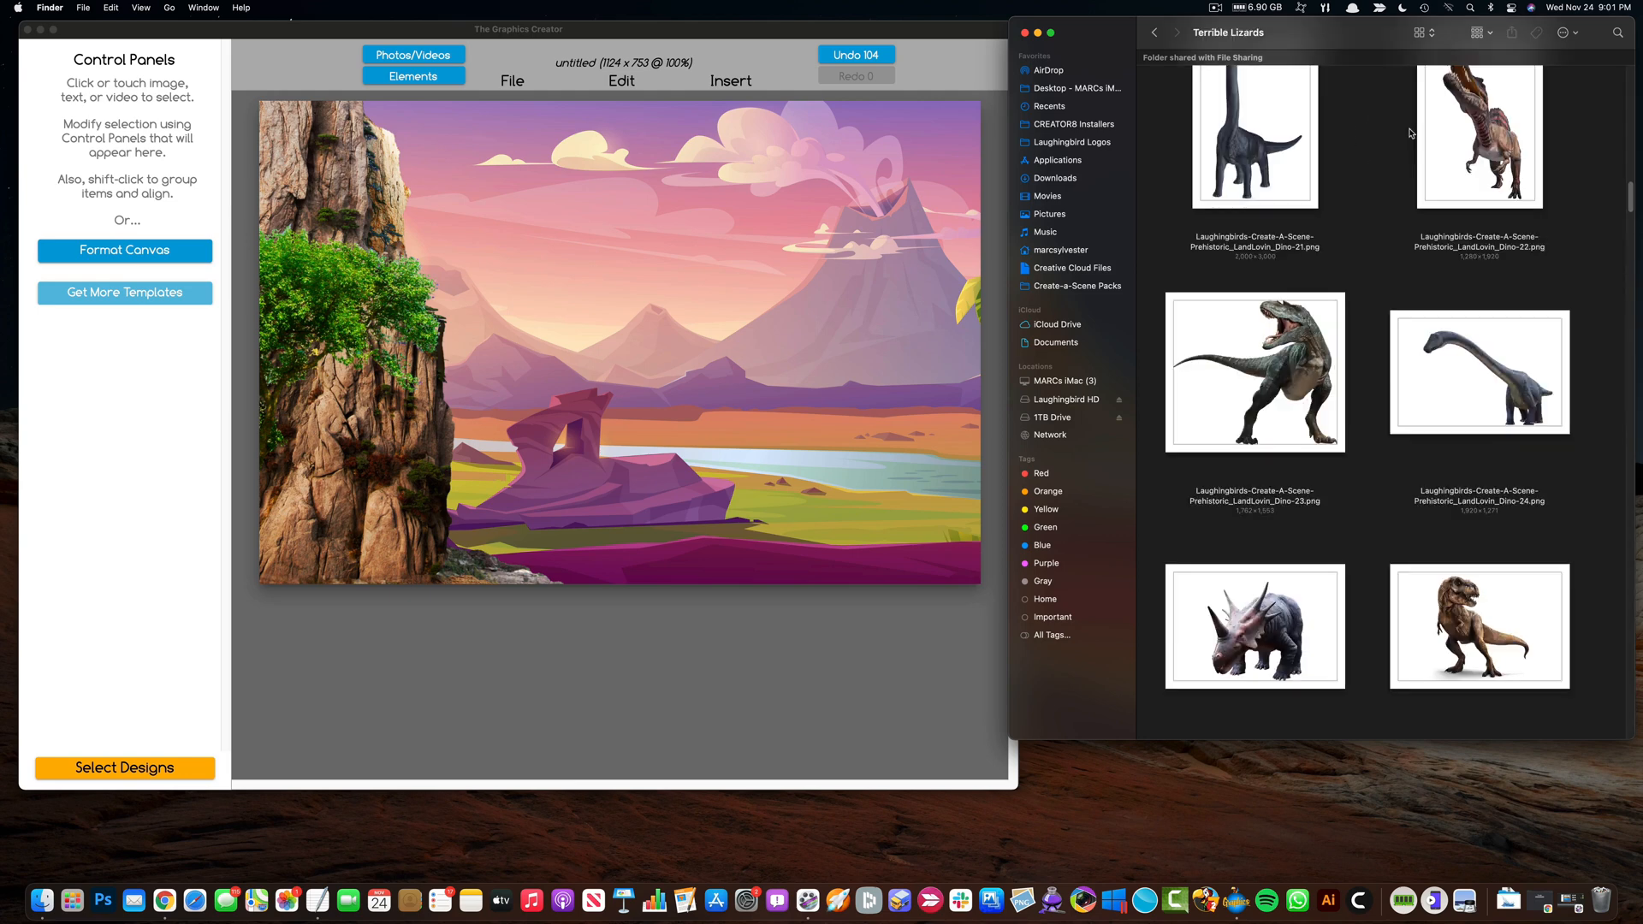
scroll(down, 3)
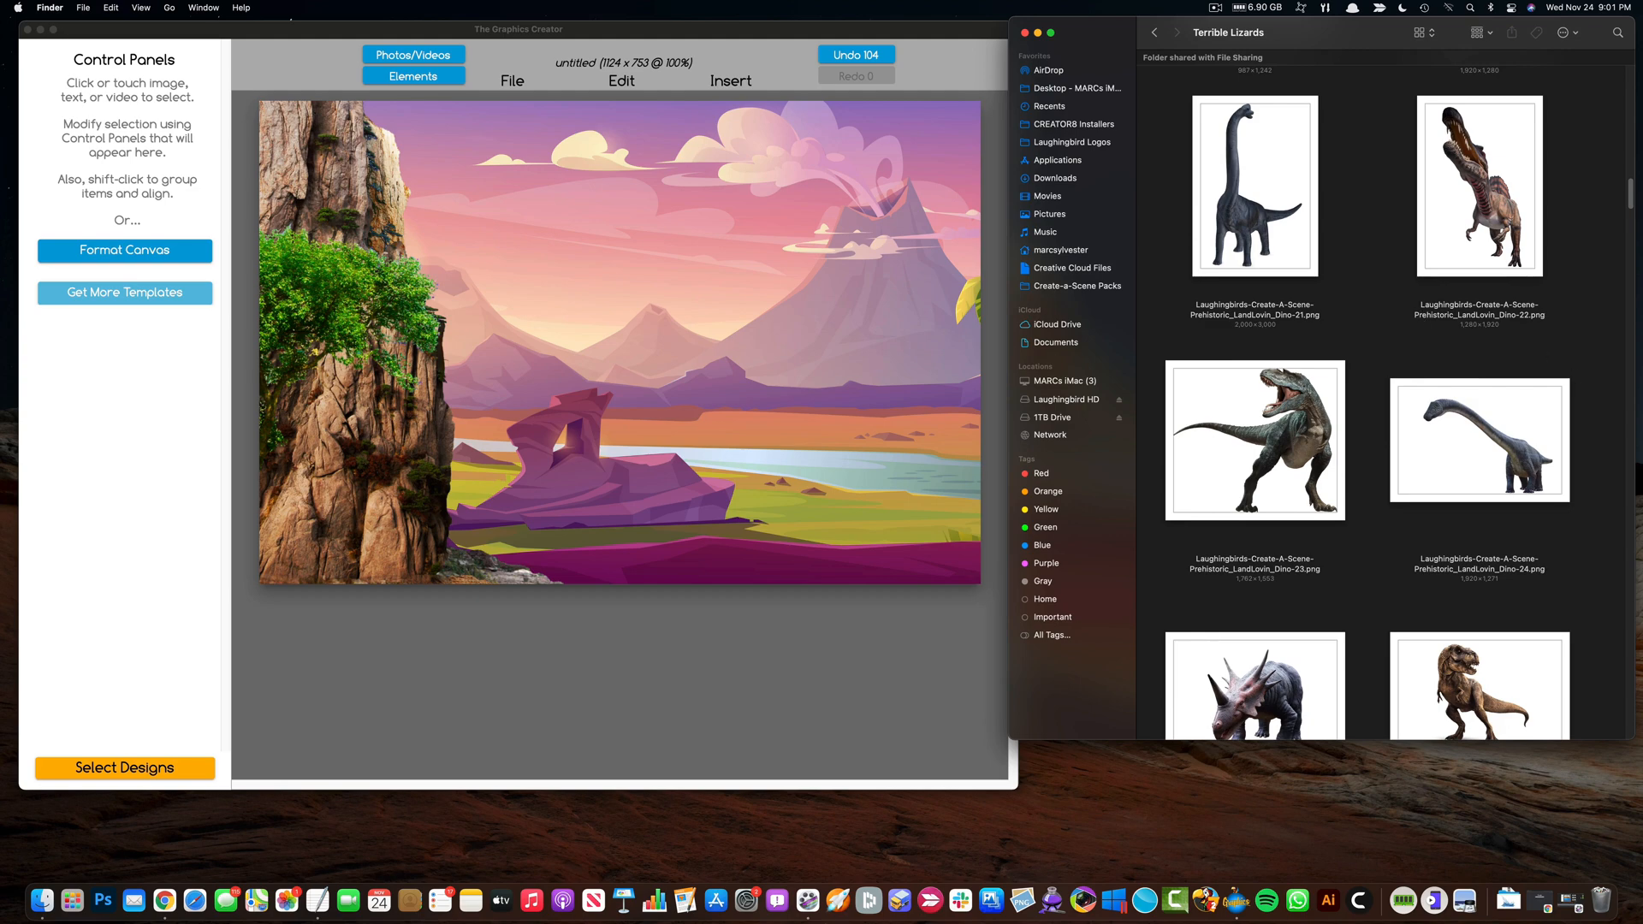
scroll(up, 3)
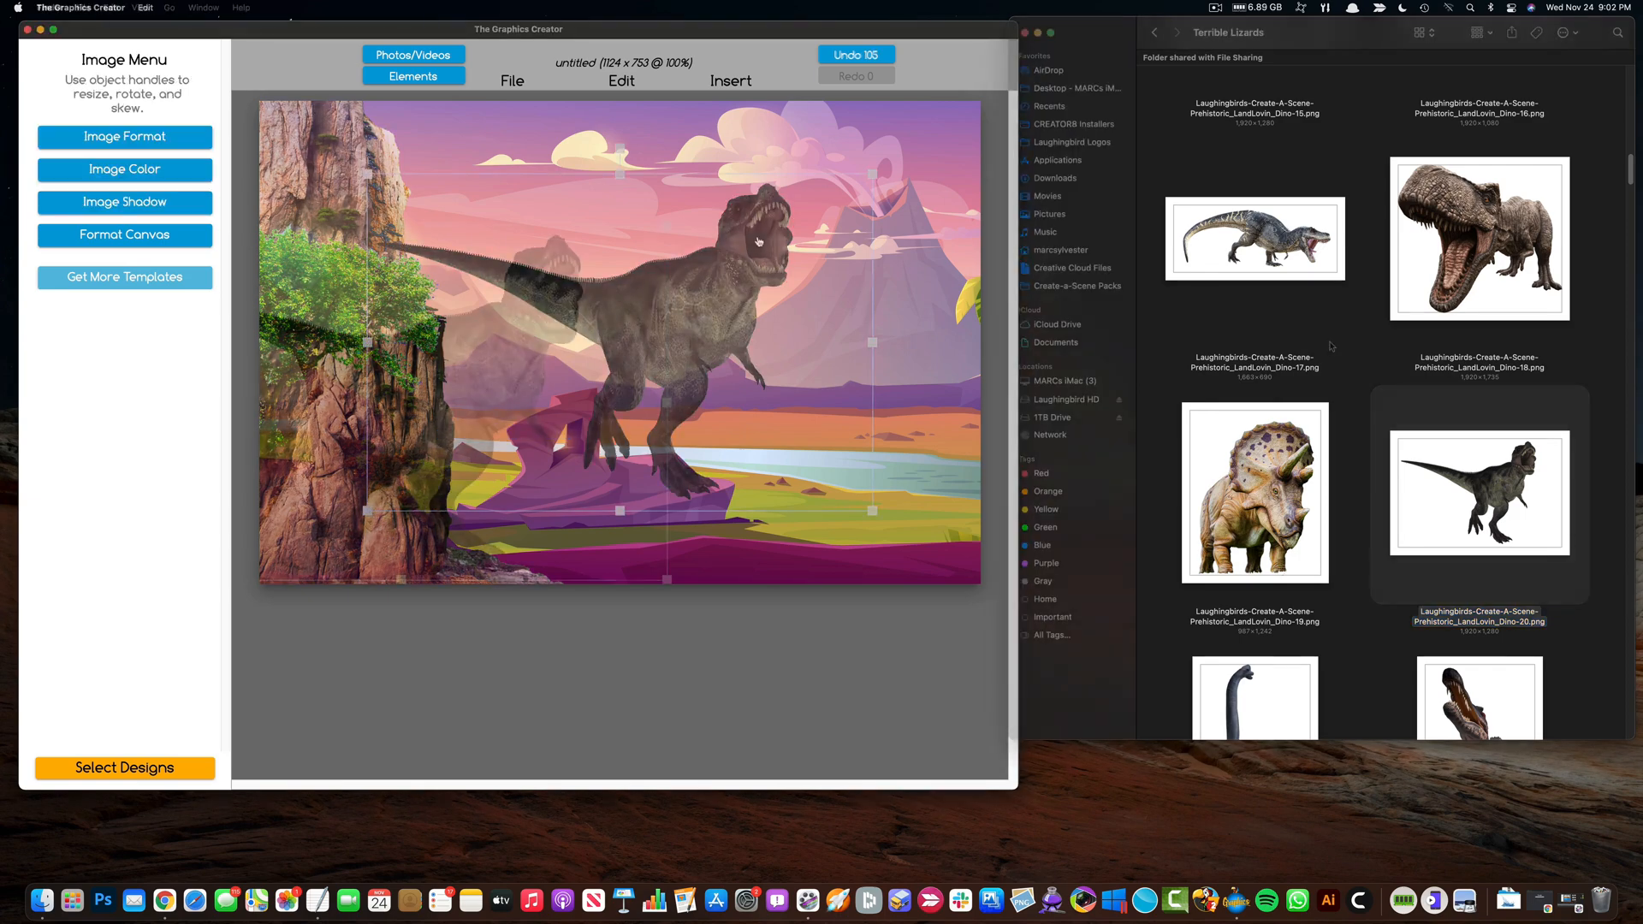
click(1152, 32)
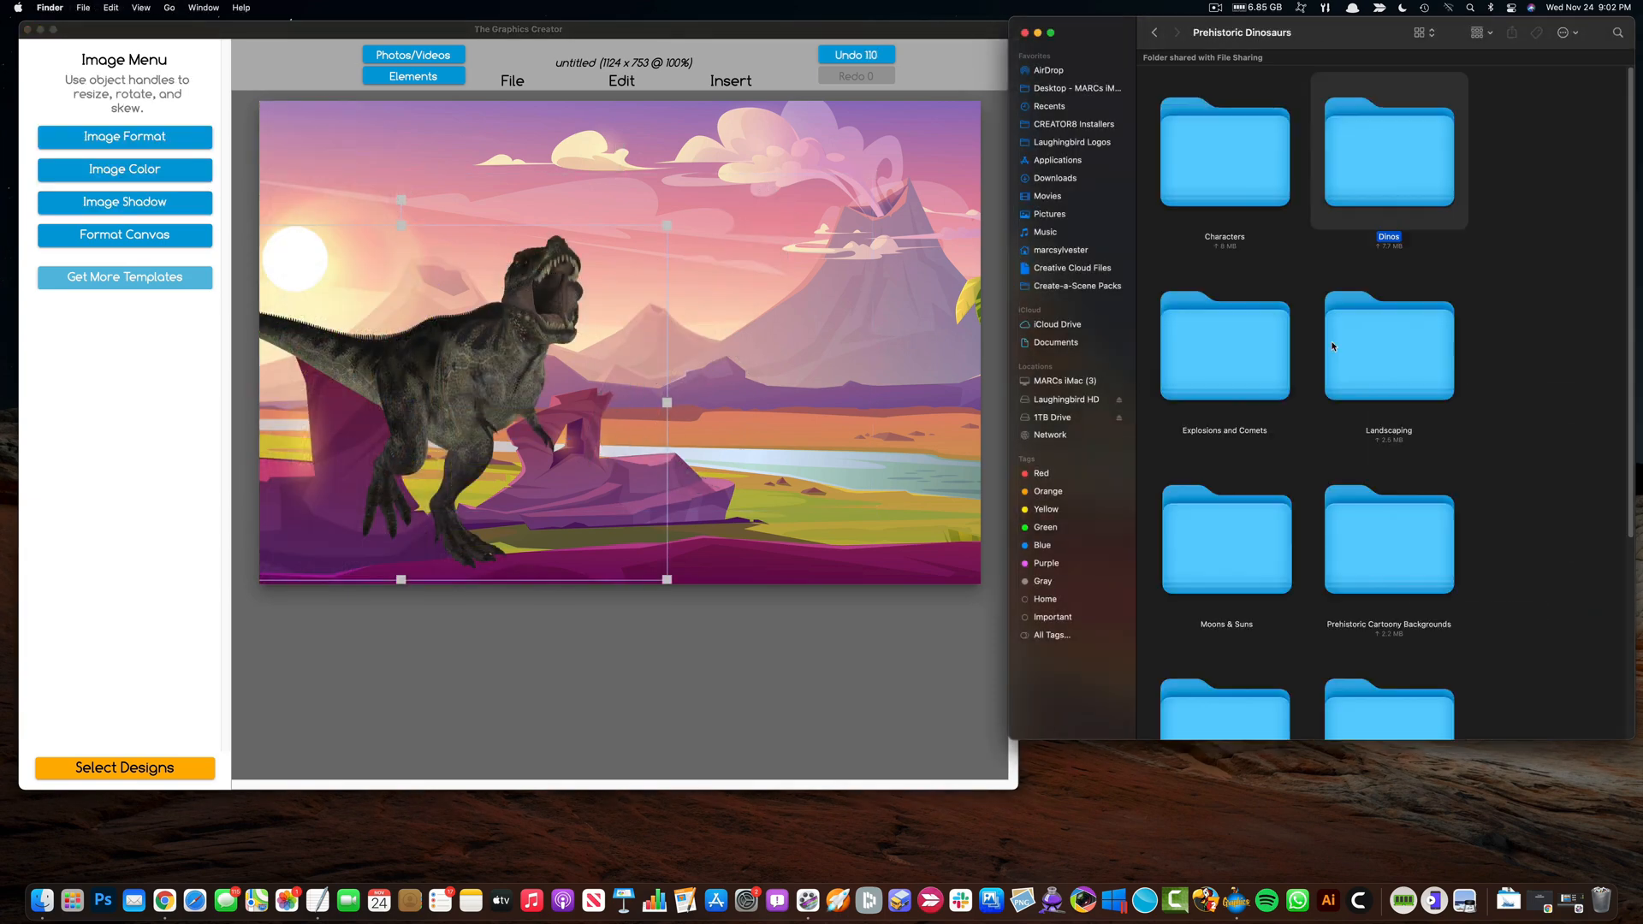
double_click(1223, 155)
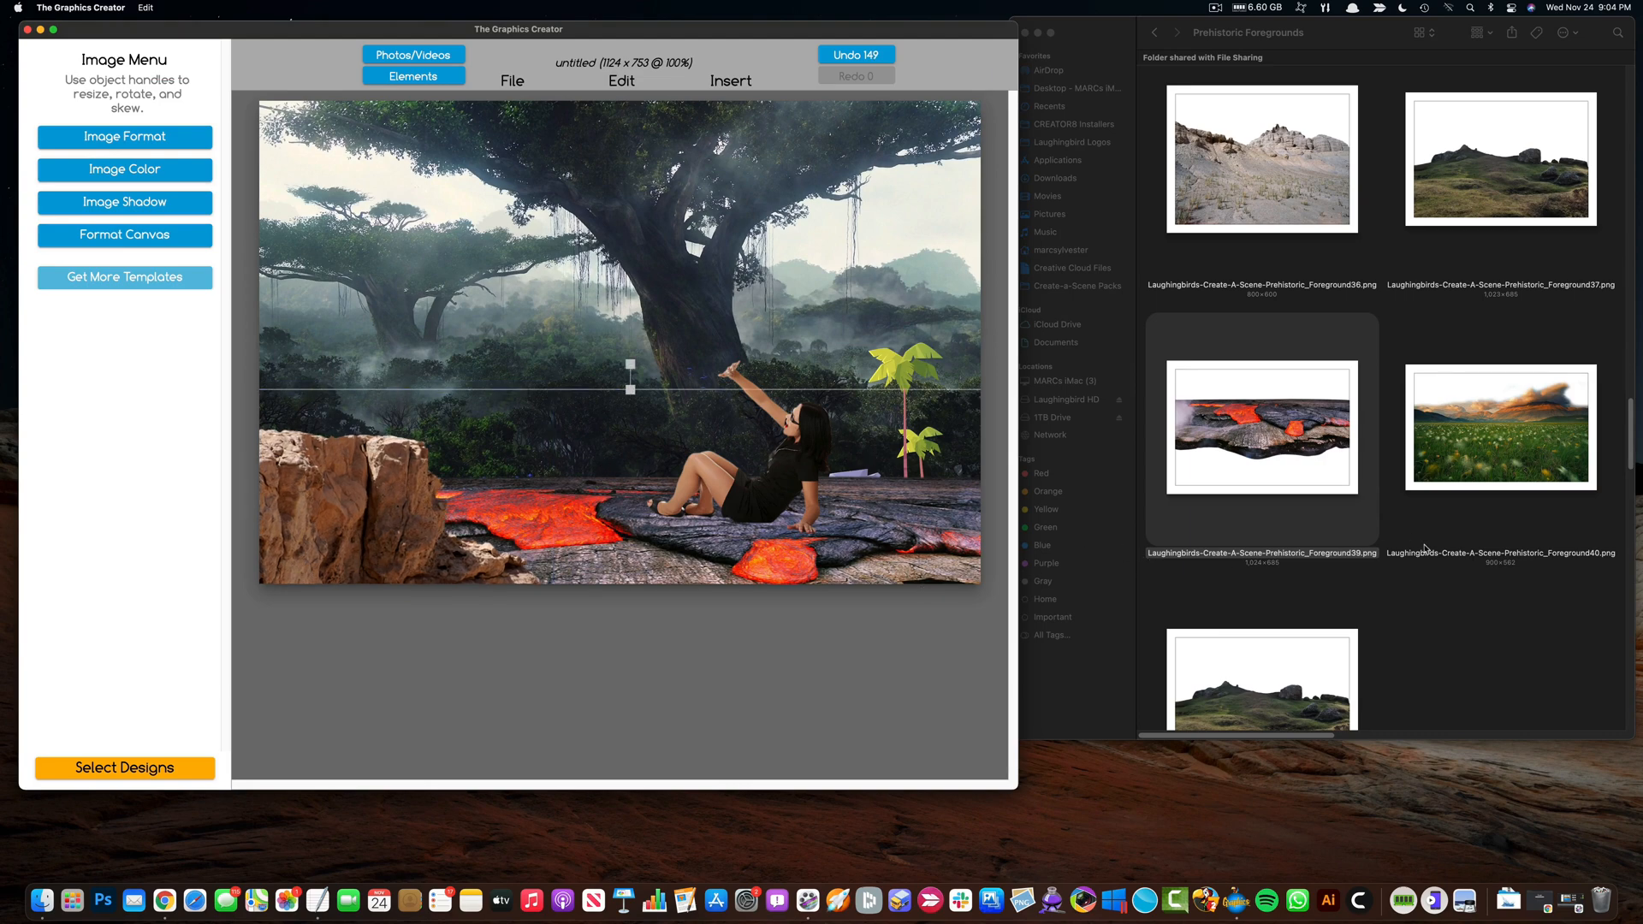
Step: Go back in Finder to the image pack's folder list
click(1152, 33)
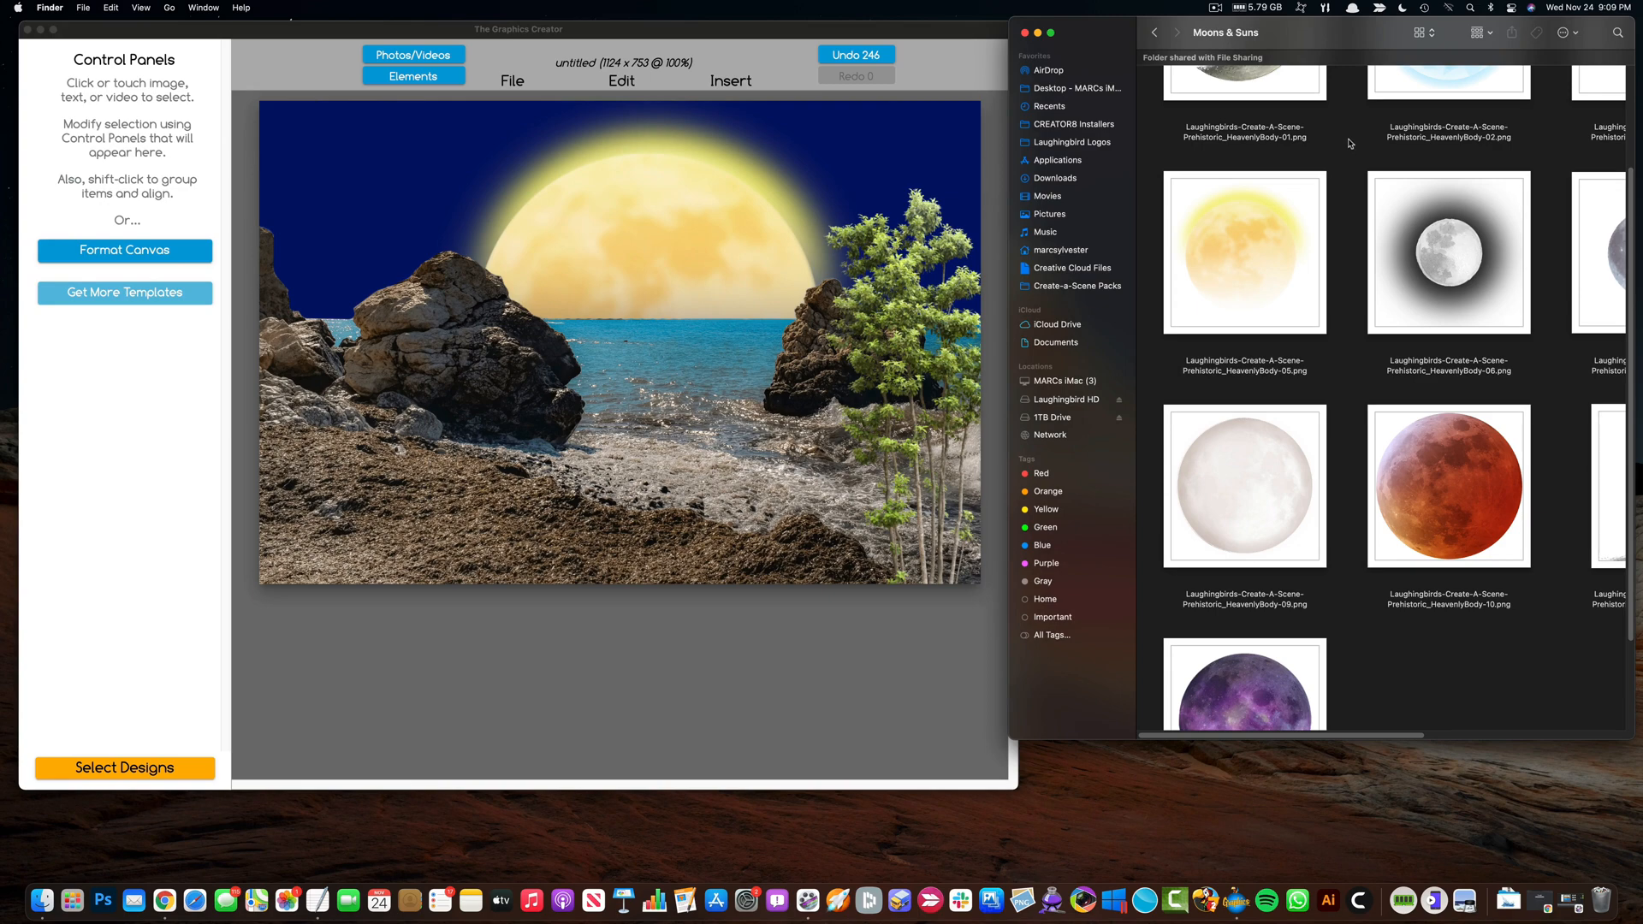
Step: Open the prehistoric pack's Video Backgrounds folder and browse the clips
click(1152, 33)
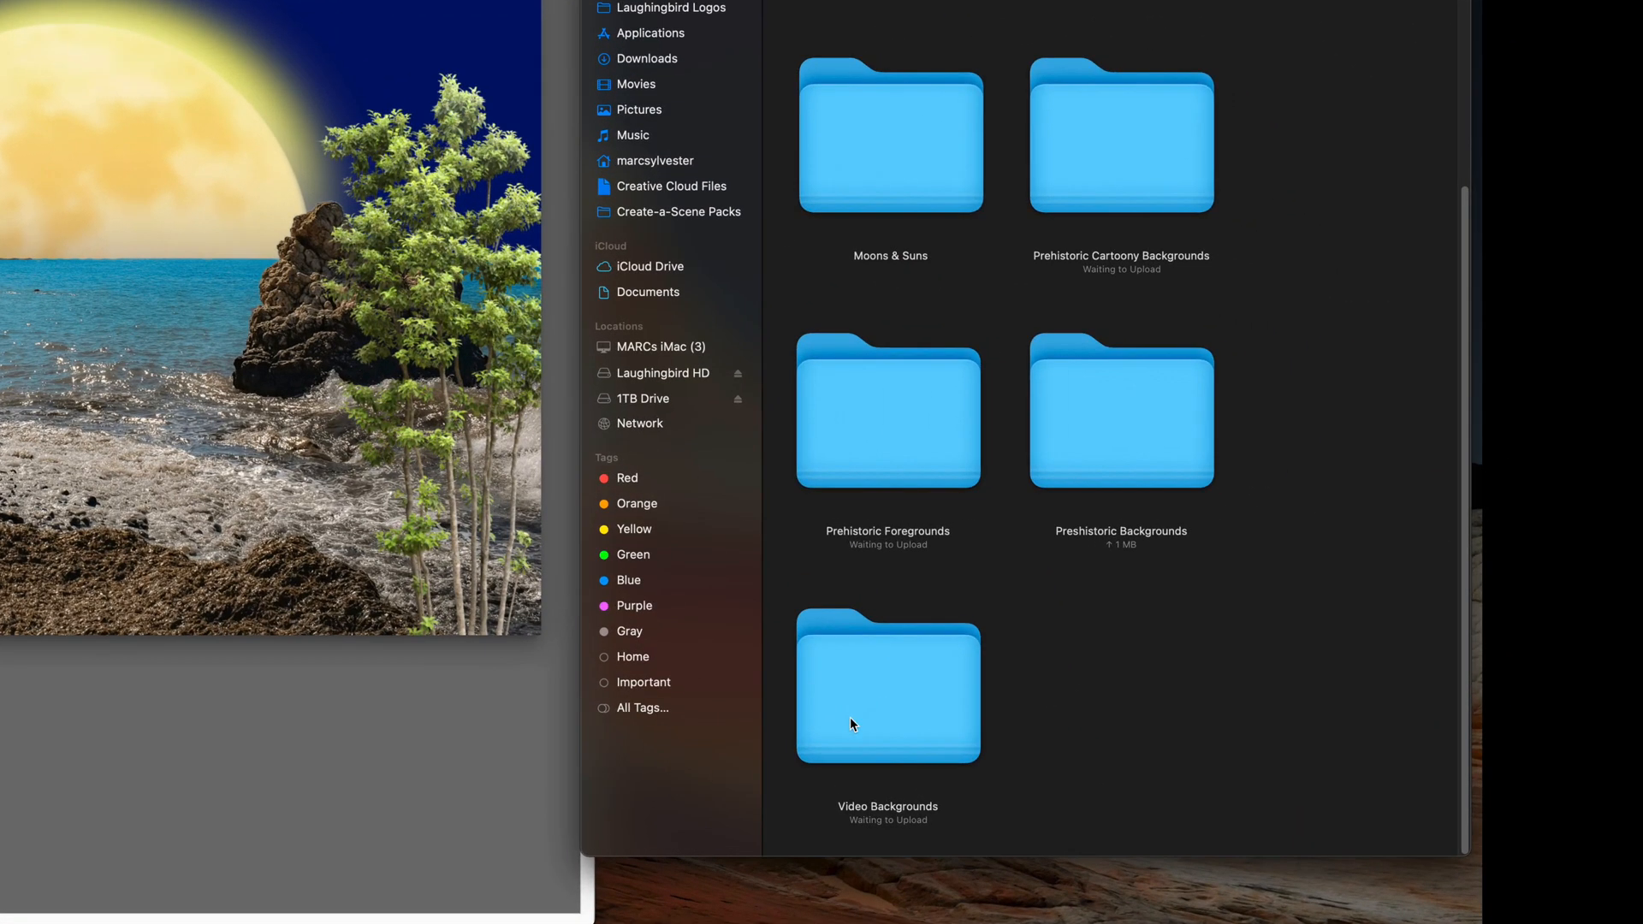
double_click(886, 686)
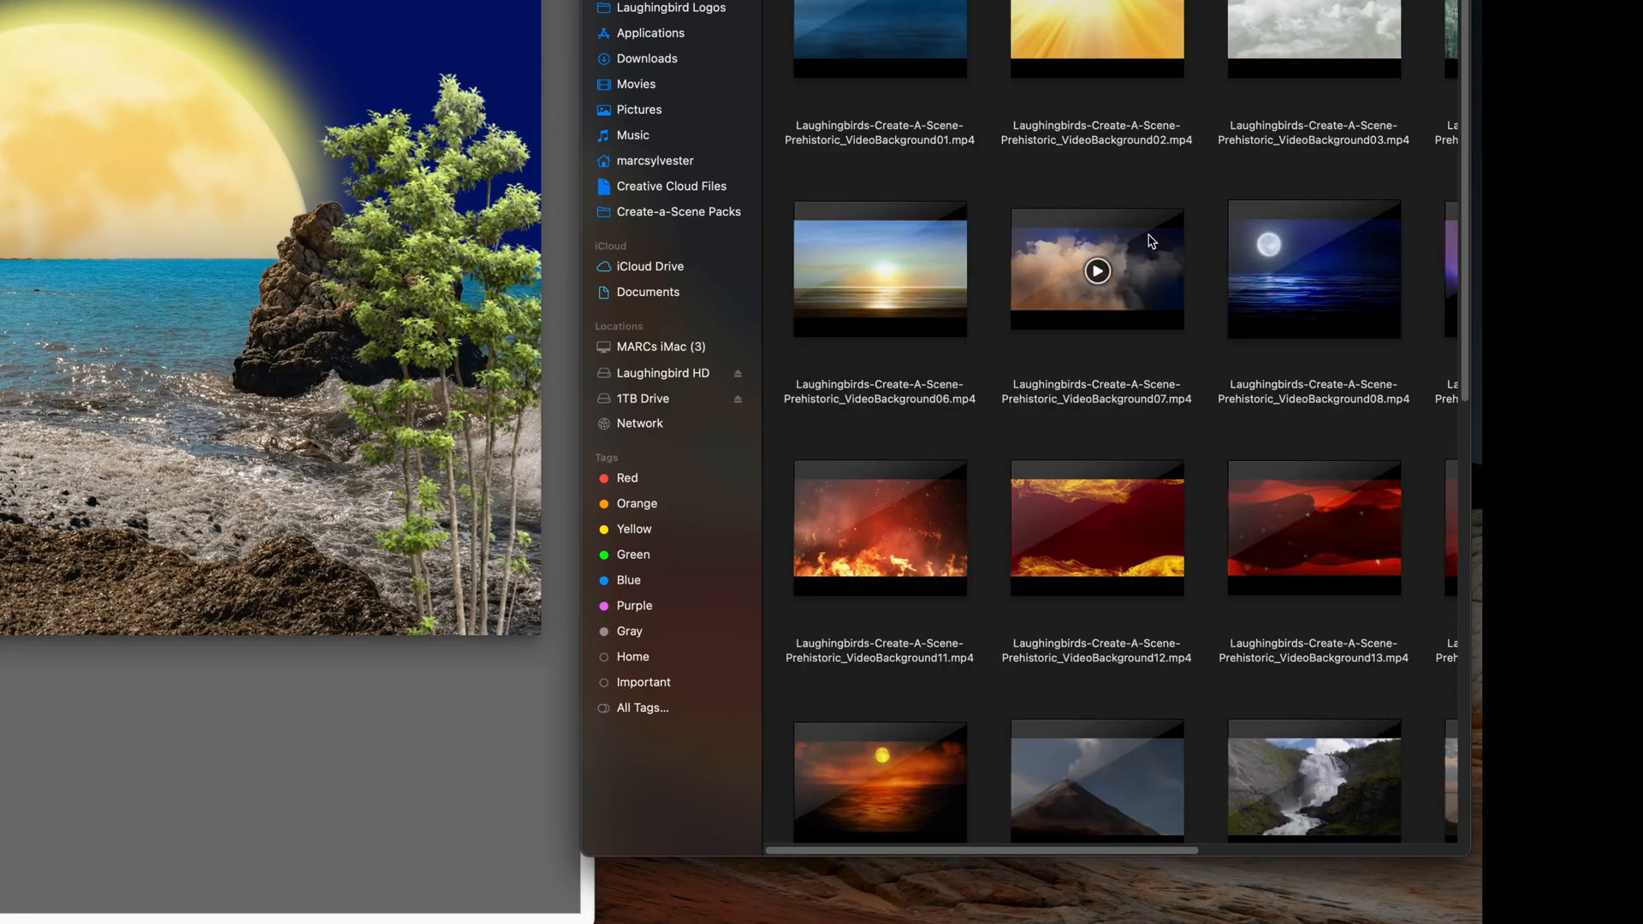
scroll(down, 3)
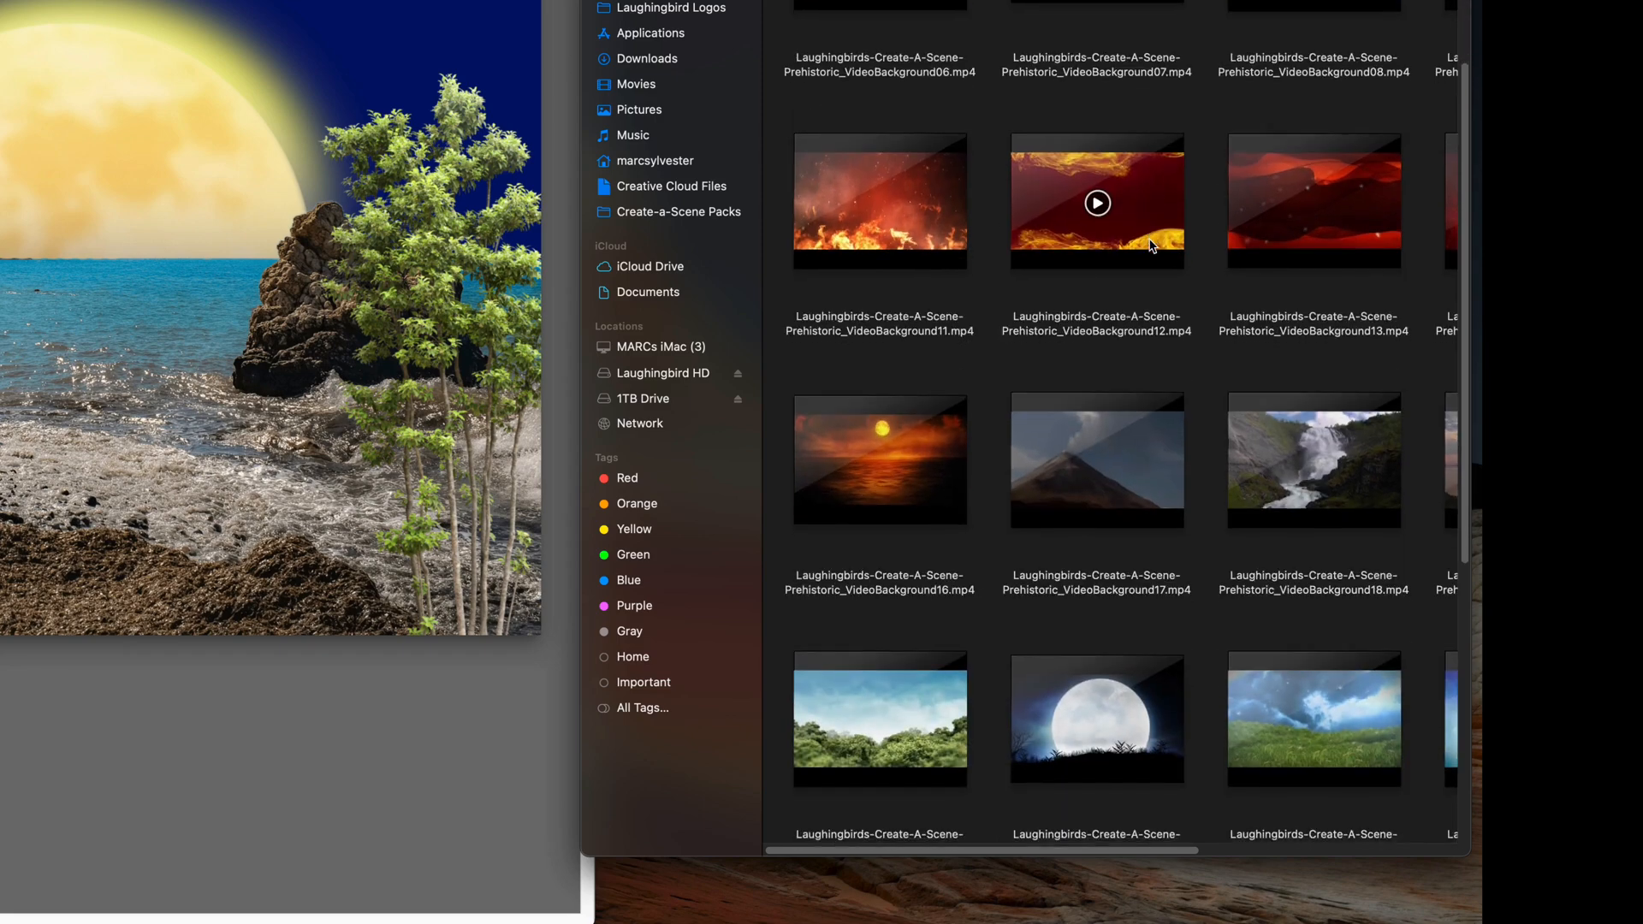
scroll(up, 3)
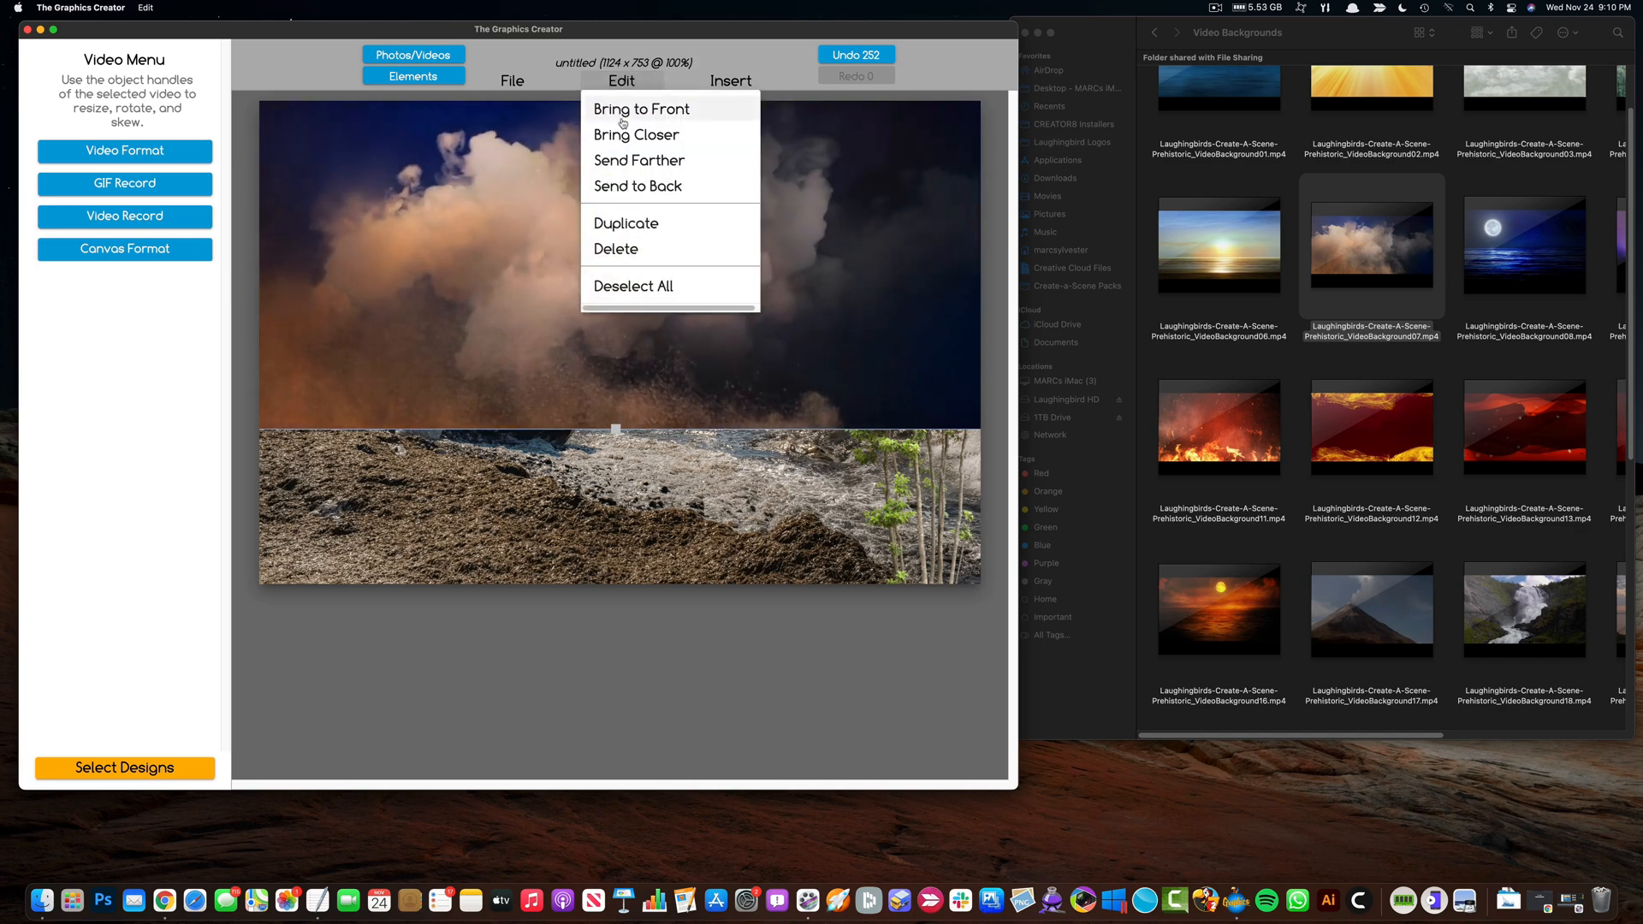
Step: Bring the clouds video in front of all other scene elements
click(640, 108)
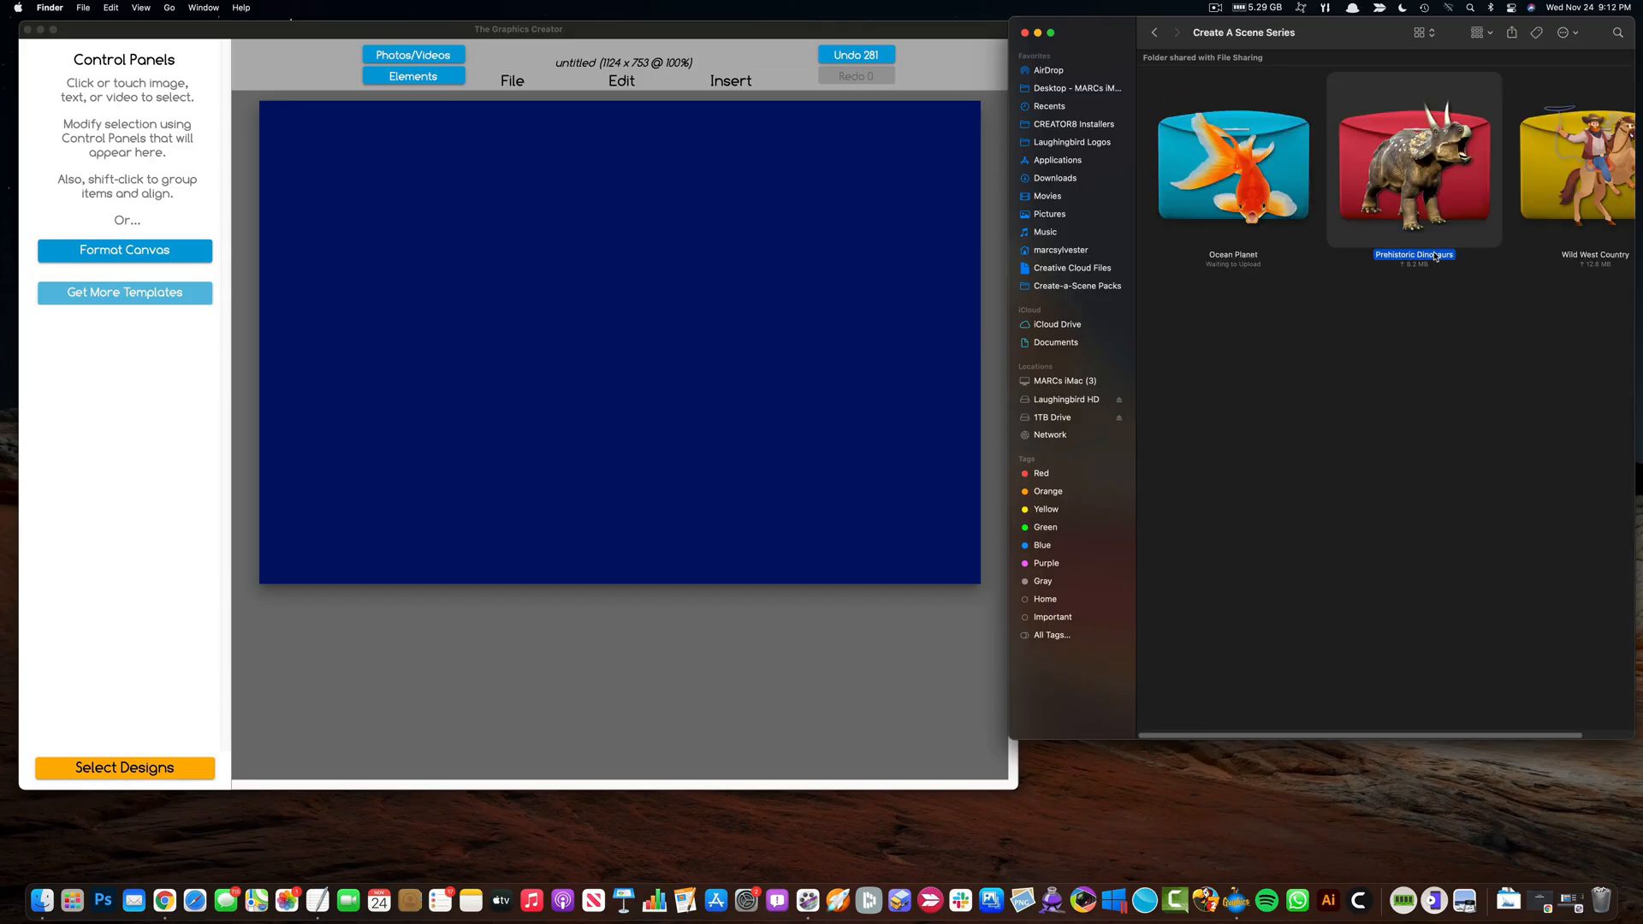
Step: Open the Wild West Country pack in Finder and scroll through its images
double_click(1593, 163)
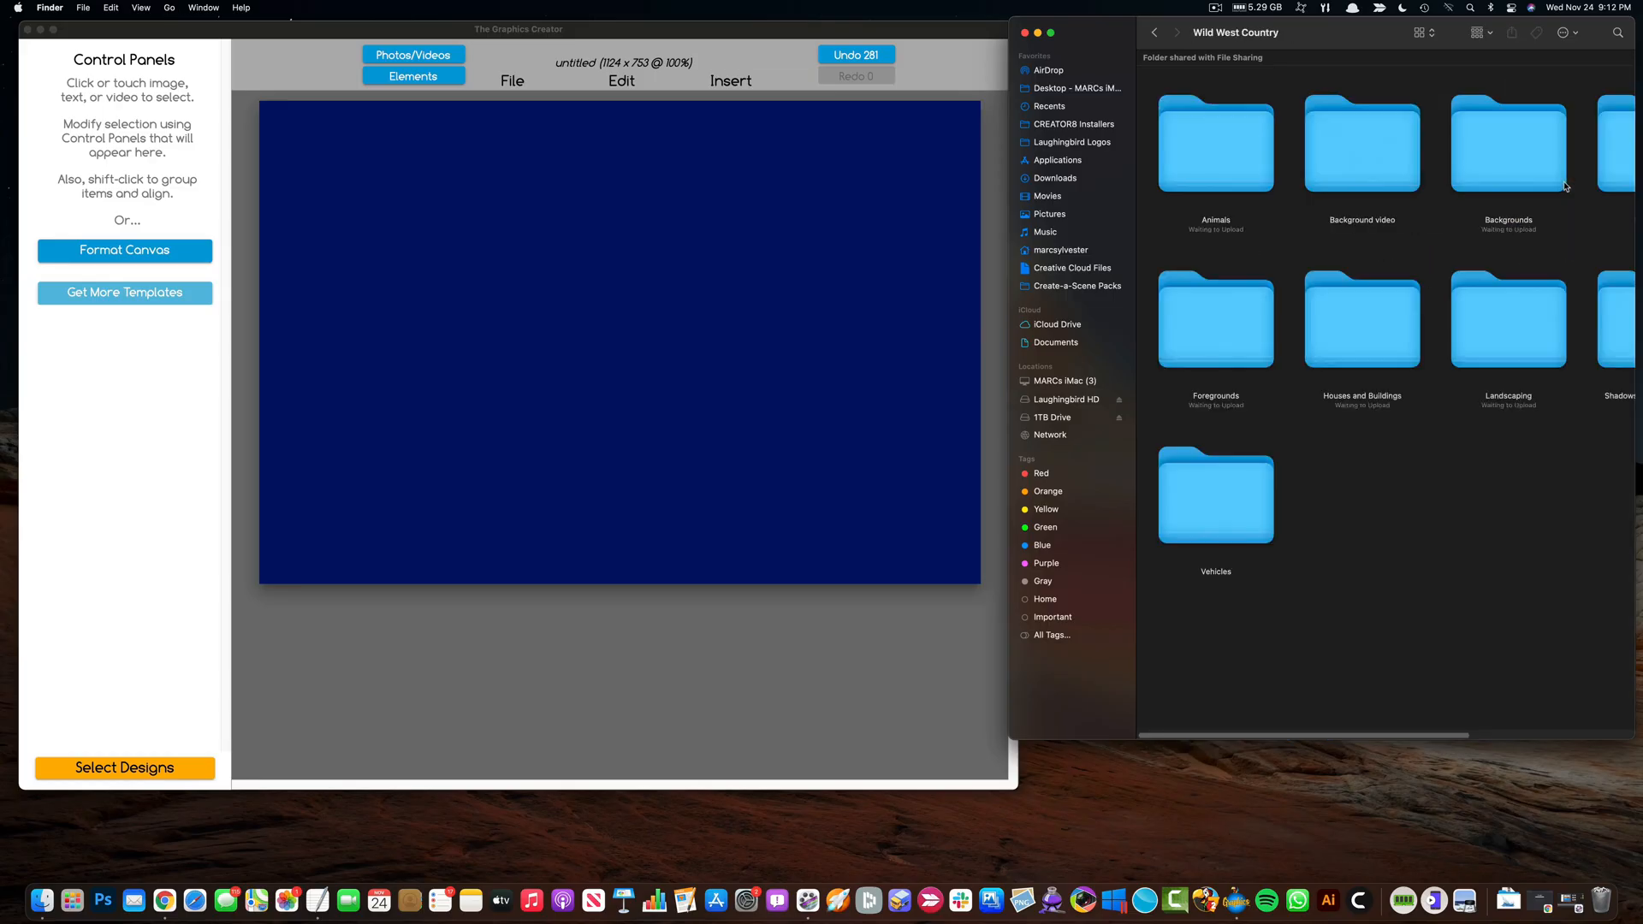
click(1153, 32)
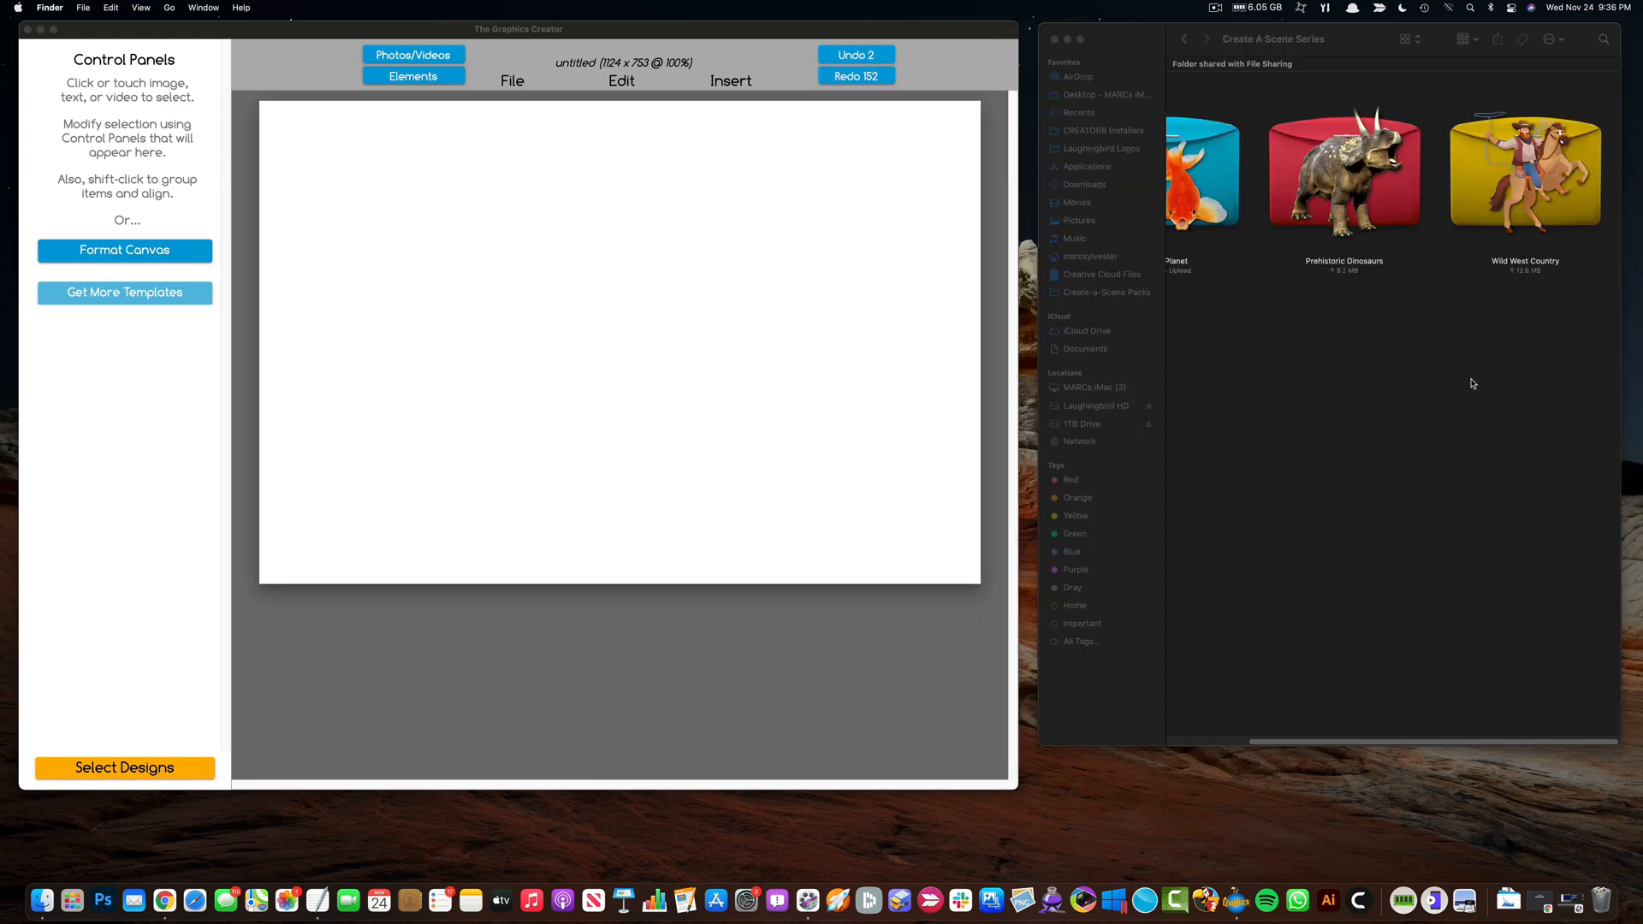
mouse_move(1498, 237)
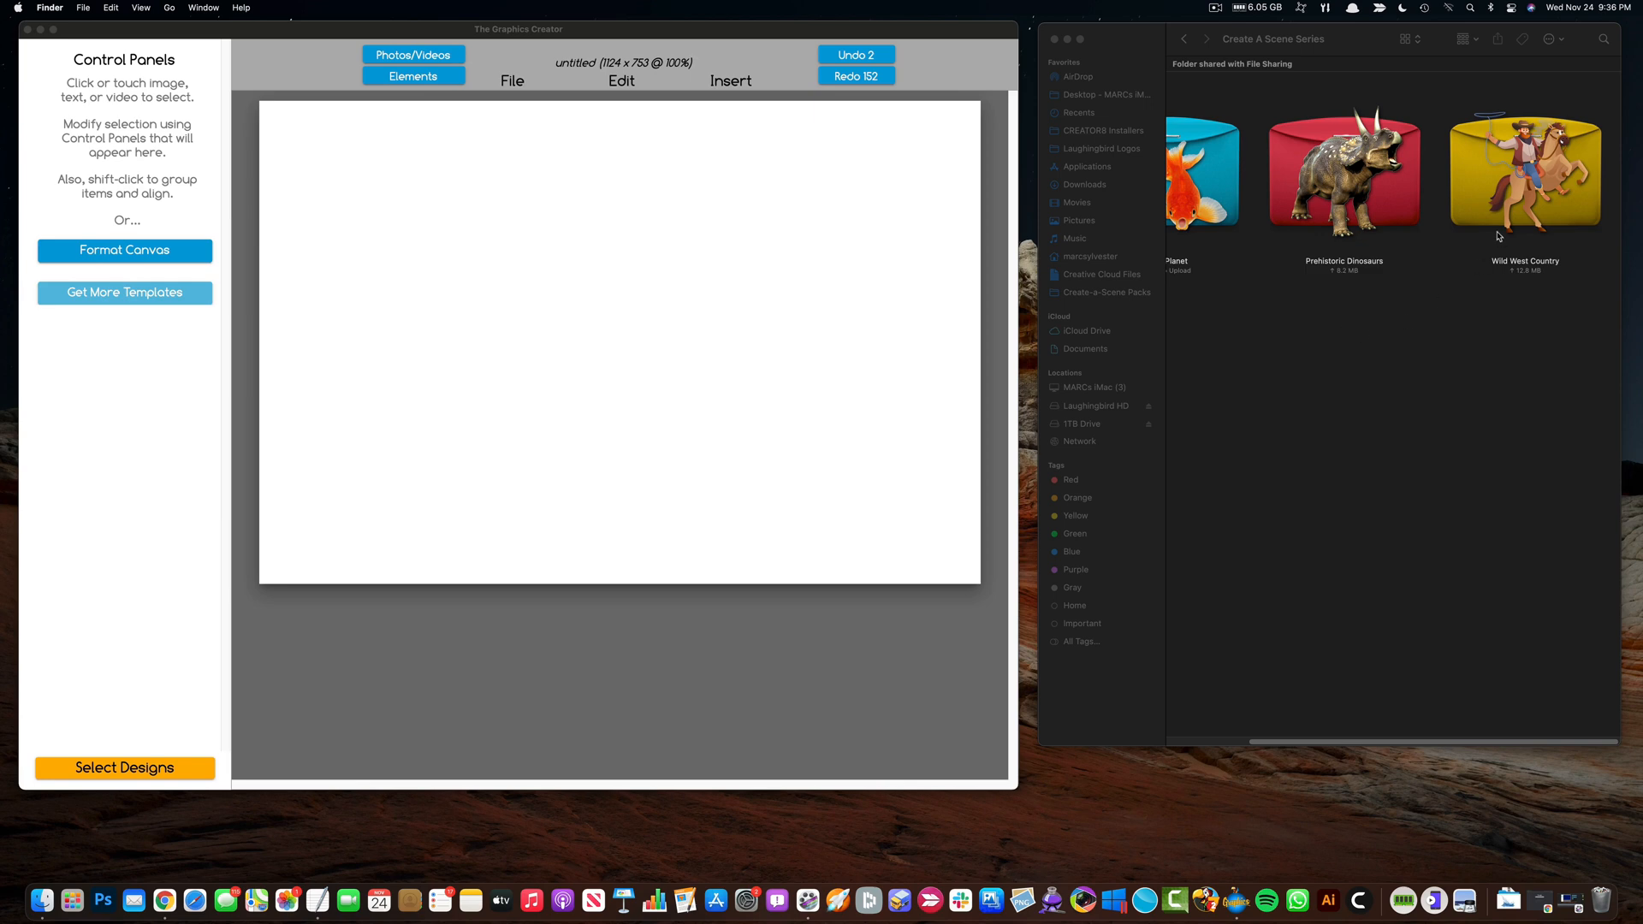
mouse_move(1505, 192)
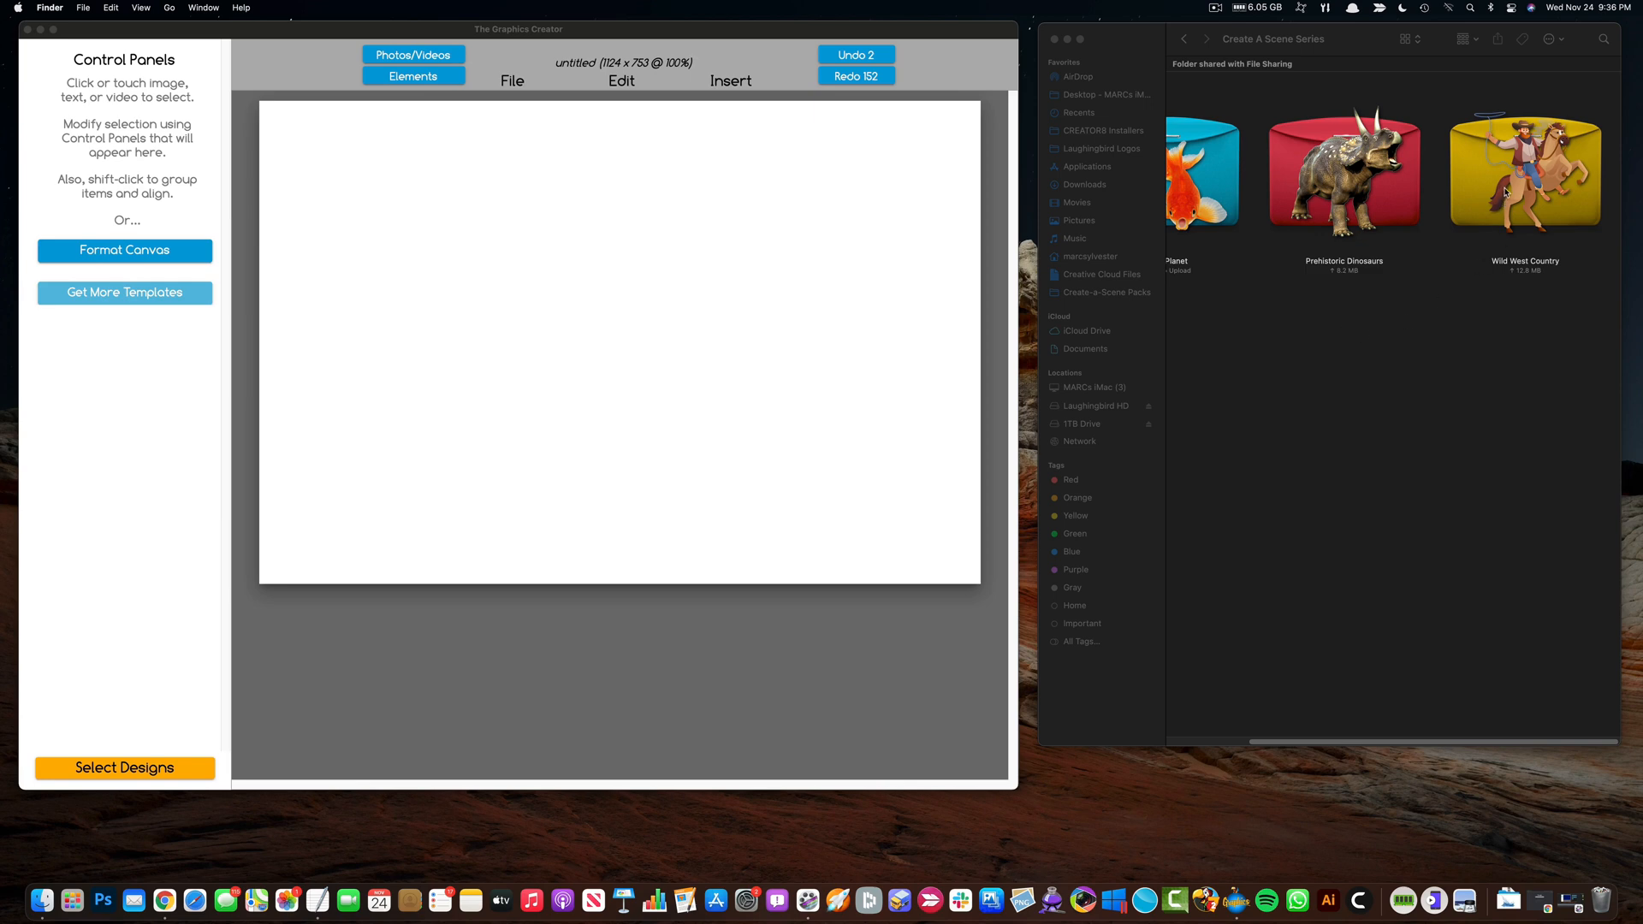
click(1523, 172)
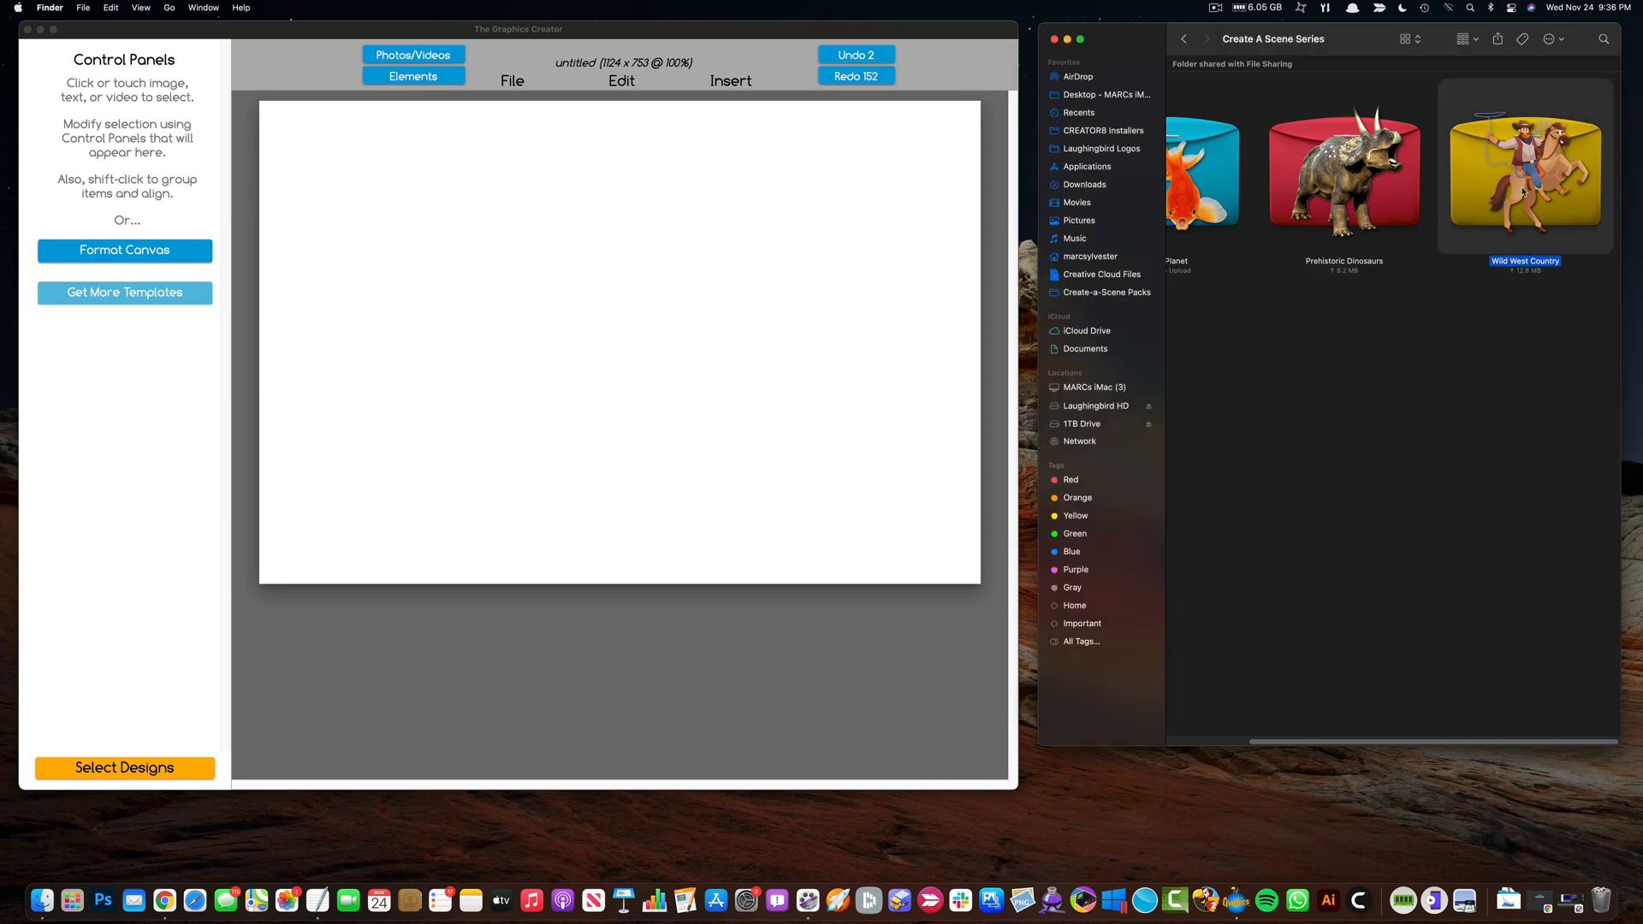
double_click(1523, 173)
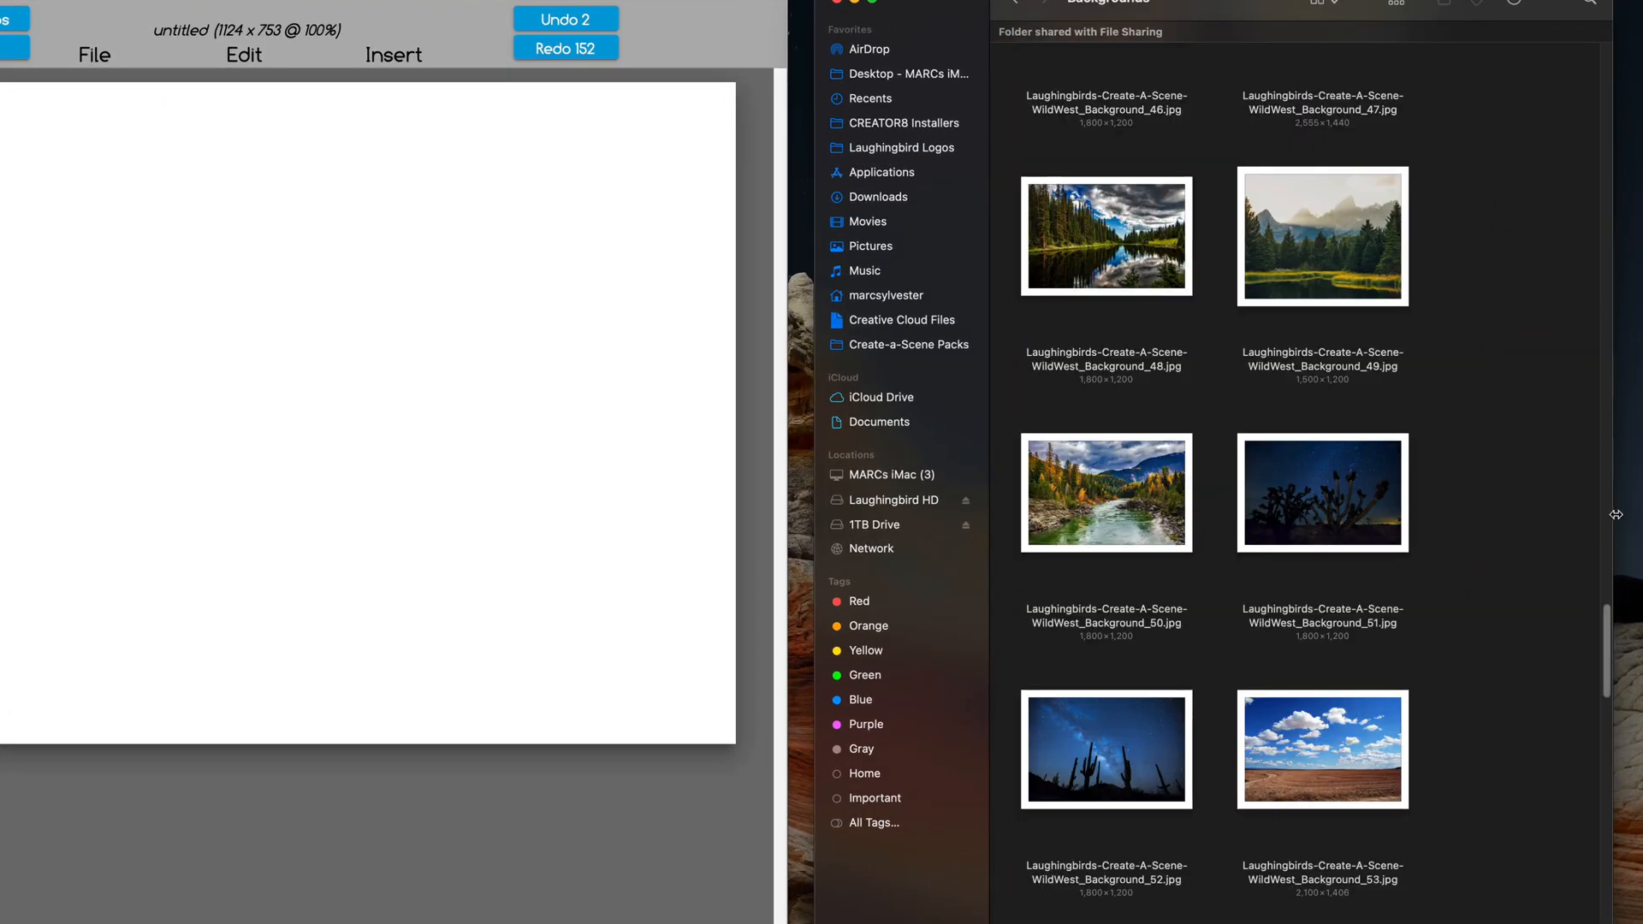
scroll(up, 3)
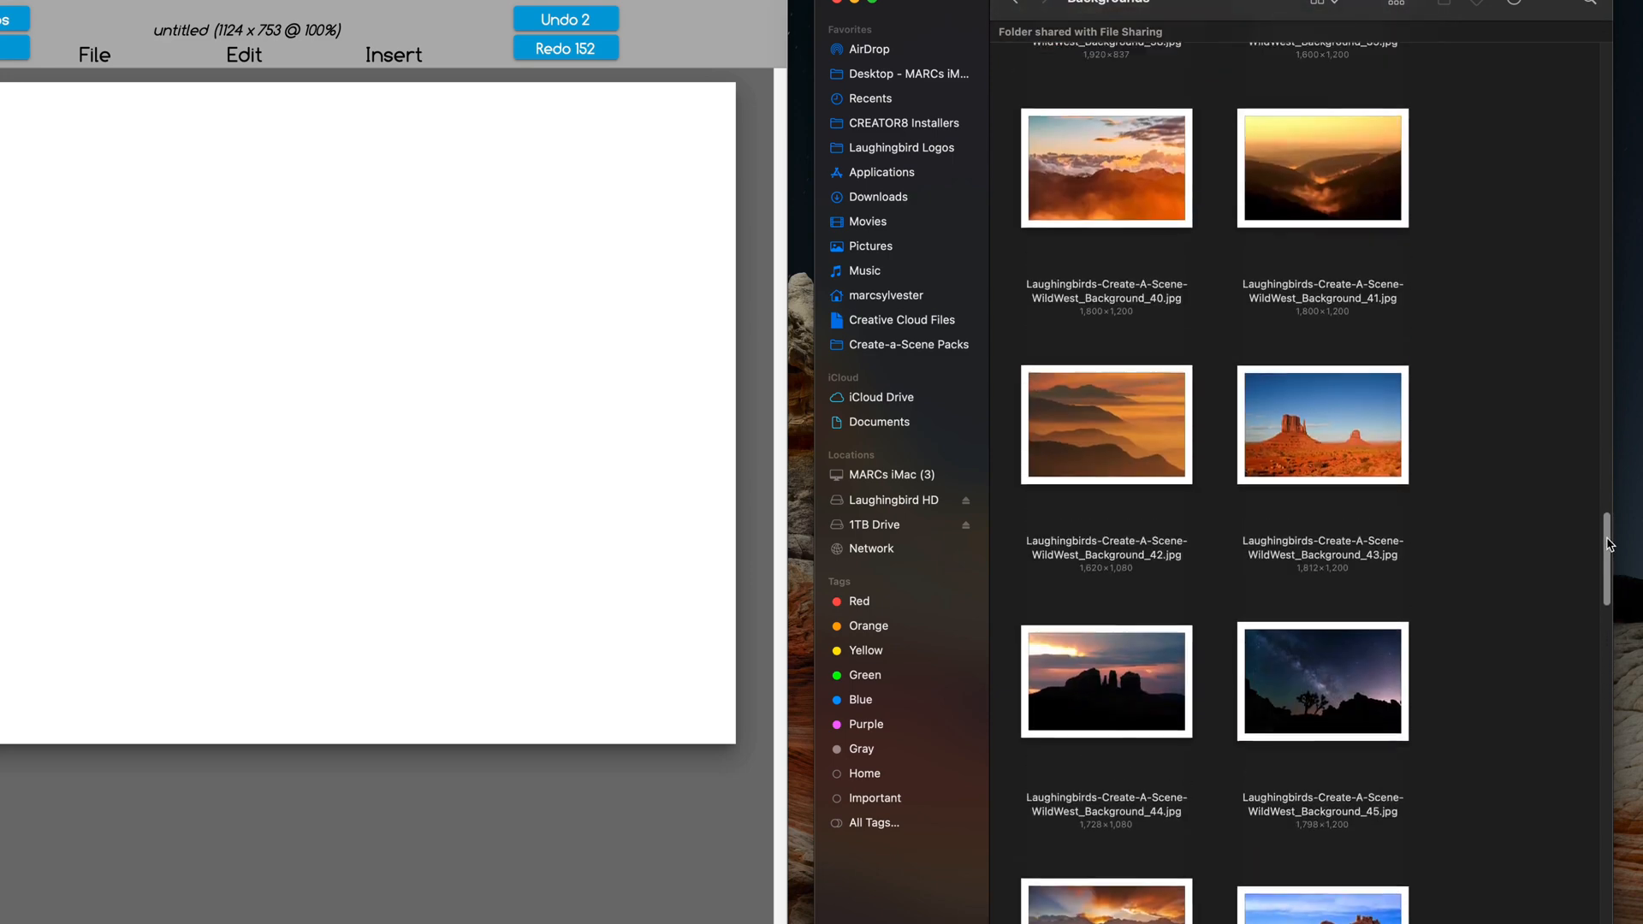
scroll(up, 3)
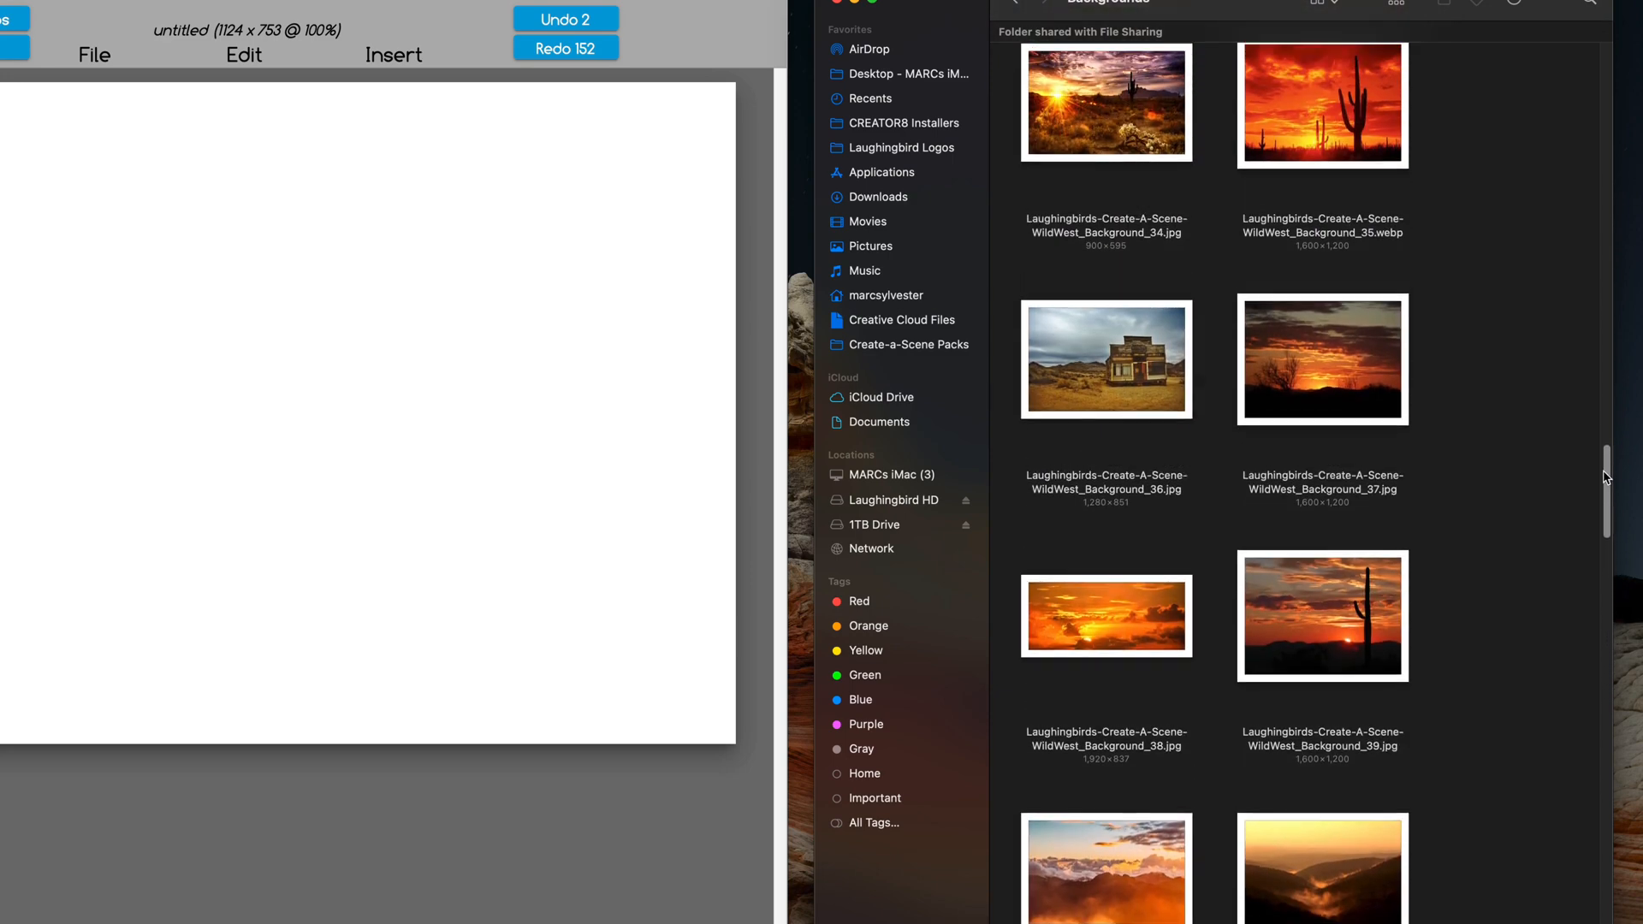
scroll(up, 3)
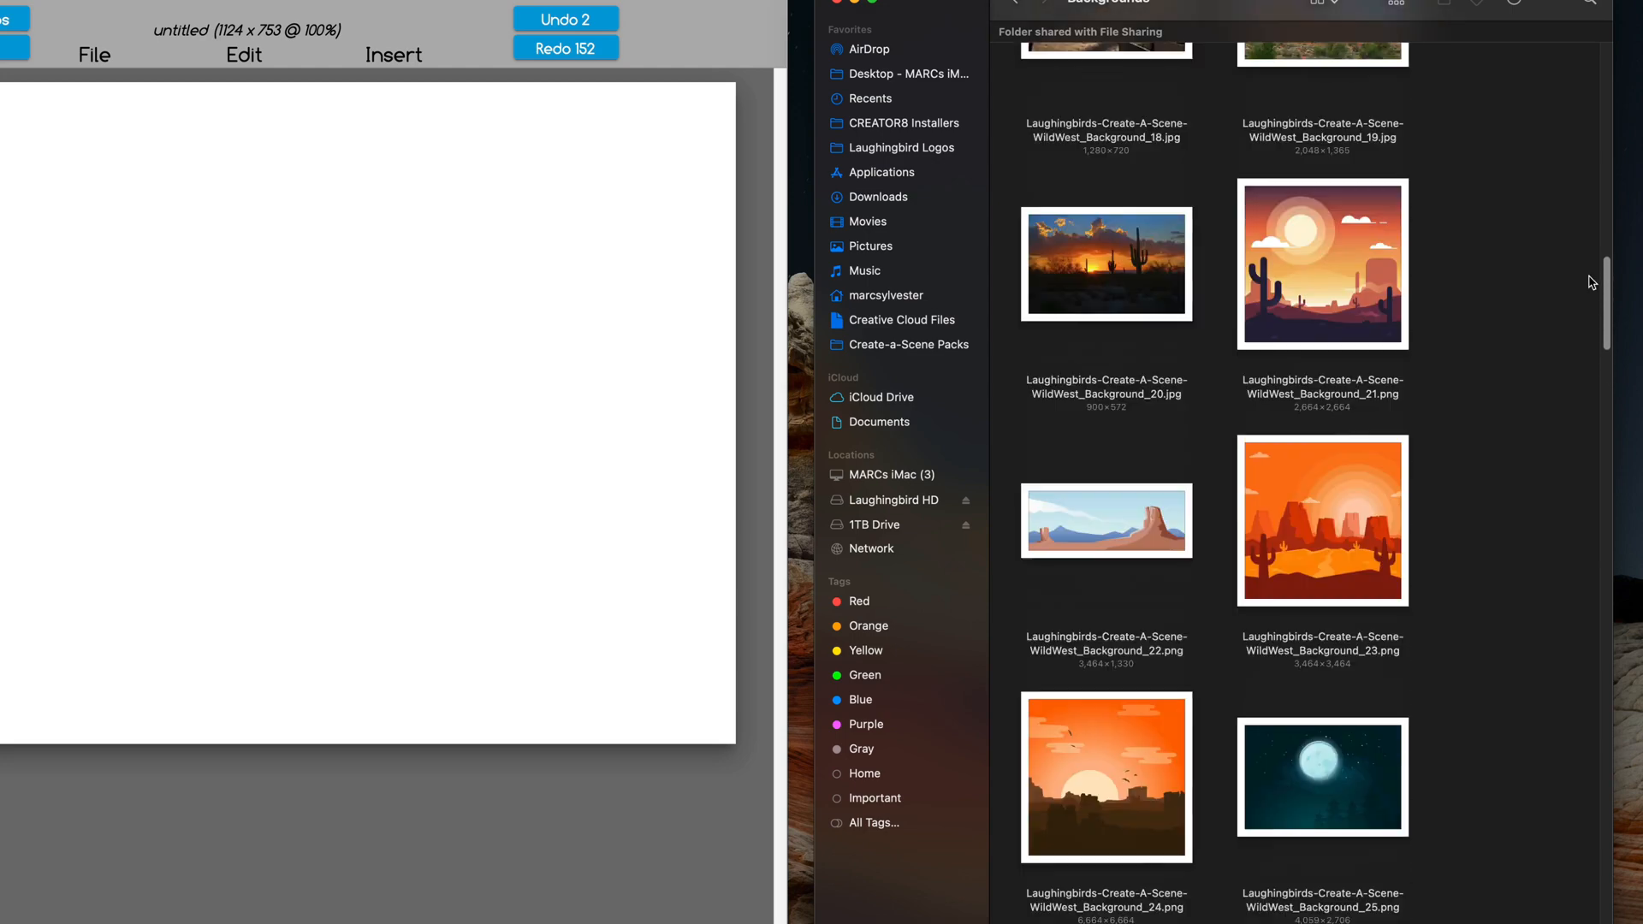
scroll(up, 3)
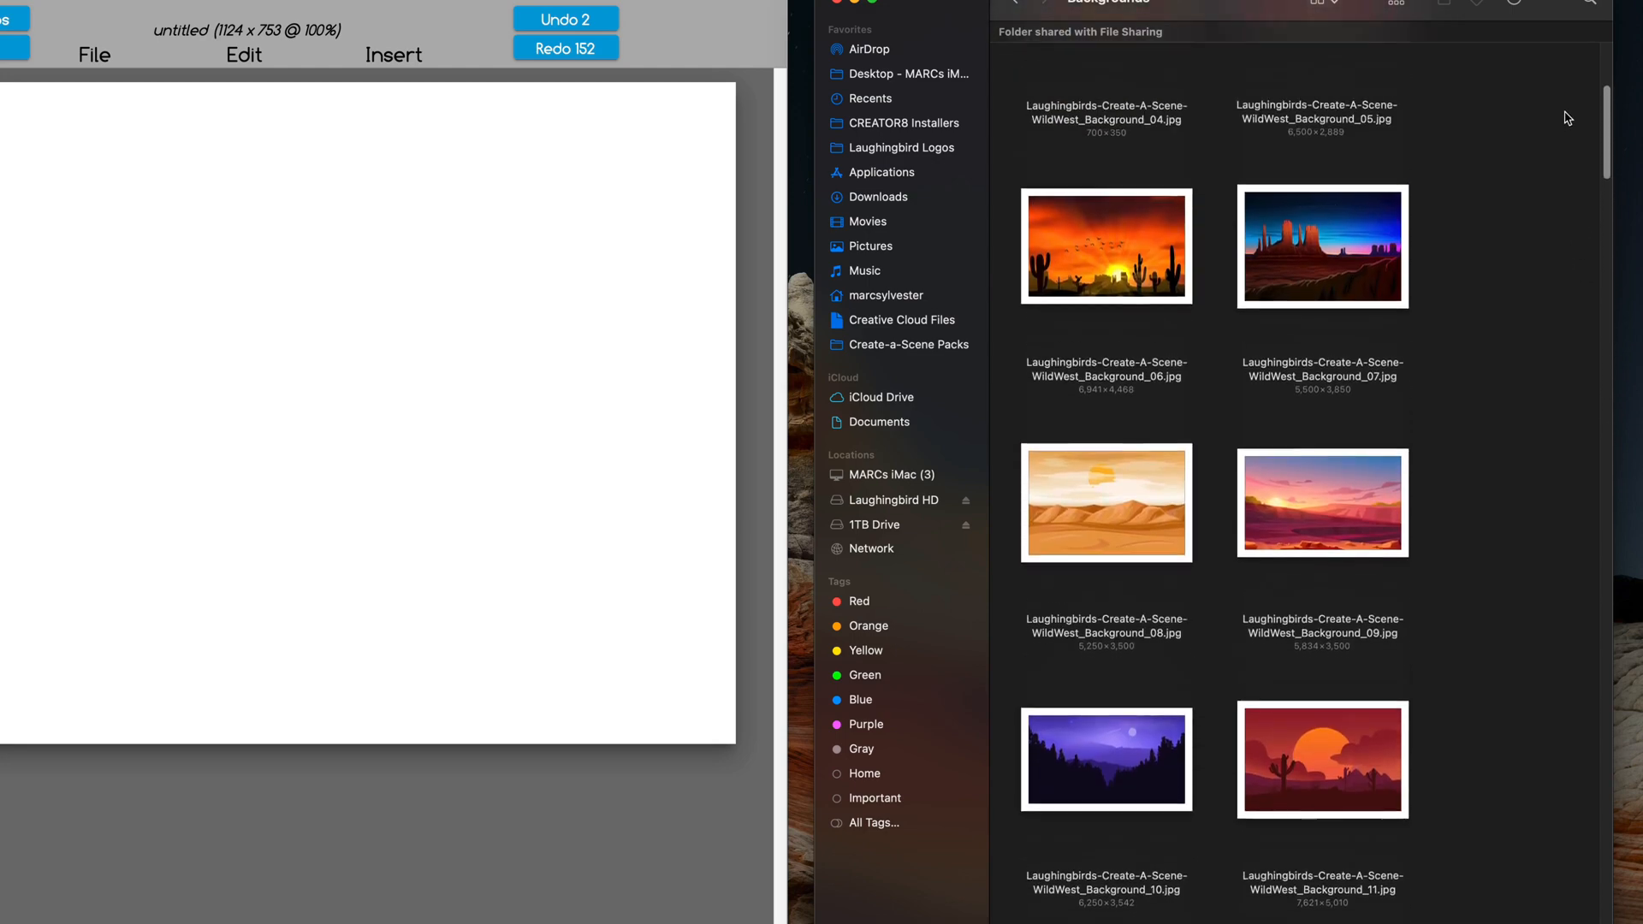
Step: Pick the cactus image in Finder and return to the pack's folders
click(1428, 249)
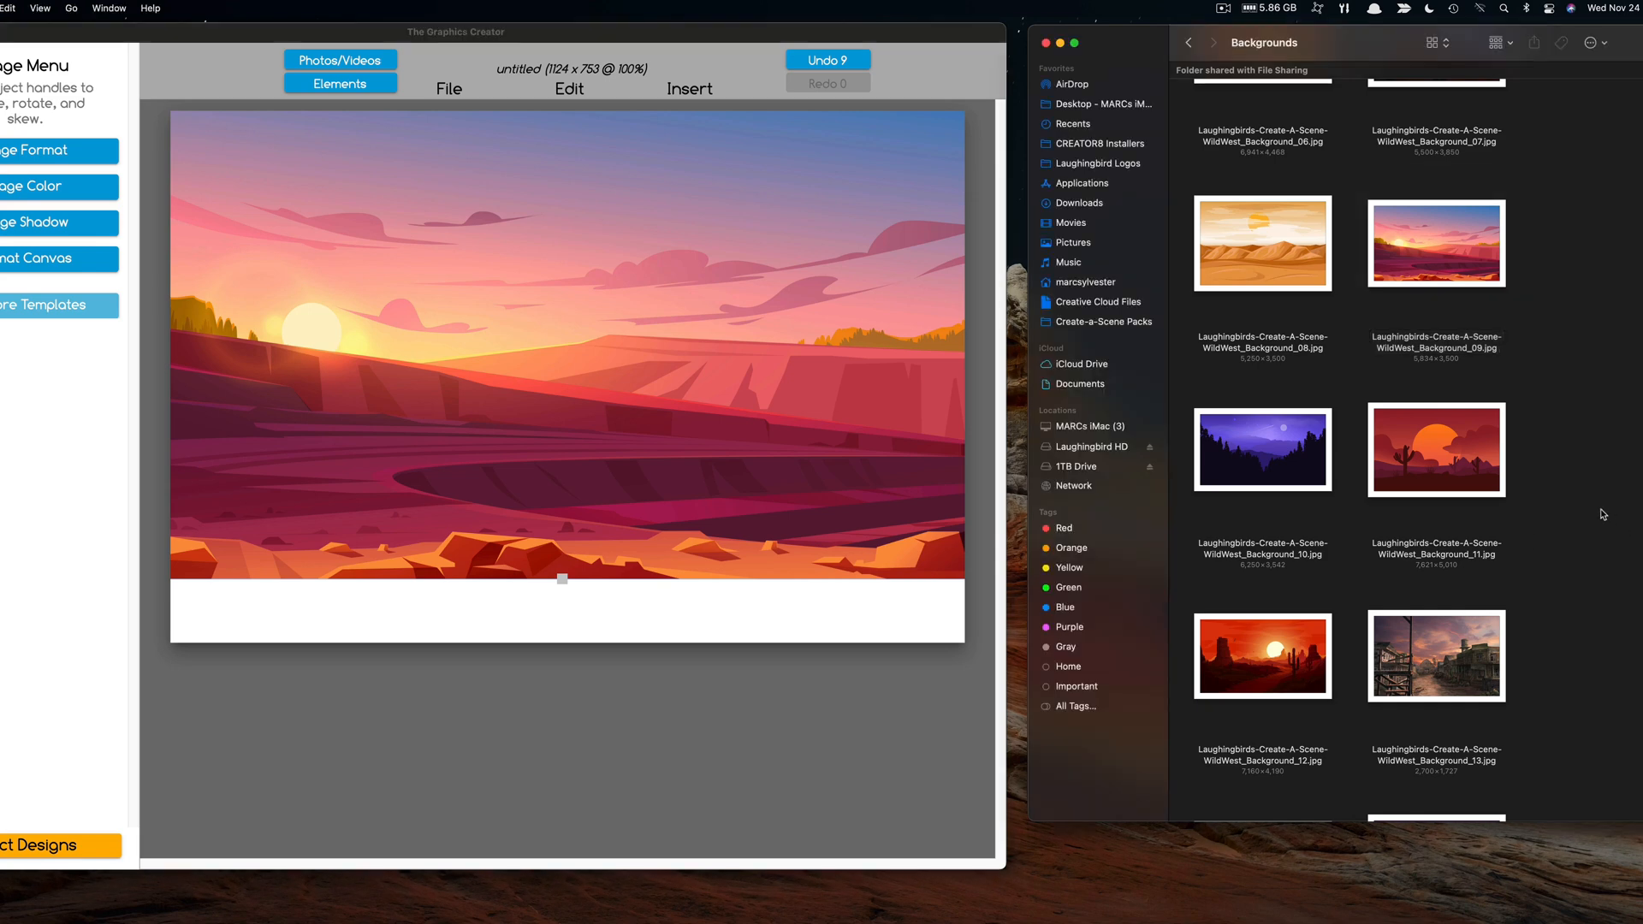
click(1186, 43)
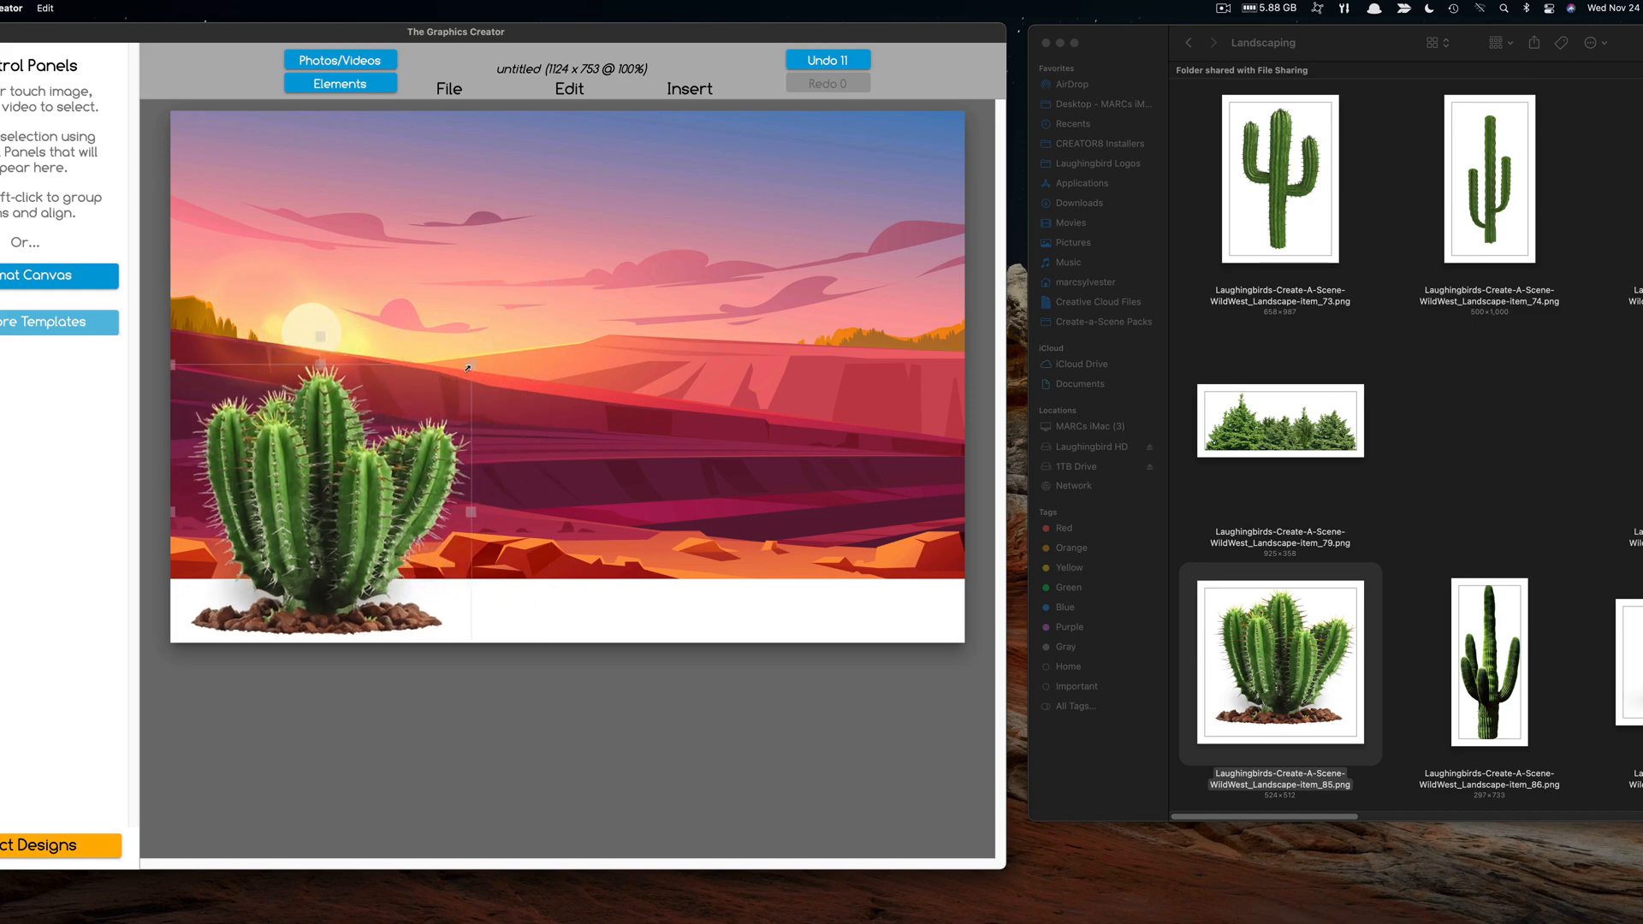
Step: Open the Wild West Foregrounds folder and choose a cowboy rider image
click(1187, 42)
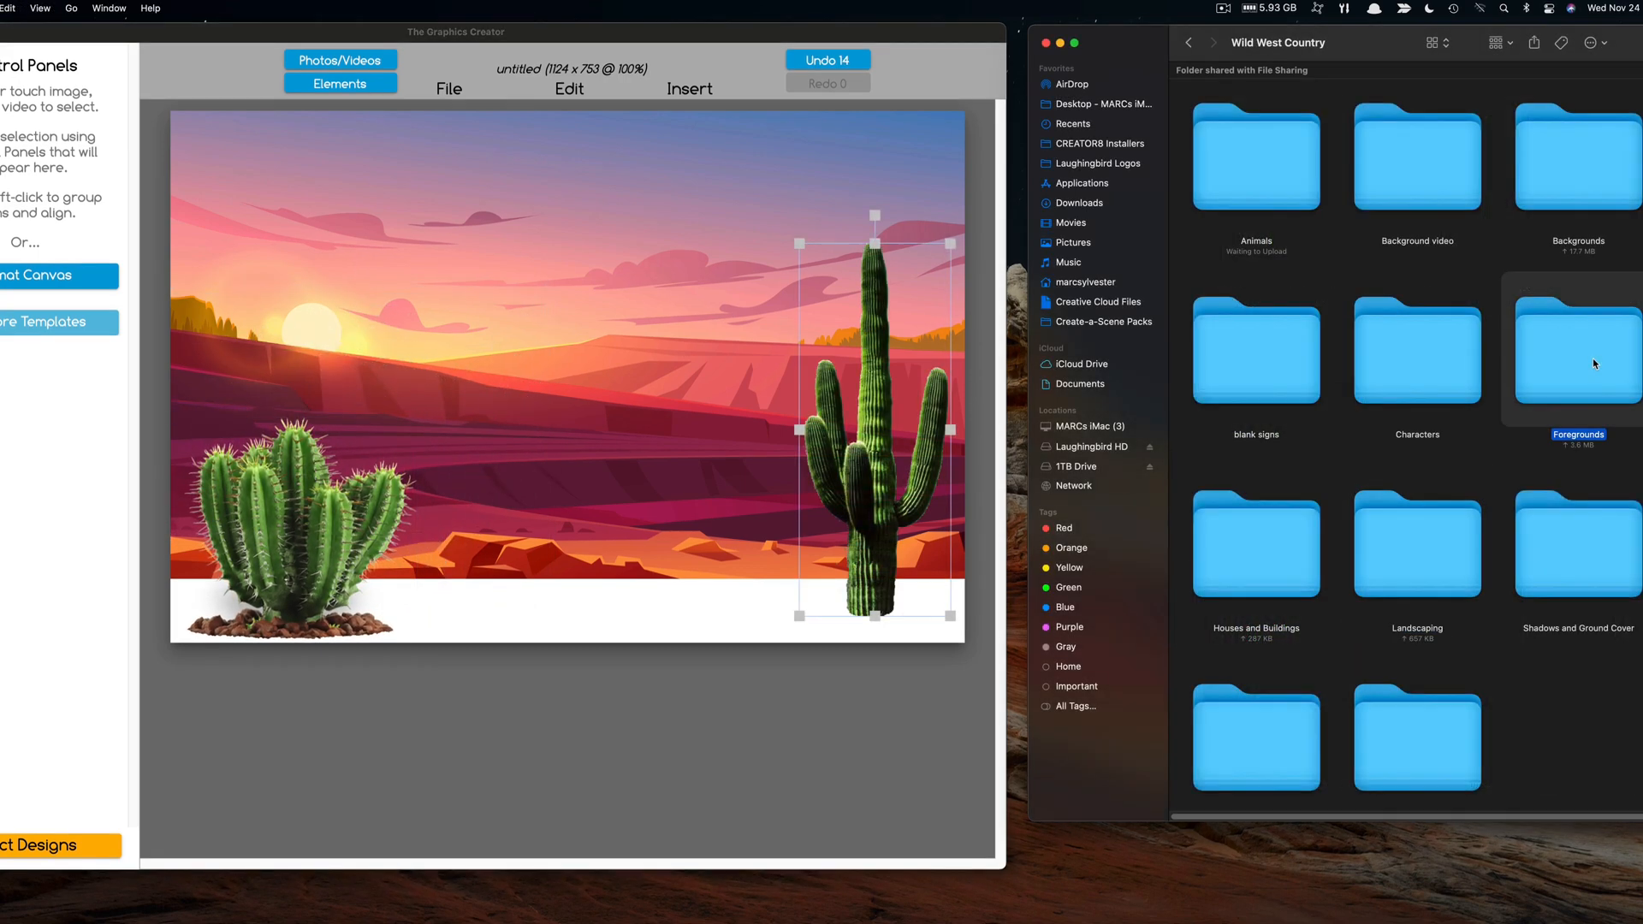
double_click(1576, 349)
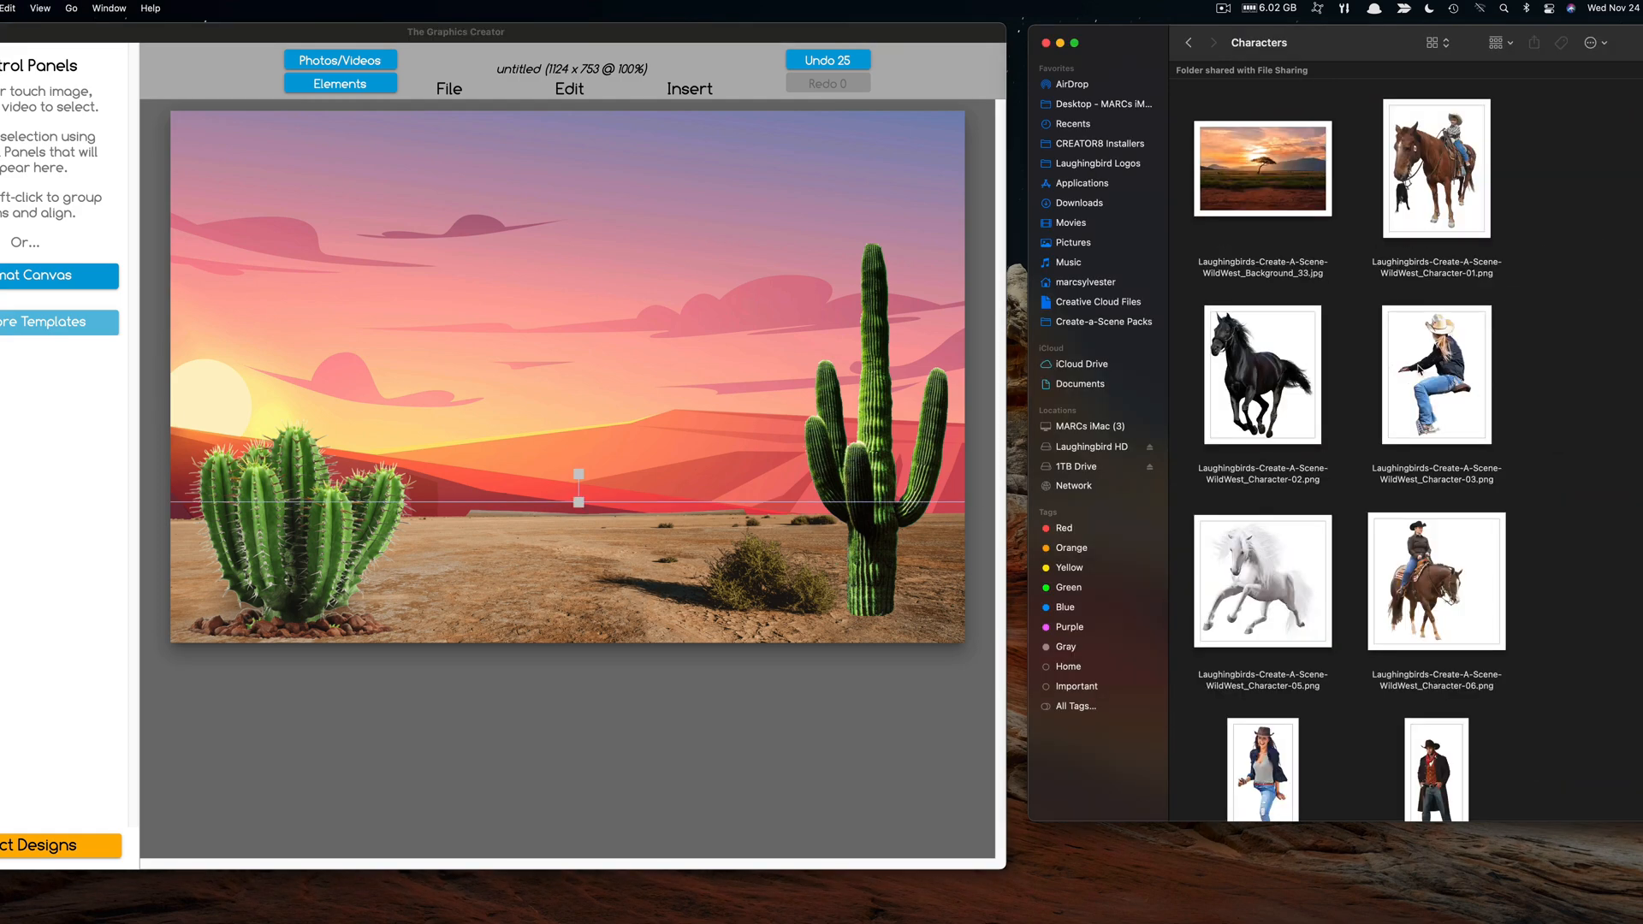
click(1435, 581)
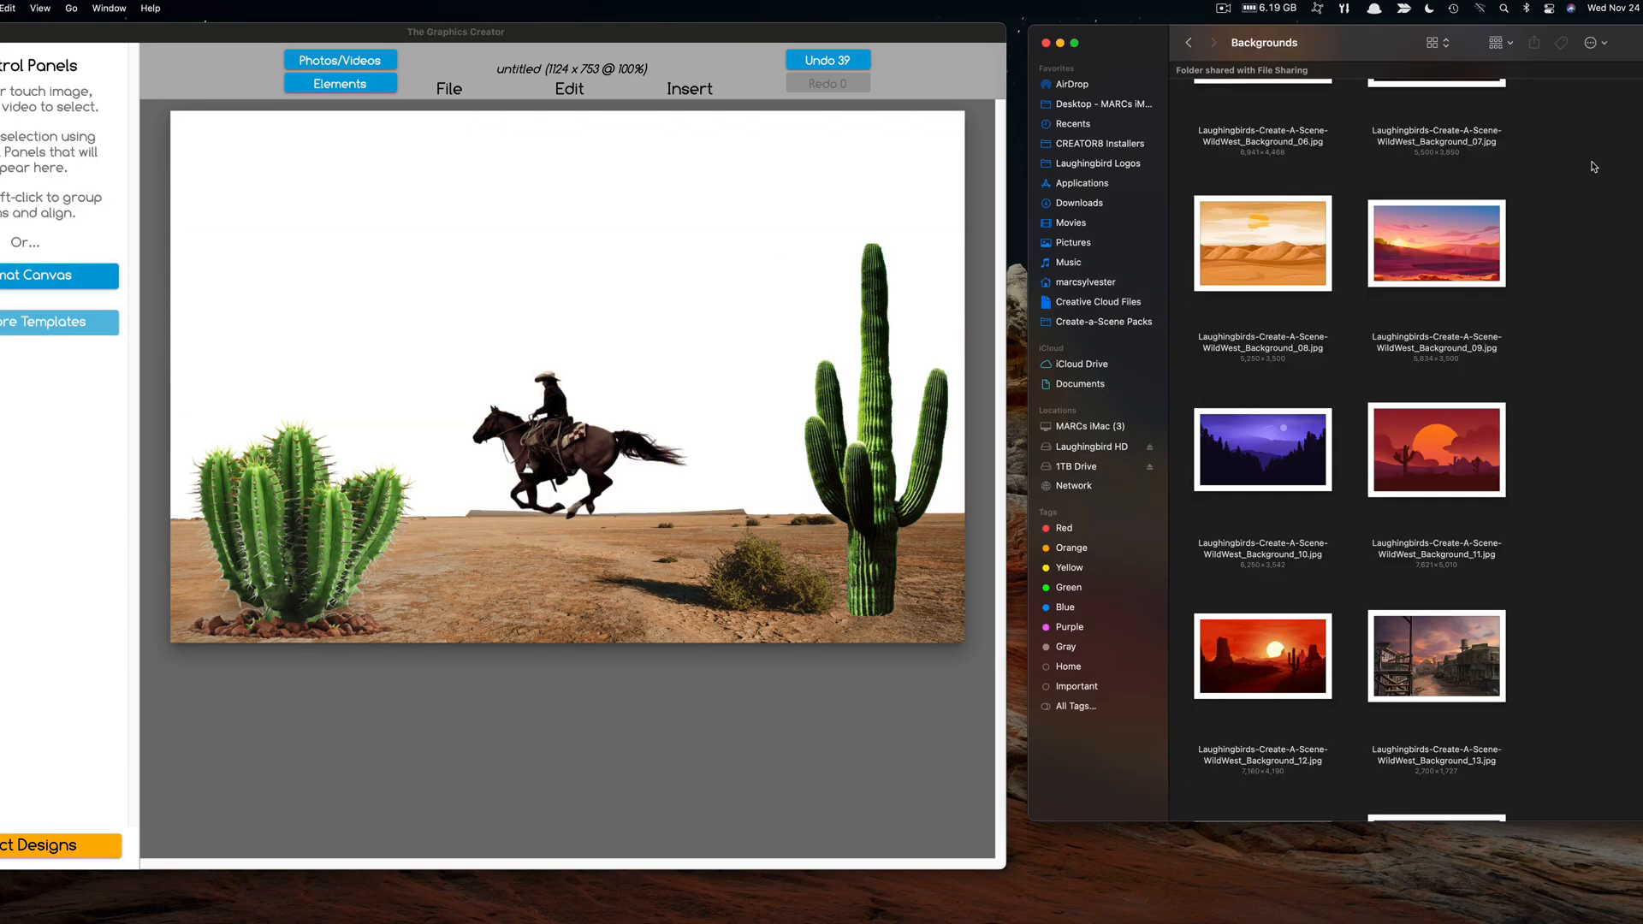
Step: Send the red sunset background behind all other elements
click(1436, 448)
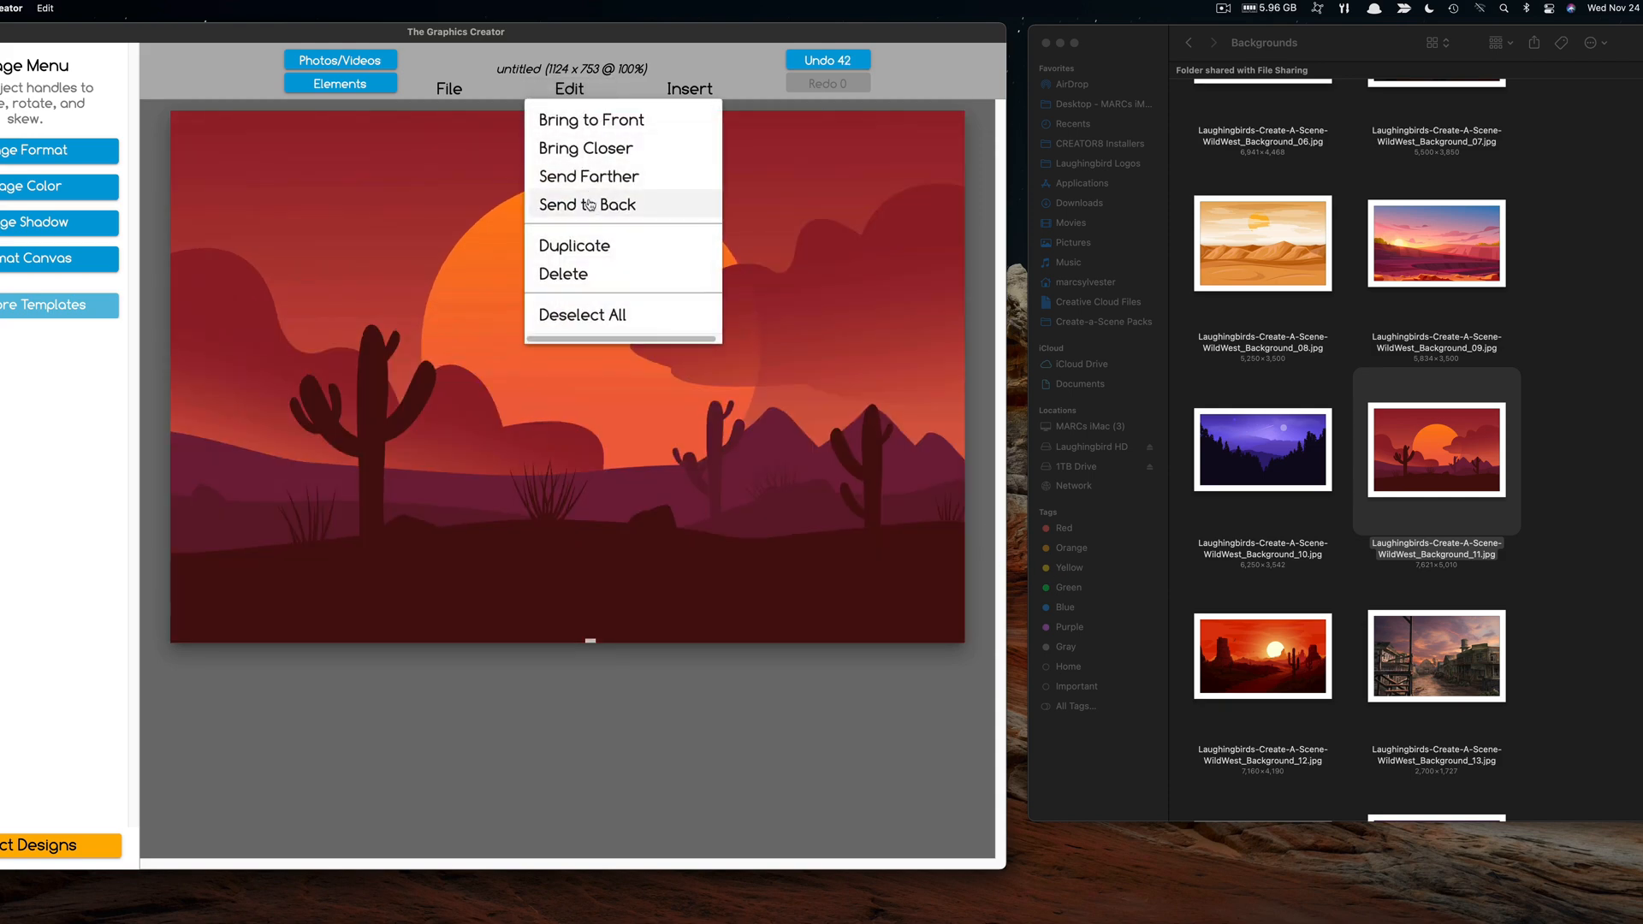
click(587, 204)
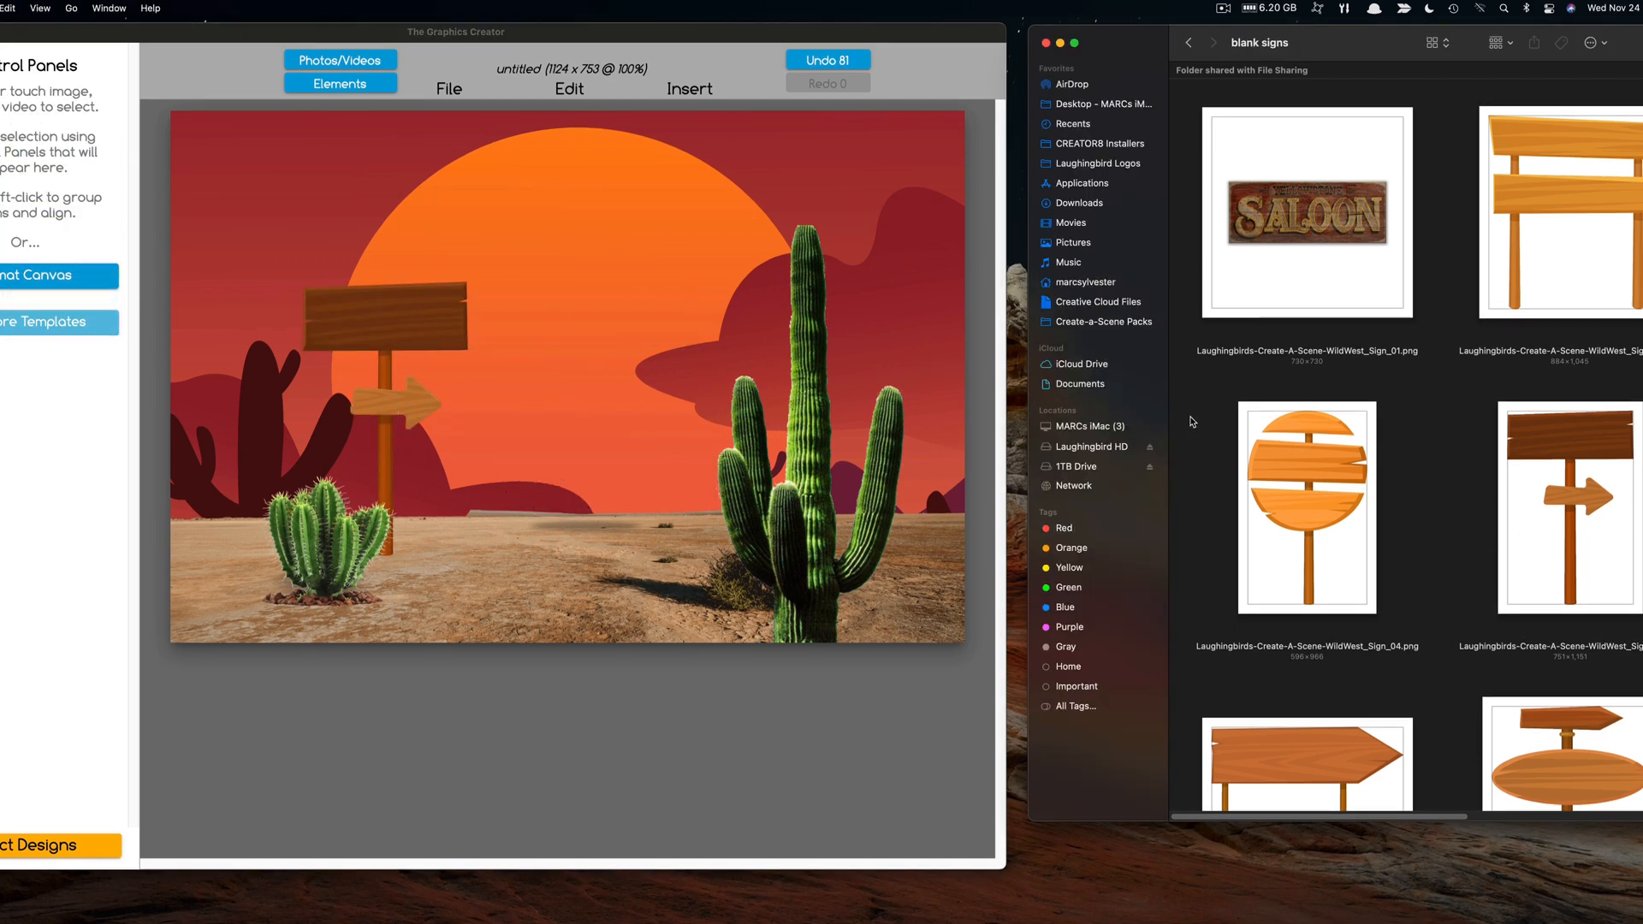
Step: Open the Animals folder, then the Characters folder, in the Wild West pack
click(1188, 42)
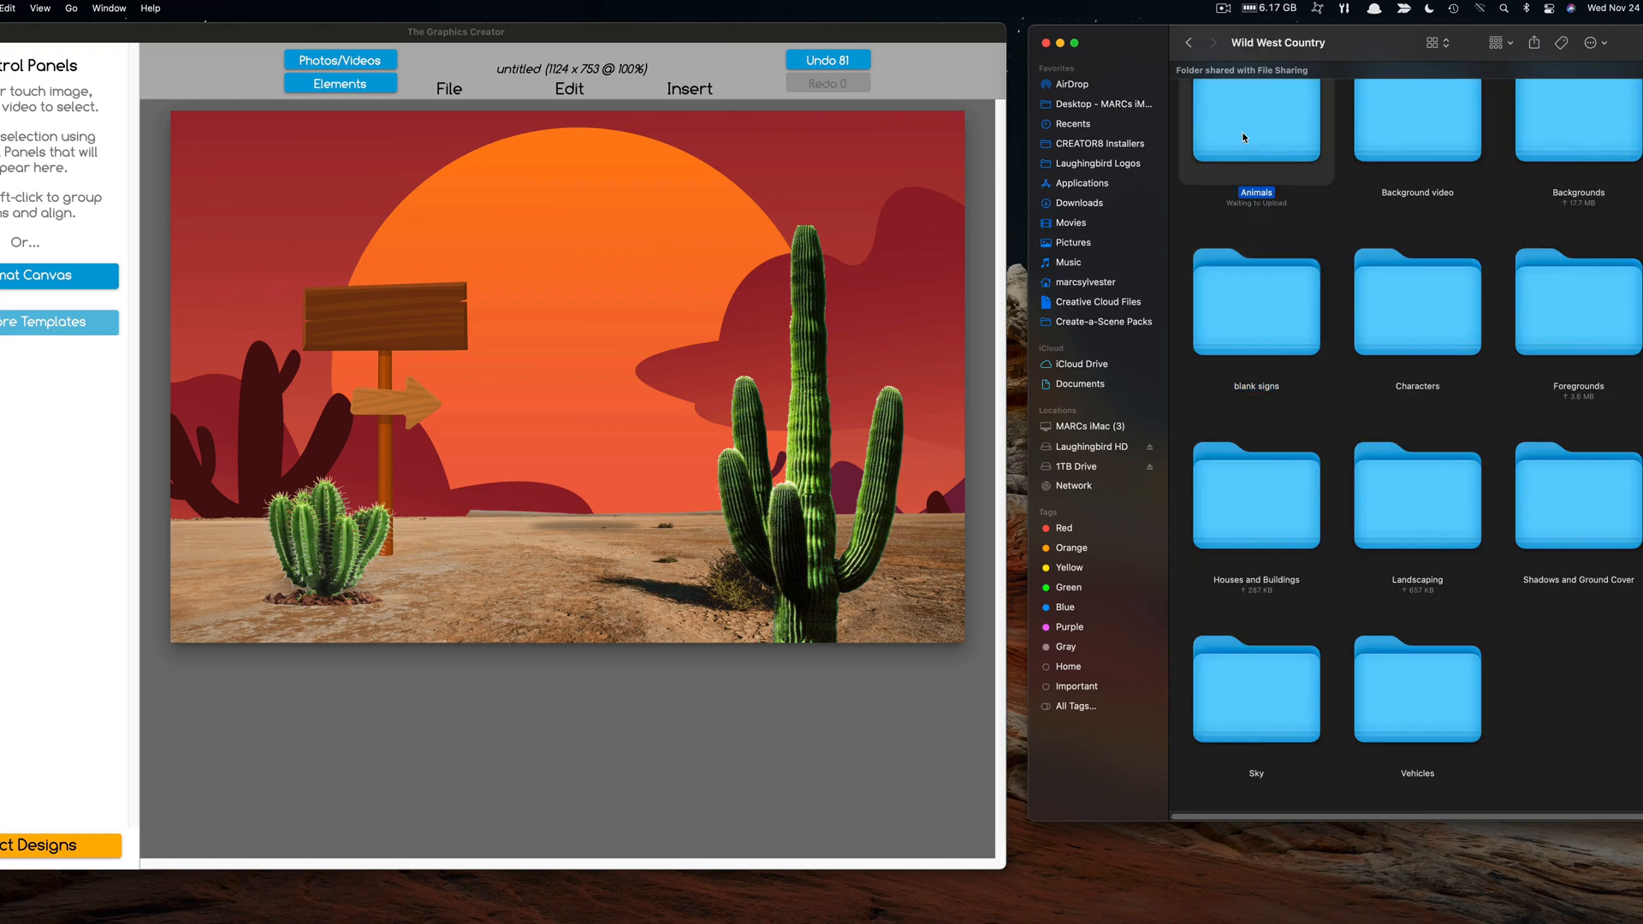
double_click(1255, 118)
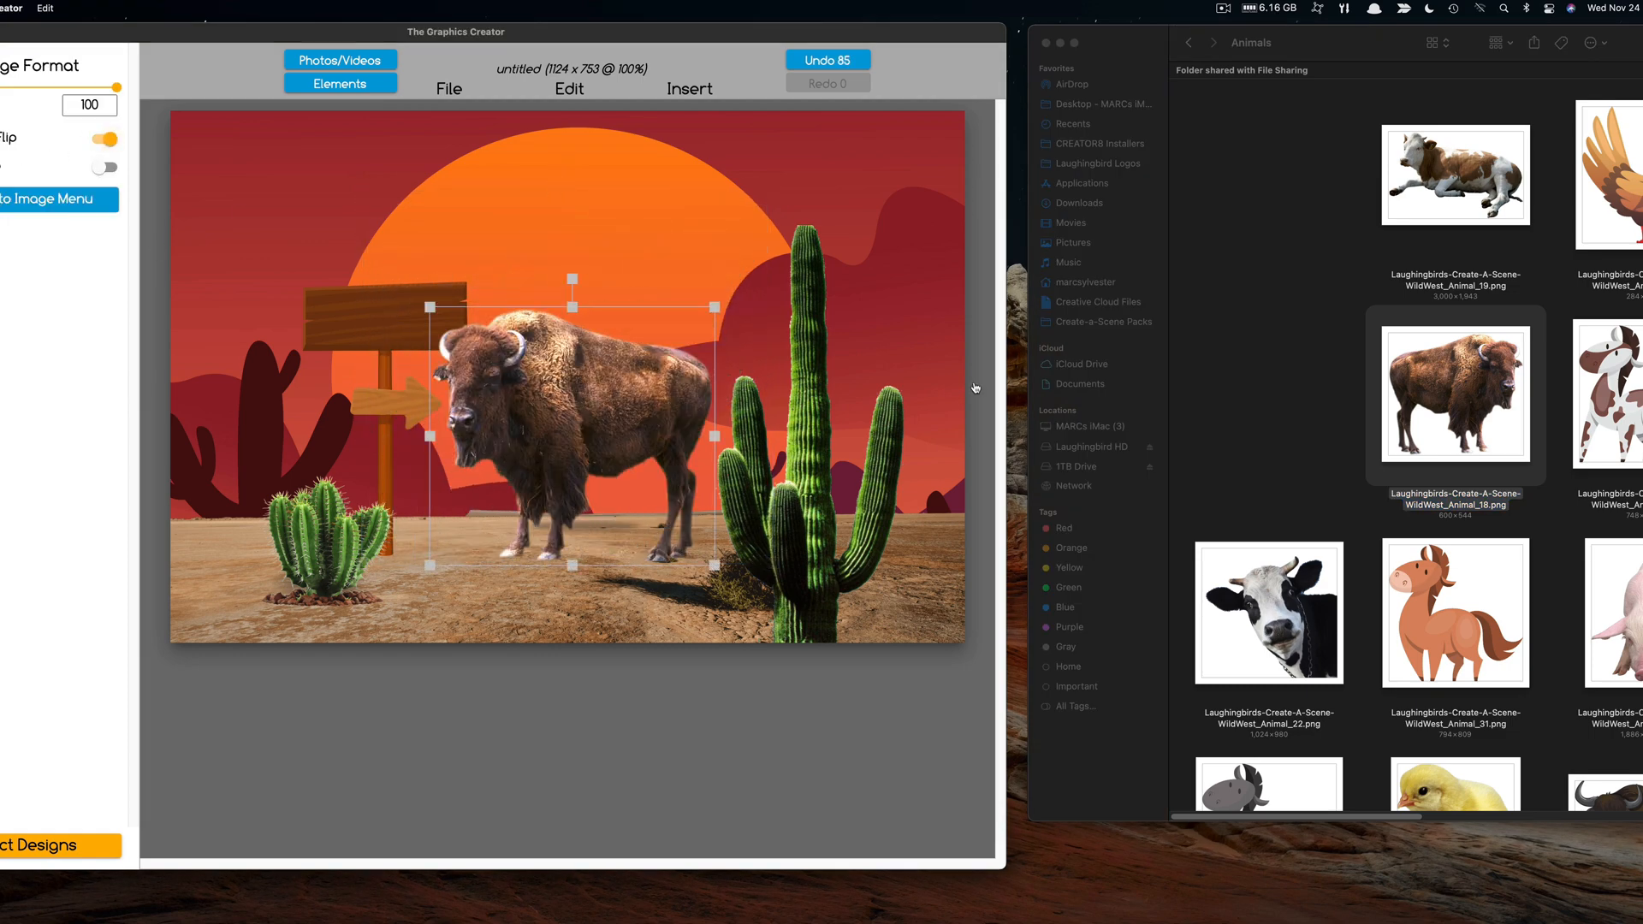
click(1188, 43)
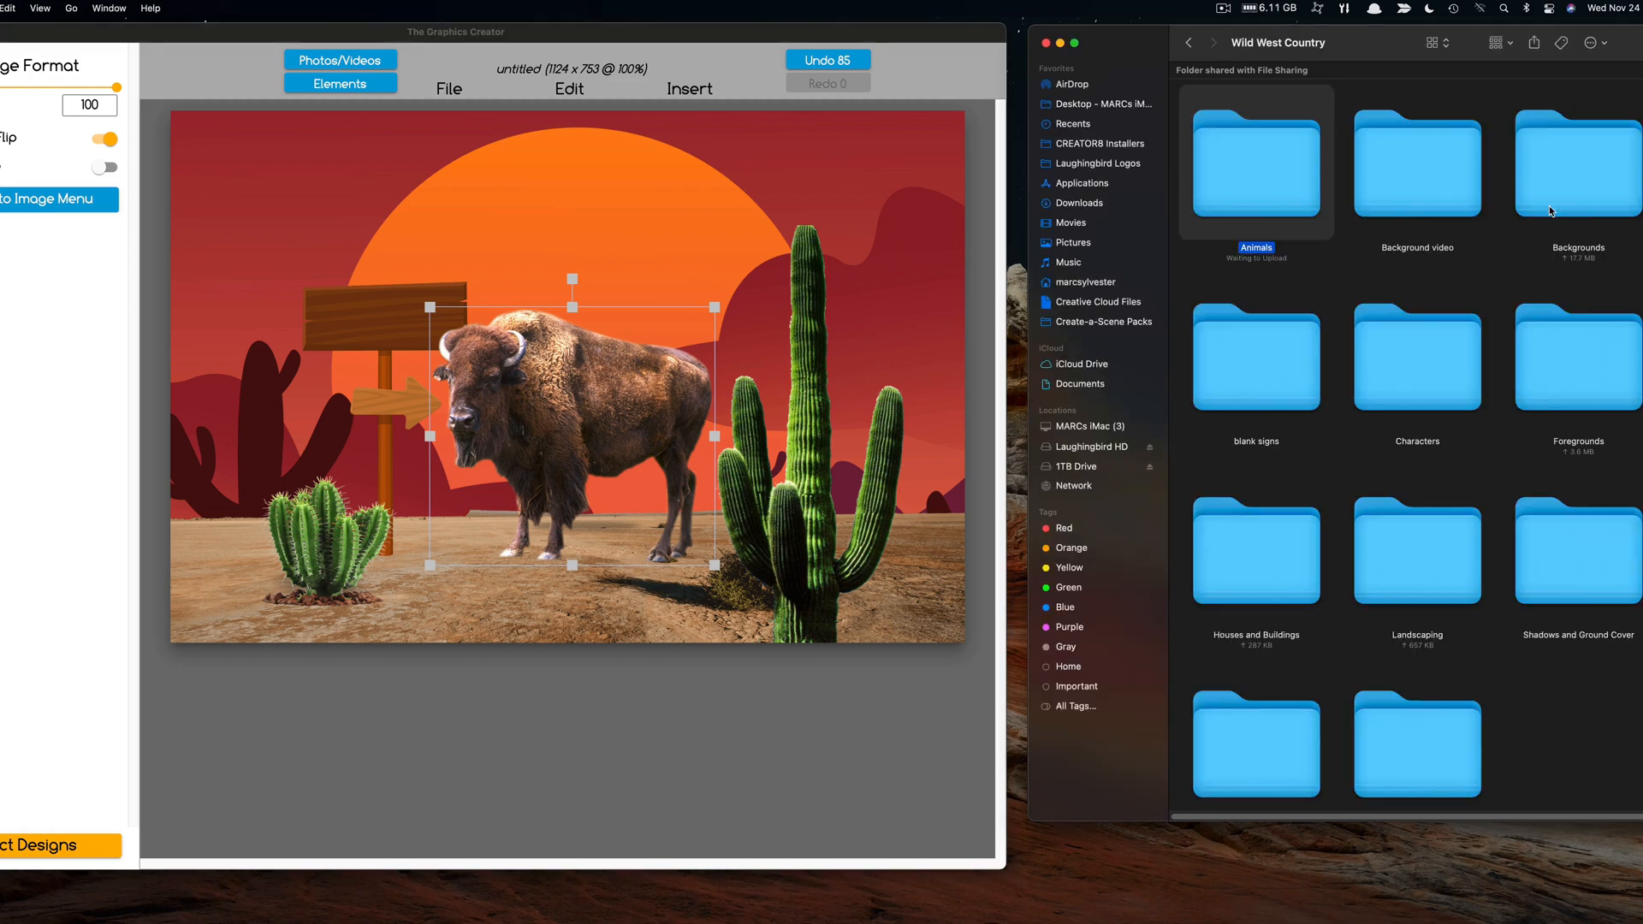
double_click(1417, 357)
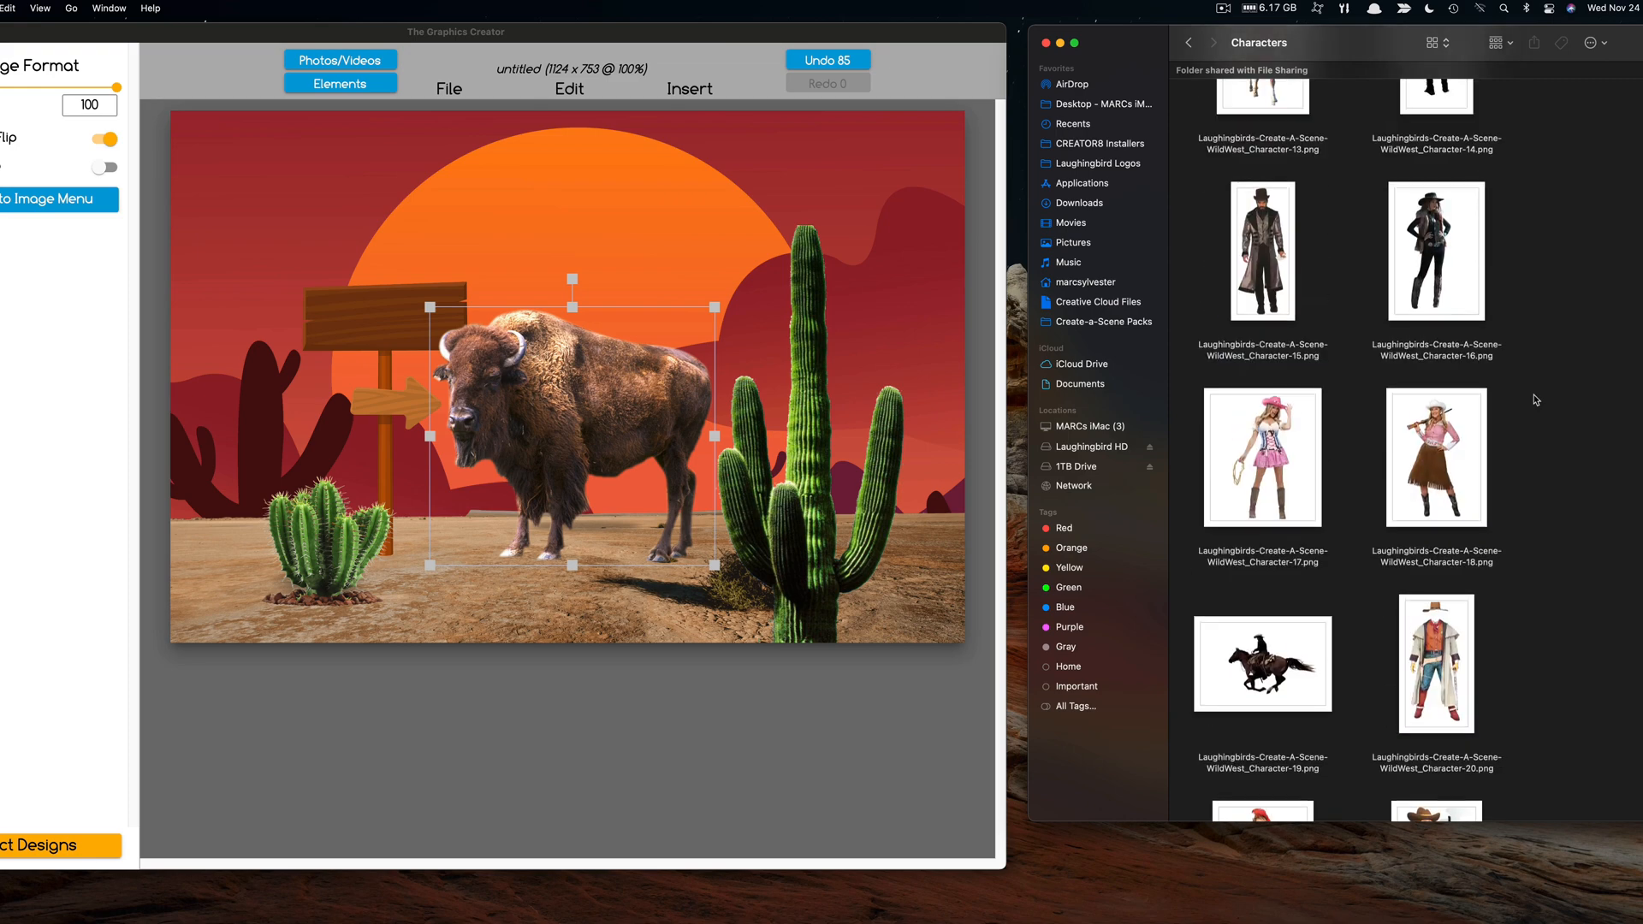
scroll(up, 3)
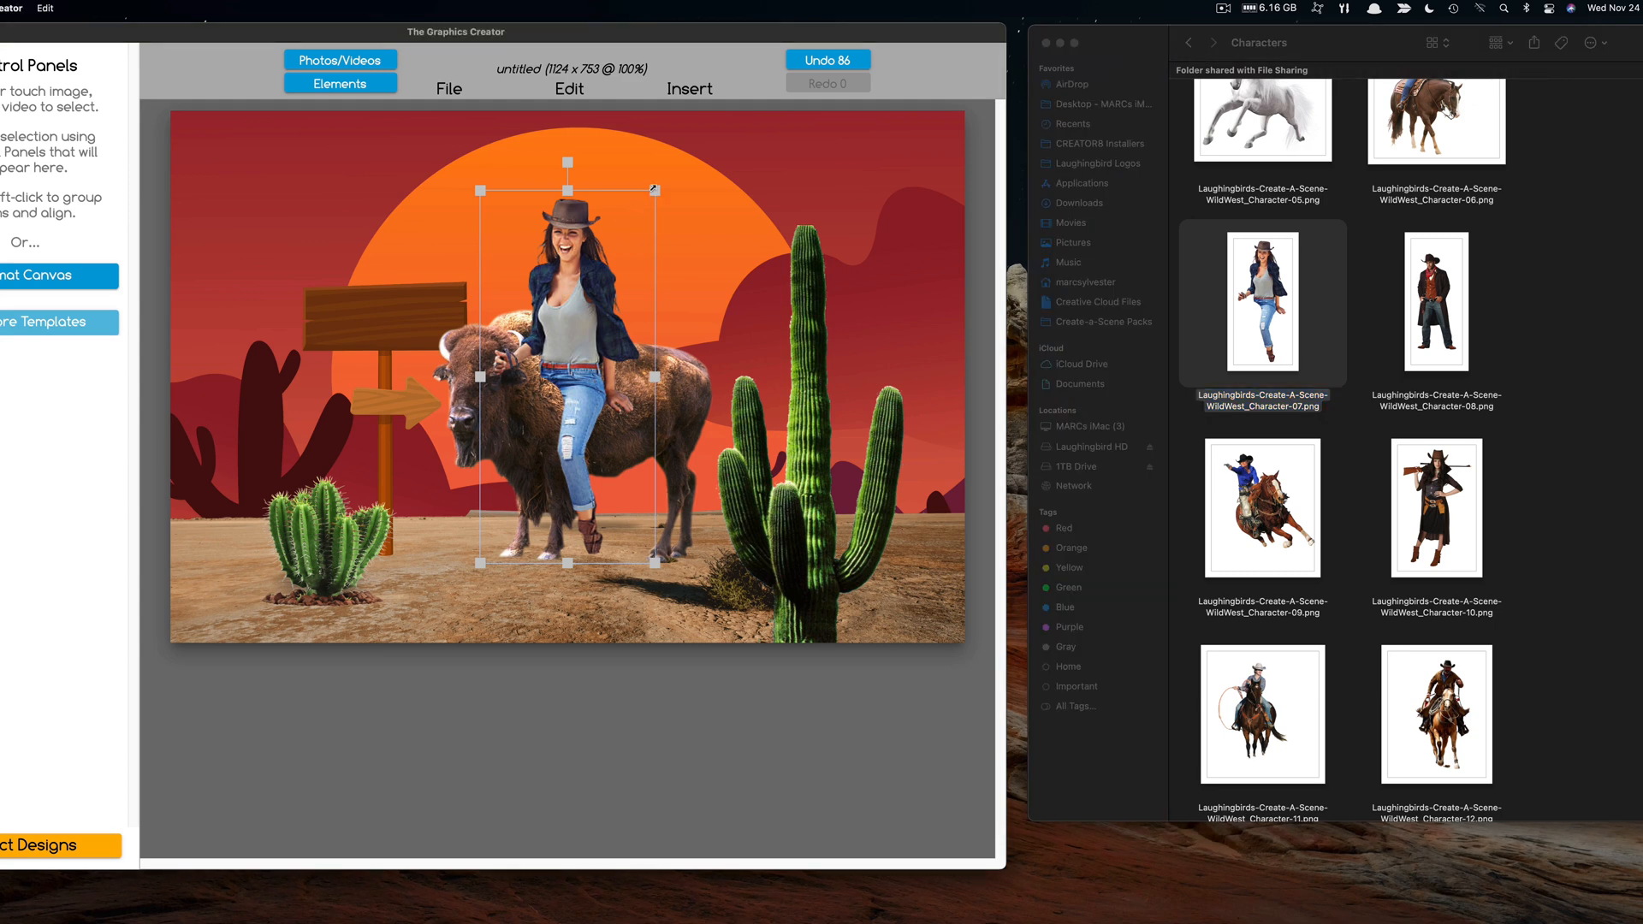
Step: Shrink the cowgirl onto the bison, select the signpost, and open the Sky folder
drag(565, 377, 597, 320)
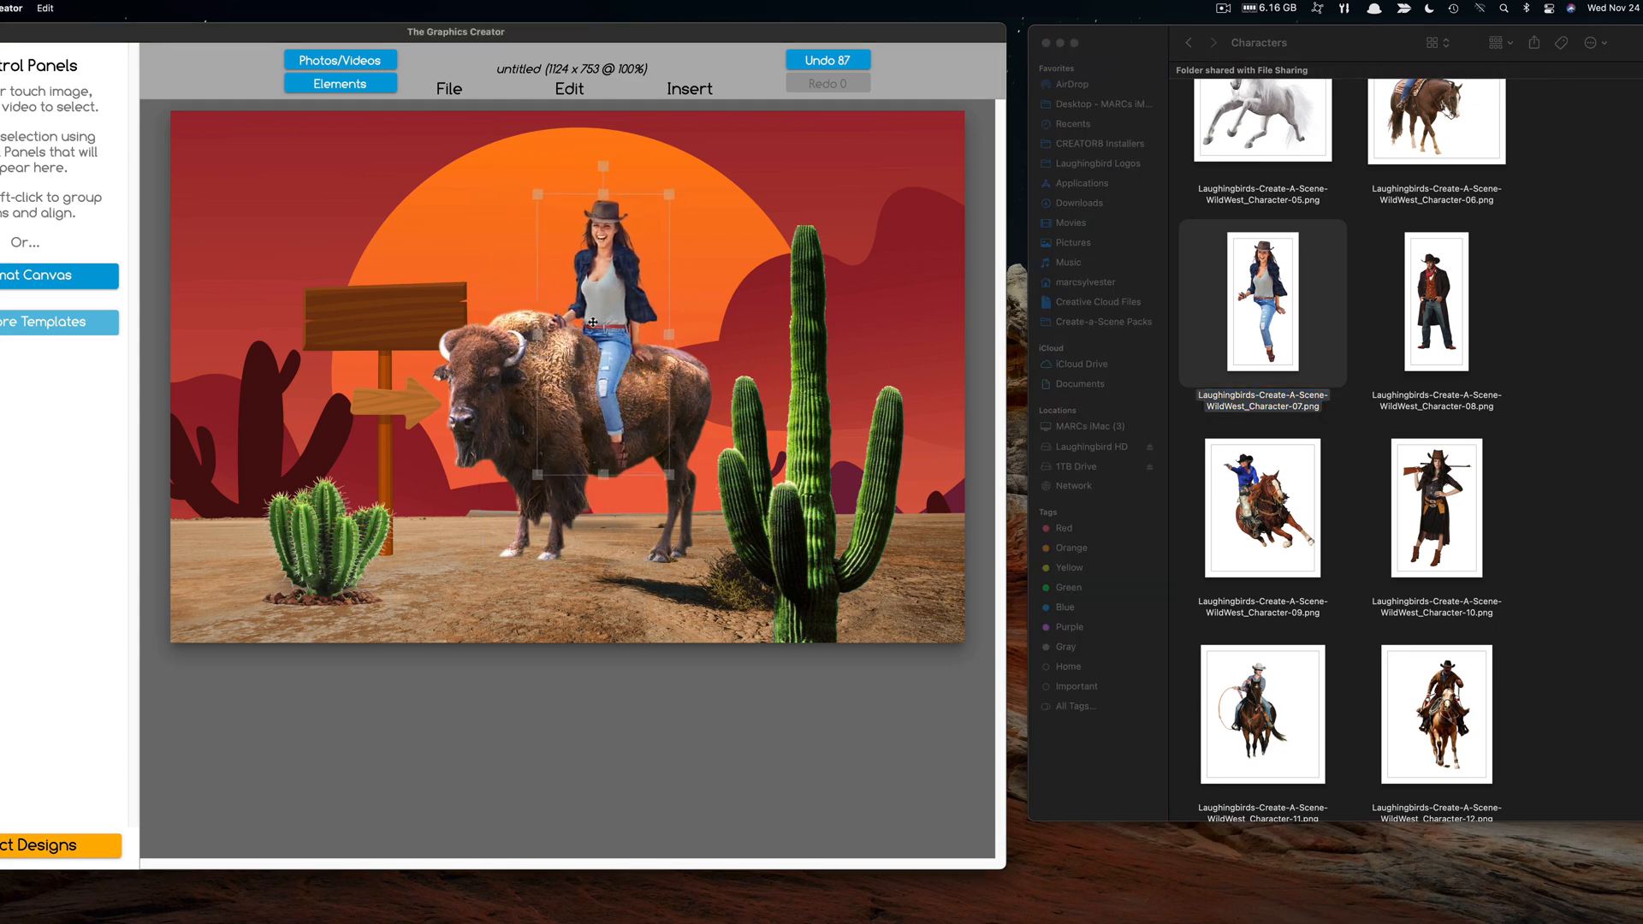
click(723, 251)
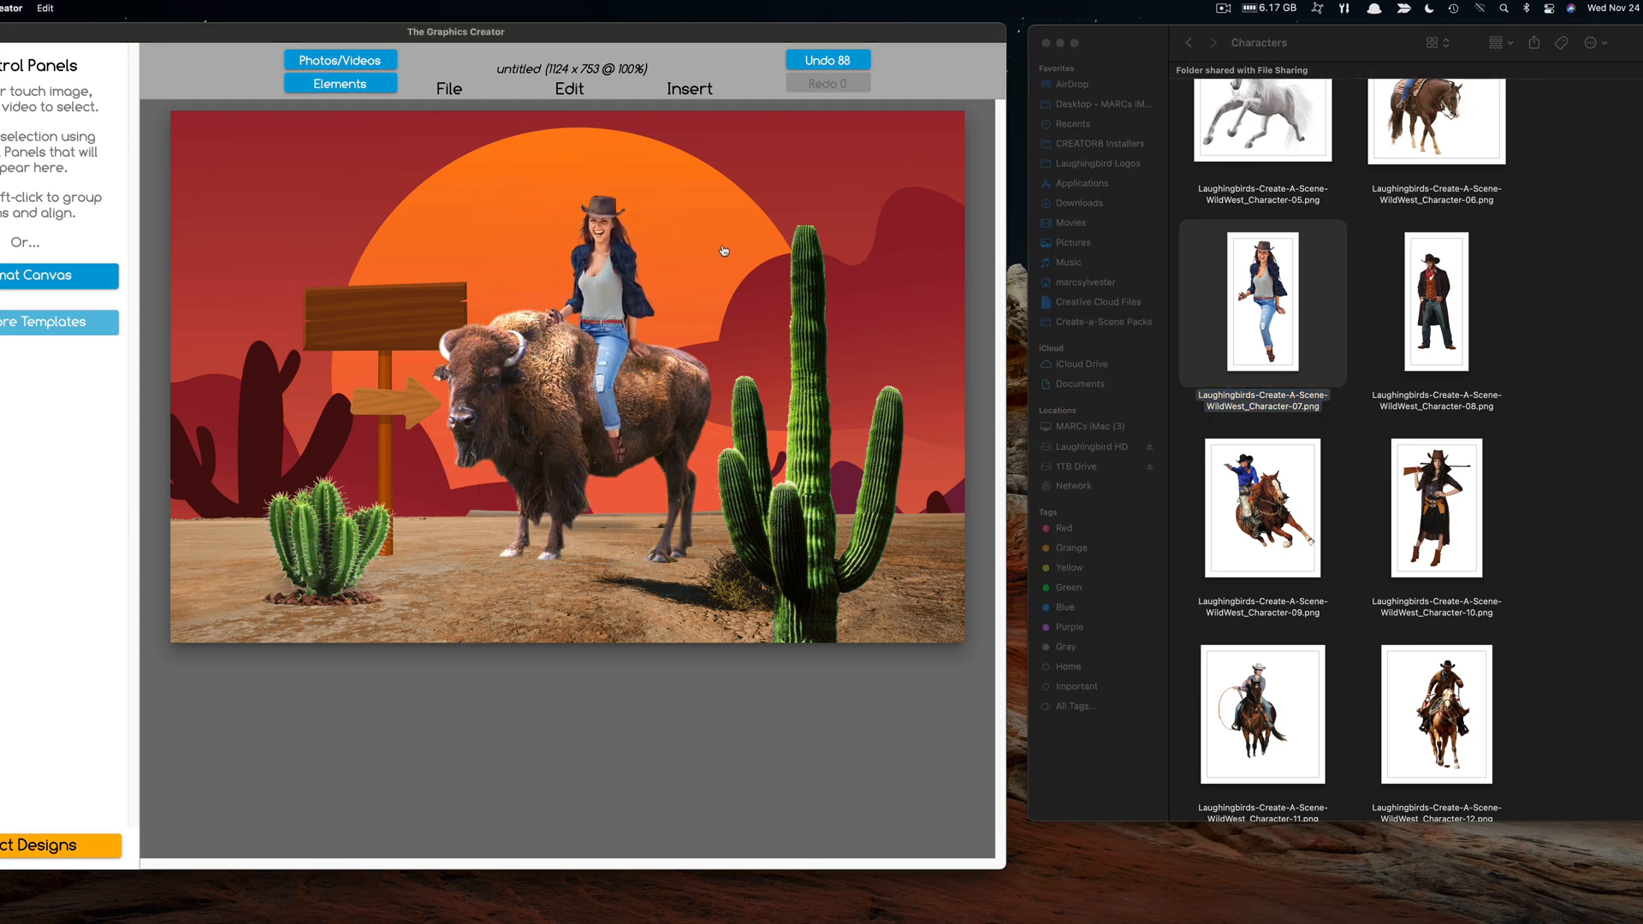
click(365, 325)
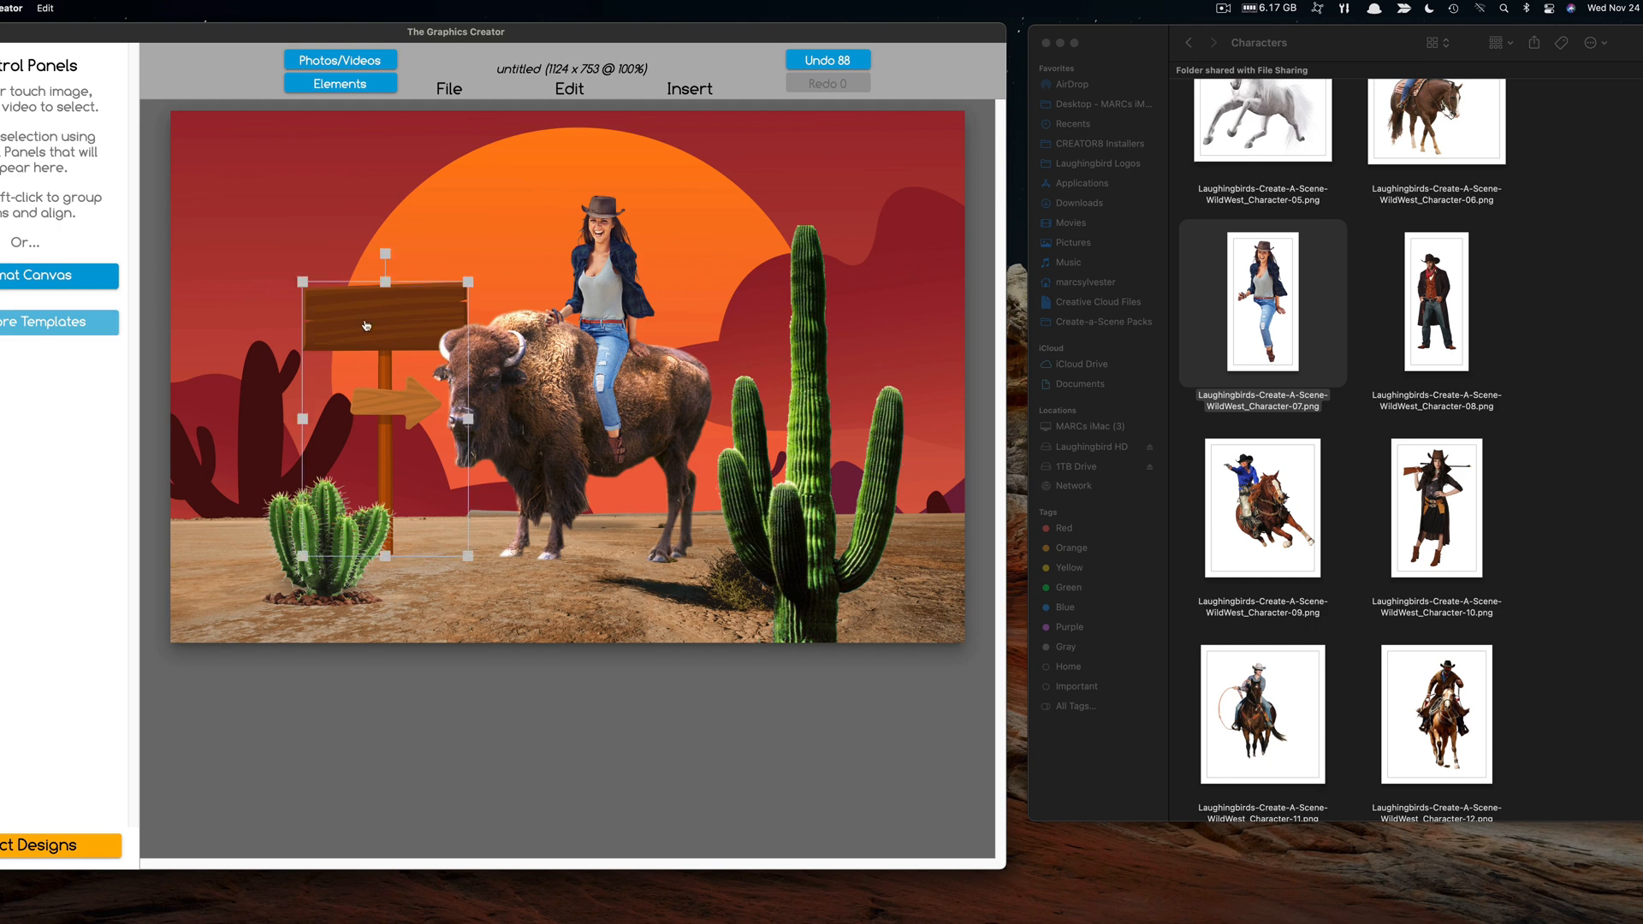
mouse_move(1340, 441)
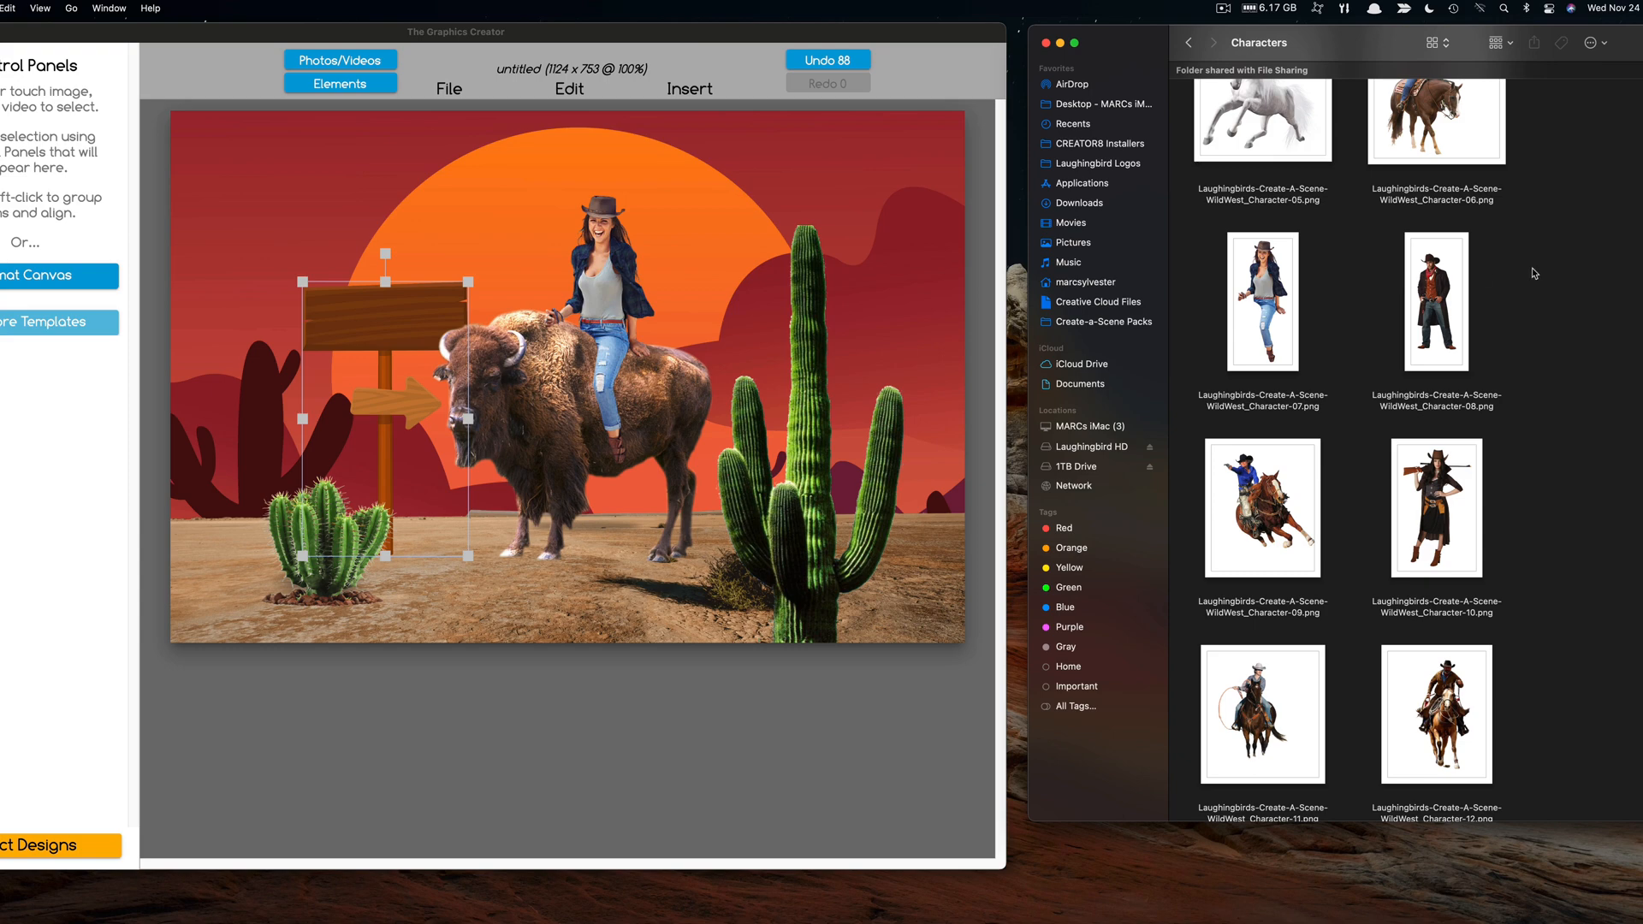
click(1187, 43)
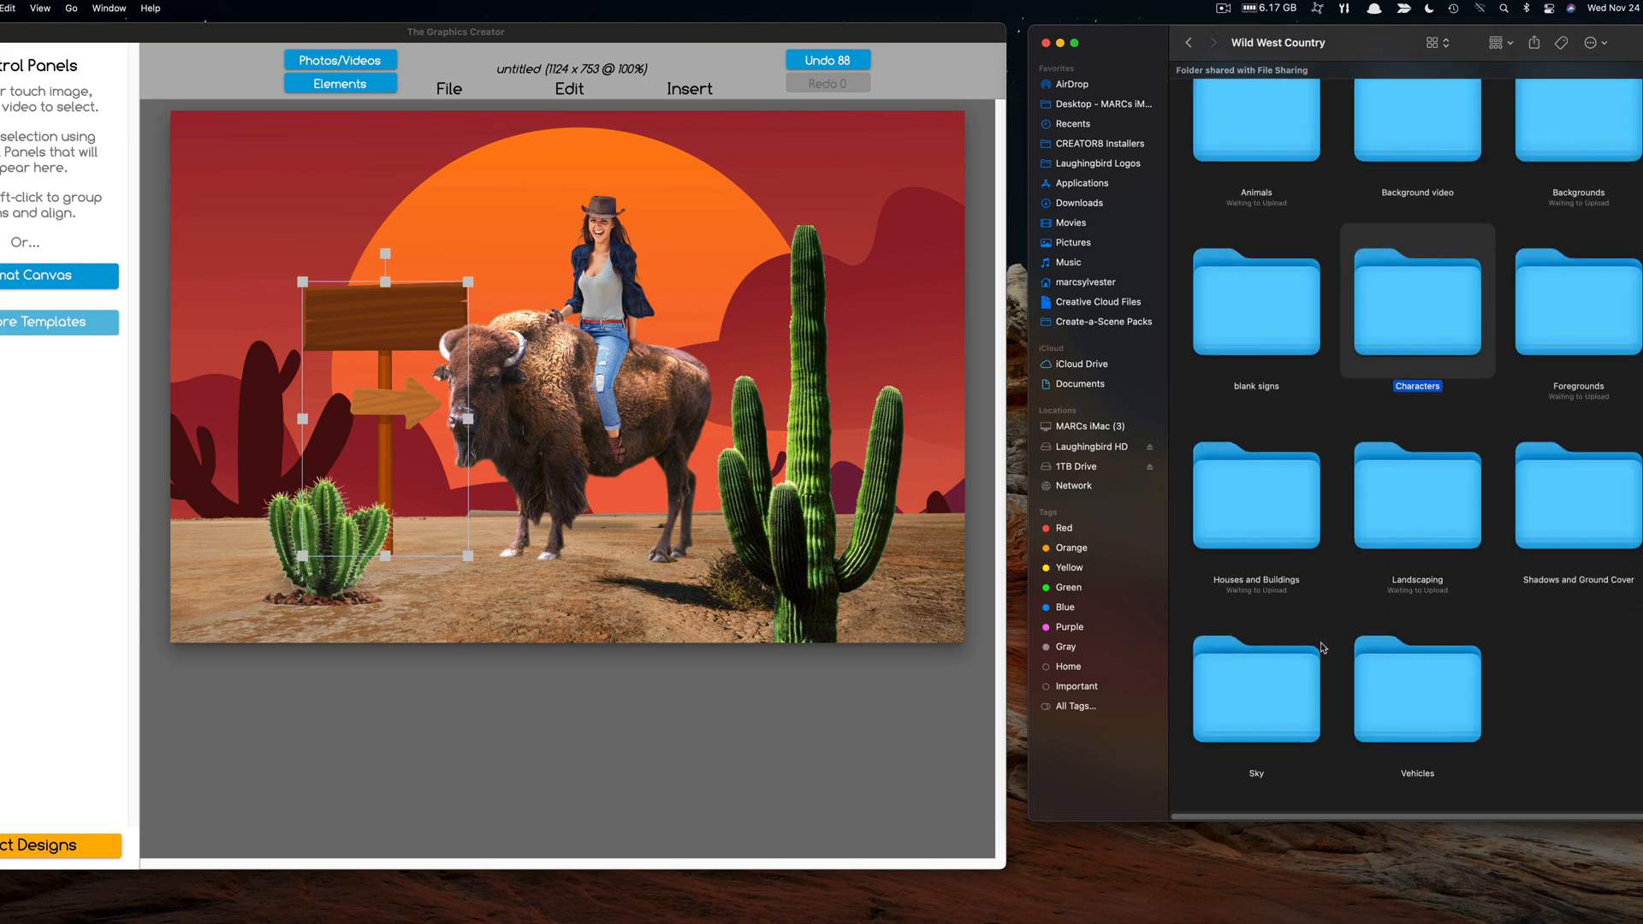
double_click(1255, 688)
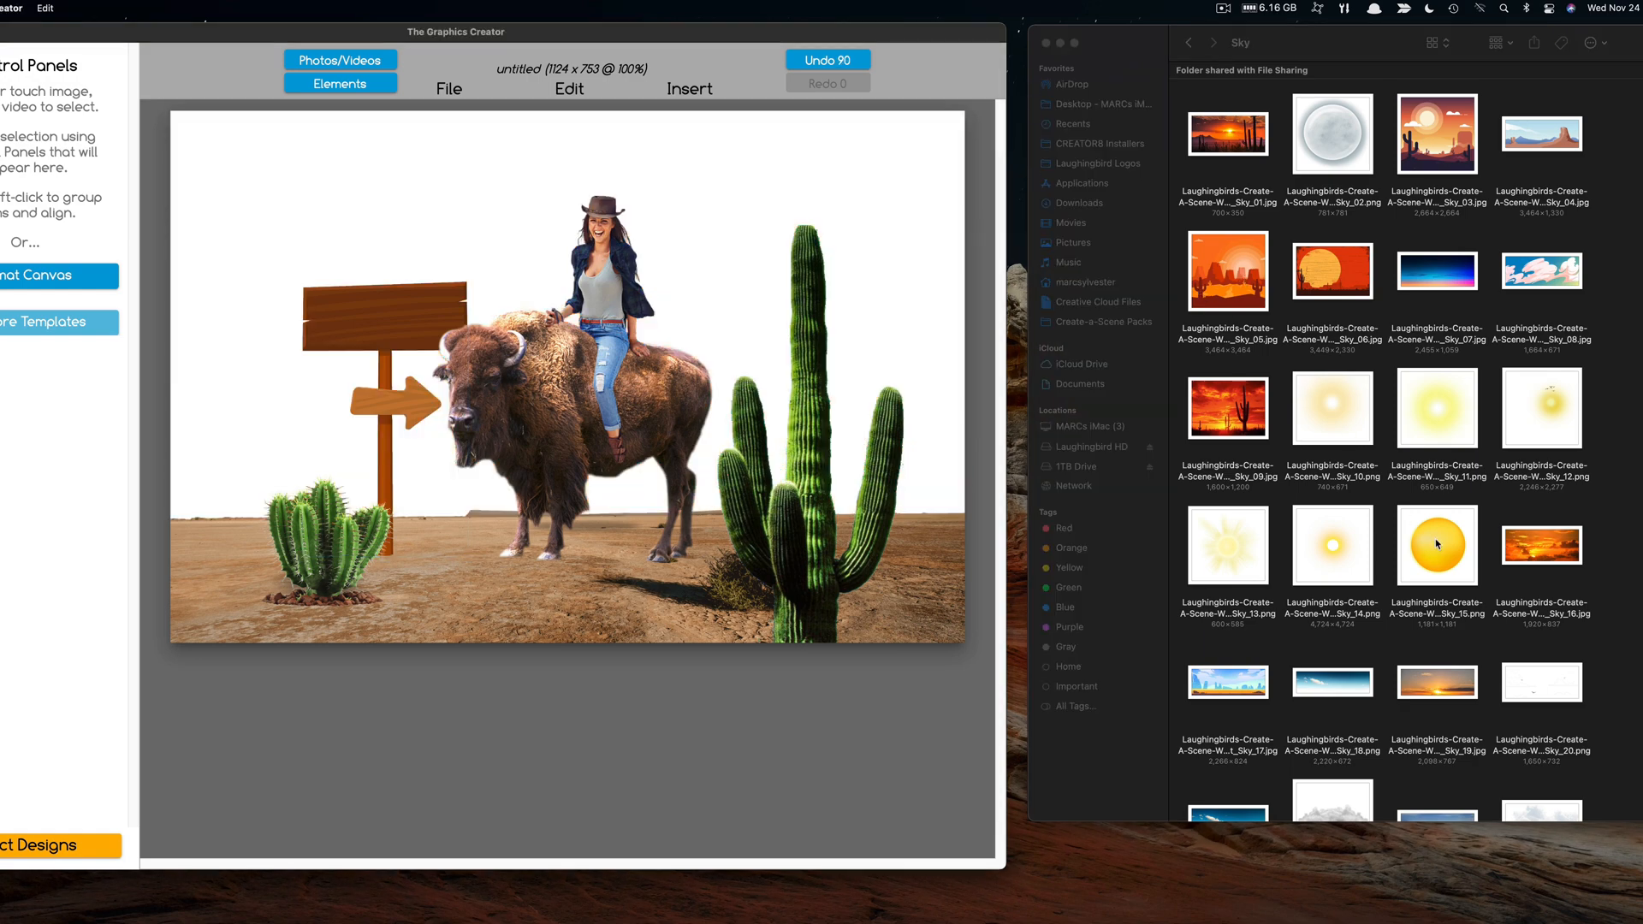
Step: Add the Sky_02 full moon image to the desert scene
double_click(1436, 542)
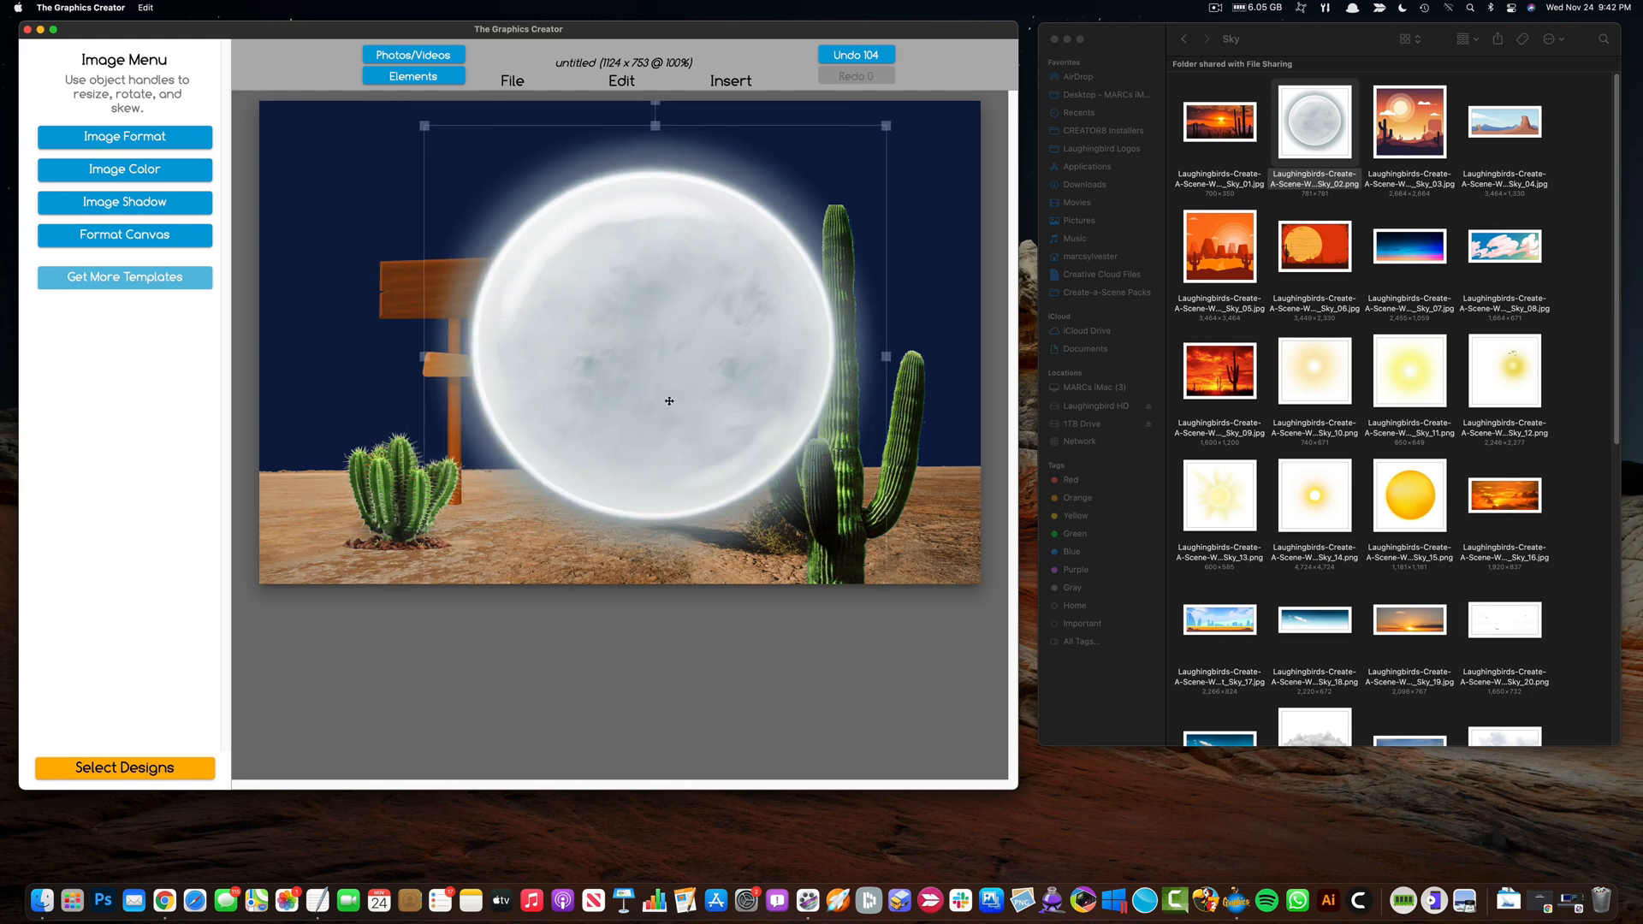
Step: Send the moon back behind the scene and open the pack's Characters image folder
right_click(668, 401)
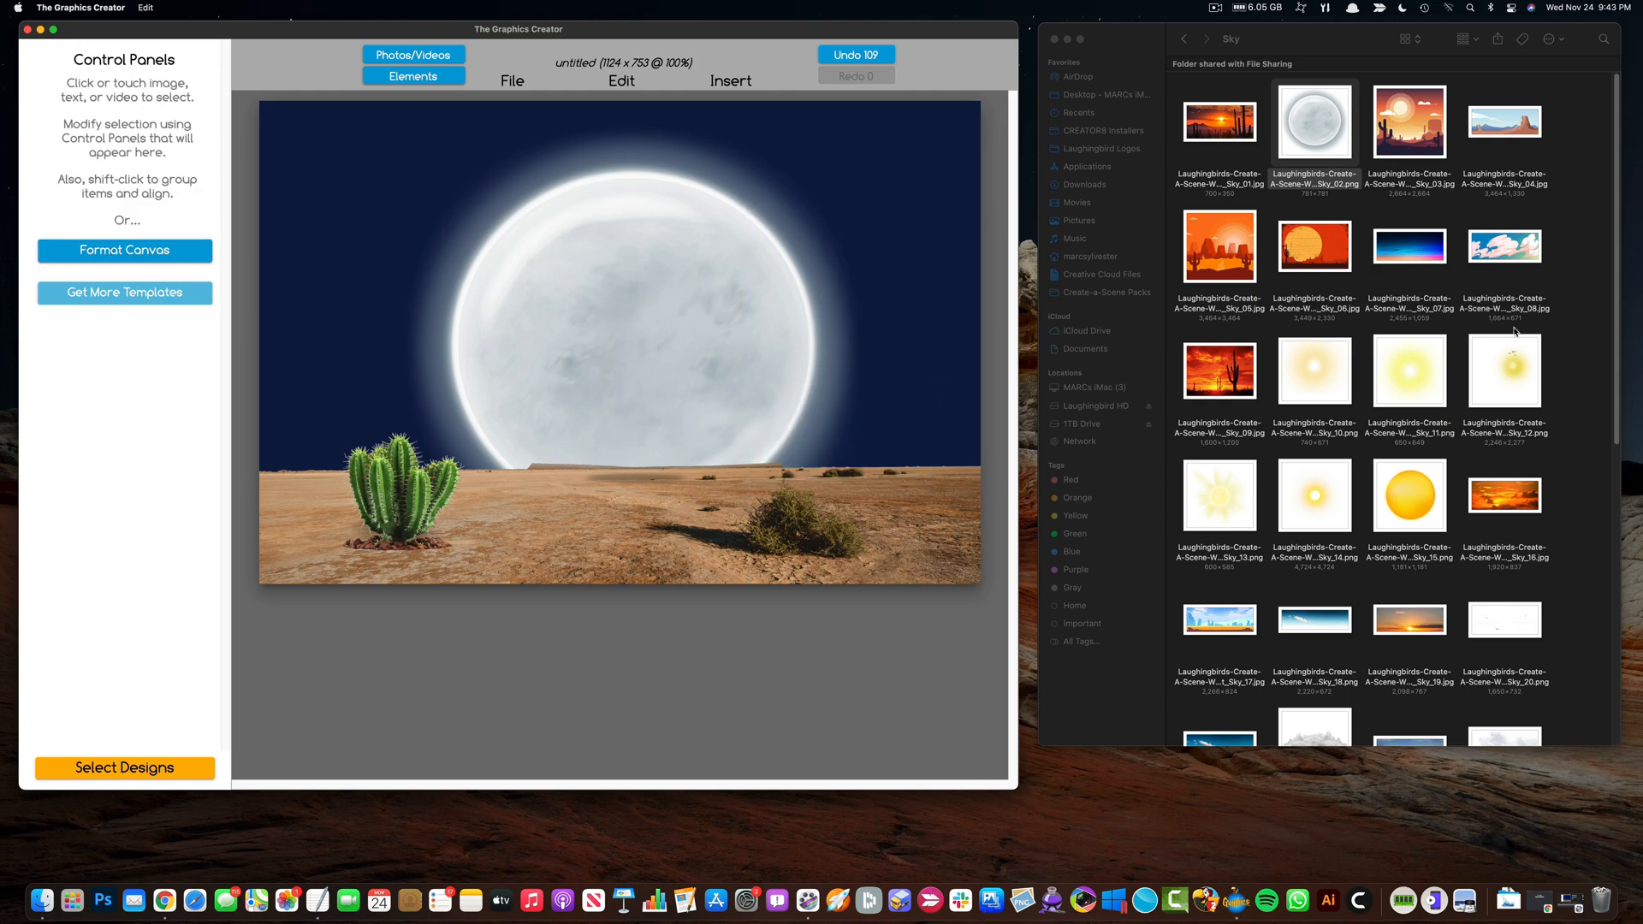
click(1183, 38)
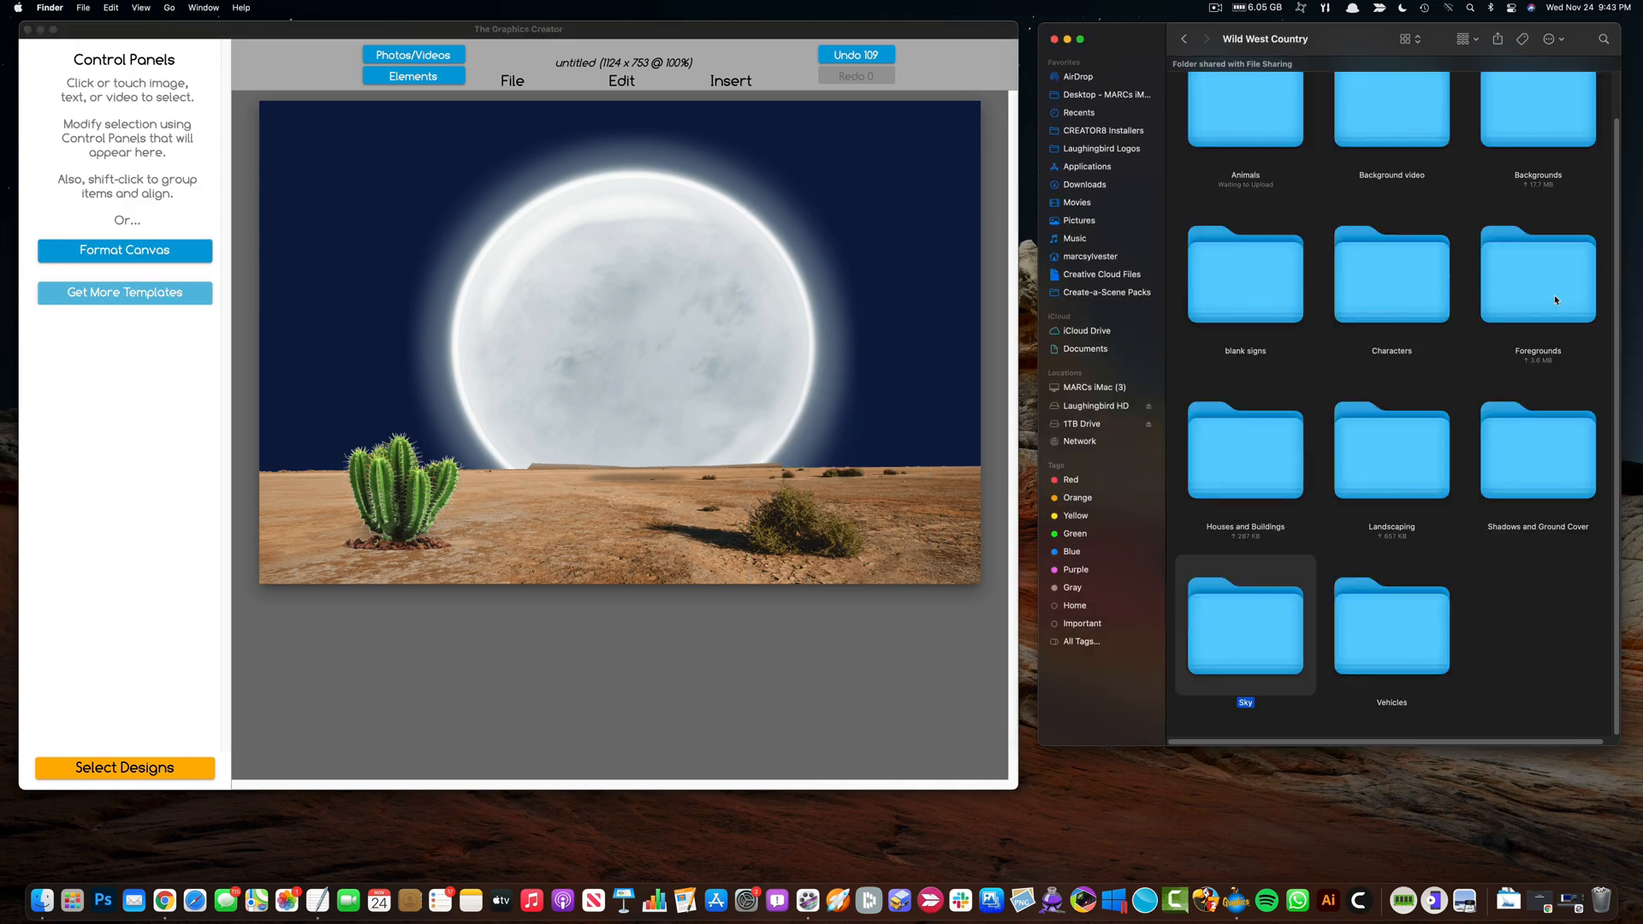
double_click(1390, 275)
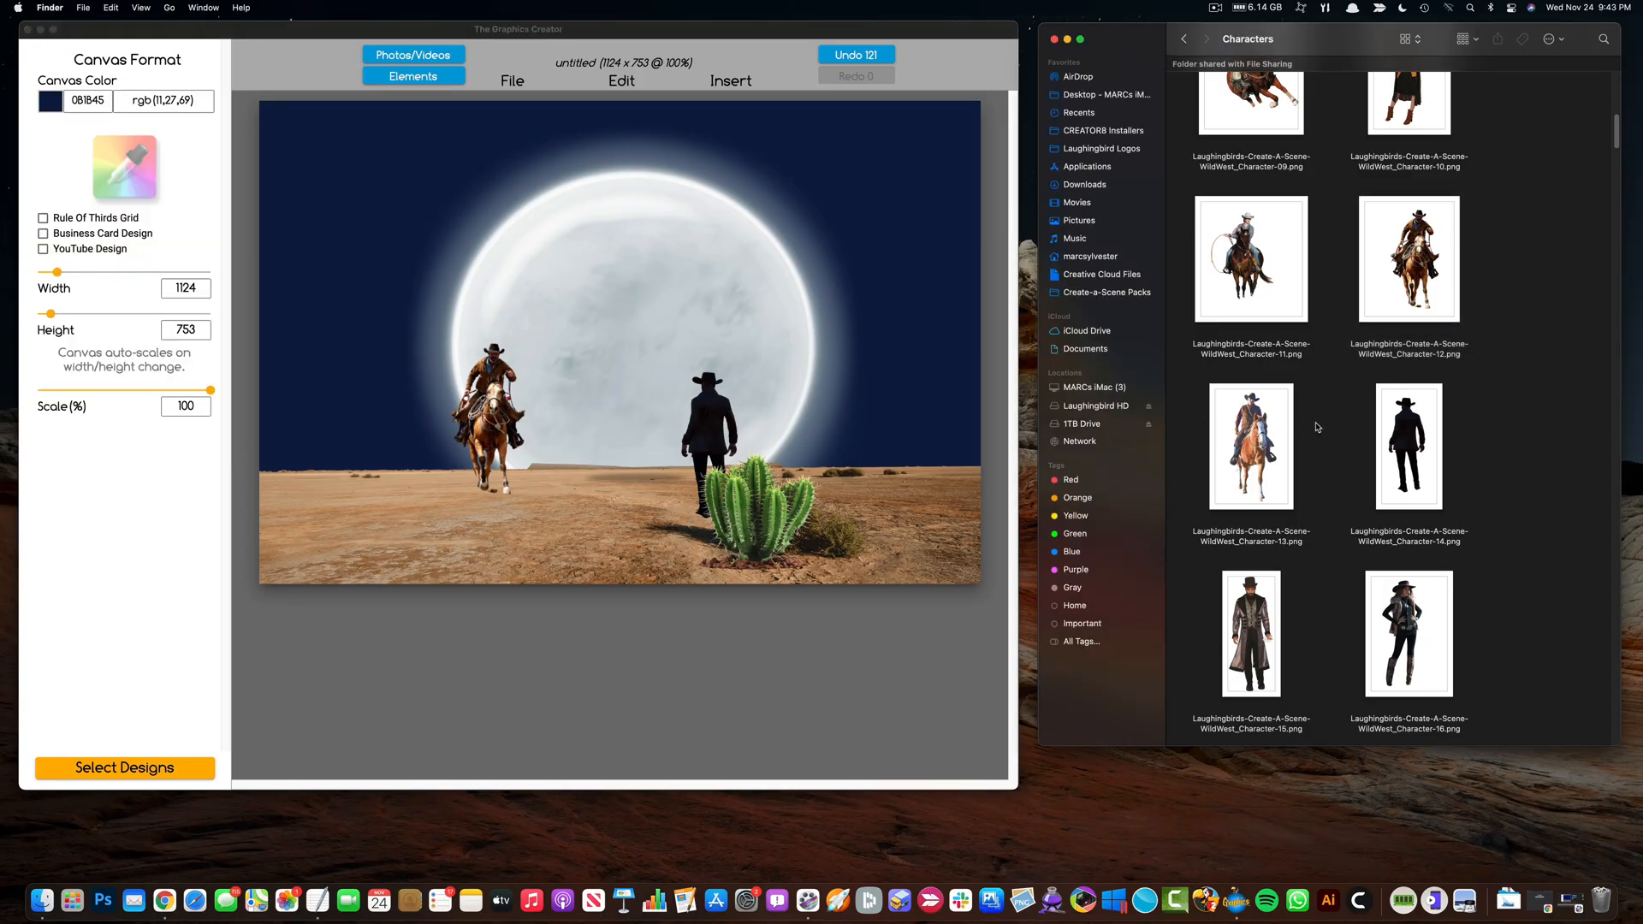
Step: Navigate from the scene pack list into Prehistoric Dinosaurs, then its Dinos folder
click(1184, 39)
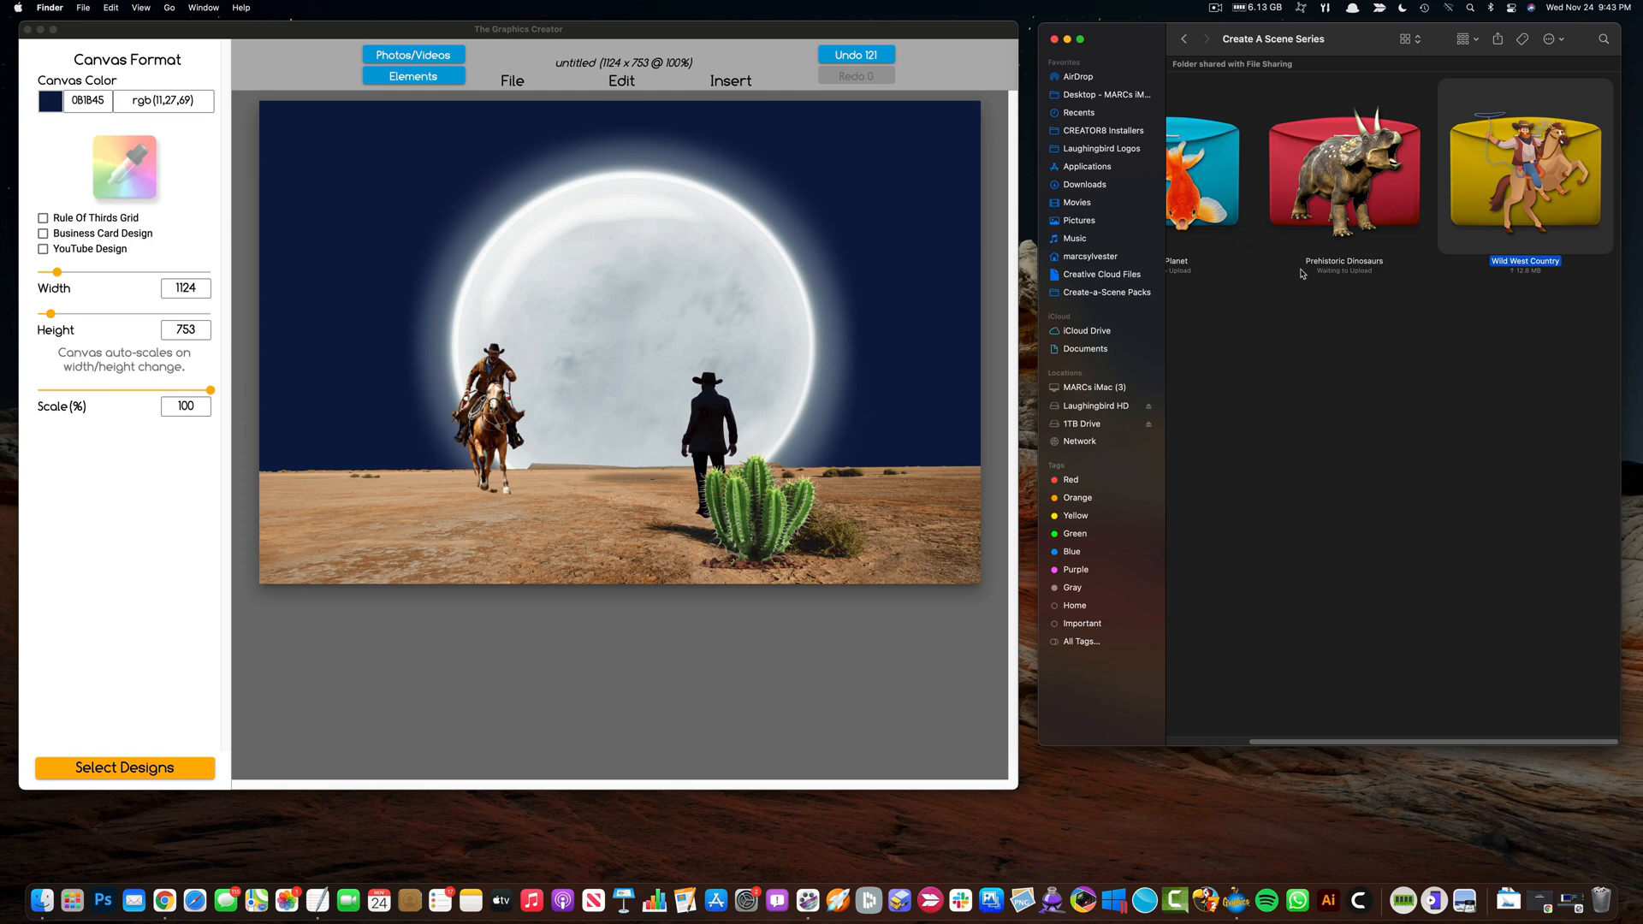
double_click(1343, 173)
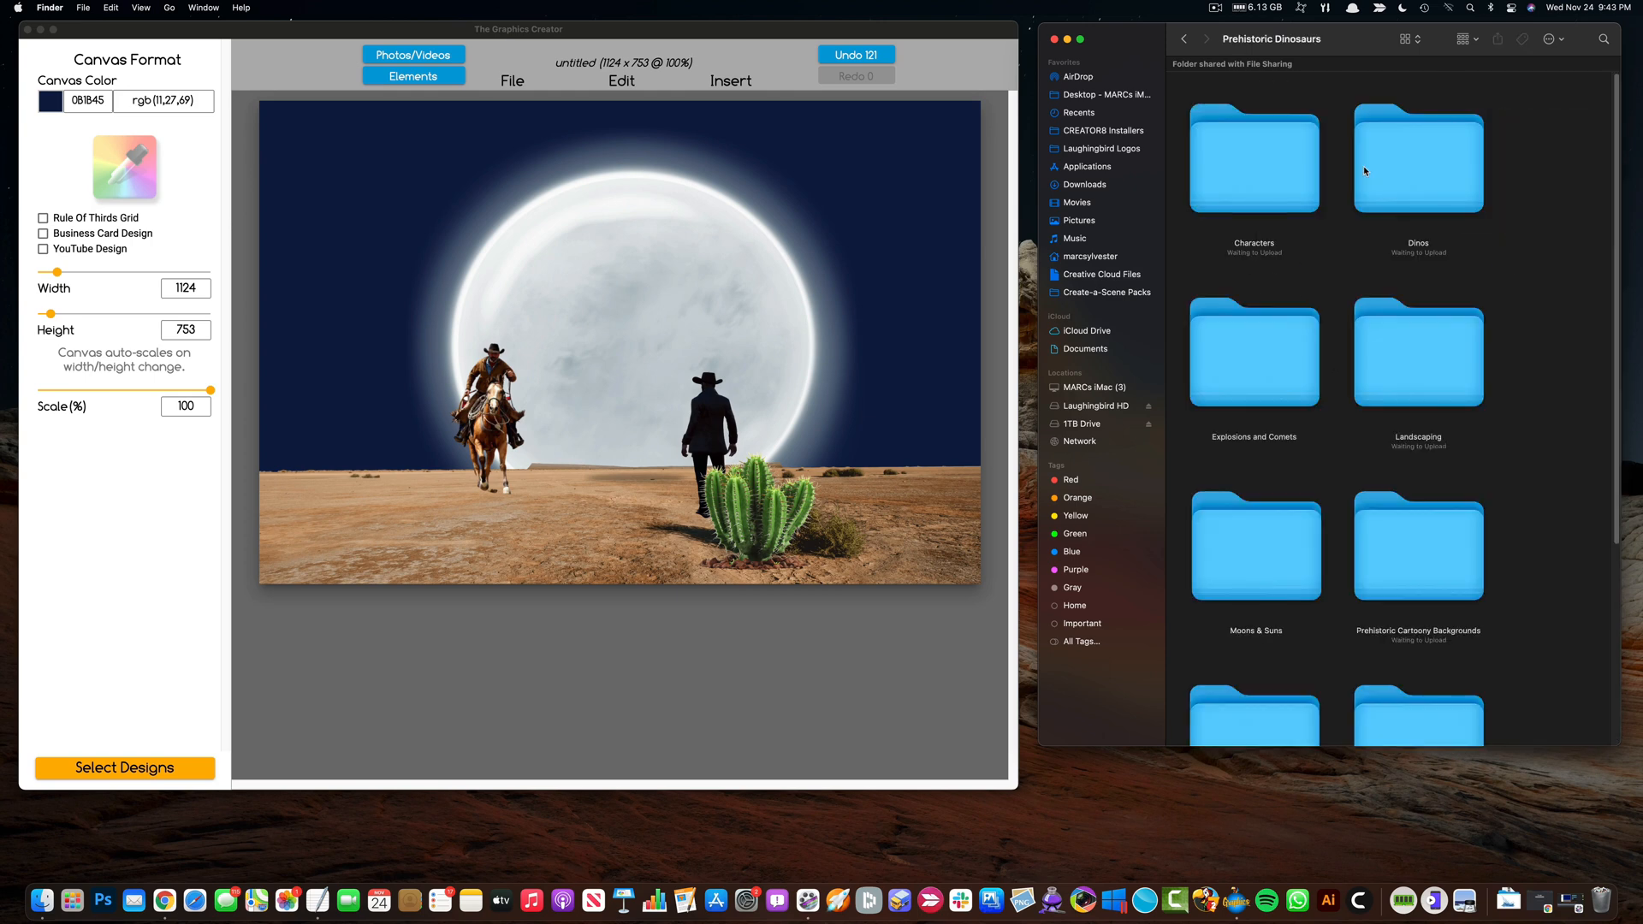
mouse_move(1391, 167)
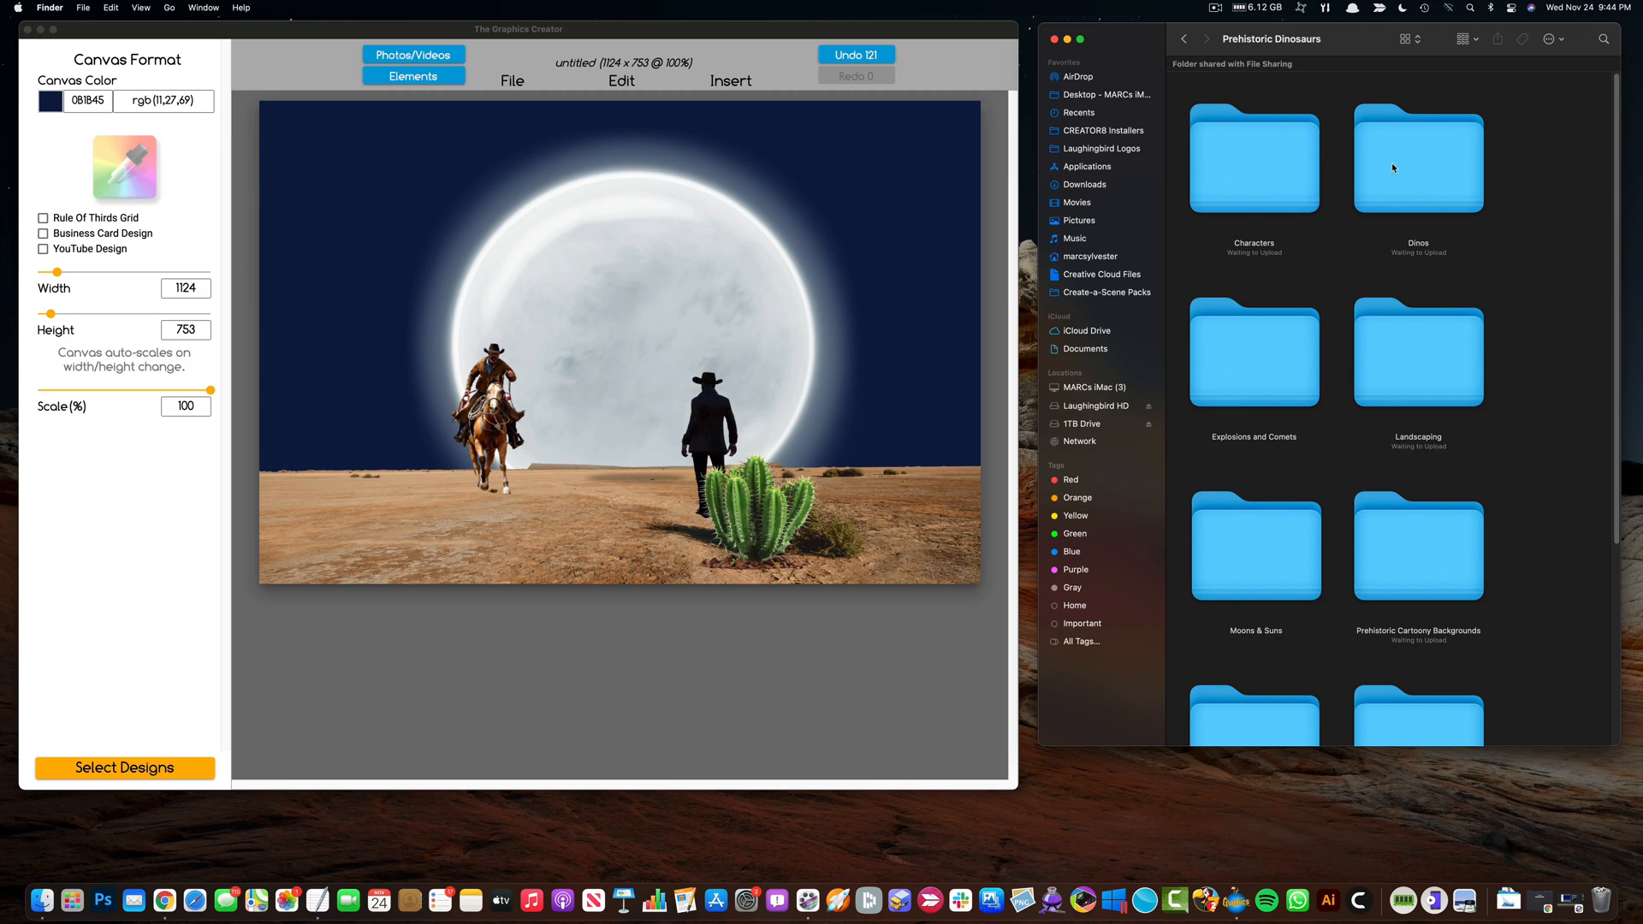
double_click(1418, 159)
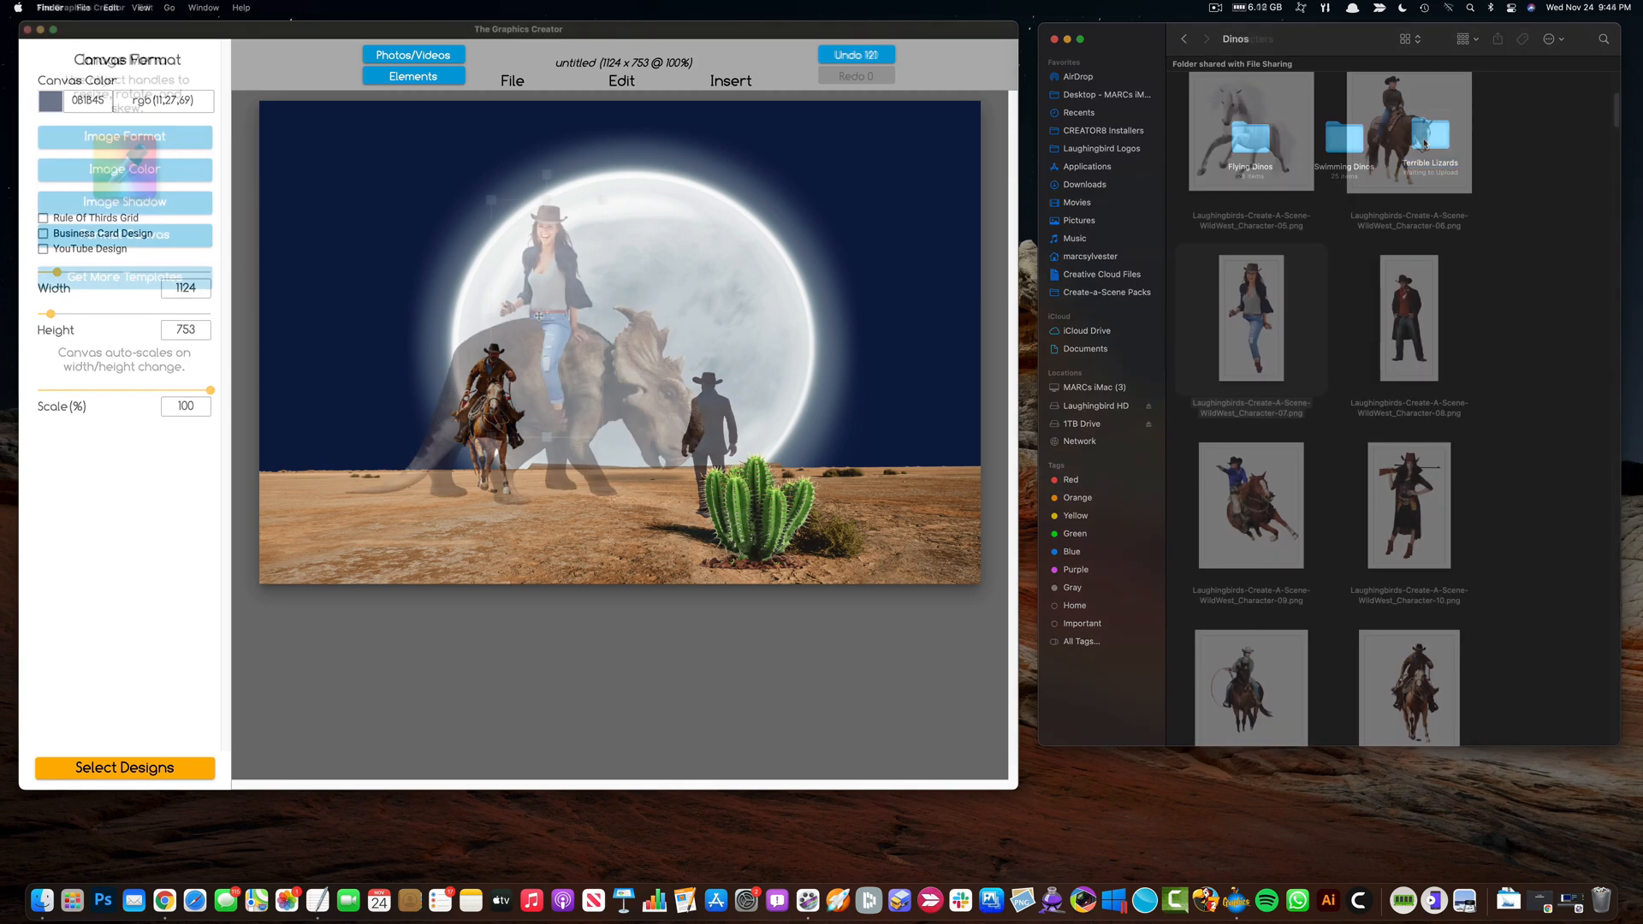